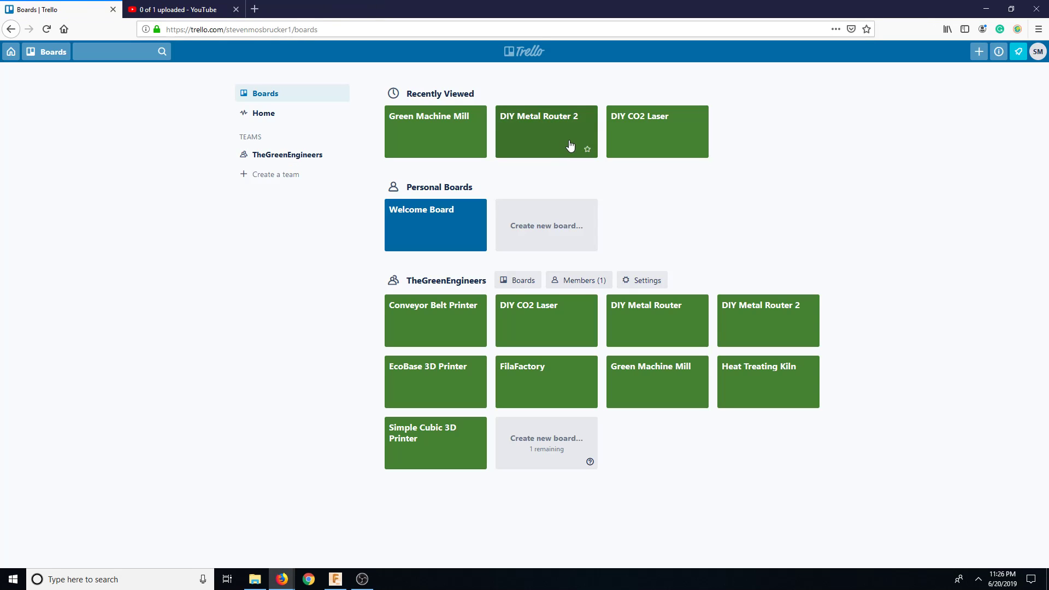
- Open the Green Machine Mill board with its menu, then browse This PC > Videos
{"action": "left_click", "coordinate": [435, 131]}
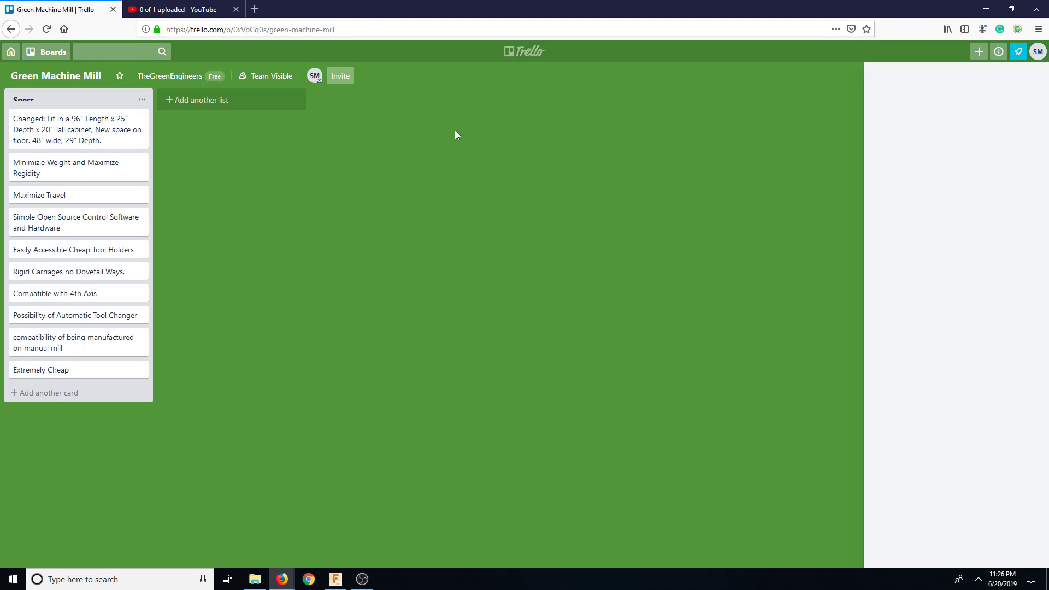
{"action": "left_click", "coordinate": [254, 580]}
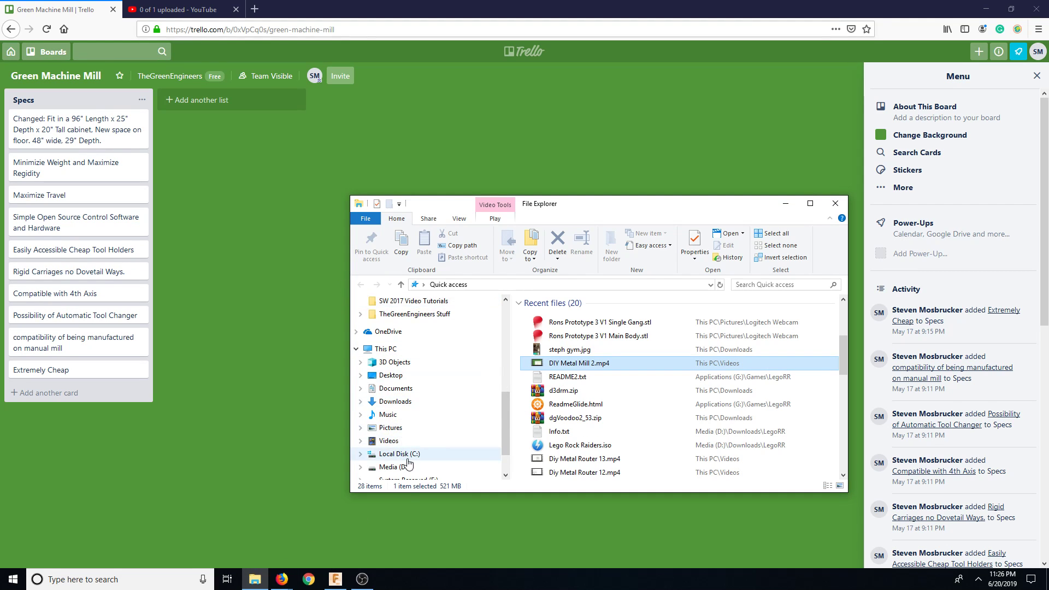
{"action": "left_click", "coordinate": [411, 454]}
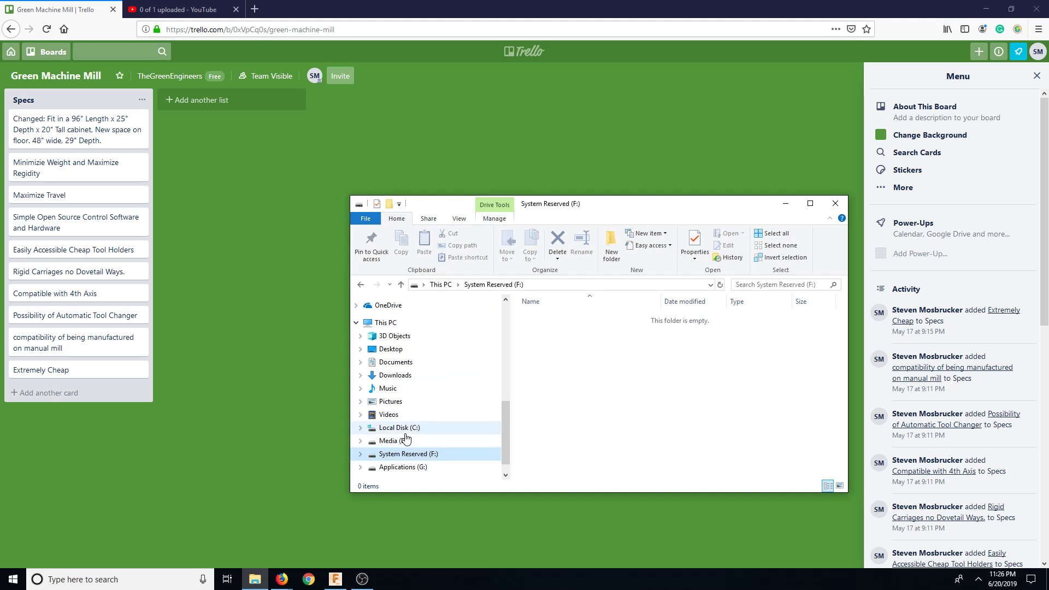
{"action": "left_click", "coordinate": [388, 415]}
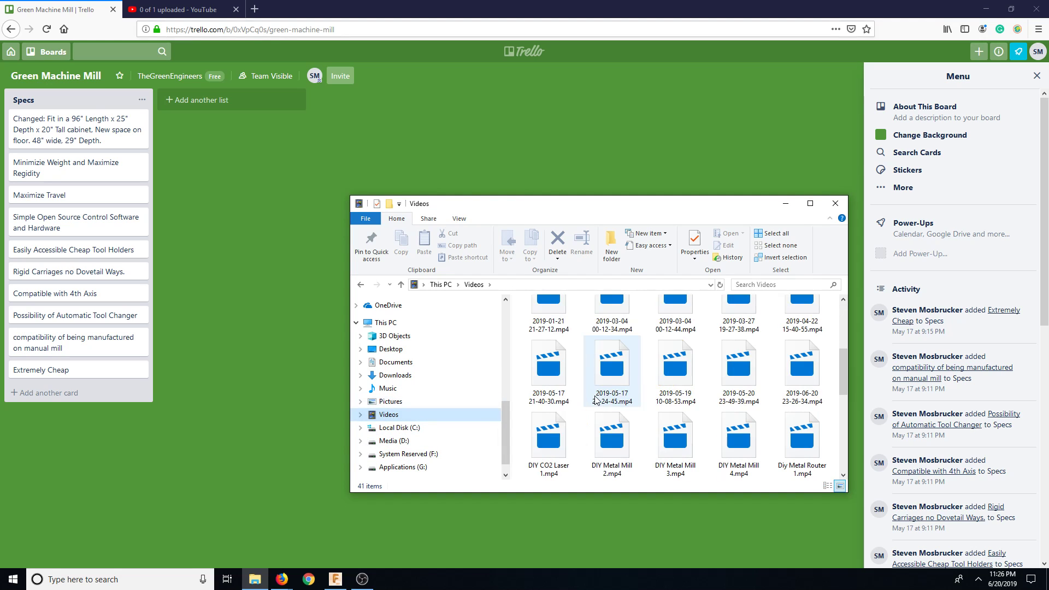
{"action": "scroll", "scroll_direction": "down", "scroll_amount": 3}
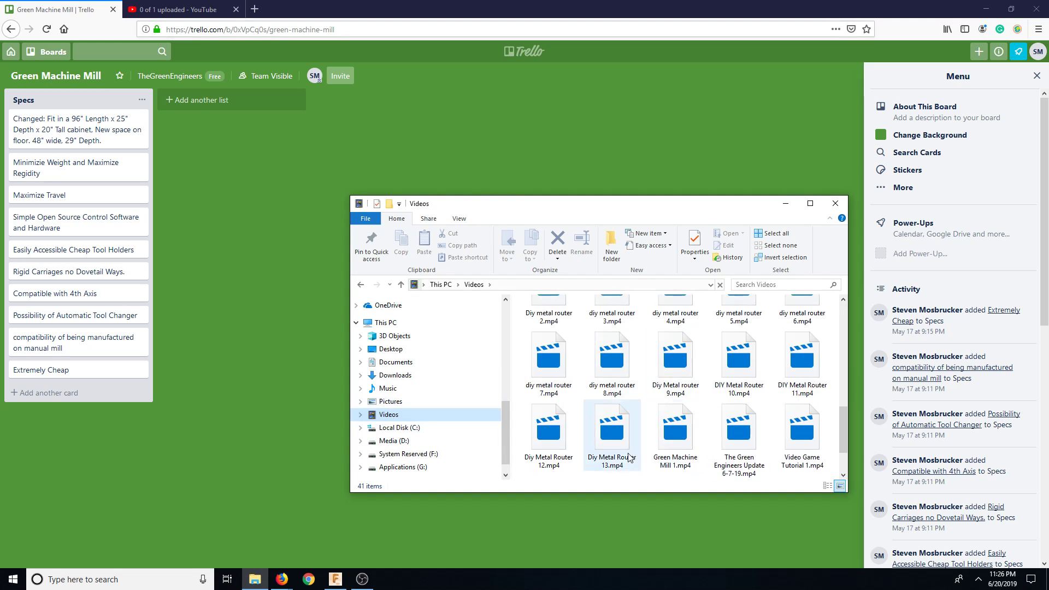
{"action": "scroll", "scroll_direction": "up", "scroll_amount": 3}
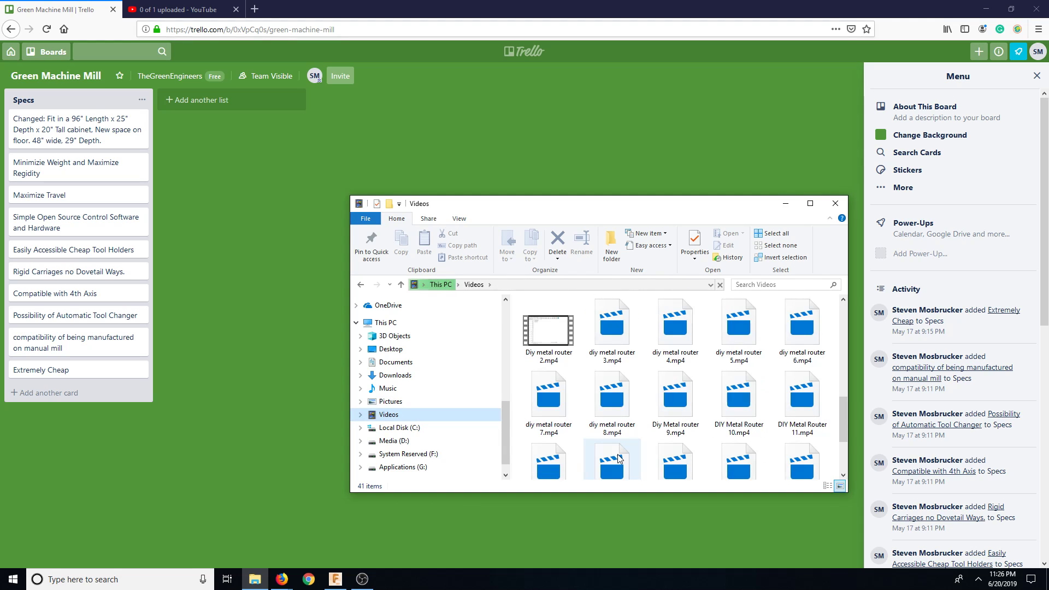
{"action": "mouse_move", "coordinate": [676, 394]}
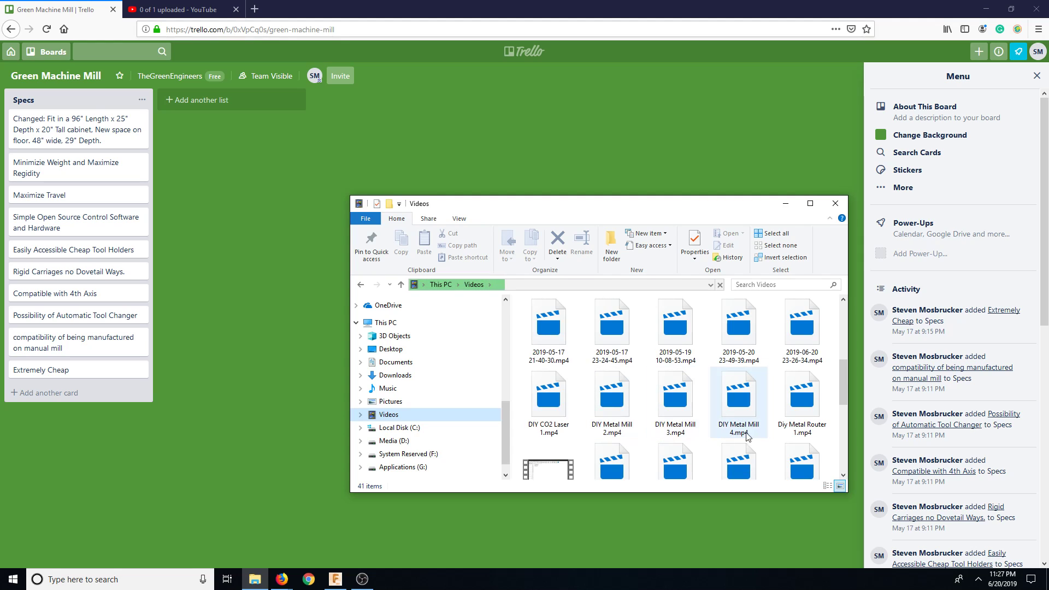
- Close the Videos folder window and switch to the Fusion 360 project
{"action": "left_click", "coordinate": [834, 203]}
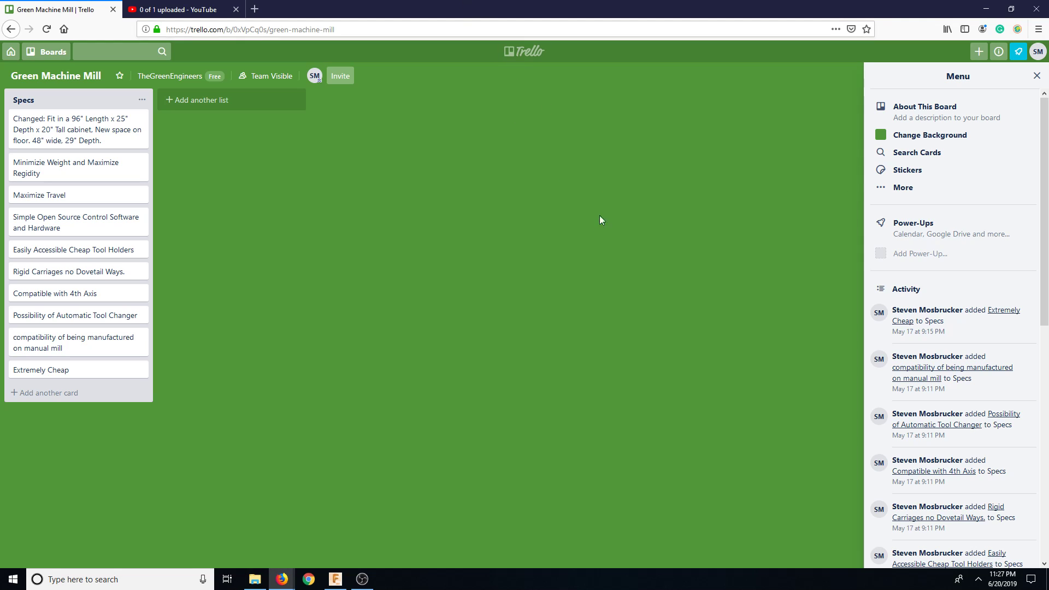
{"action": "mouse_move", "coordinate": [530, 311]}
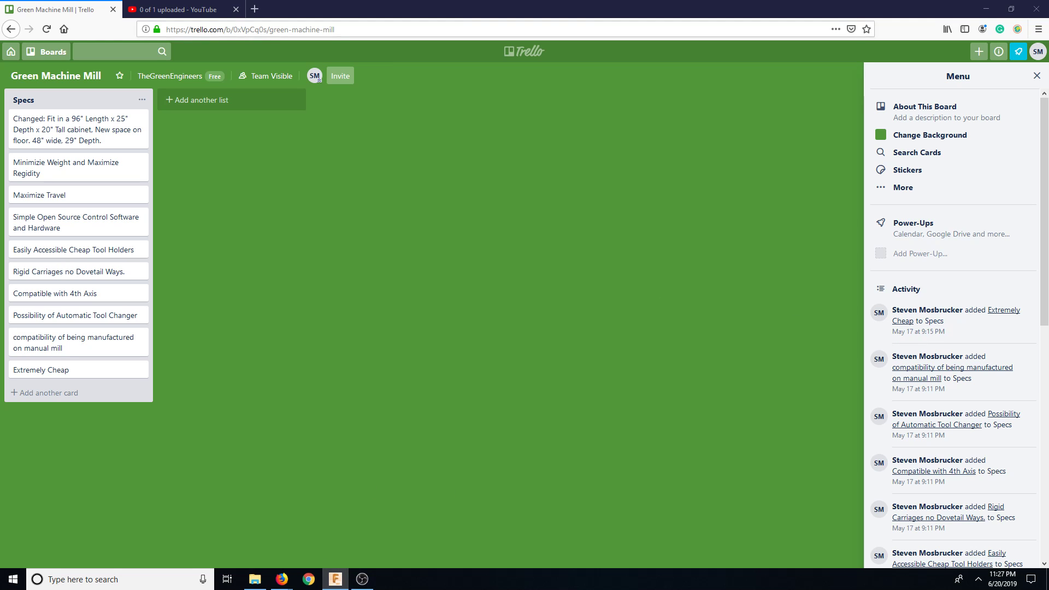
{"action": "left_click", "coordinate": [334, 579]}
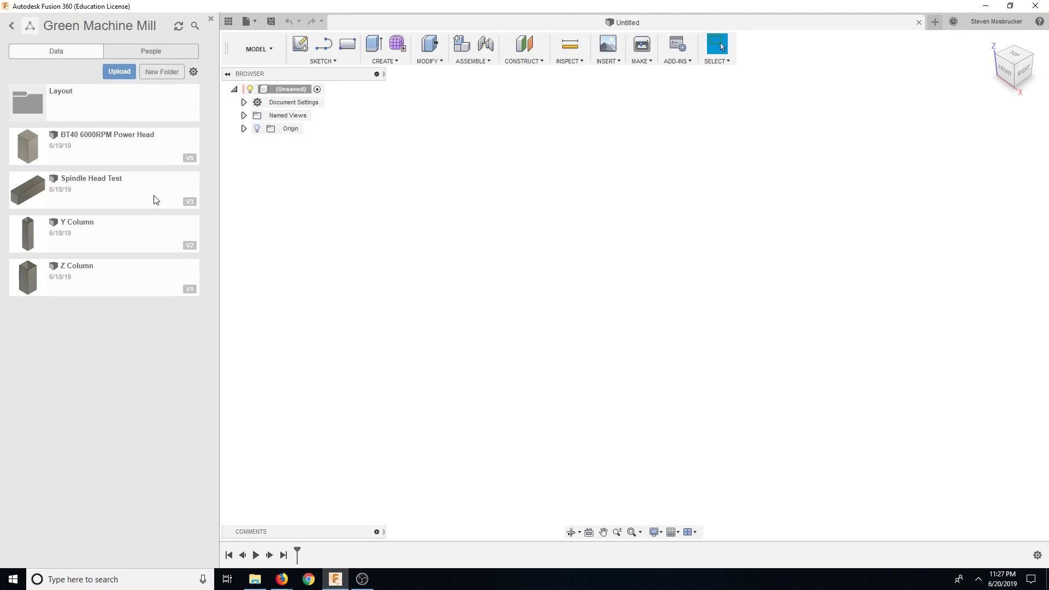
{"action": "left_click", "coordinate": [104, 145]}
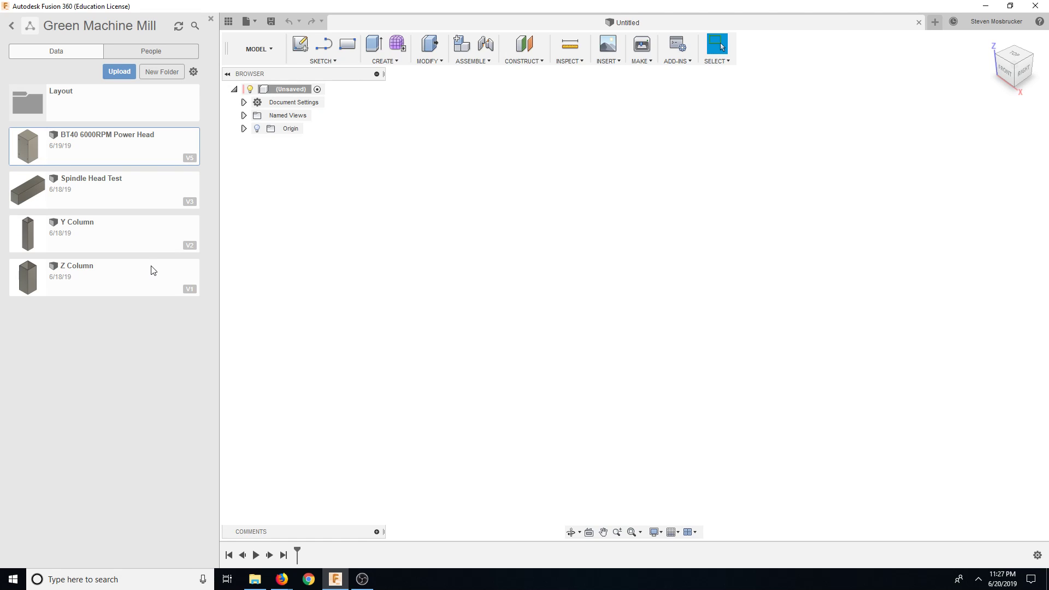
{"action": "left_click", "coordinate": [101, 190]}
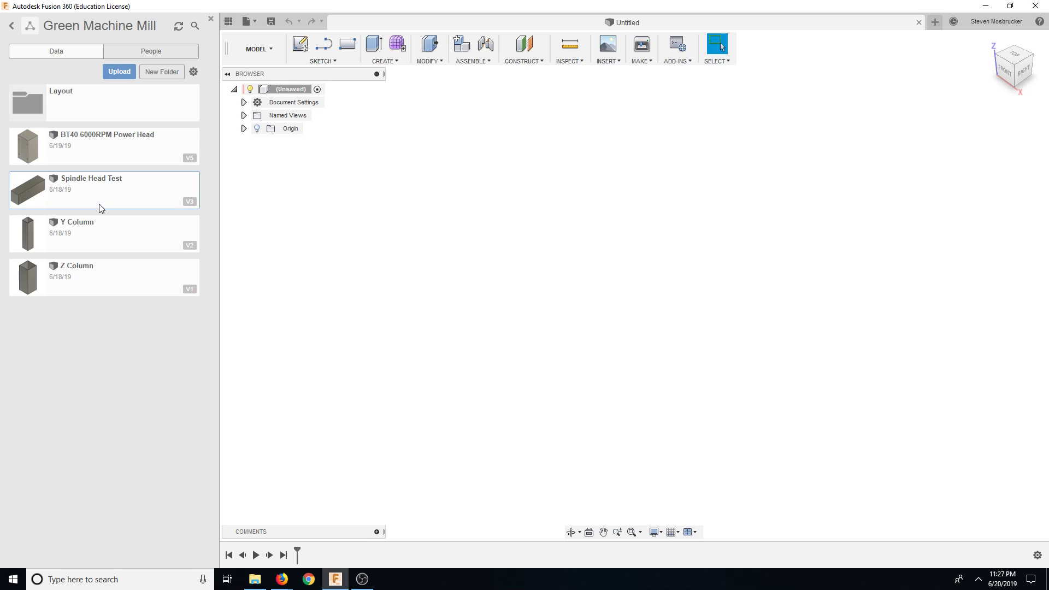
{"action": "left_click", "coordinate": [100, 277]}
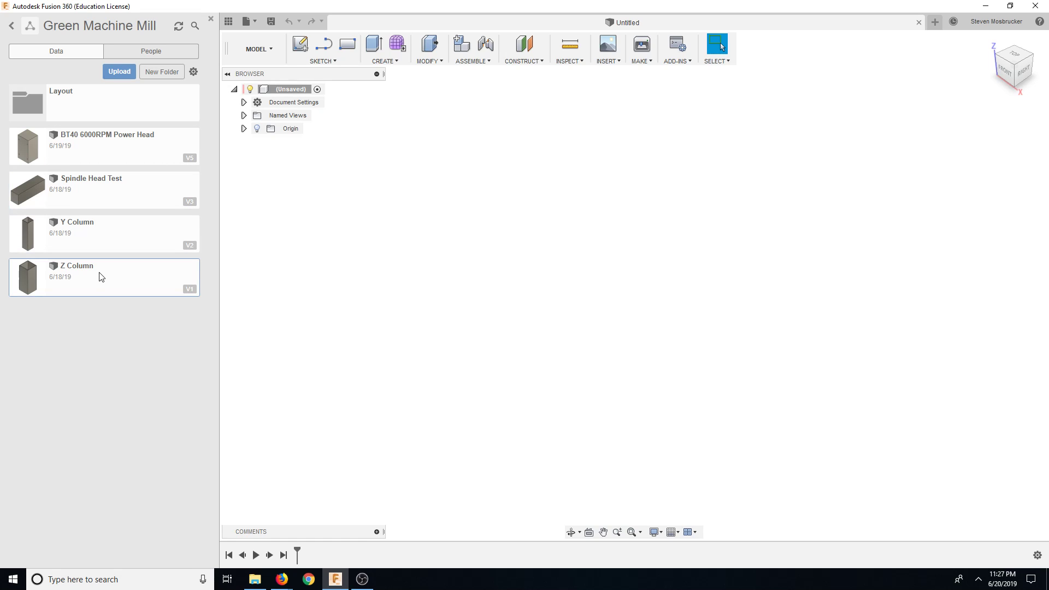
{"action": "left_click", "coordinate": [104, 190]}
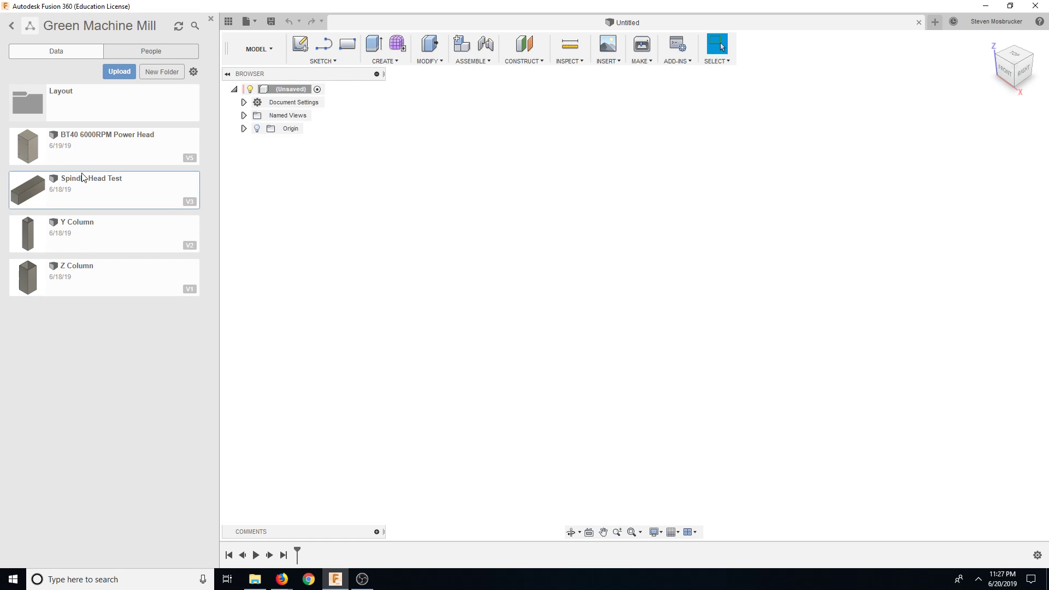
{"action": "mouse_move", "coordinate": [102, 233]}
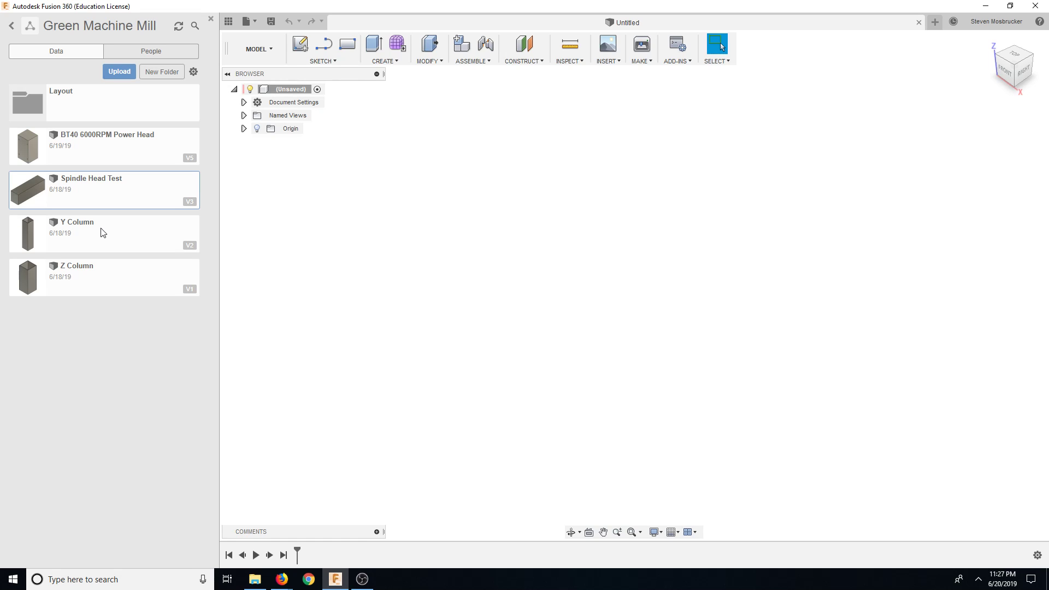
{"action": "mouse_move", "coordinate": [137, 200]}
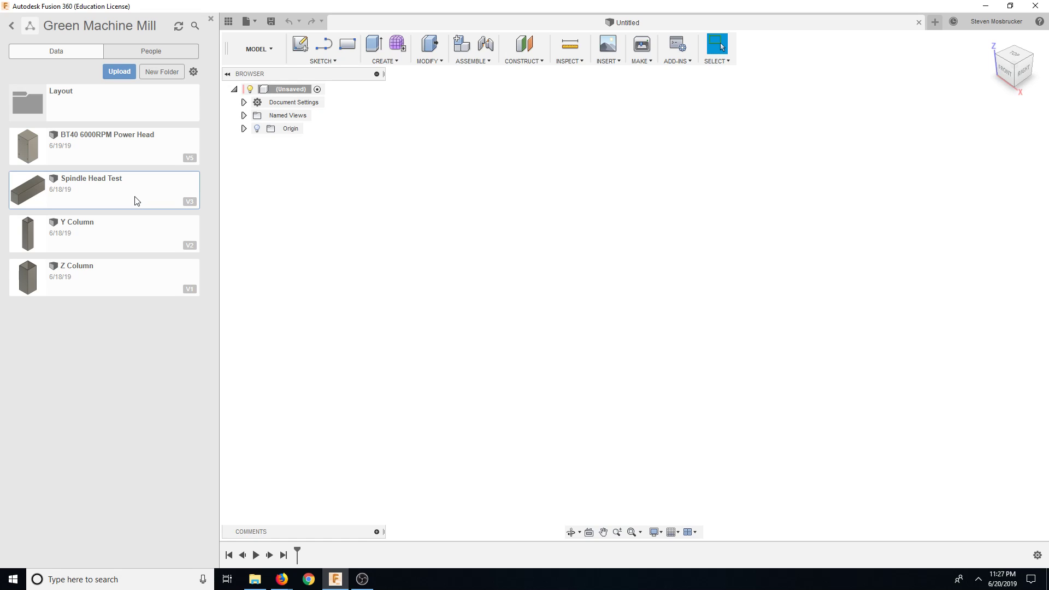
{"action": "left_click", "coordinate": [104, 145]}
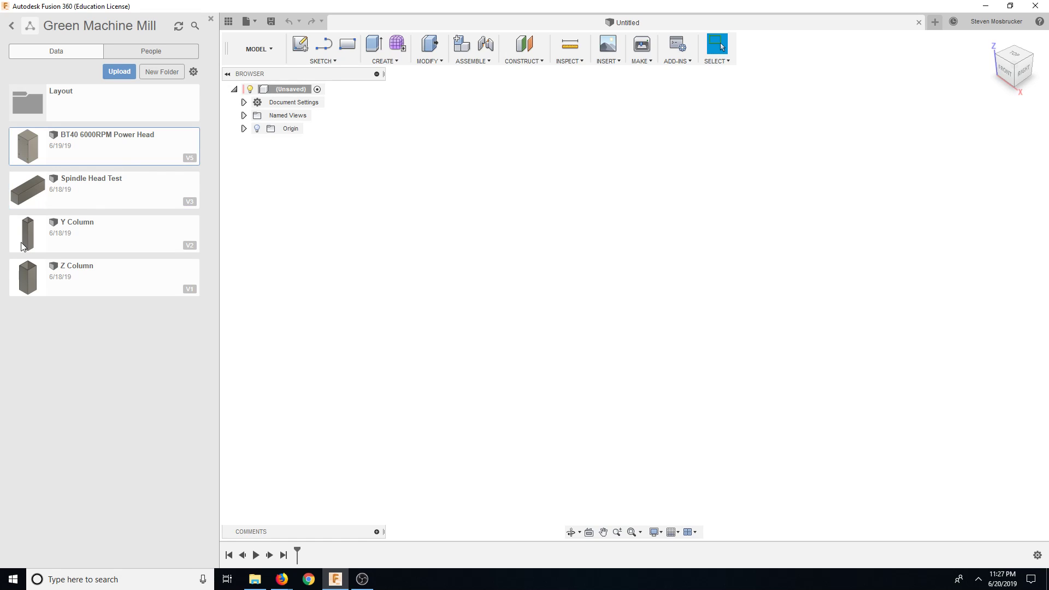
{"action": "left_click", "coordinate": [104, 191]}
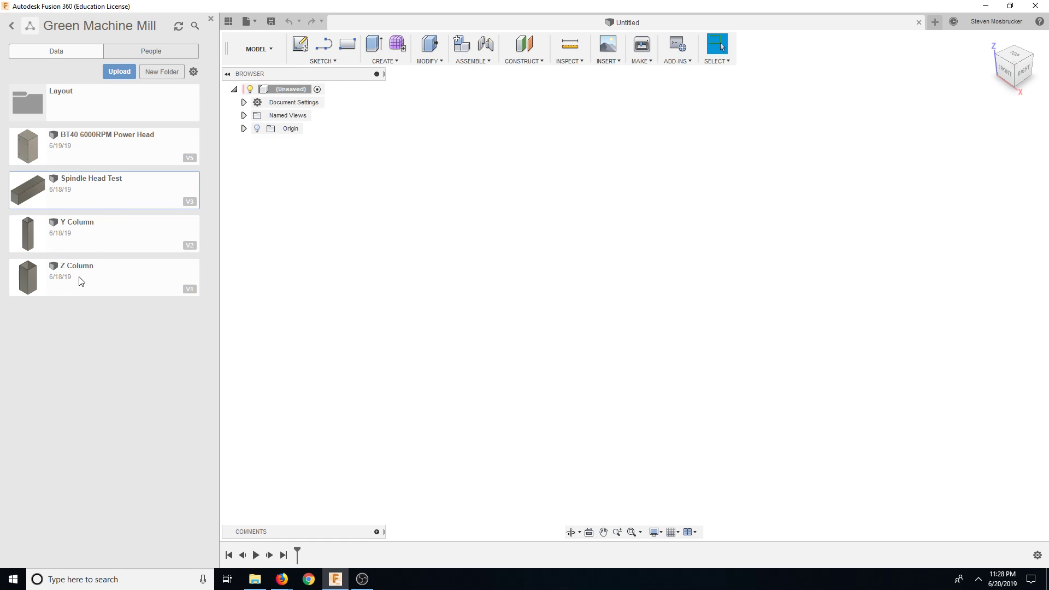
{"action": "left_click", "coordinate": [104, 233]}
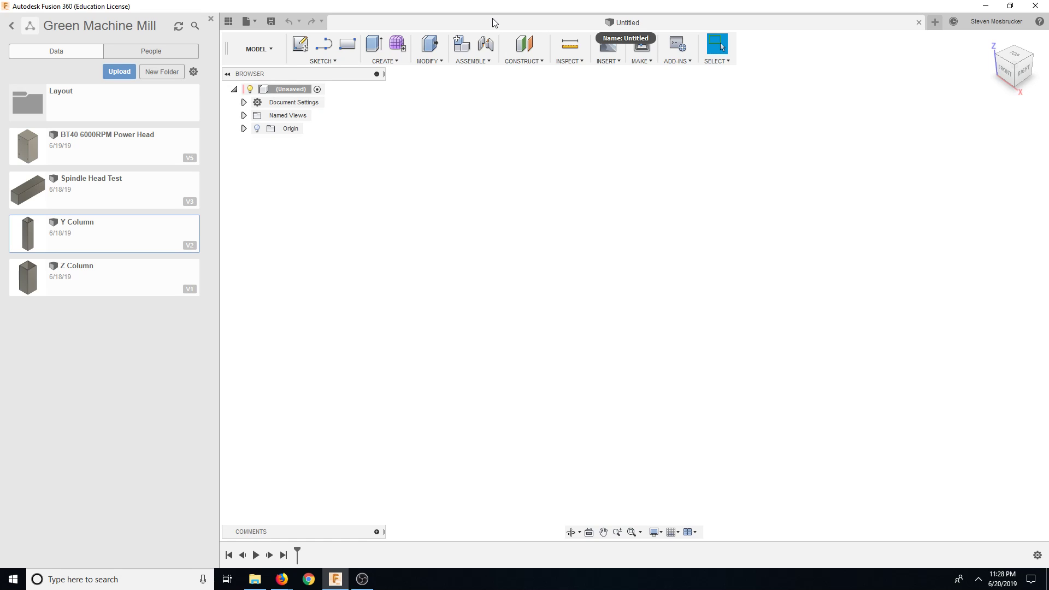
{"action": "mouse_move", "coordinate": [428, 29]}
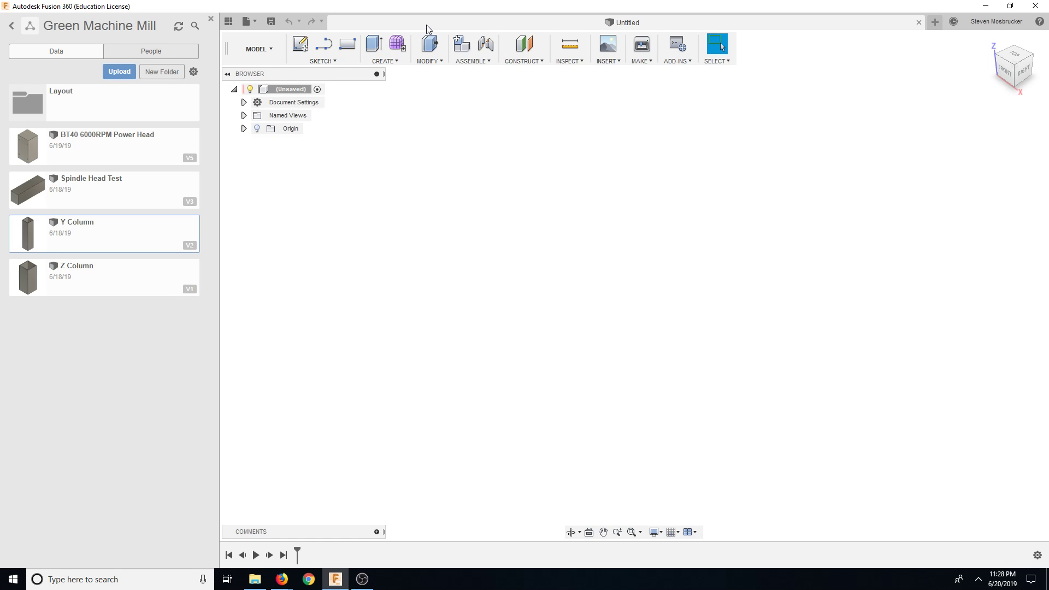
{"action": "mouse_move", "coordinate": [290, 539]}
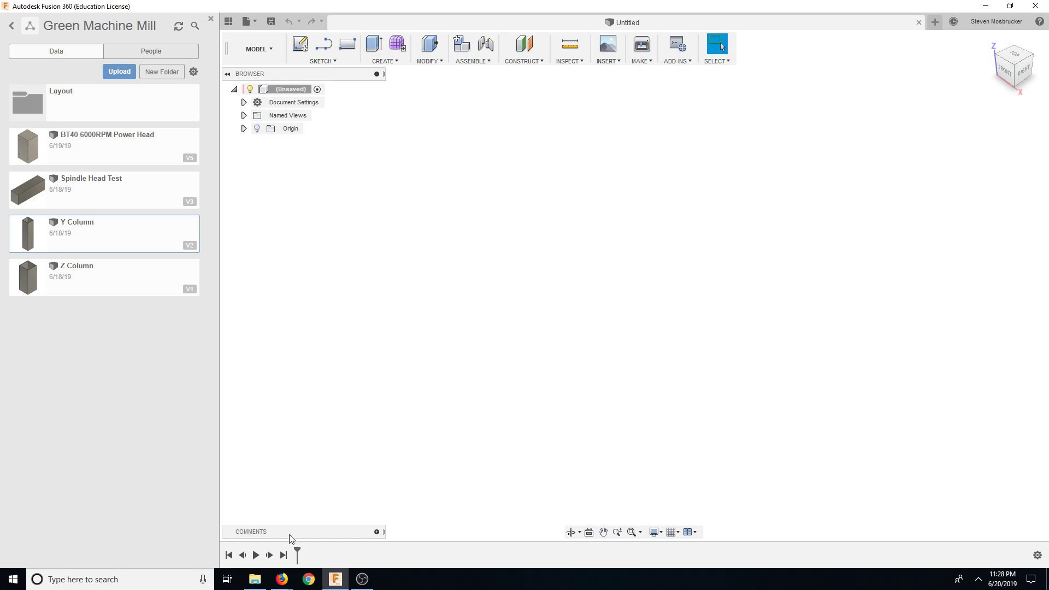
{"action": "mouse_move", "coordinate": [132, 230]}
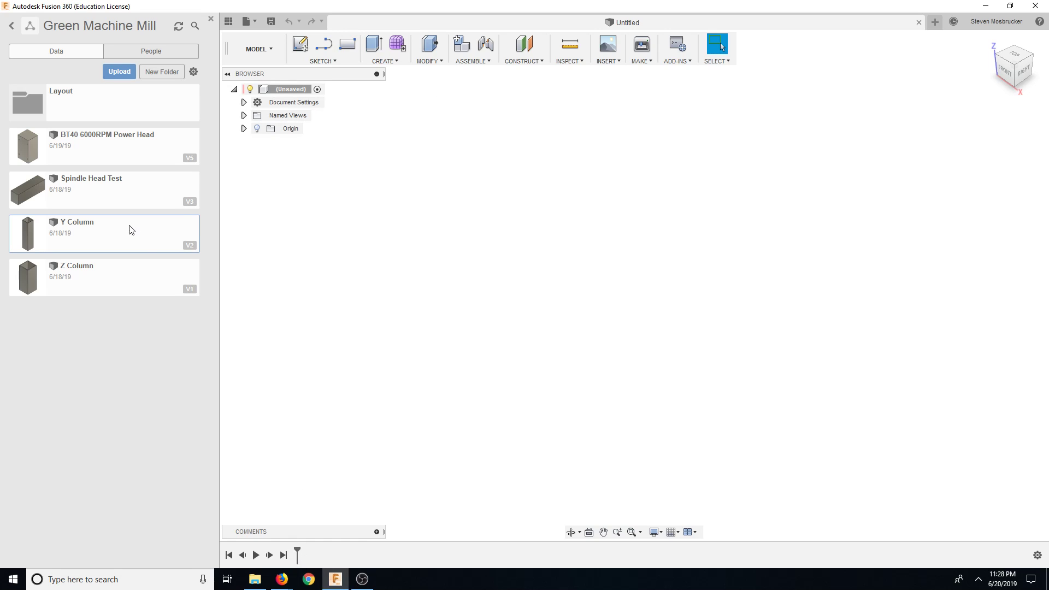
{"action": "left_click", "coordinate": [104, 145]}
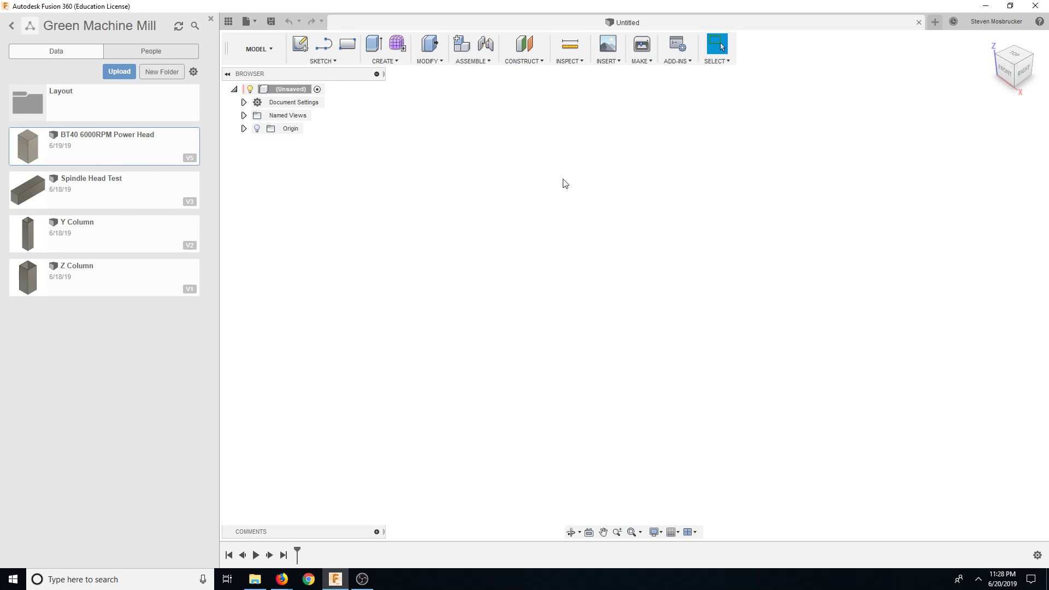
{"action": "mouse_move", "coordinate": [348, 534]}
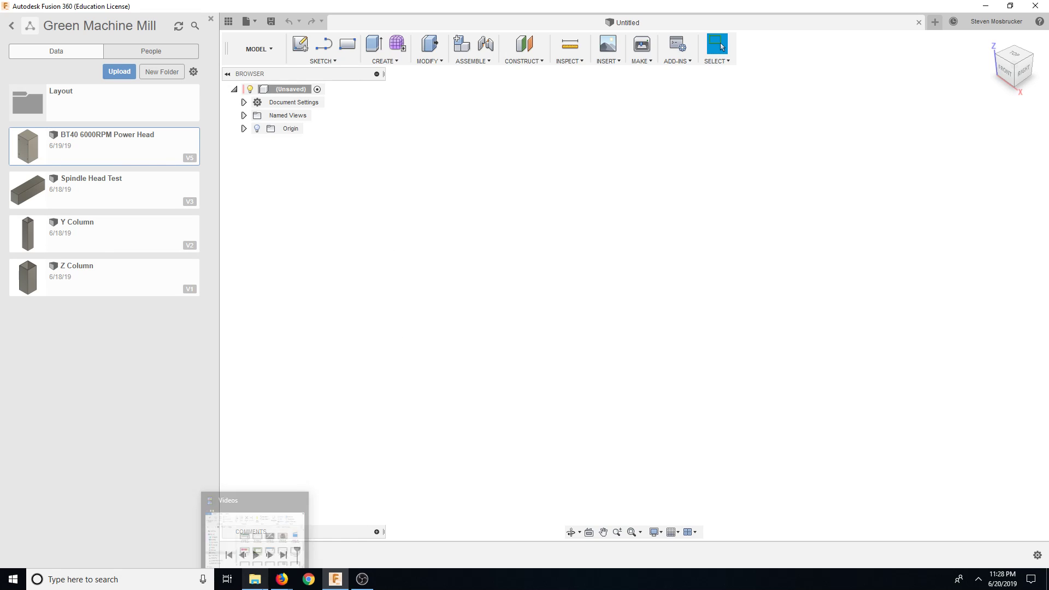
{"action": "mouse_move", "coordinate": [280, 579]}
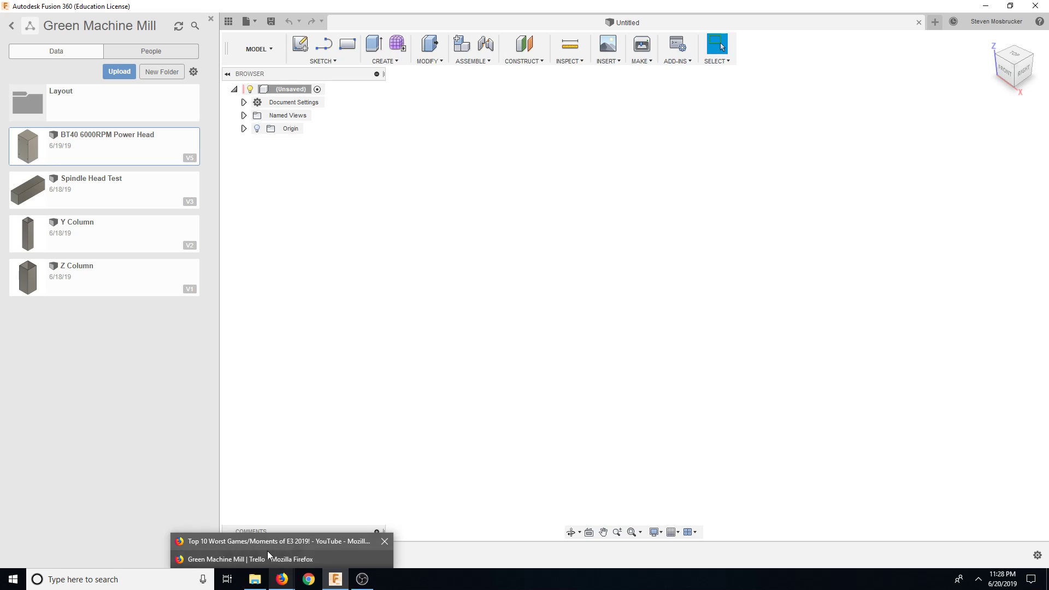
- Glance at the General Layout v2 design in Fusion, then return to Trello
{"action": "left_click", "coordinate": [245, 558]}
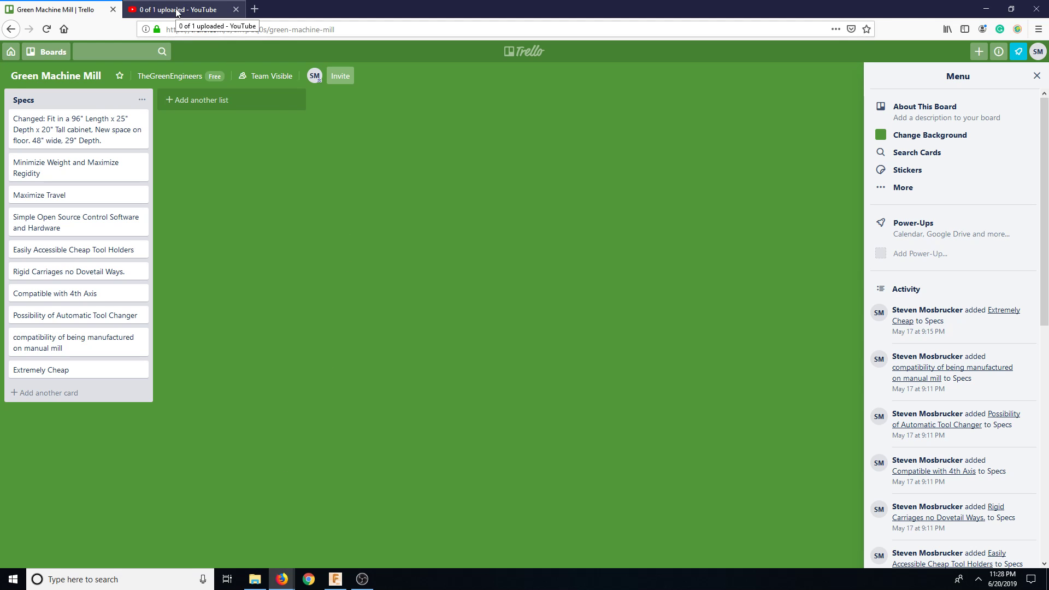
{"action": "mouse_move", "coordinate": [354, 581]}
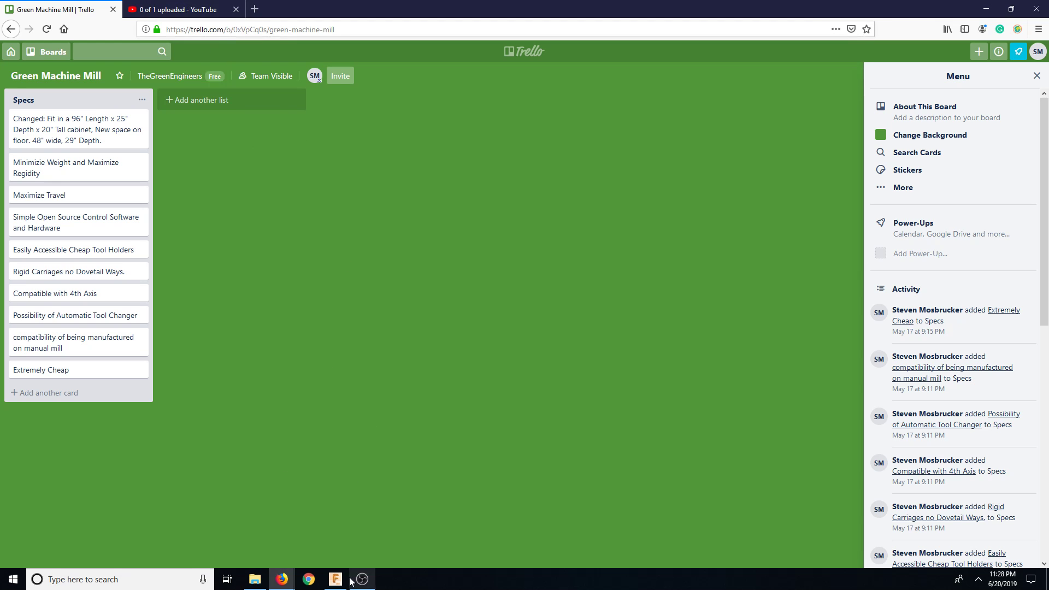
{"action": "left_click", "coordinate": [335, 580]}
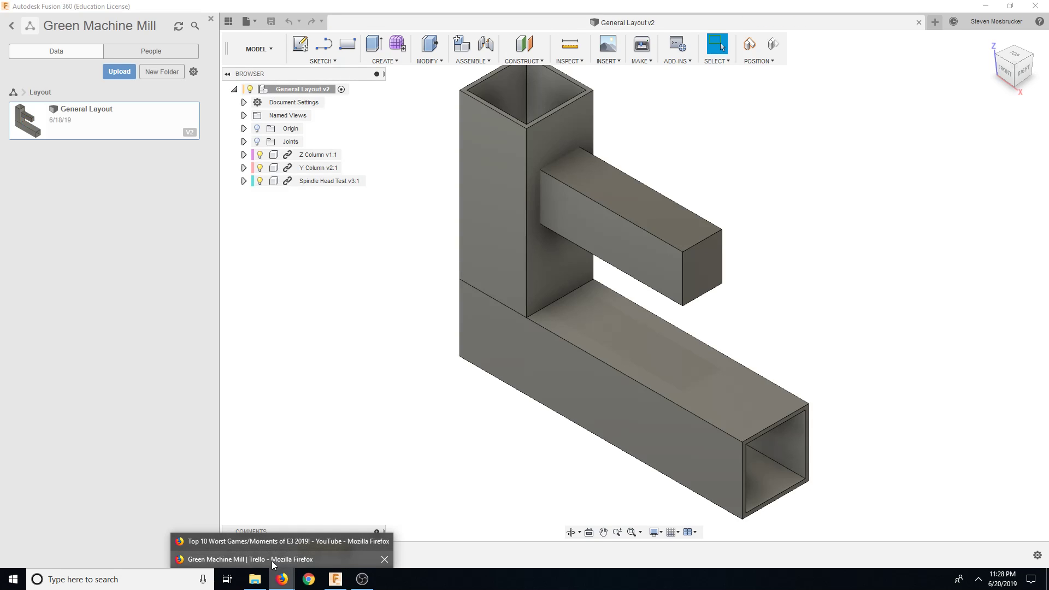
{"action": "left_click", "coordinate": [248, 558]}
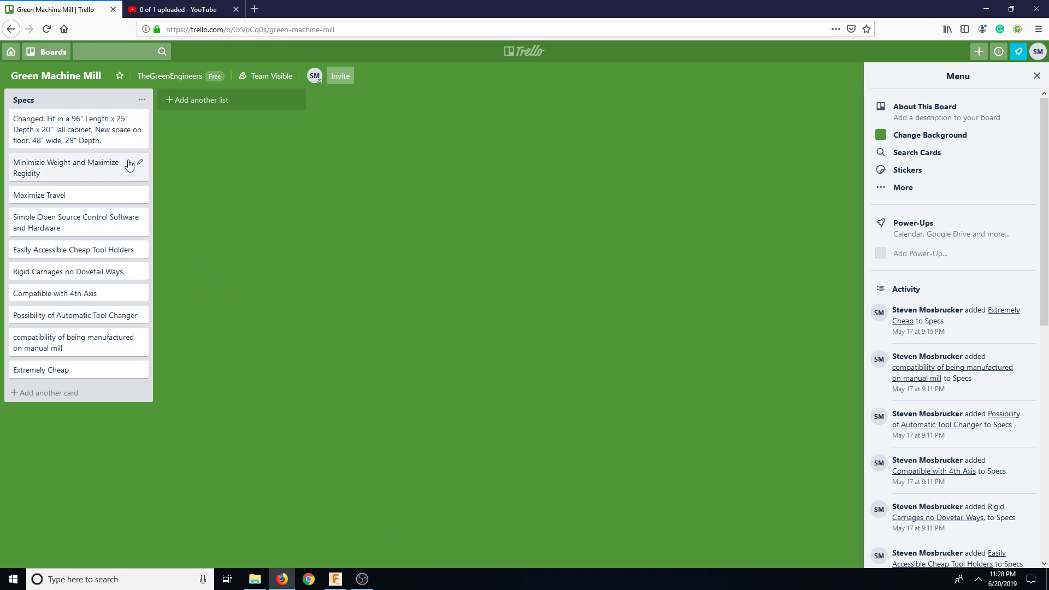
{"action": "mouse_move", "coordinate": [124, 138]}
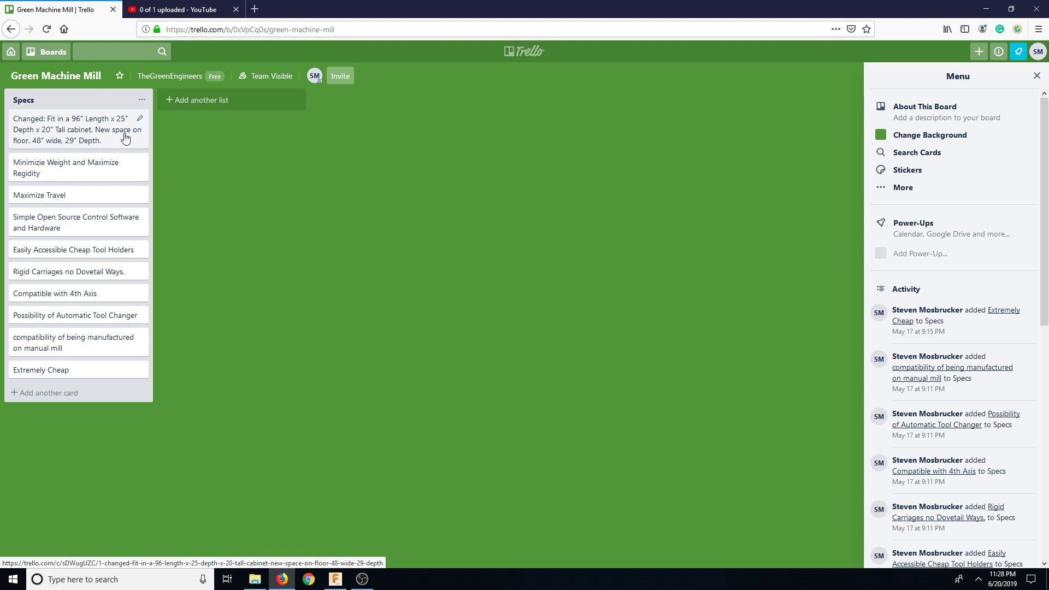
{"action": "mouse_move", "coordinate": [54, 145]}
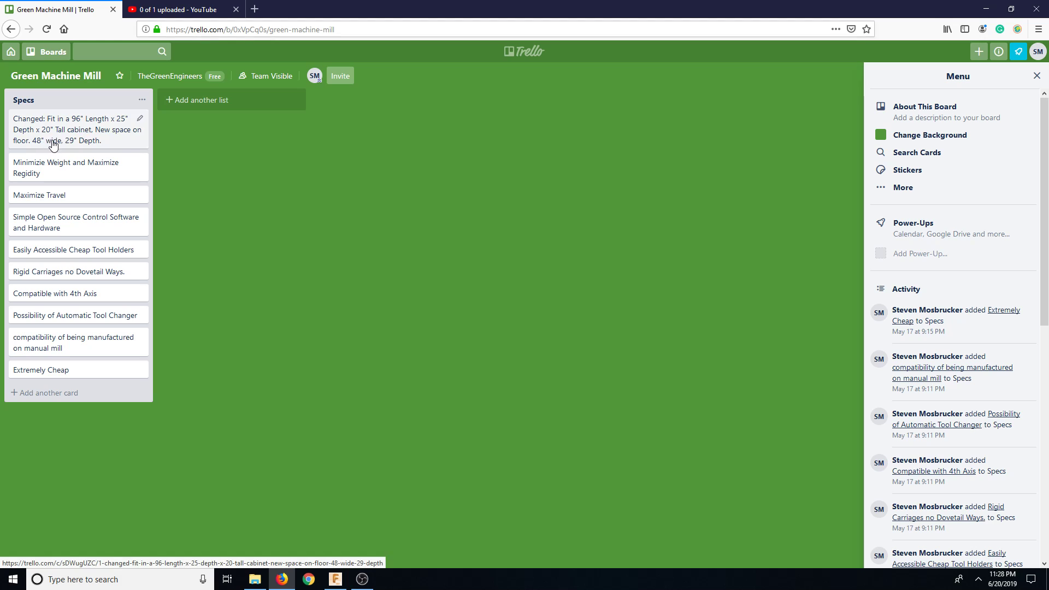
{"action": "mouse_move", "coordinate": [374, 262]}
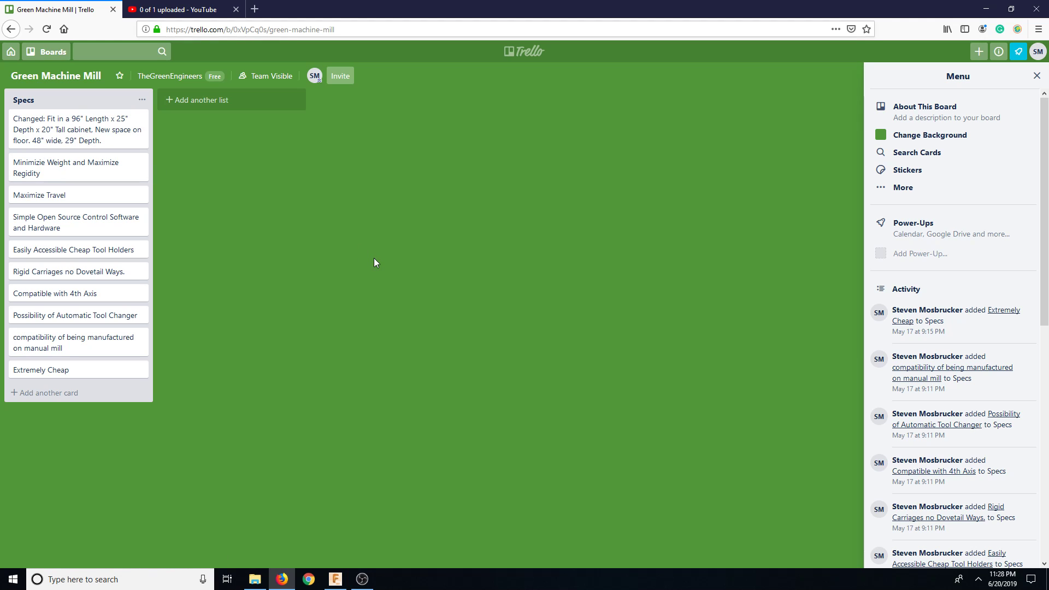
- Check the video upload progress, then return to Trello's all-boards overview
{"action": "left_click", "coordinate": [179, 9]}
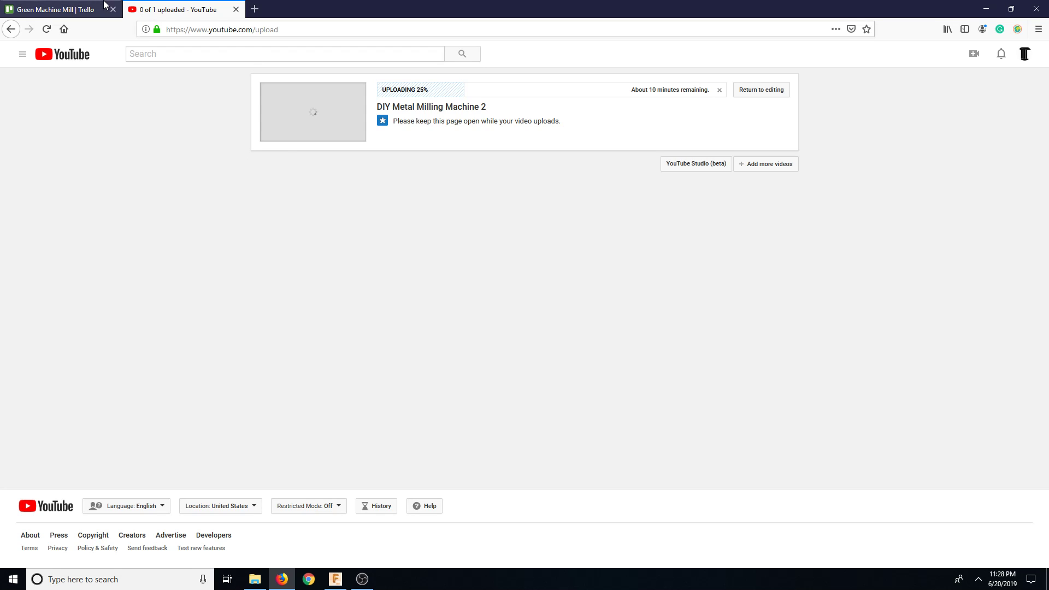
{"action": "left_click", "coordinate": [57, 9]}
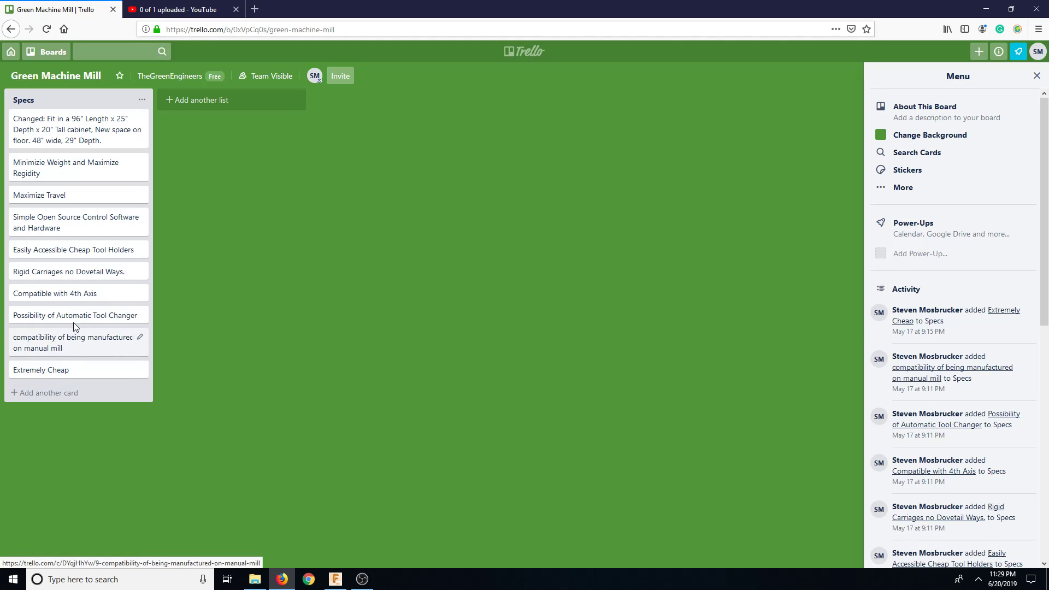
{"action": "mouse_move", "coordinate": [72, 140]}
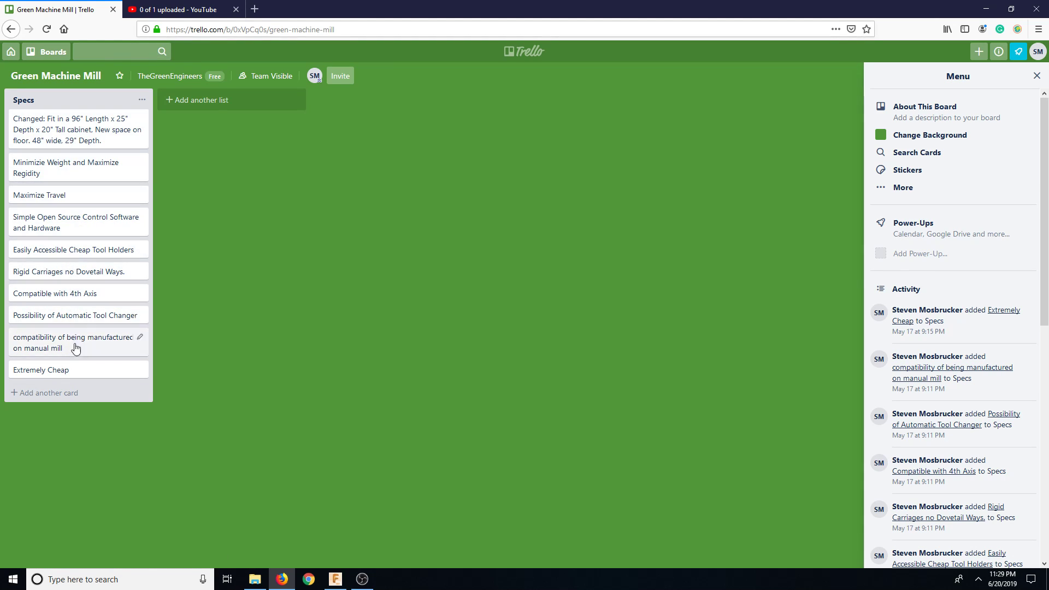
{"action": "left_click", "coordinate": [46, 51]}
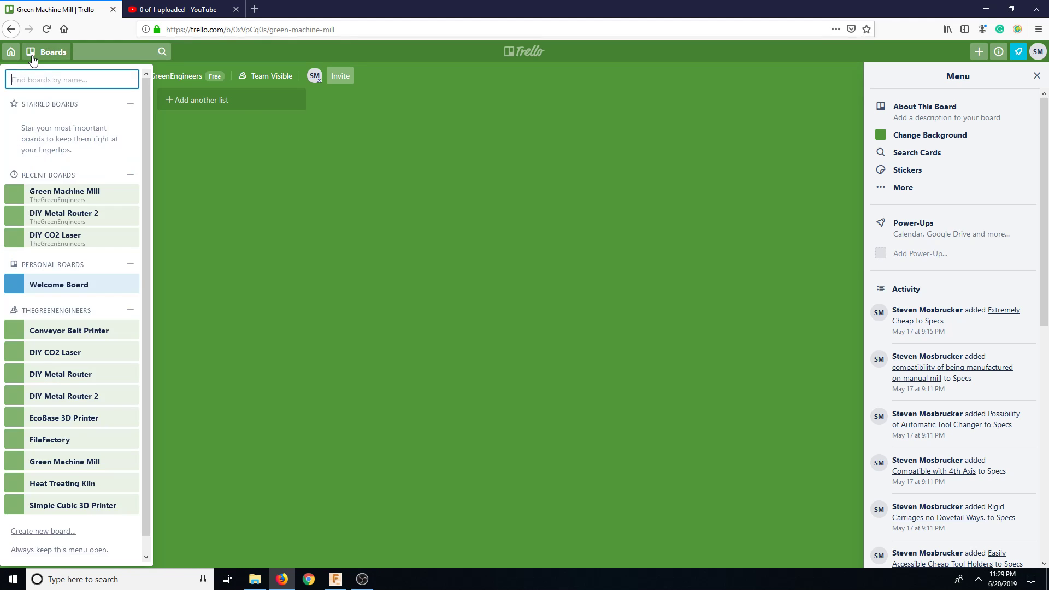
{"action": "left_click", "coordinate": [53, 51]}
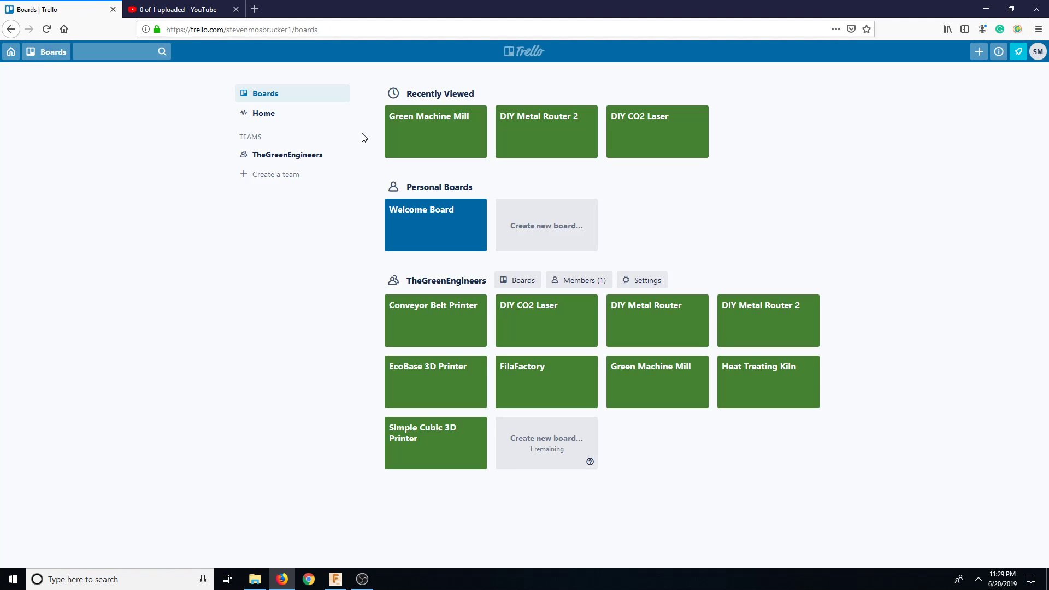
- Browse DIY Metal Router 2 and DIY CO2 Laser, then start a Green Machine Mill Specs card
{"action": "left_click", "coordinate": [768, 320]}
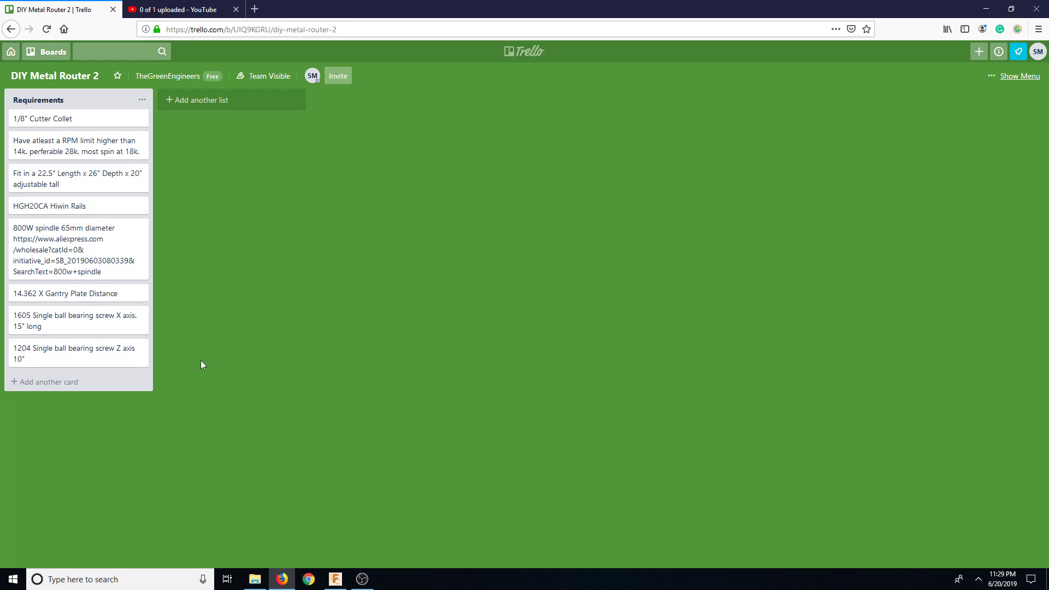
{"action": "left_click", "coordinate": [45, 52]}
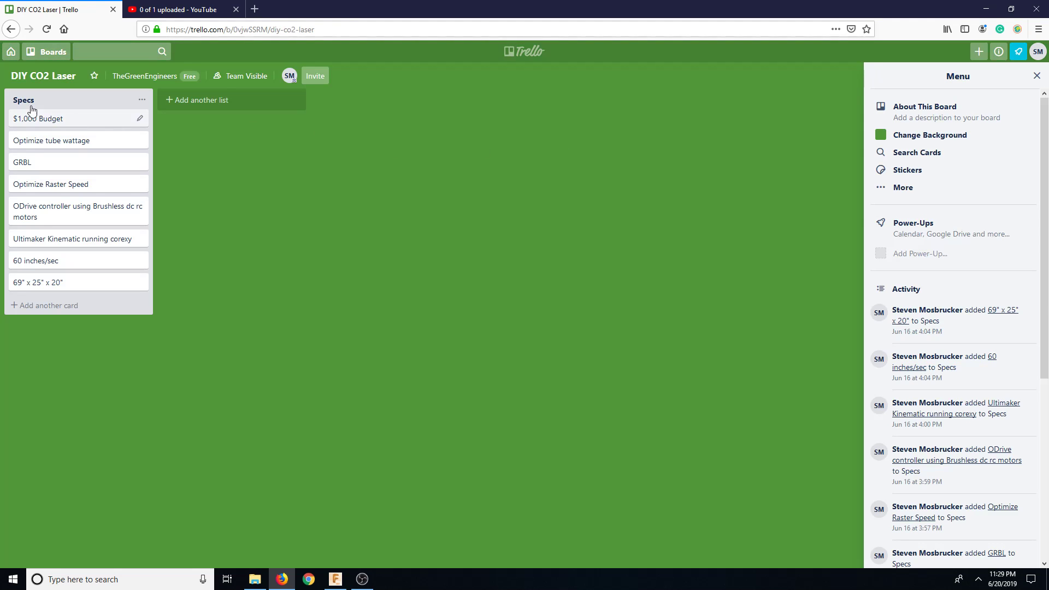
{"action": "left_click", "coordinate": [45, 51]}
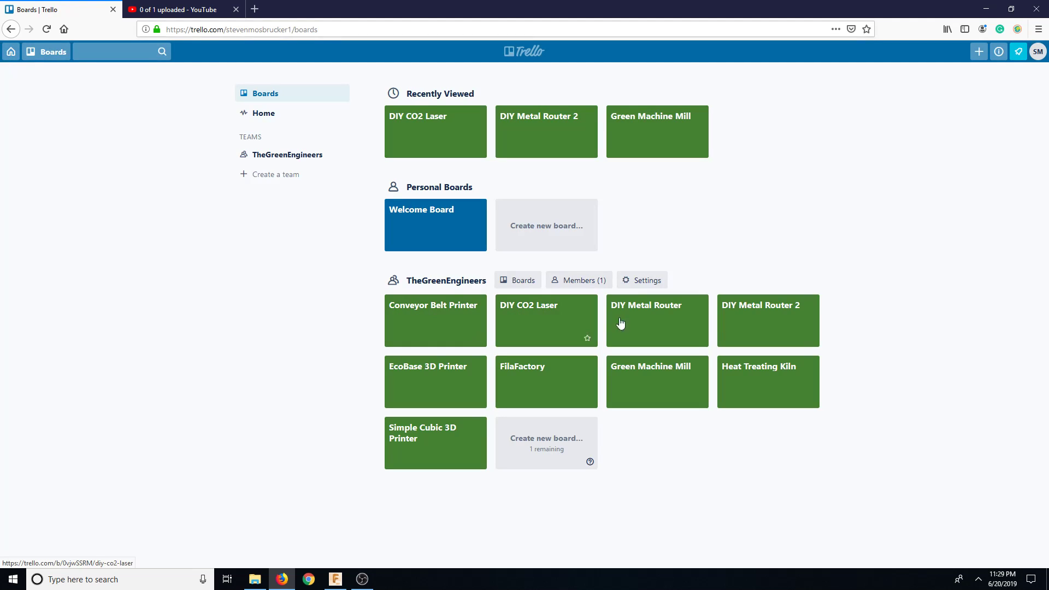
{"action": "mouse_move", "coordinate": [672, 396]}
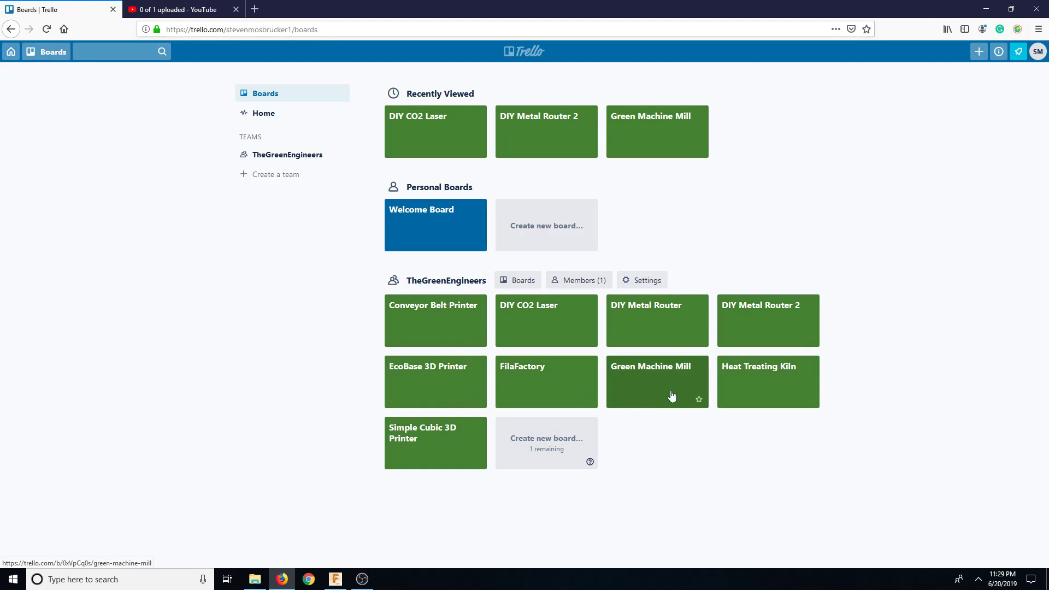
{"action": "left_click", "coordinate": [657, 382]}
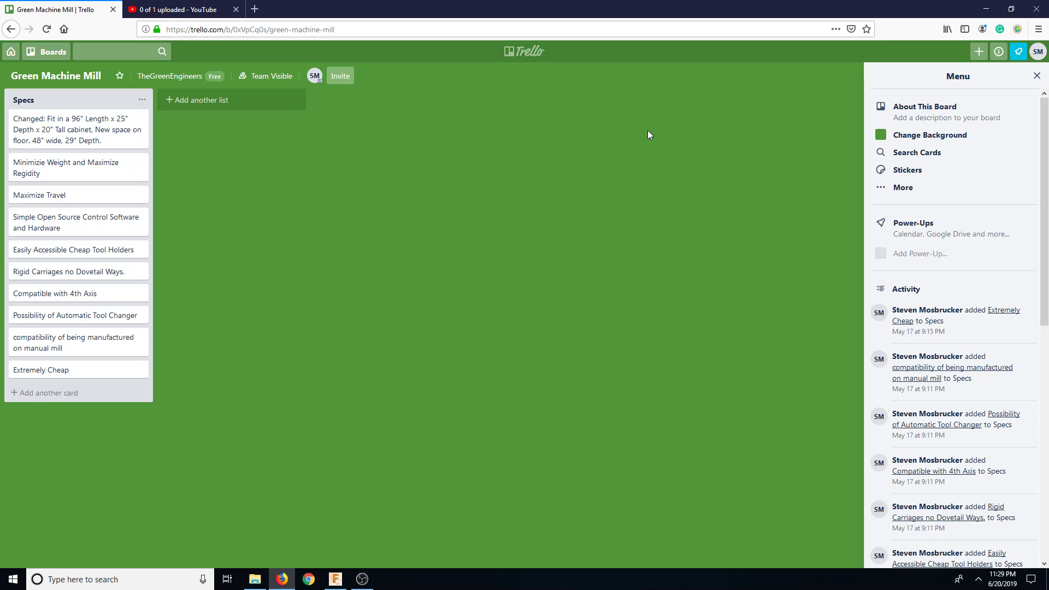
{"action": "mouse_move", "coordinate": [80, 374]}
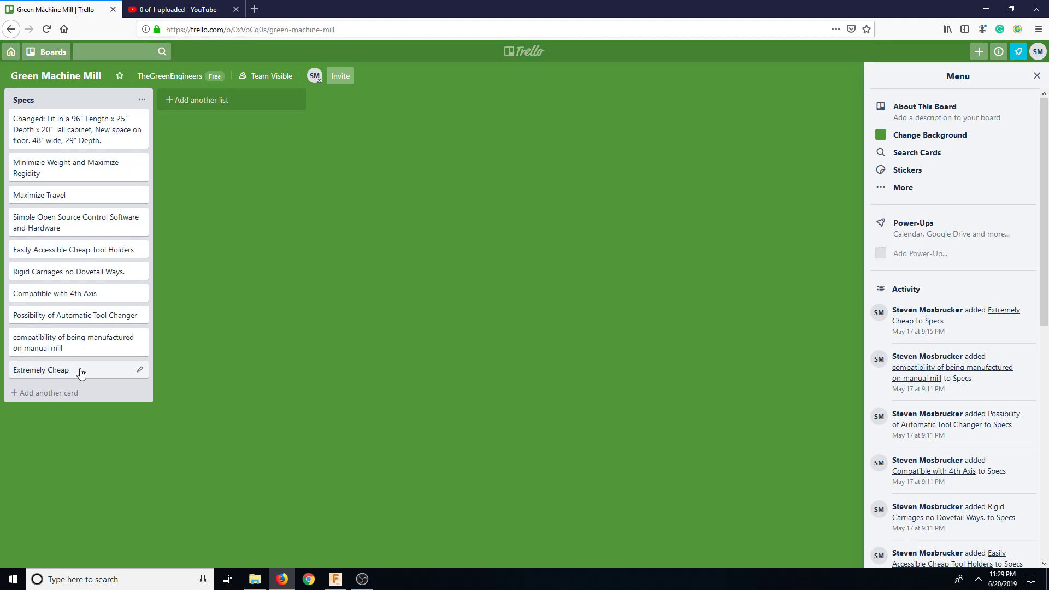
{"action": "left_click", "coordinate": [48, 393]}
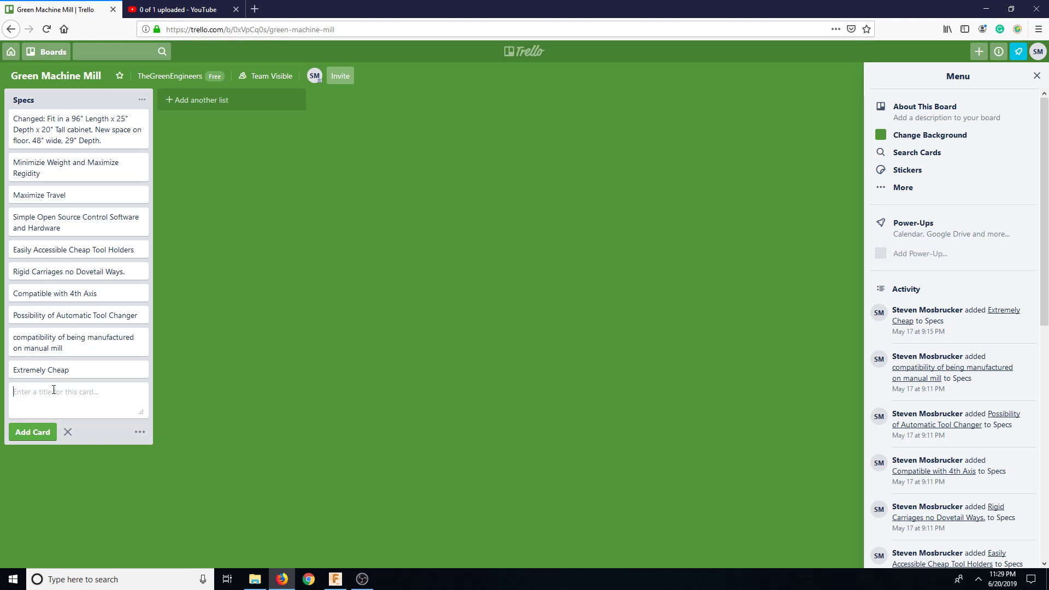
- Title the new Specs card 'HGH35HA and HGH35CR' and open a new browser tab
{"action": "type", "text": "HGH35"}
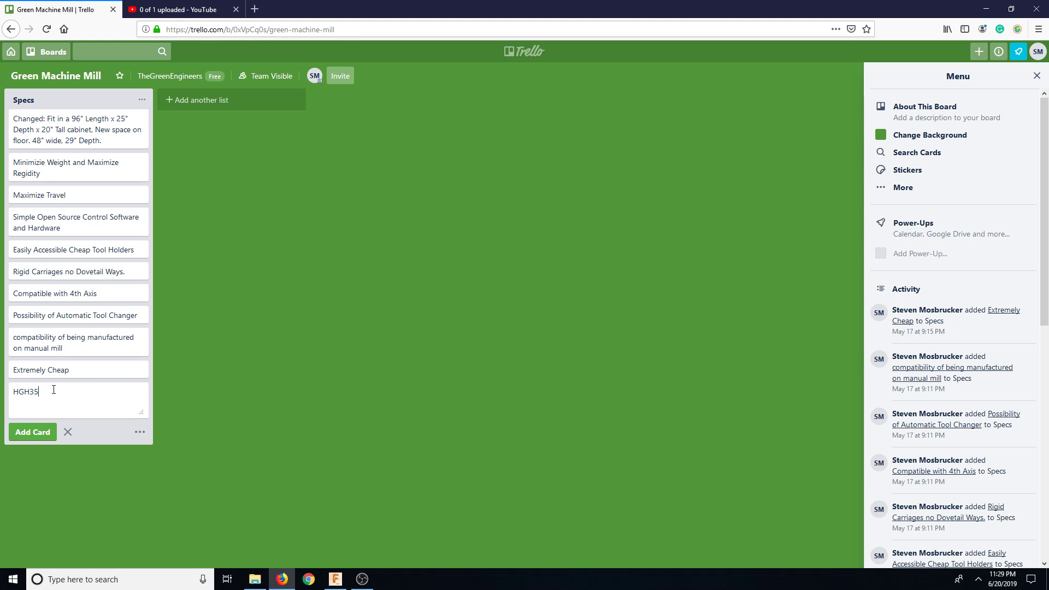
{"action": "type", "text": "HA"}
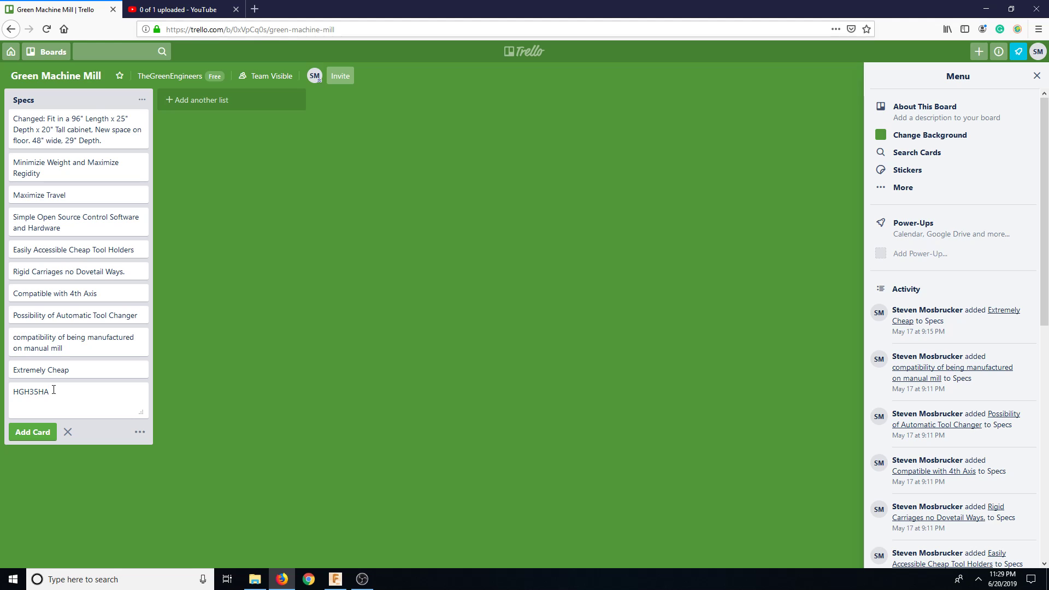
{"action": "type", "text": "and HGH36"}
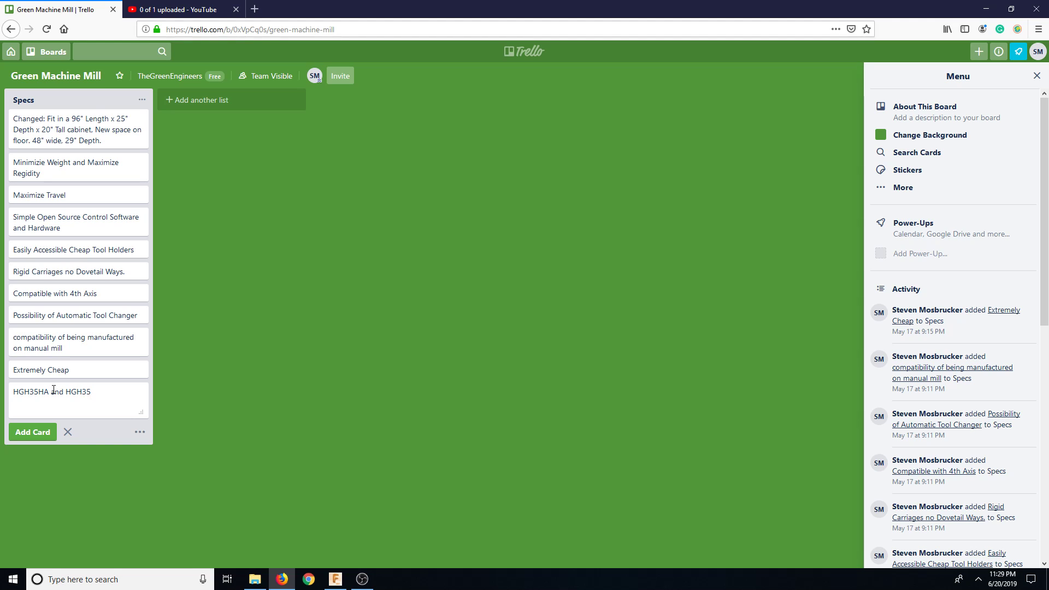
{"action": "type", "text": "CR"}
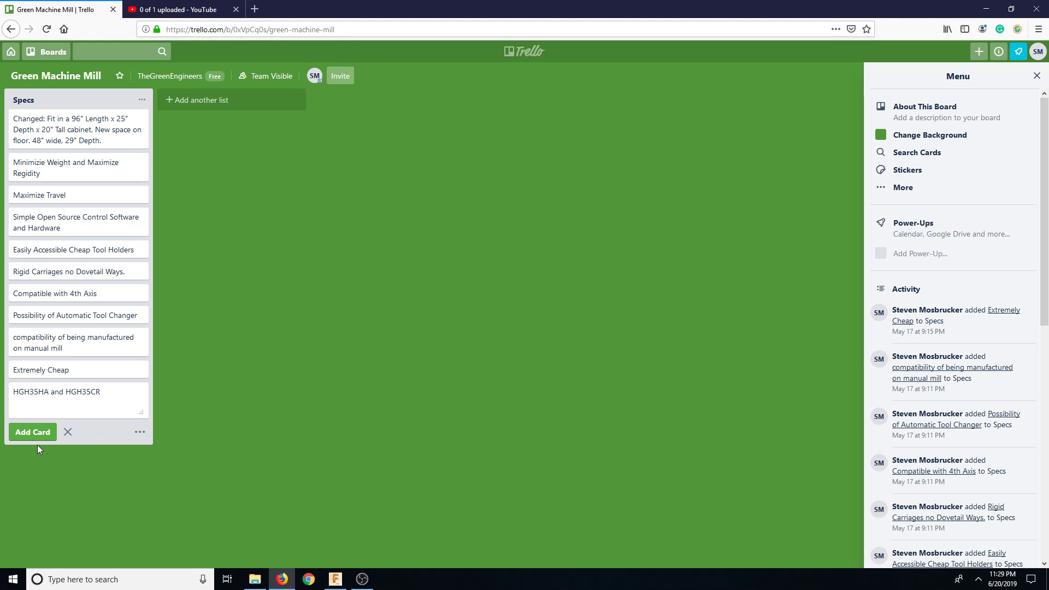
{"action": "left_click", "coordinate": [376, 9]}
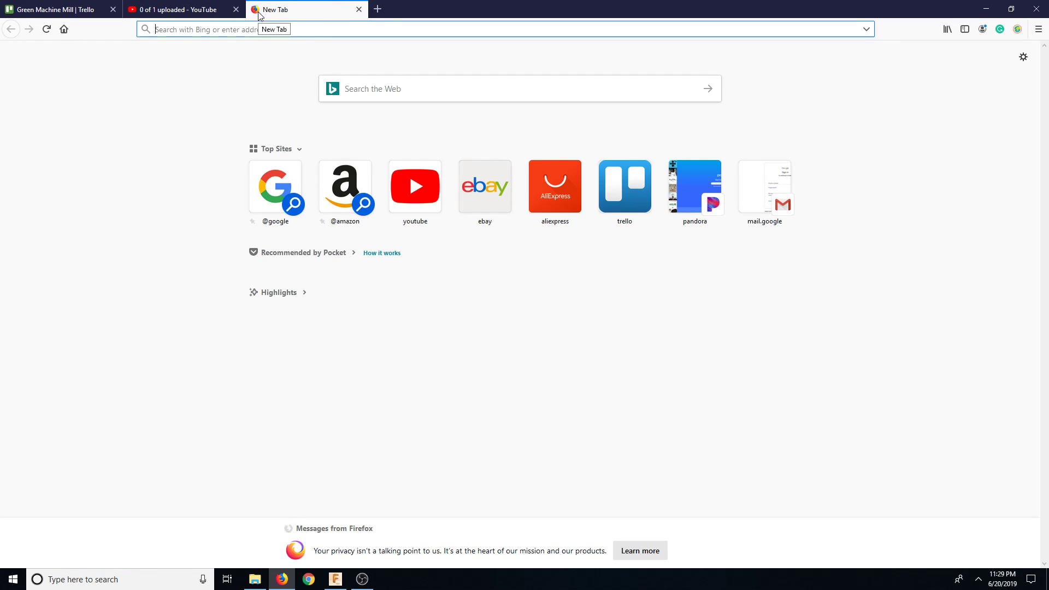
- Search AliExpress for the 'HGH35HA hiwin' suggestion
{"action": "left_click", "coordinate": [555, 186]}
{"action": "type", "text": "HGH"}
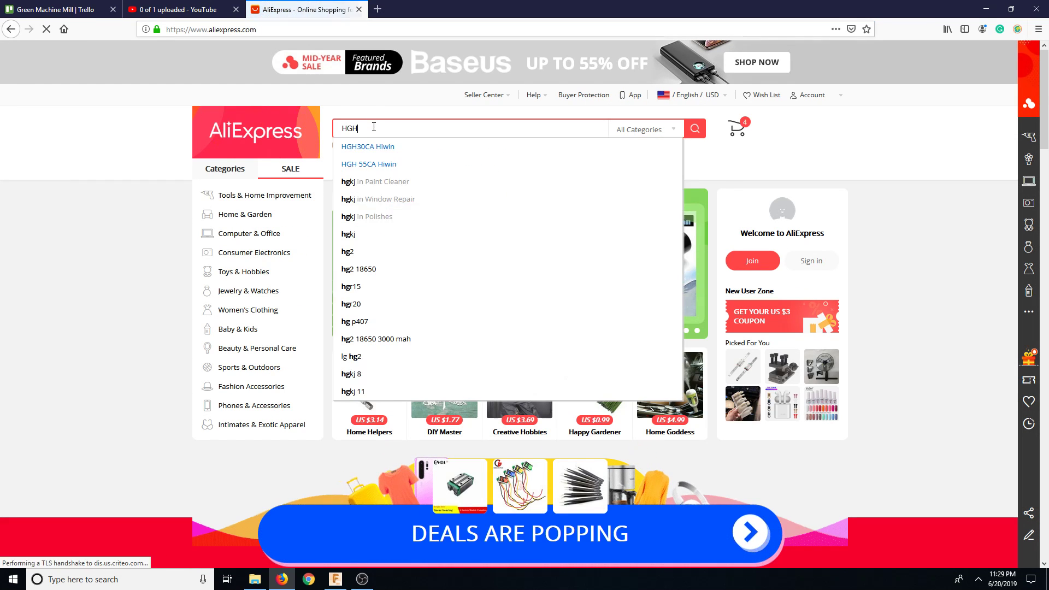
{"action": "type", "text": "35"}
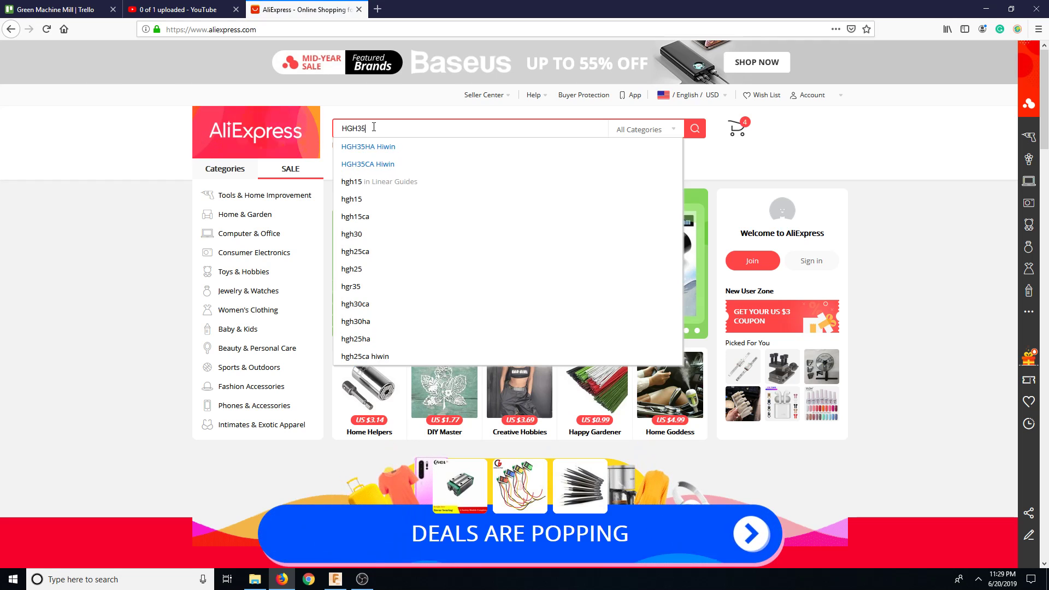
{"action": "left_click", "coordinate": [368, 147]}
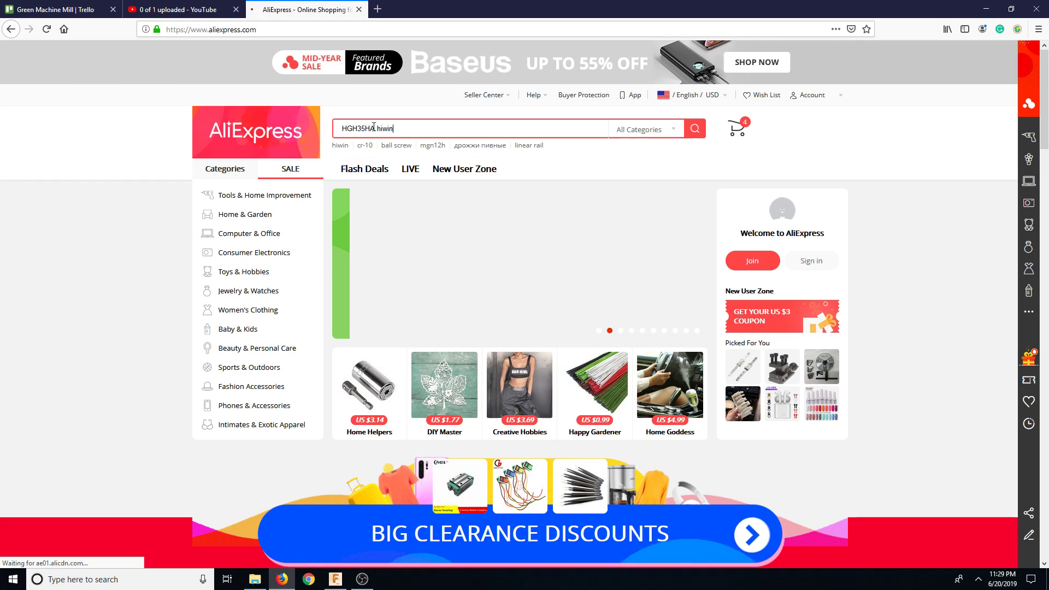
{"action": "left_click", "coordinate": [396, 146]}
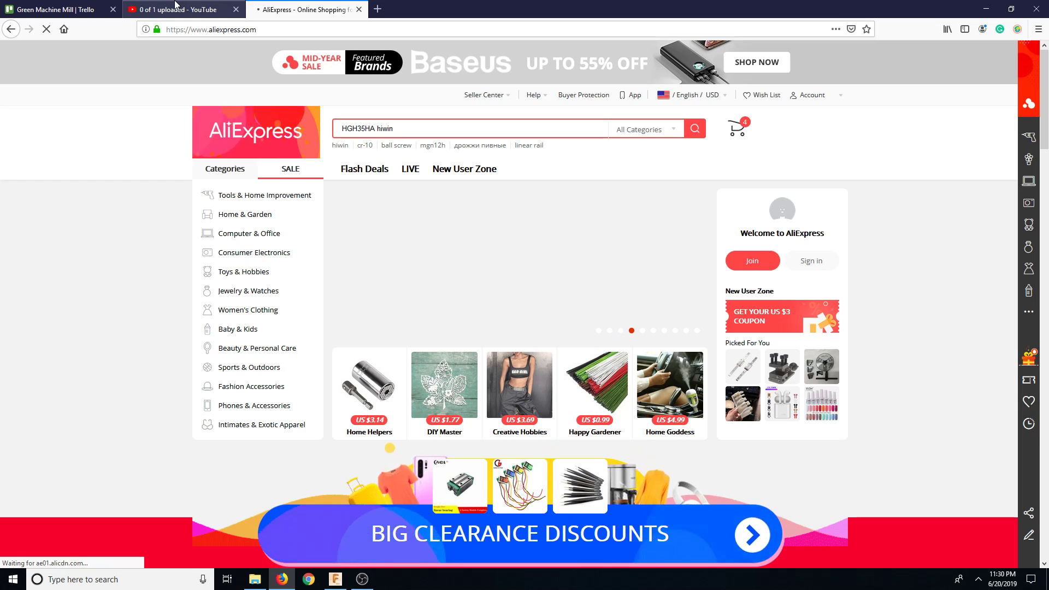
- Check upload progress and Trello, then reload AliExpress and resubmit 'HGH35HA hiwin'
{"action": "left_click", "coordinate": [181, 9]}
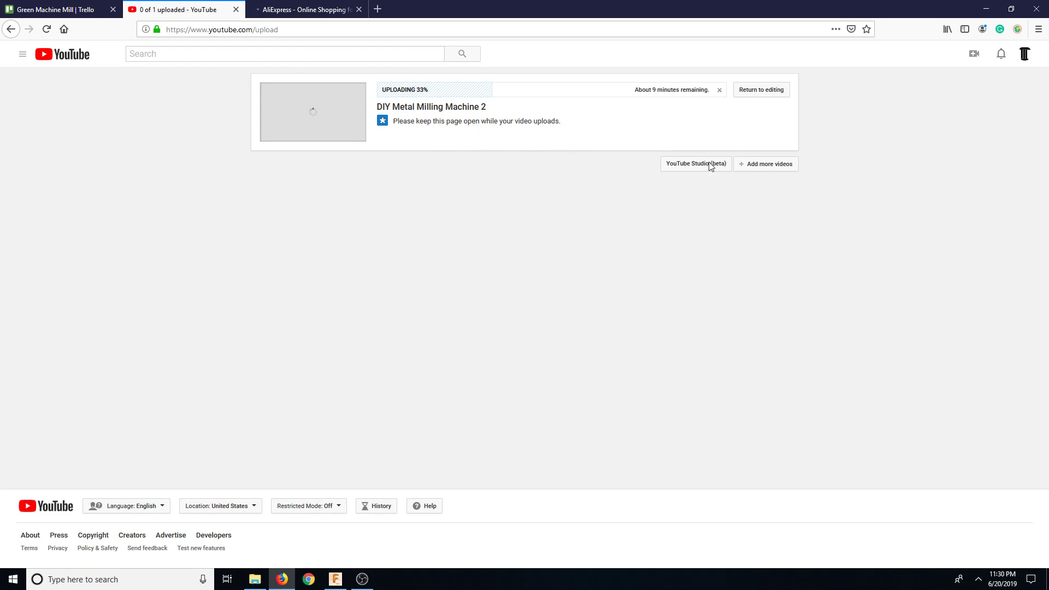
{"action": "left_click", "coordinate": [59, 9]}
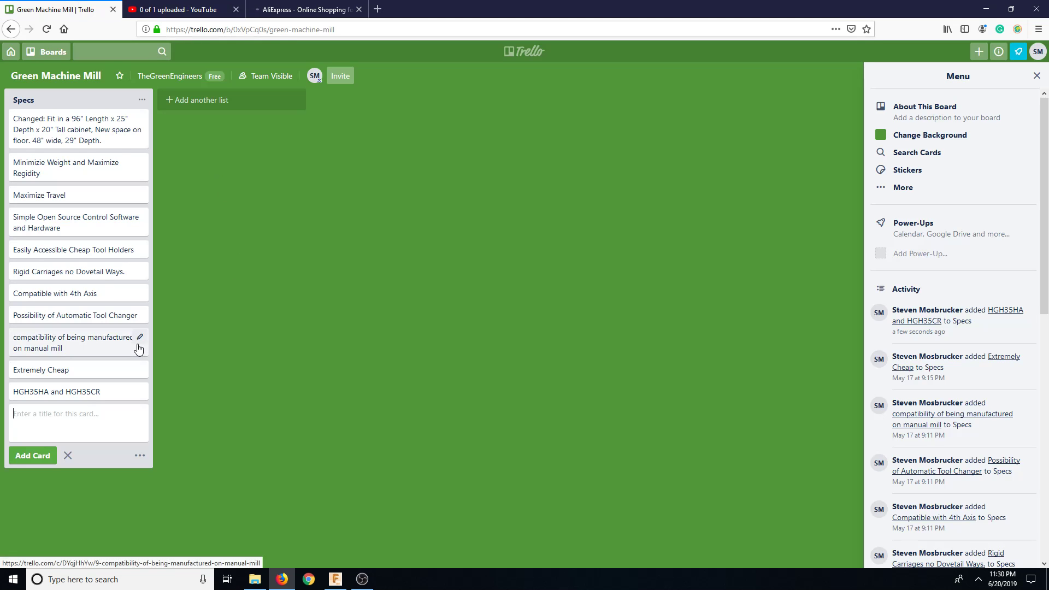
{"action": "mouse_move", "coordinate": [325, 423]}
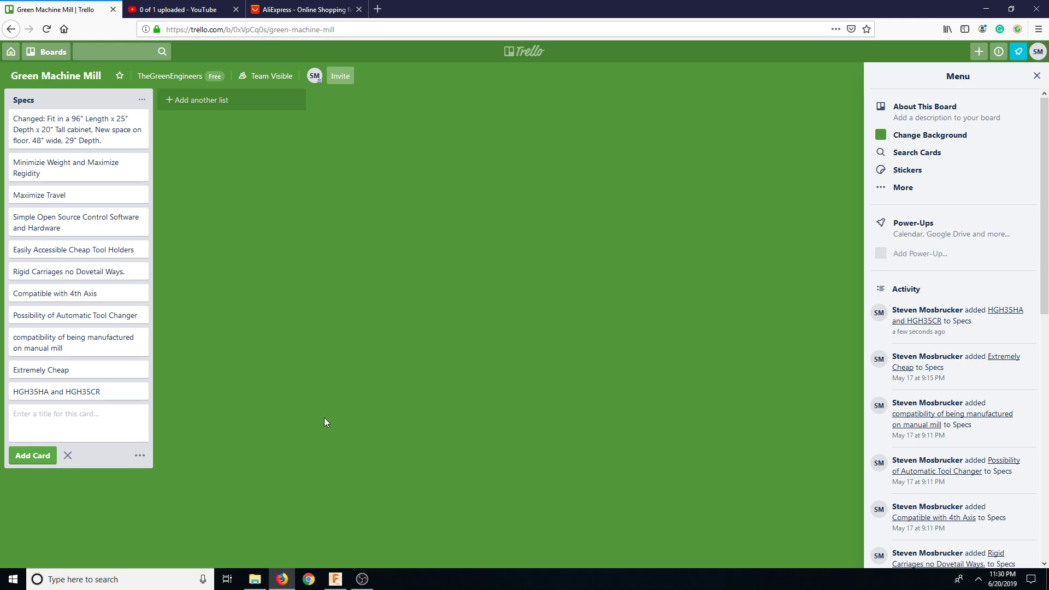
{"action": "mouse_move", "coordinate": [247, 86]}
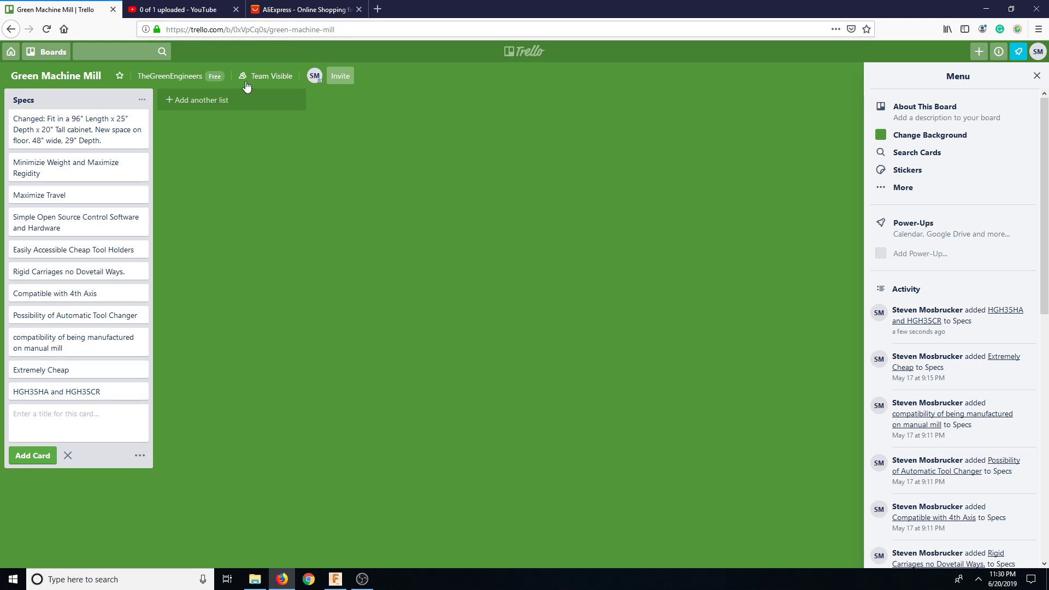
{"action": "left_click", "coordinate": [304, 10]}
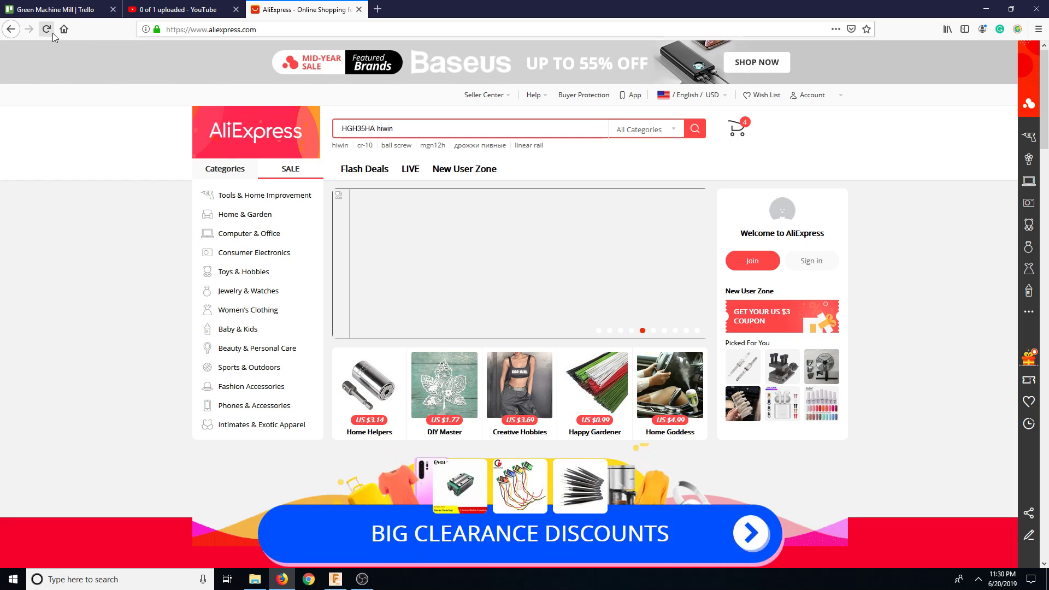
{"action": "left_click", "coordinate": [46, 29]}
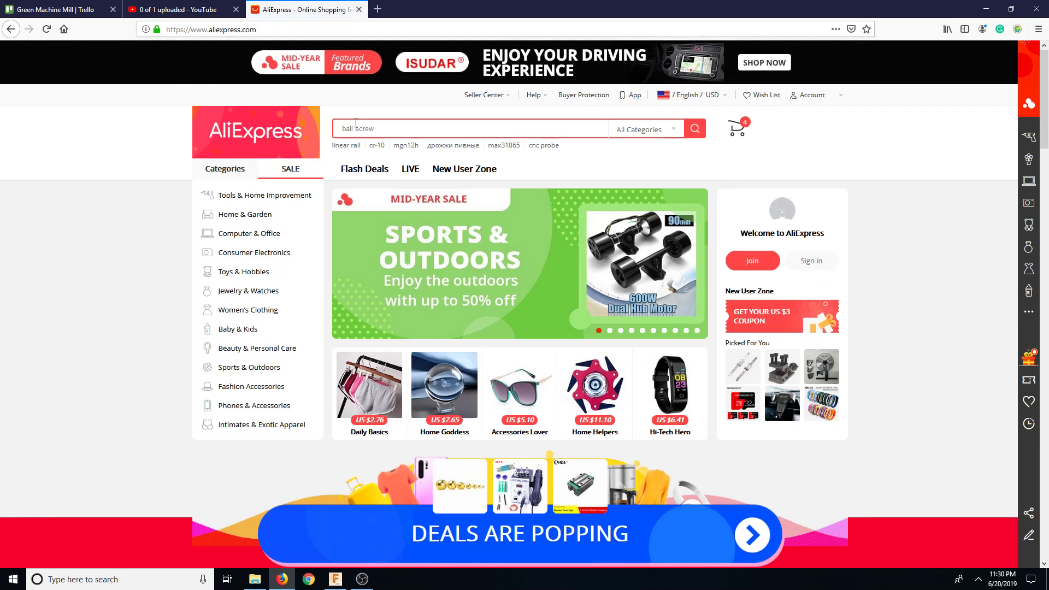
{"action": "type", "text": "HGH35H"}
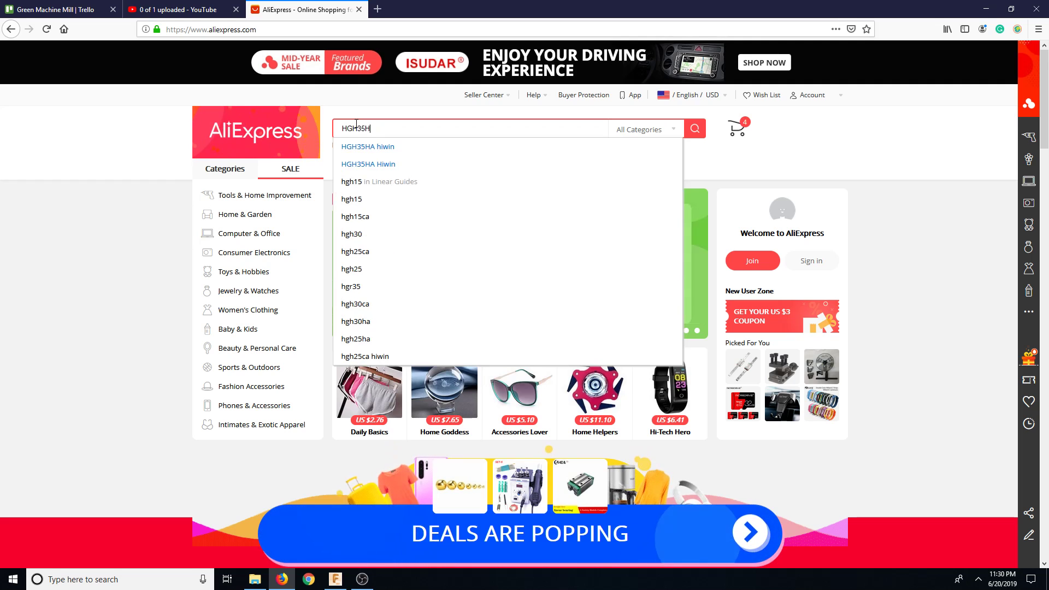
{"action": "left_click", "coordinate": [367, 146]}
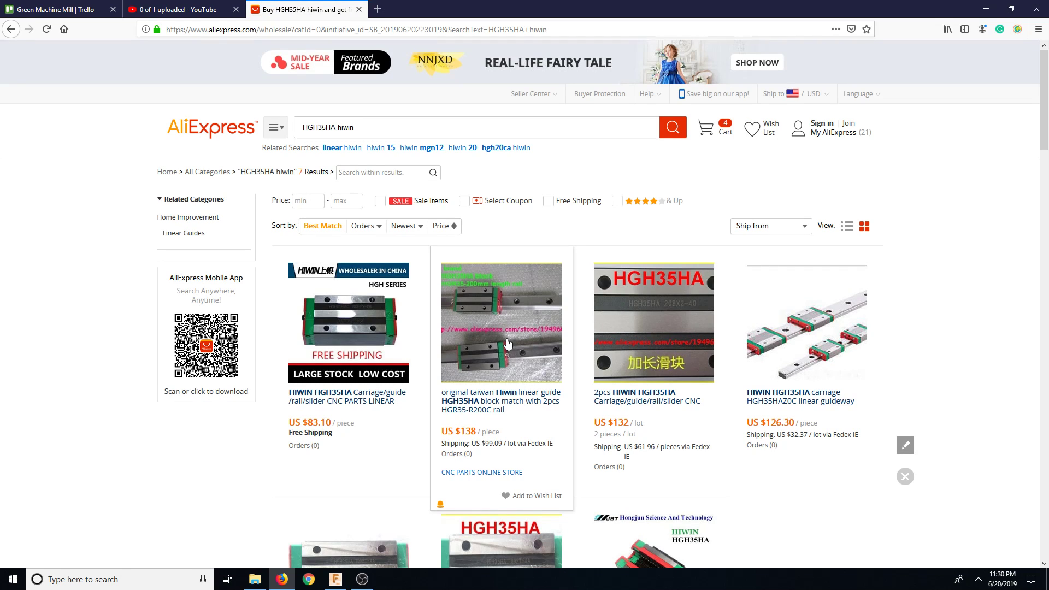
- Open the $138 HGH35HA blocks-with-rails listing and enlarge its HGH dimension table
{"action": "scroll", "scroll_direction": "down", "scroll_amount": 3}
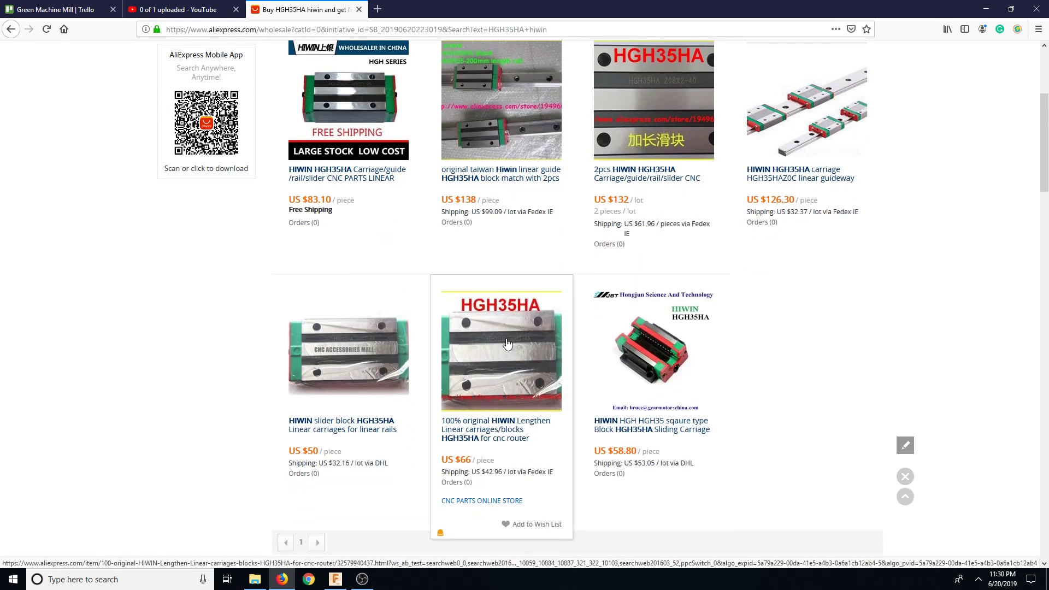
{"action": "left_click", "coordinate": [500, 101]}
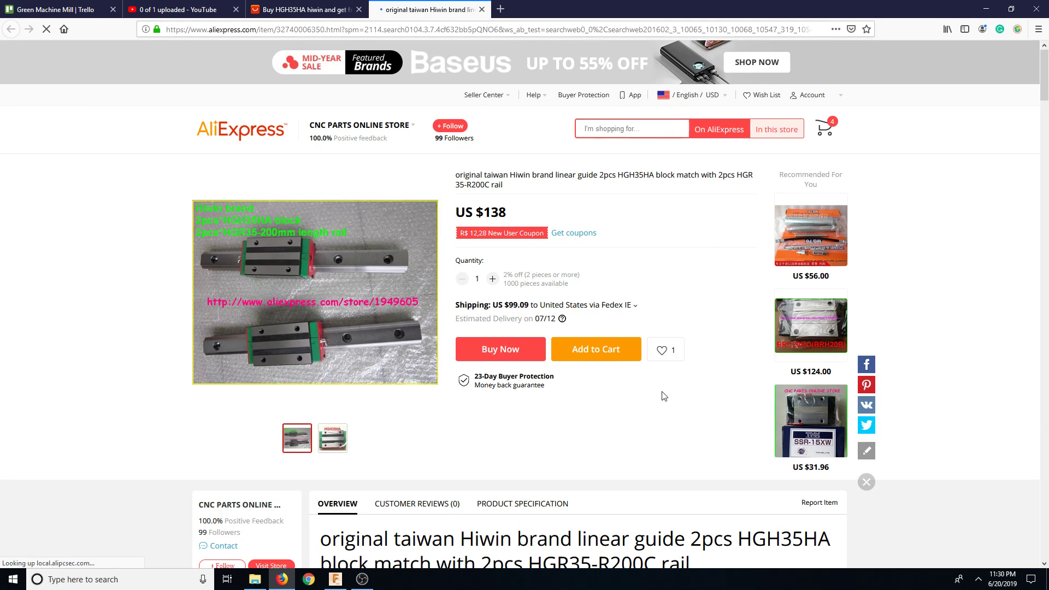
{"action": "scroll", "scroll_direction": "down", "scroll_amount": 3}
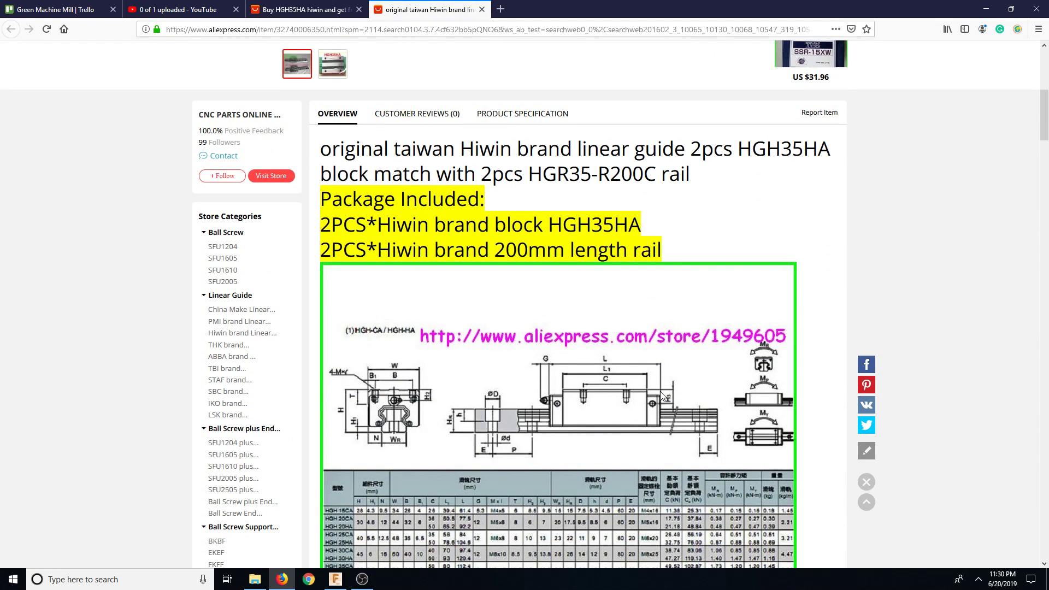
{"action": "scroll", "scroll_direction": "down", "scroll_amount": 3}
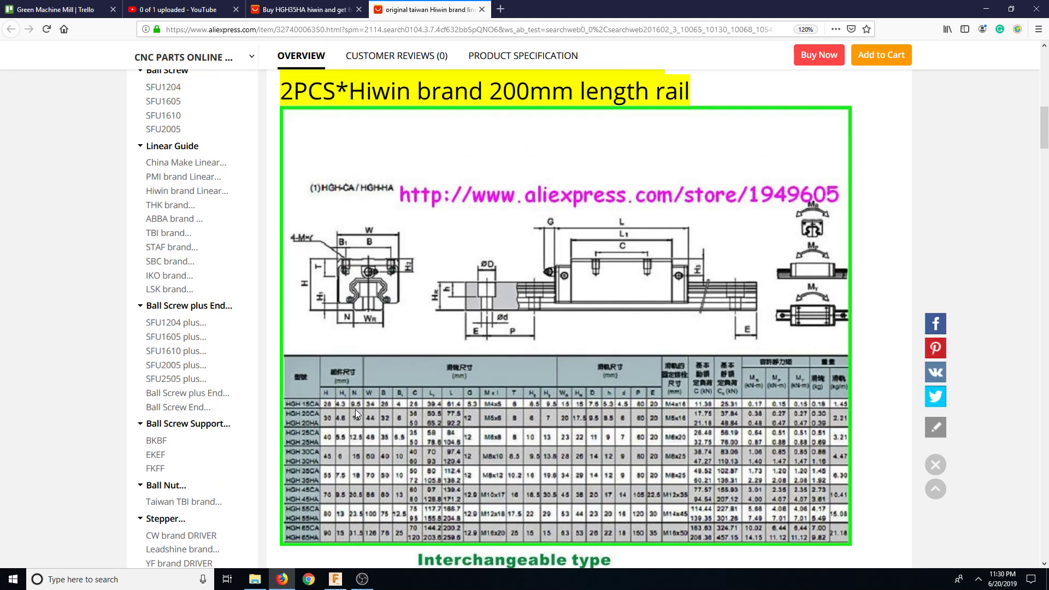
{"action": "left_click", "coordinate": [806, 29]}
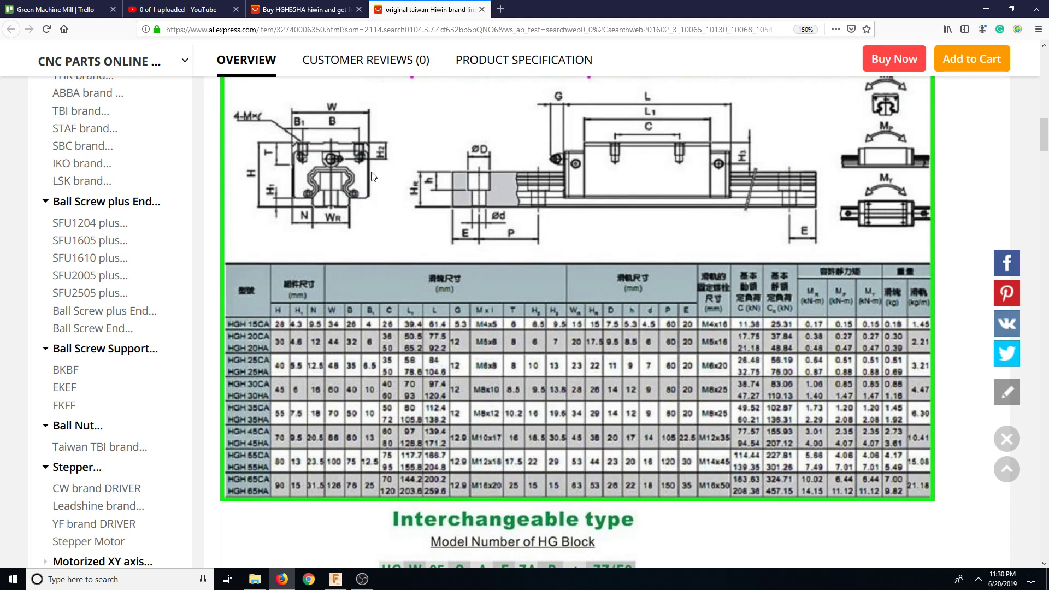
{"action": "mouse_move", "coordinate": [304, 214]}
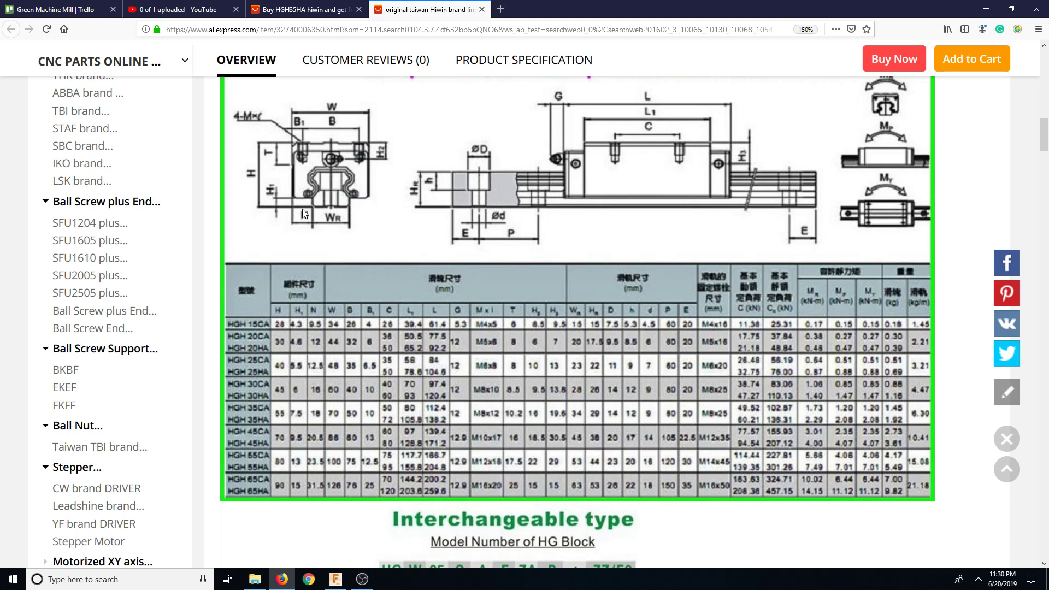
{"action": "scroll", "scroll_direction": "up", "scroll_amount": 3}
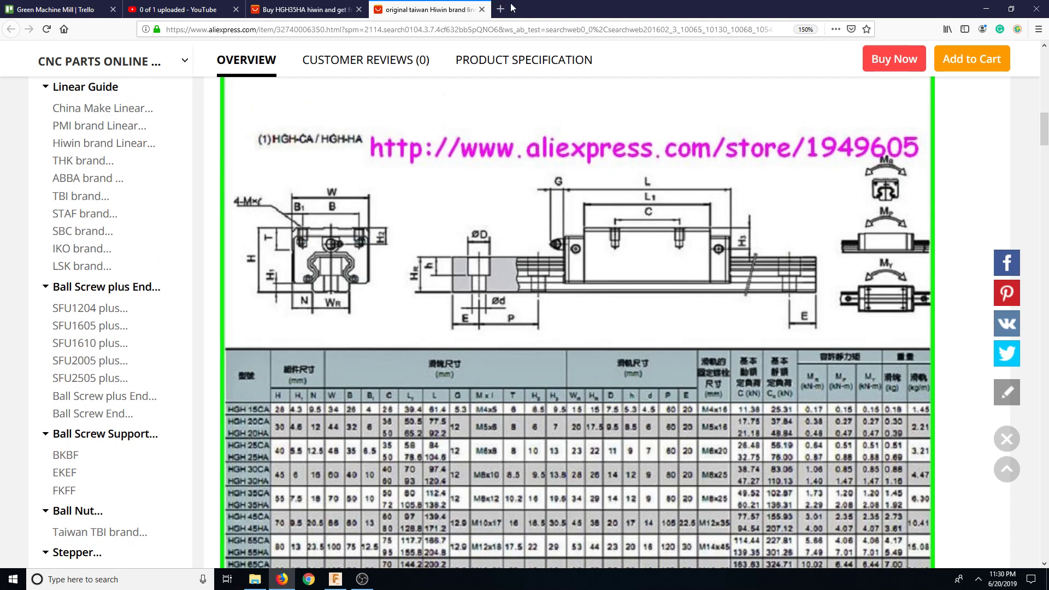
{"action": "left_click", "coordinate": [335, 580]}
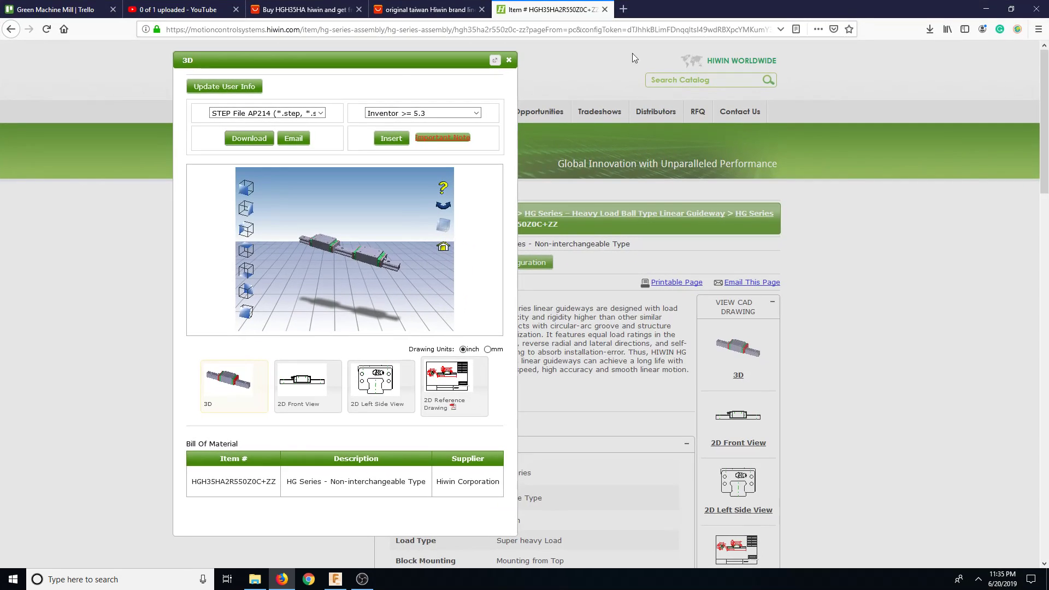
- Duplicate the HIWIN item tab and navigate the copy to HG Series heavy load guideways
{"action": "right_click", "coordinate": [549, 9]}
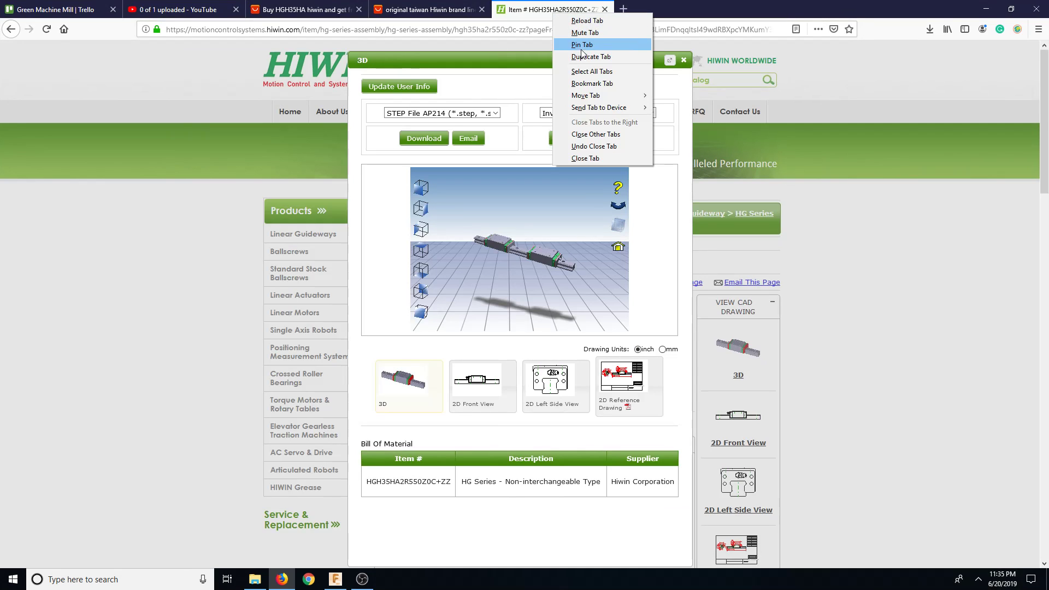
{"action": "left_click", "coordinate": [591, 57]}
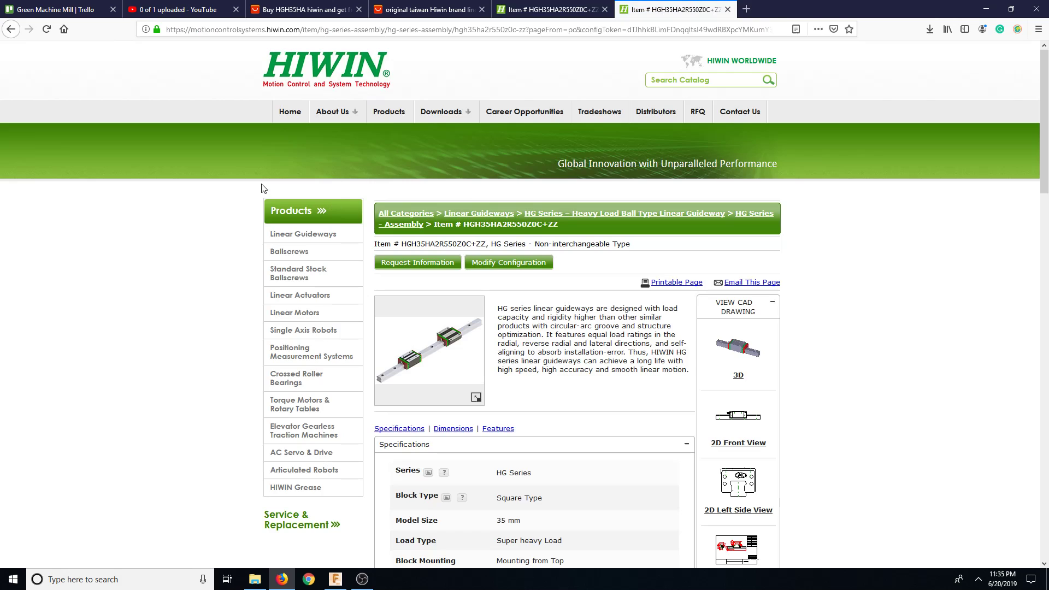
{"action": "mouse_move", "coordinate": [389, 111]}
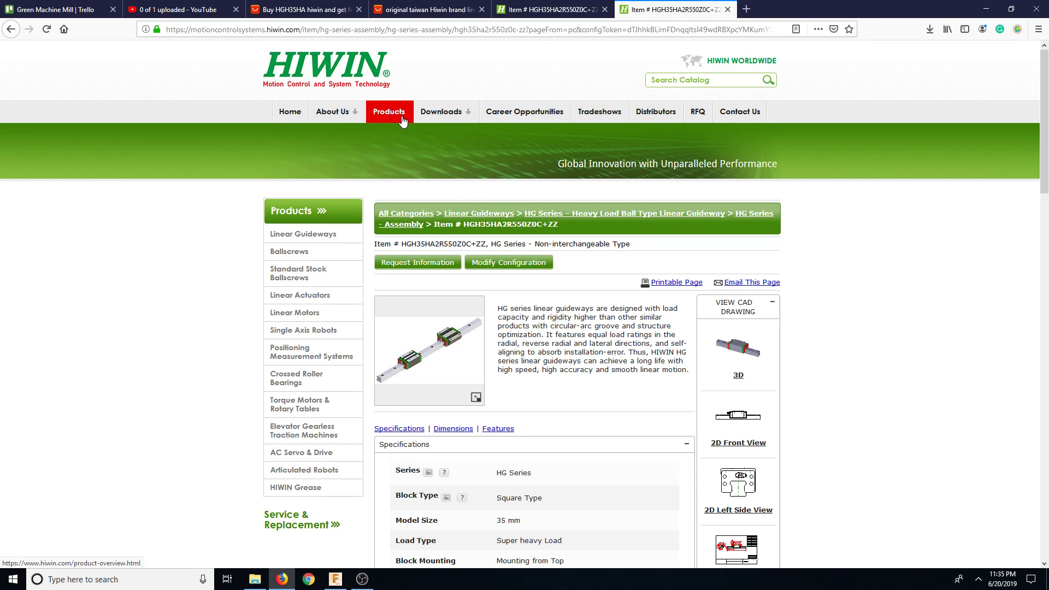
{"action": "mouse_move", "coordinate": [465, 217]}
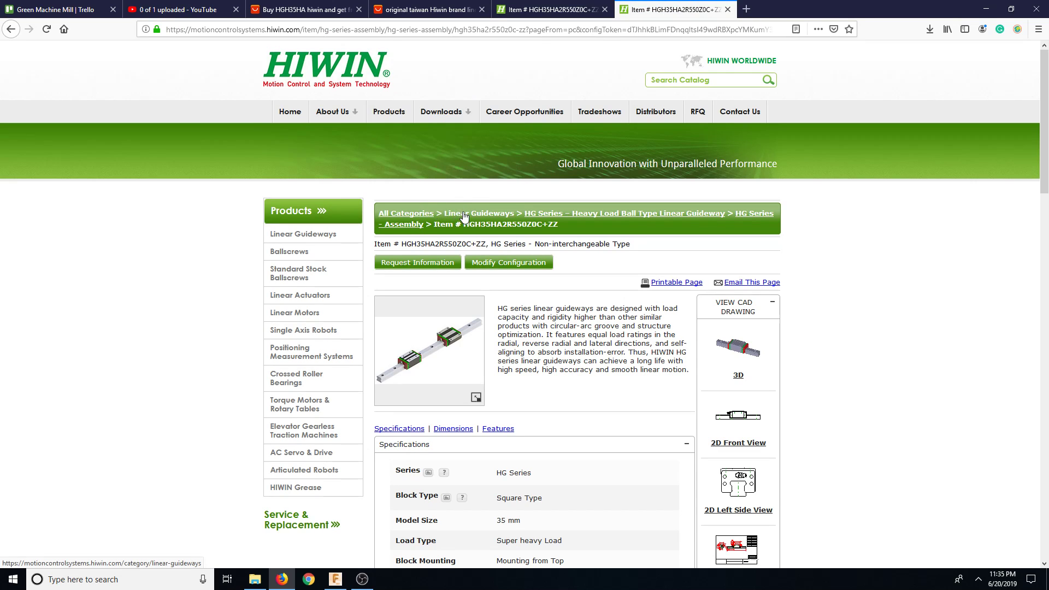
{"action": "left_click", "coordinate": [483, 212]}
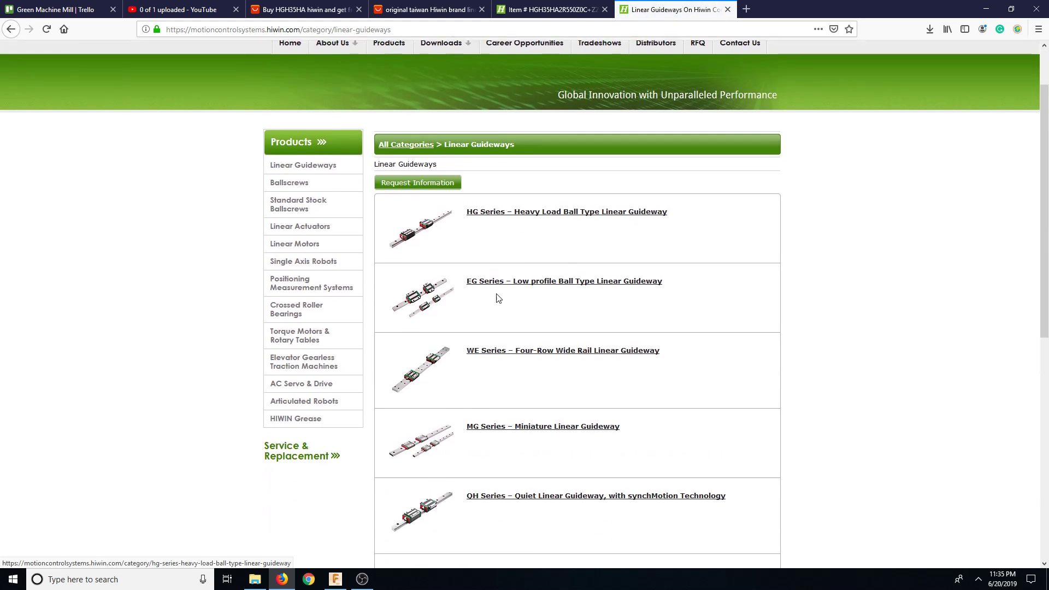
{"action": "scroll", "scroll_direction": "down", "scroll_amount": 3}
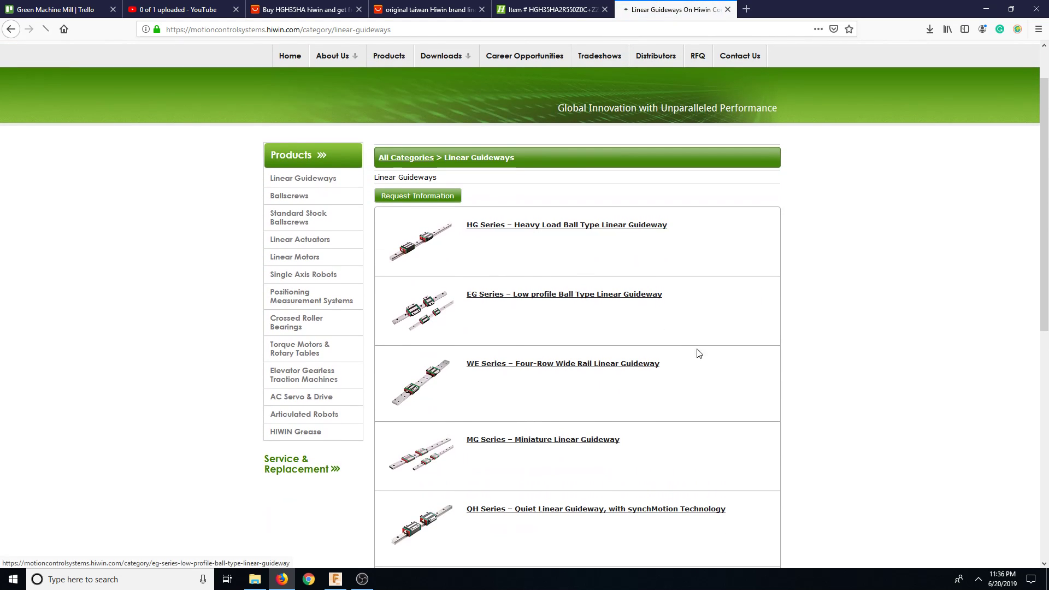
{"action": "left_click", "coordinate": [567, 224]}
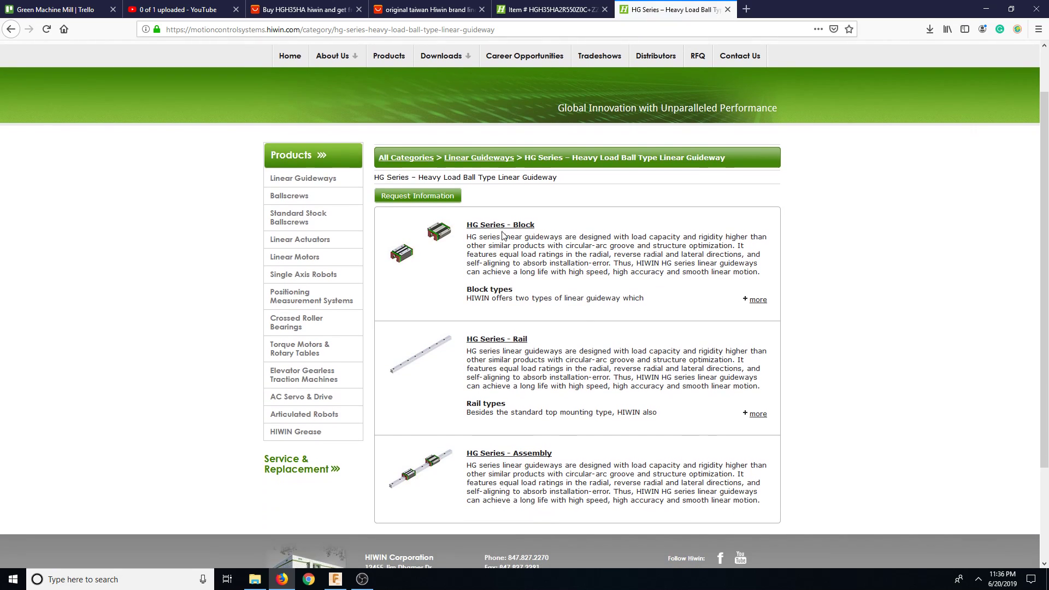
{"action": "mouse_move", "coordinate": [525, 453]}
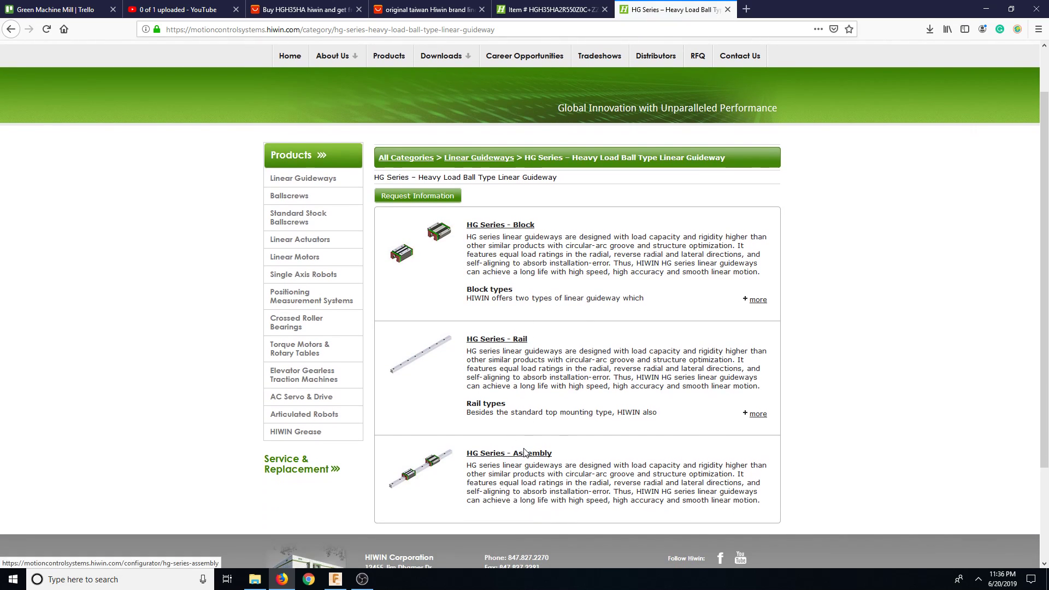
- Open the HG Series Assembly configurator and set model size 35
{"action": "left_click", "coordinate": [509, 453]}
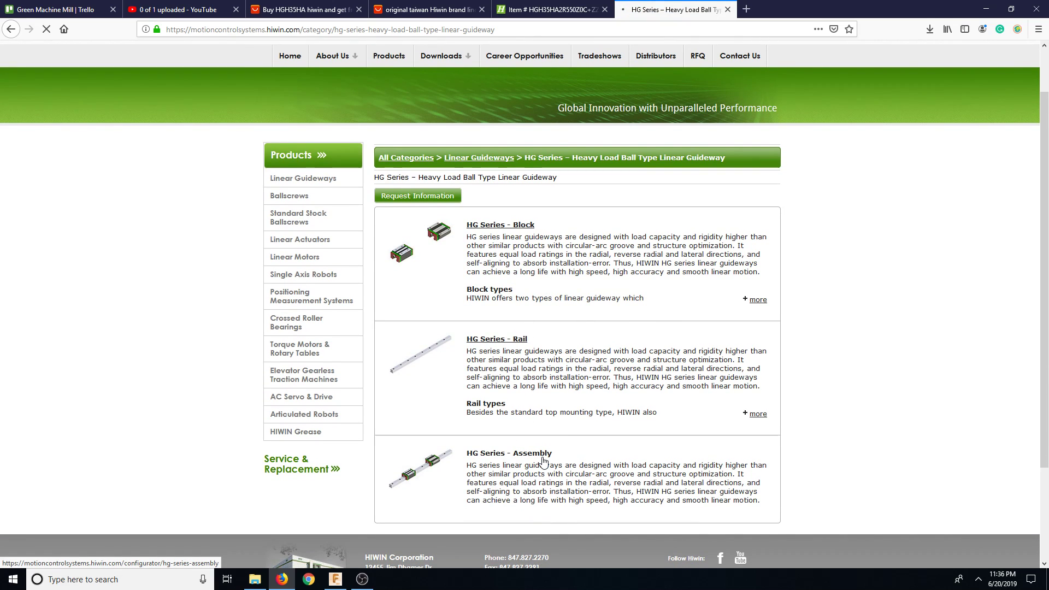
{"action": "left_click", "coordinate": [510, 453]}
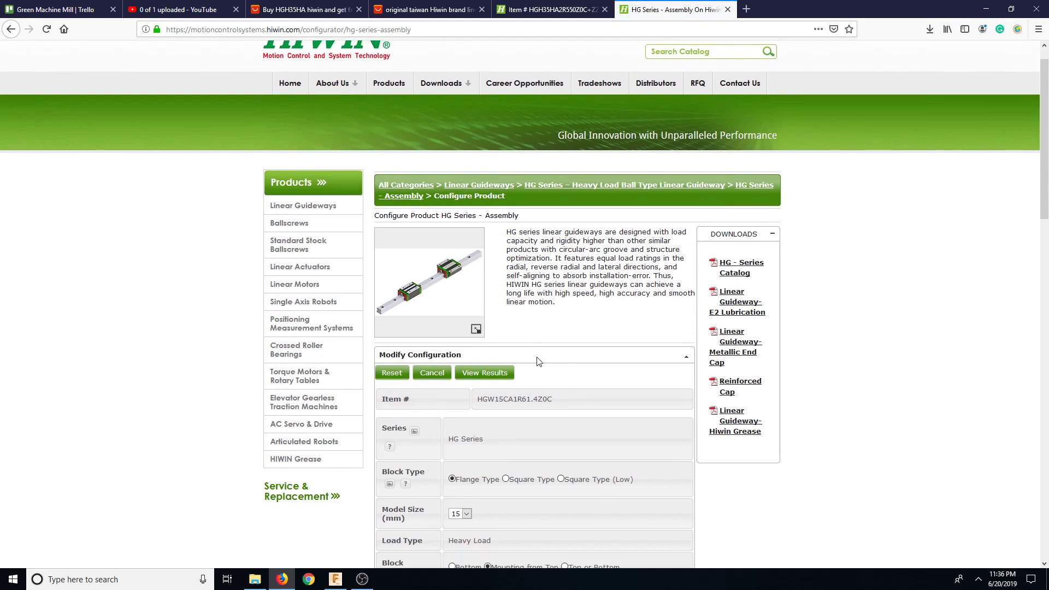
{"action": "scroll", "scroll_direction": "down", "scroll_amount": 3}
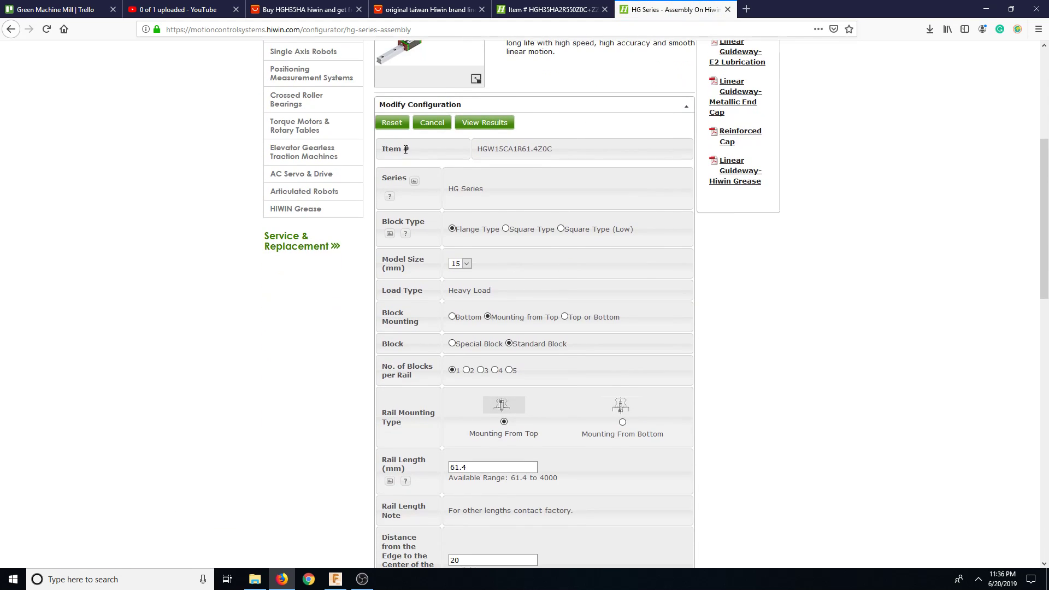
{"action": "scroll", "scroll_direction": "down", "scroll_amount": 3}
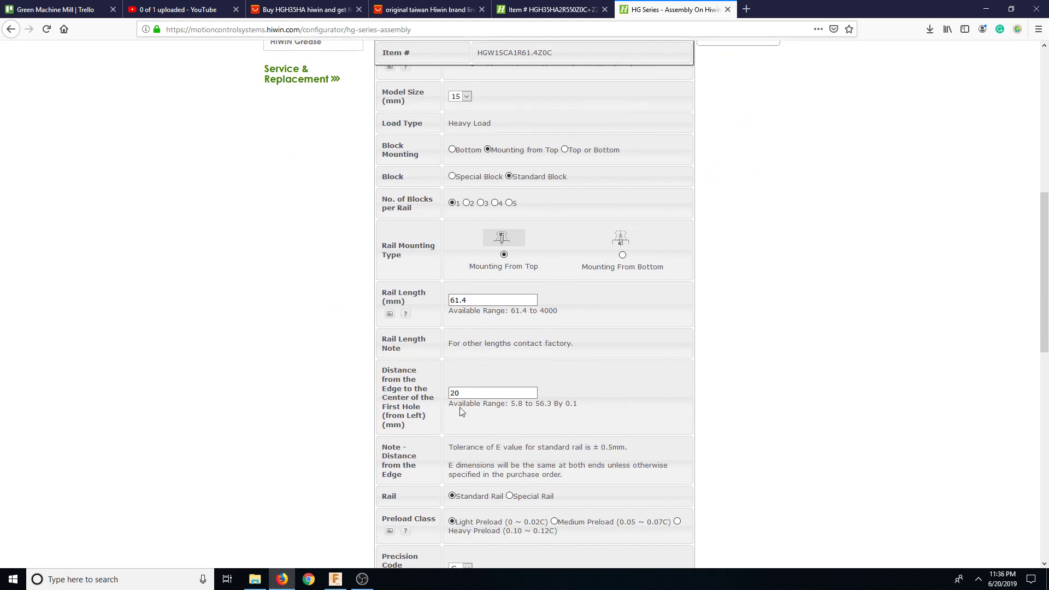
{"action": "left_click", "coordinate": [460, 96]}
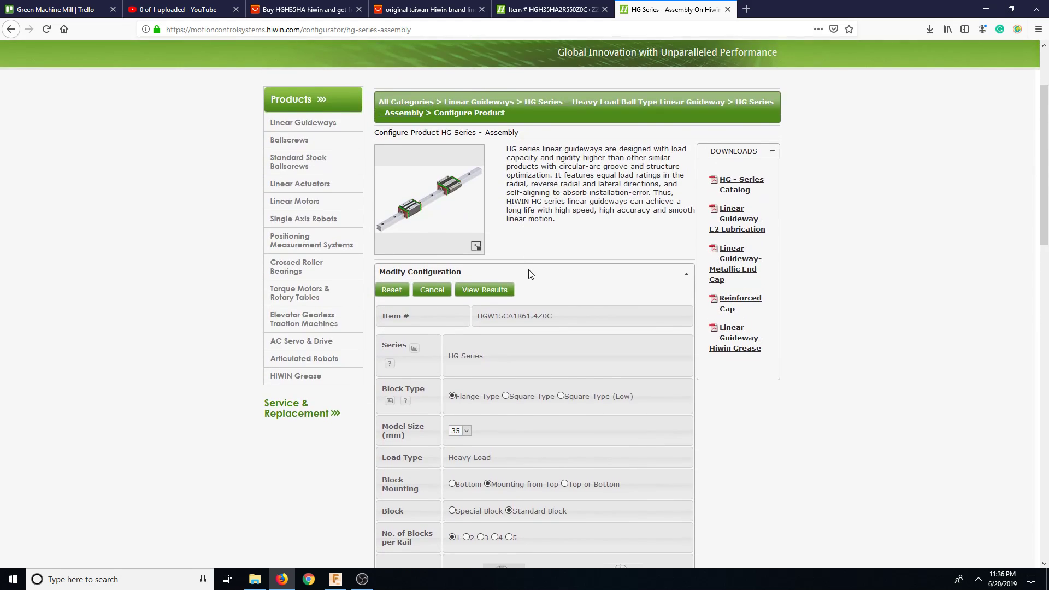
- Review the remaining configuration options and show results for HGW35CA1R112.4Z0C
{"action": "scroll", "scroll_direction": "down", "scroll_amount": 3}
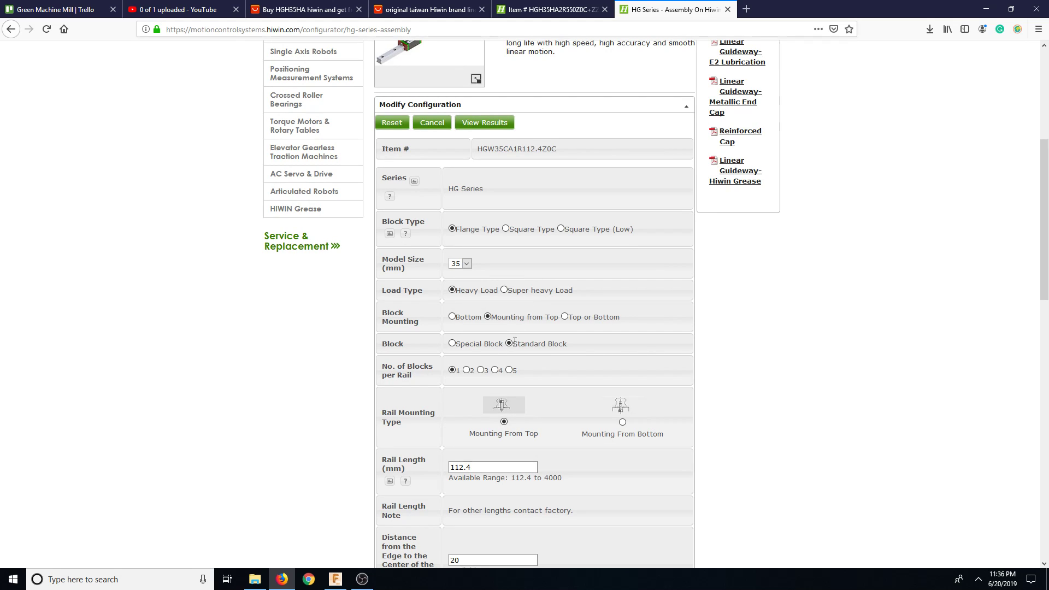
{"action": "scroll", "scroll_direction": "down", "scroll_amount": 3}
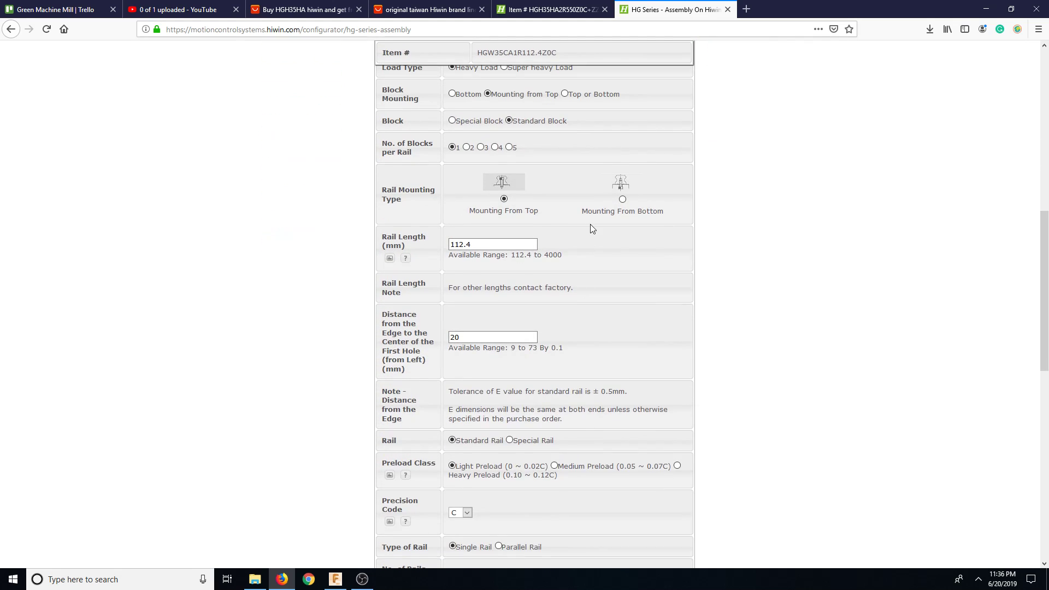
{"action": "mouse_move", "coordinate": [483, 357]}
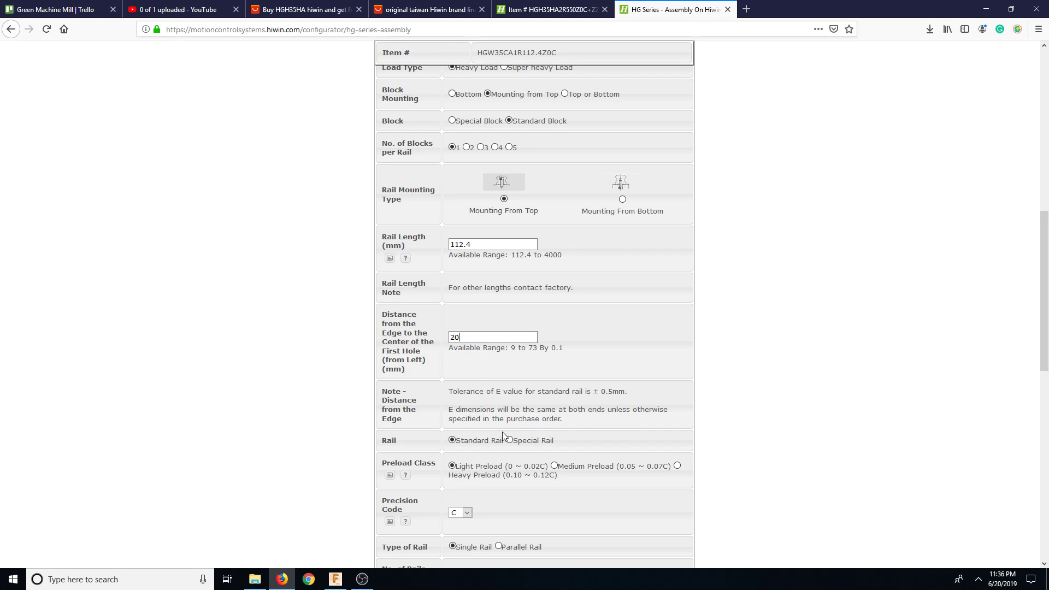
{"action": "mouse_move", "coordinate": [487, 525]}
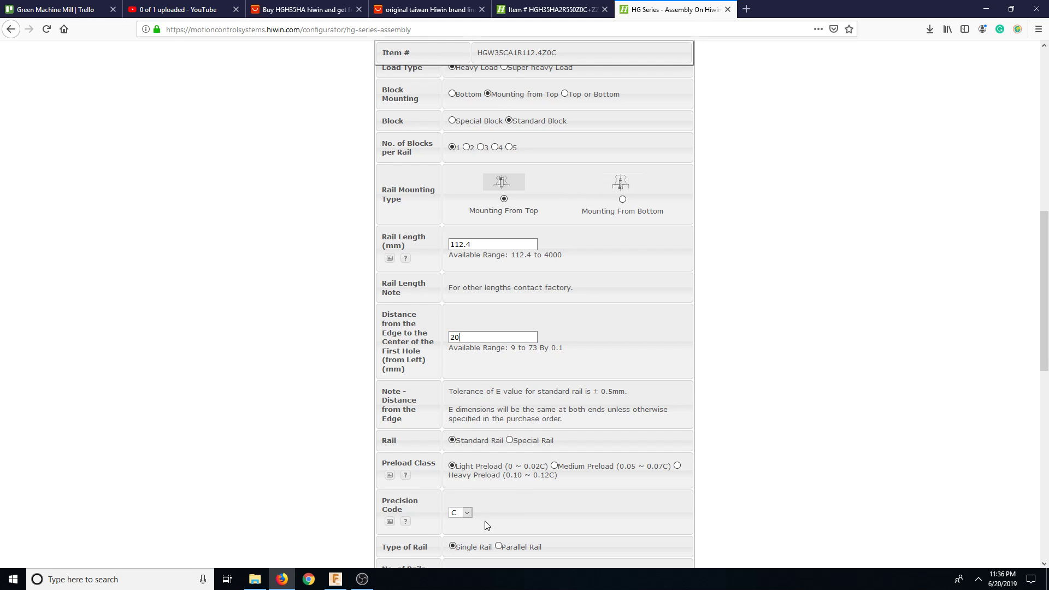
{"action": "scroll", "scroll_direction": "down", "scroll_amount": 3}
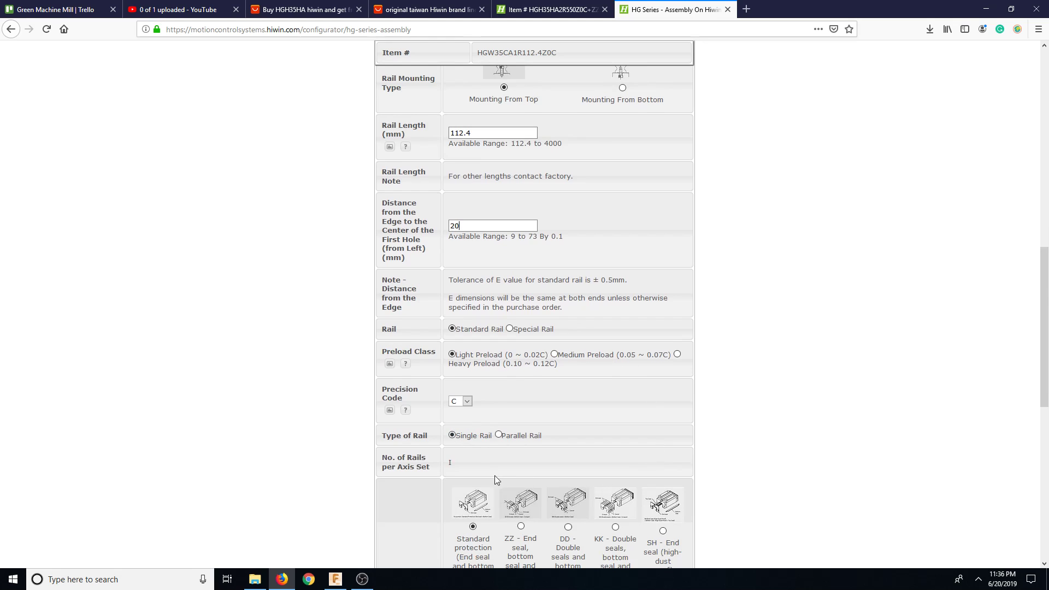
{"action": "scroll", "scroll_direction": "down", "scroll_amount": 3}
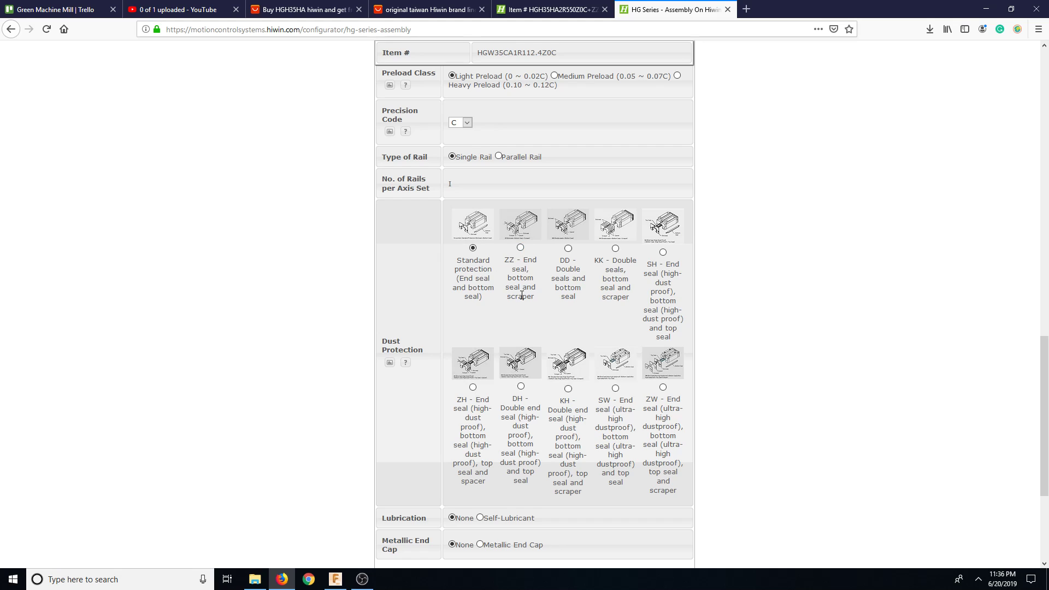
{"action": "scroll", "scroll_direction": "down", "scroll_amount": 3}
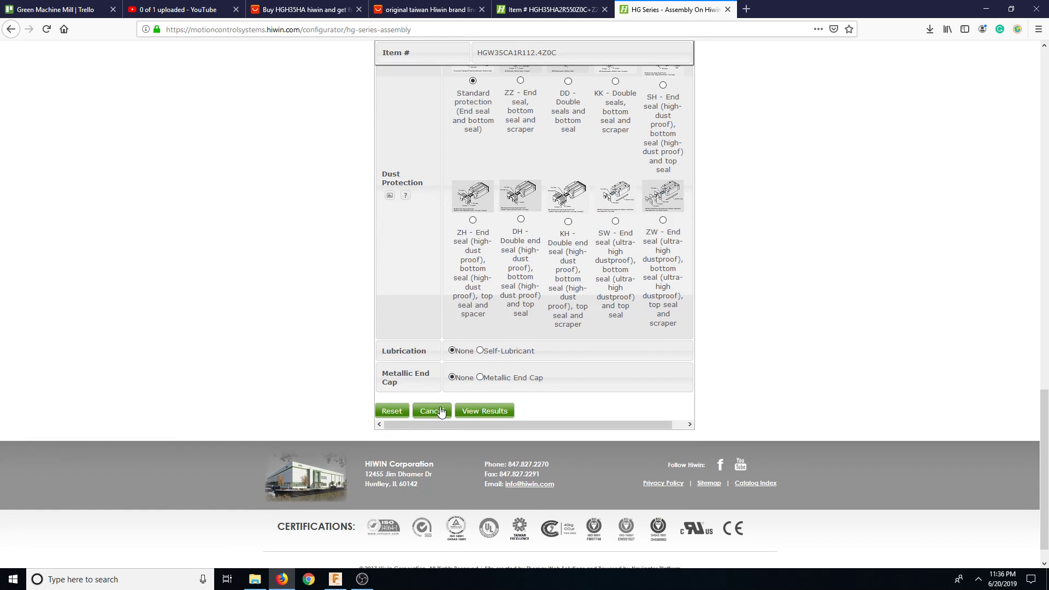
{"action": "left_click", "coordinate": [432, 410]}
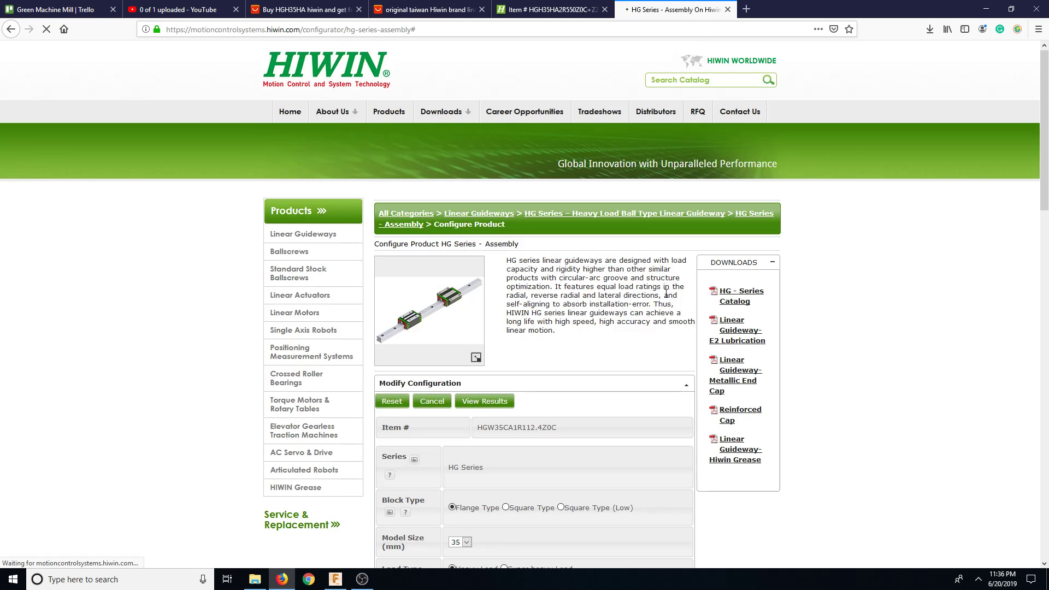
- Open the block's 3D CAD view with Inventor >= 5.3 and STEP AP214 selected
{"action": "left_click", "coordinate": [484, 401]}
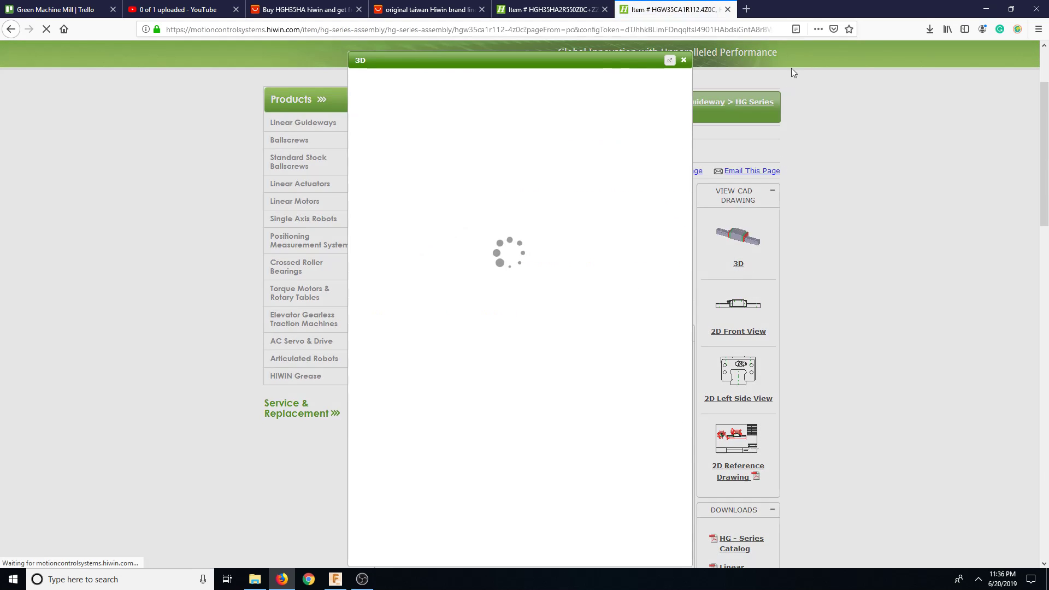
{"action": "left_click", "coordinate": [335, 579]}
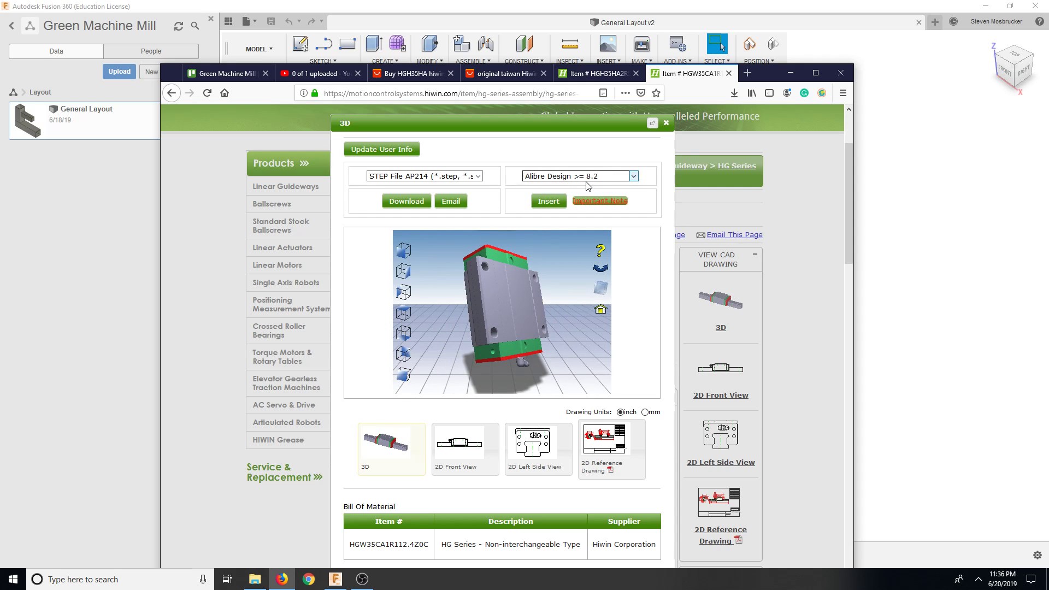
{"action": "left_click", "coordinate": [578, 175]}
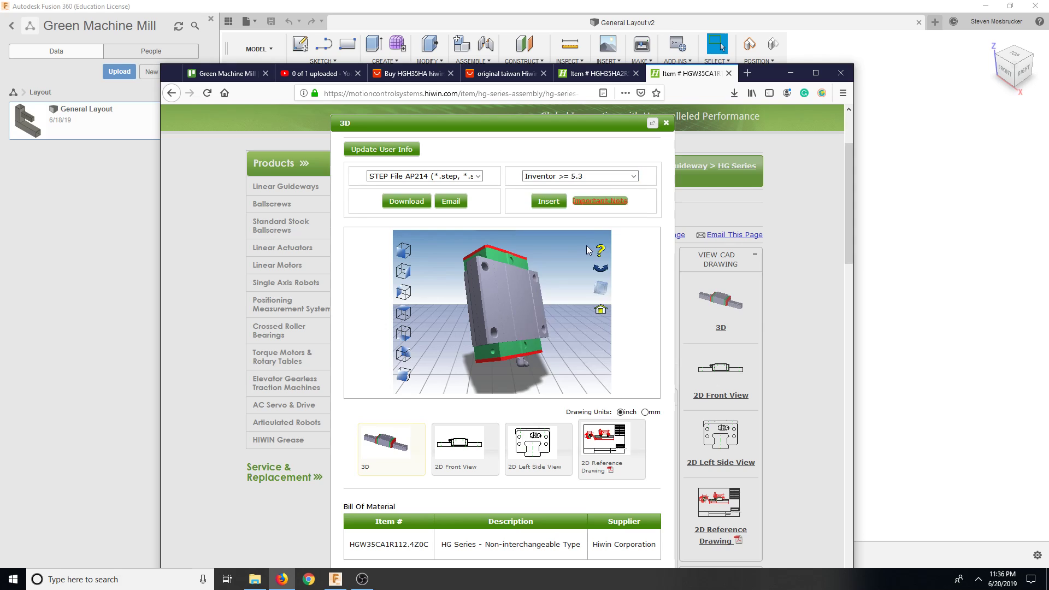
{"action": "left_click", "coordinate": [423, 176]}
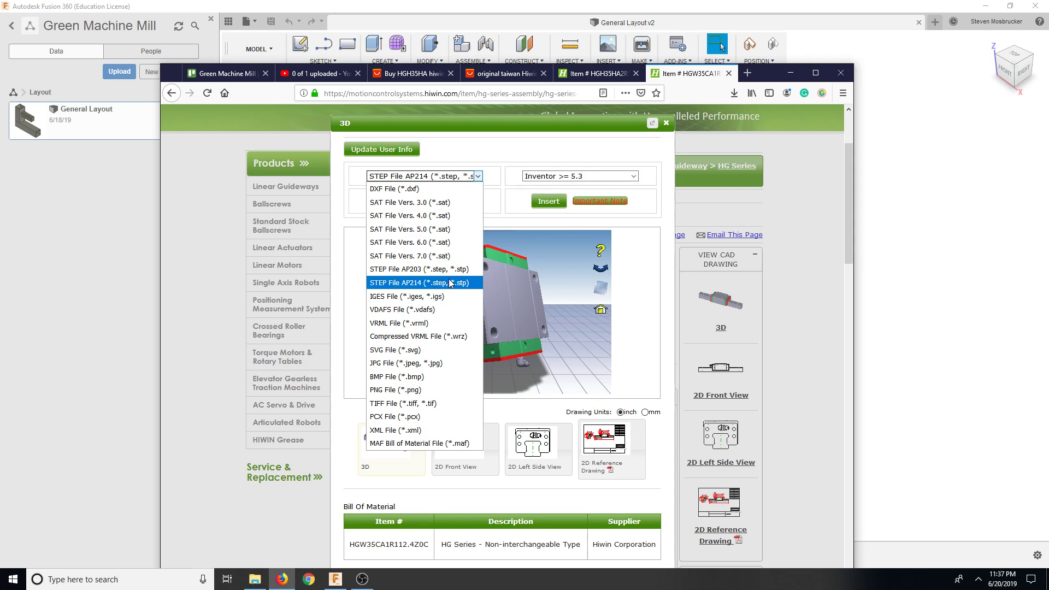
{"action": "left_click", "coordinate": [418, 283]}
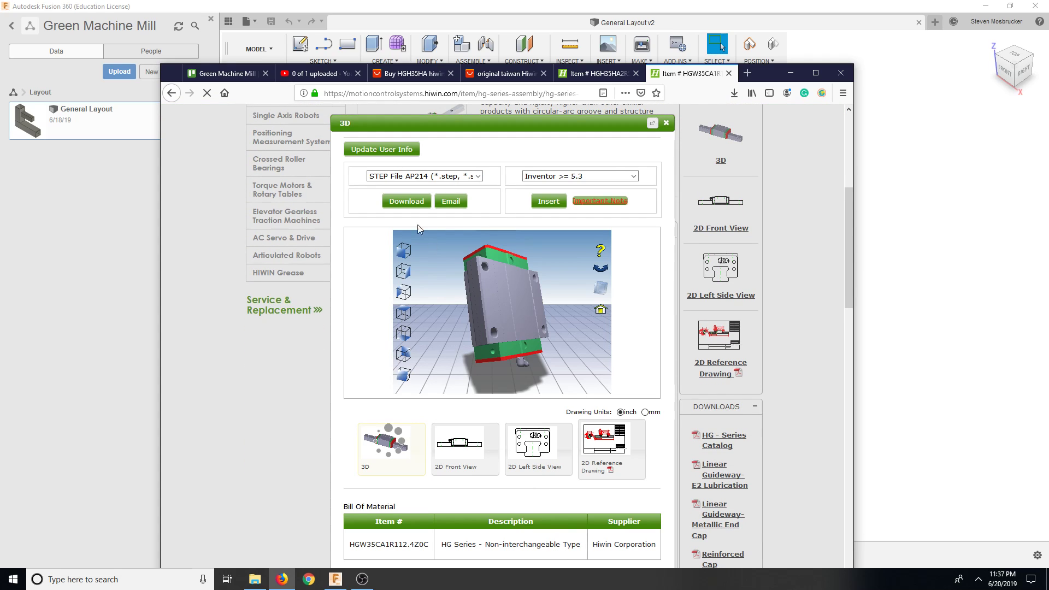
{"action": "mouse_move", "coordinate": [654, 124]}
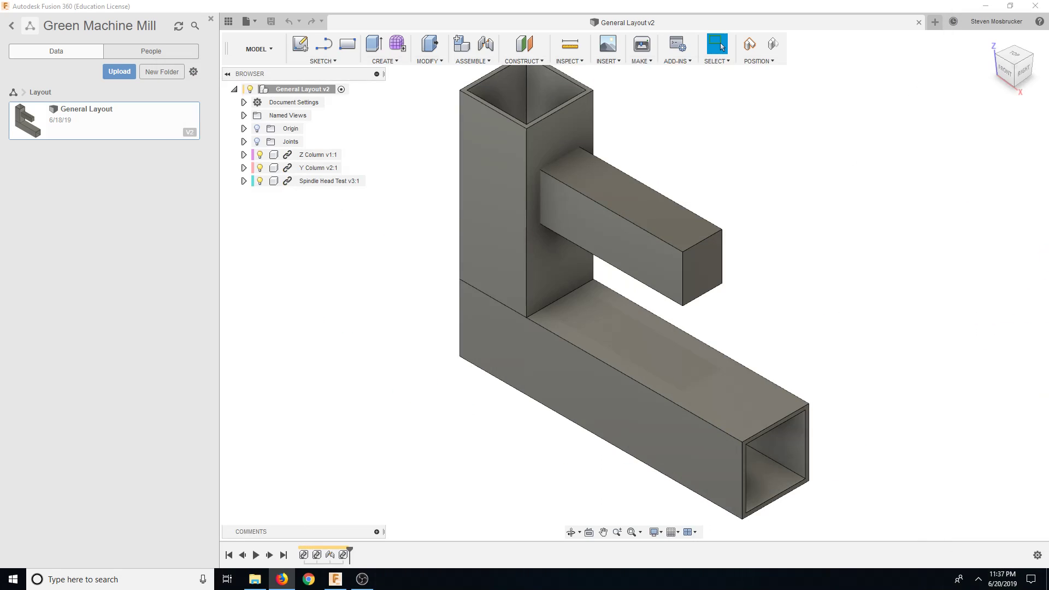
{"action": "mouse_move", "coordinate": [169, 215]}
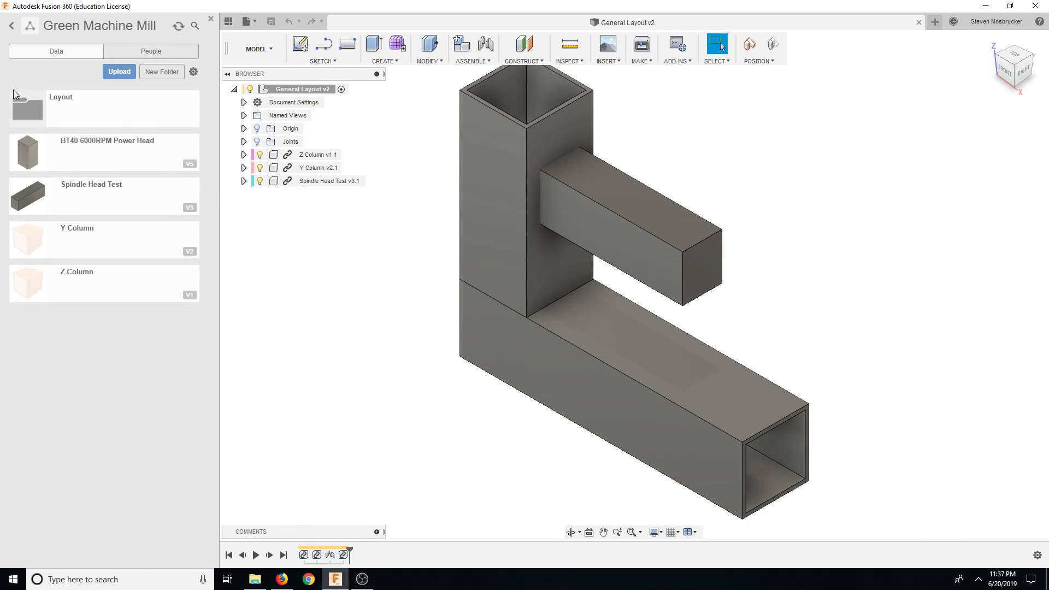
- Upload the HIWIN HGH35HA2R550Z0C rail STEP file into the Green Machine Mill project
{"action": "left_click", "coordinate": [119, 72]}
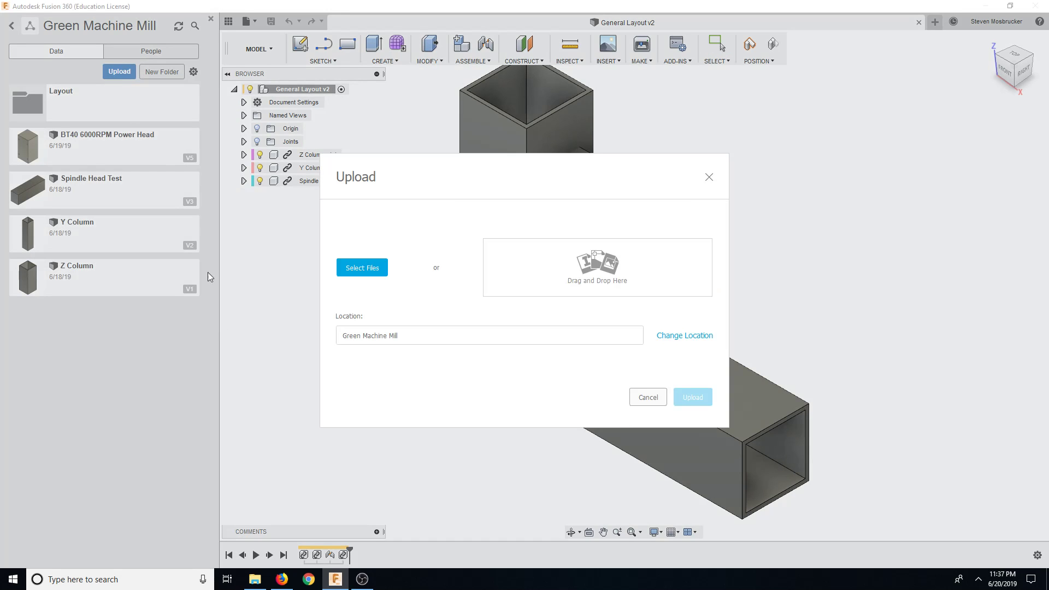
{"action": "left_click", "coordinate": [361, 268]}
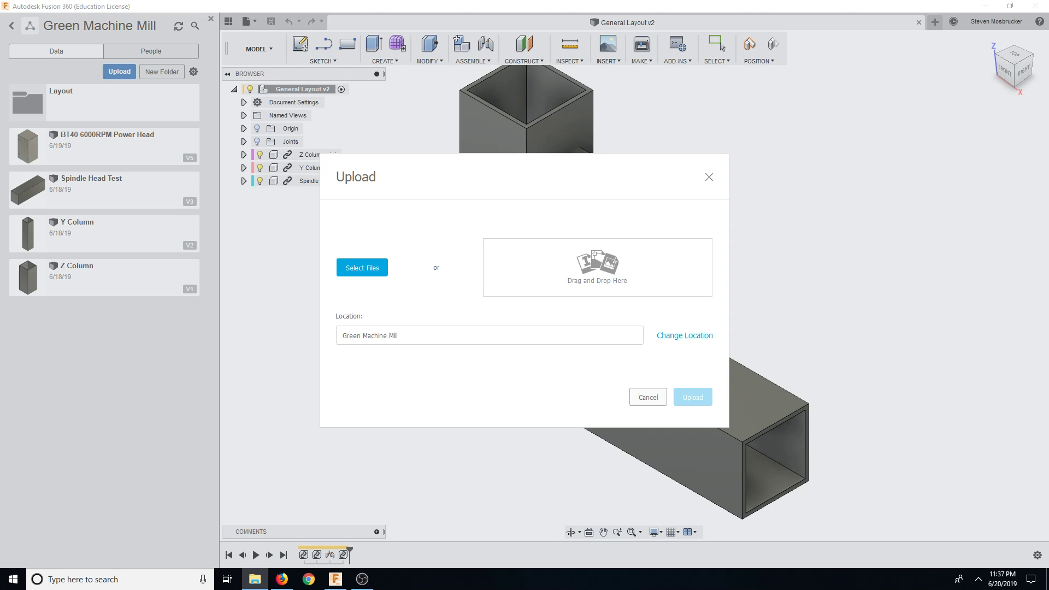
{"action": "left_click", "coordinate": [362, 267]}
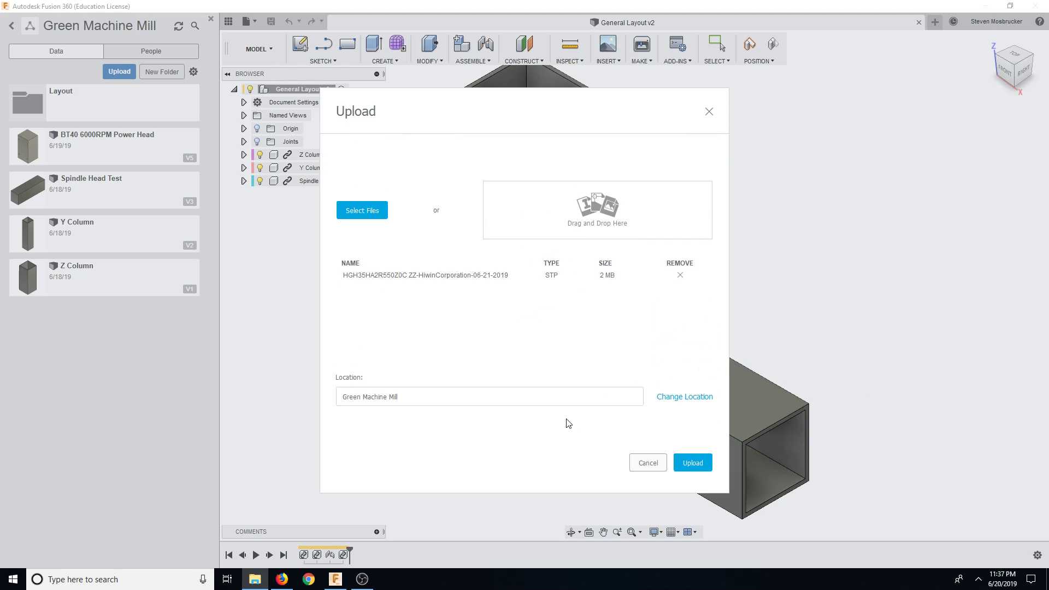
{"action": "left_click", "coordinate": [692, 463]}
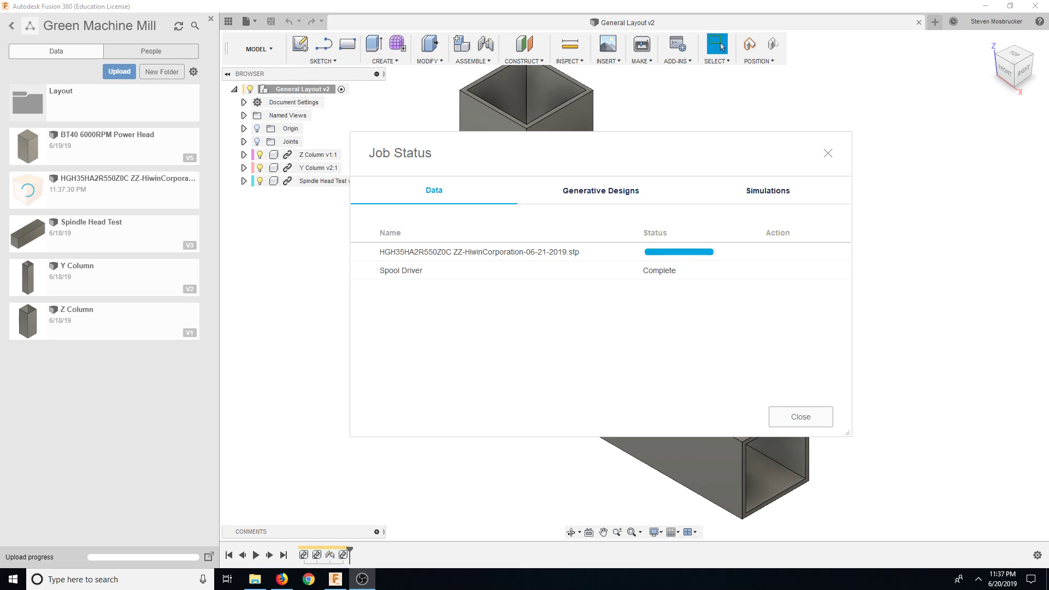
{"action": "mouse_move", "coordinate": [739, 255]}
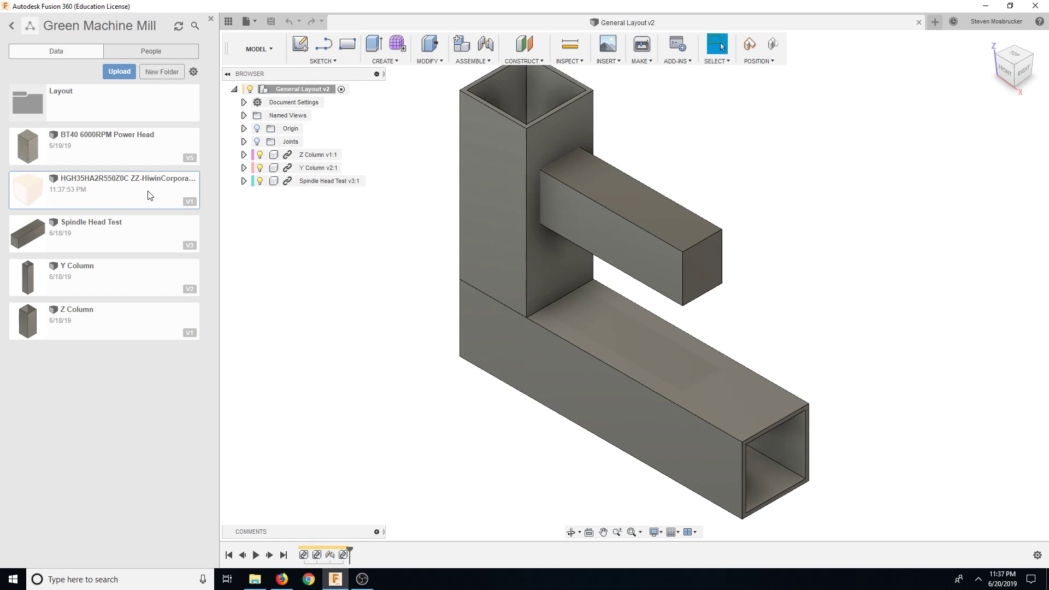
- Open the HIWIN rail design, measure the rail at 550 mm, and return to General Layout
{"action": "double_click", "coordinate": [125, 184]}
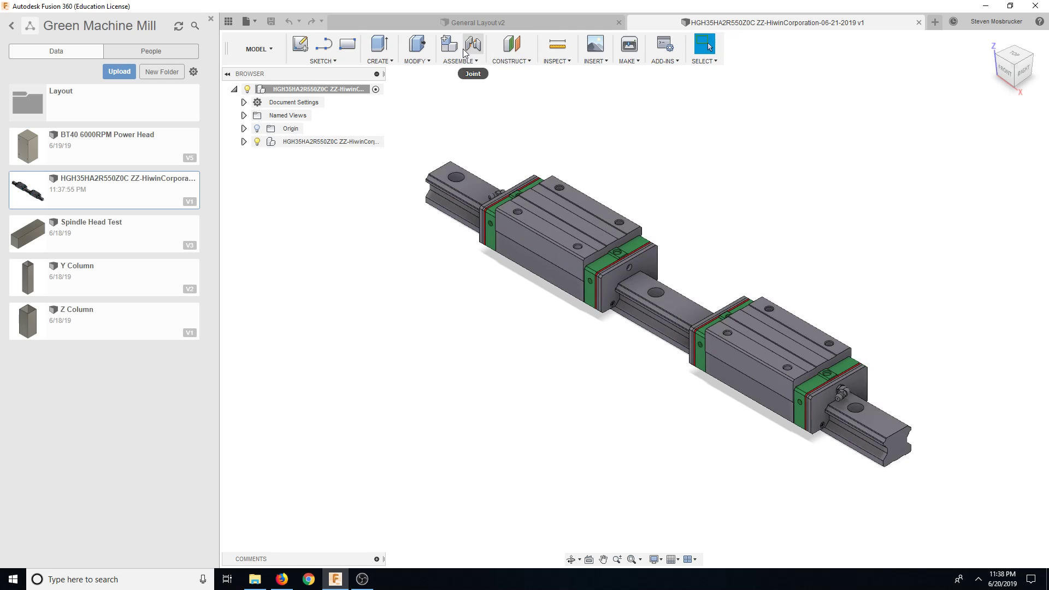
{"action": "left_click", "coordinate": [556, 45]}
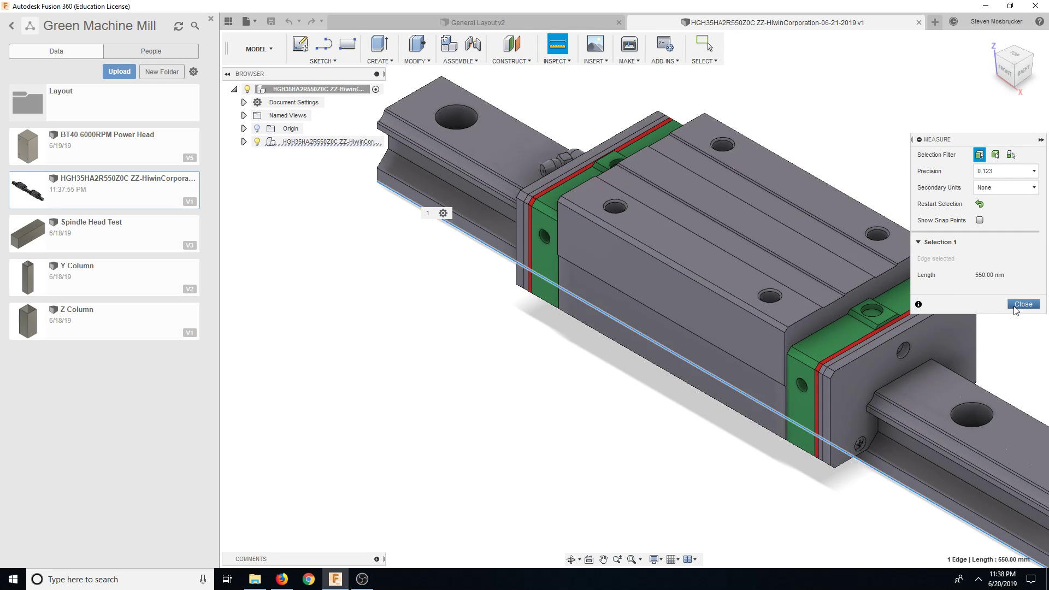
{"action": "left_click", "coordinate": [1023, 305]}
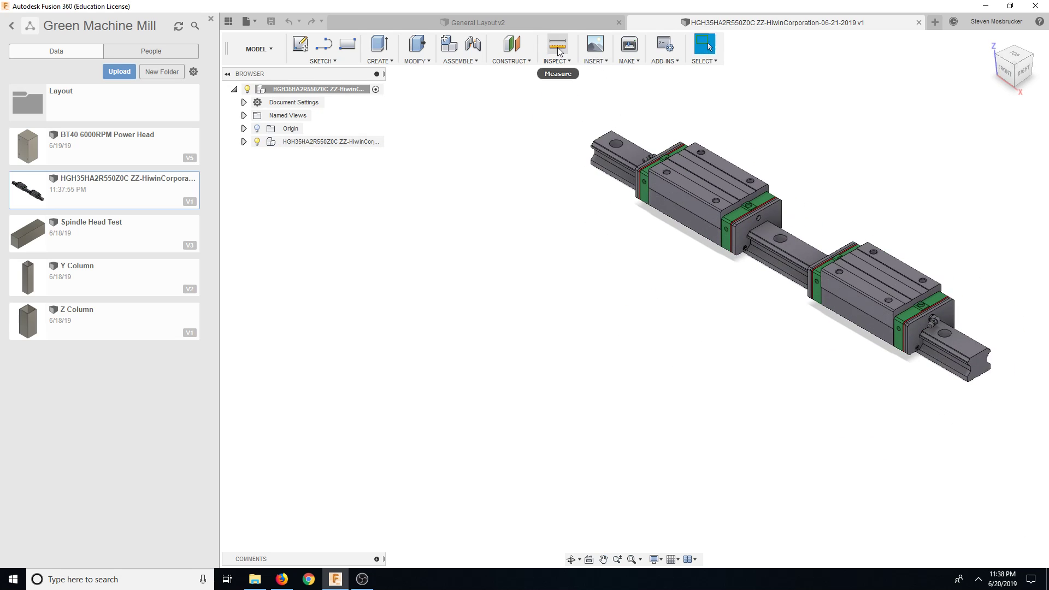
{"action": "left_click", "coordinate": [557, 43]}
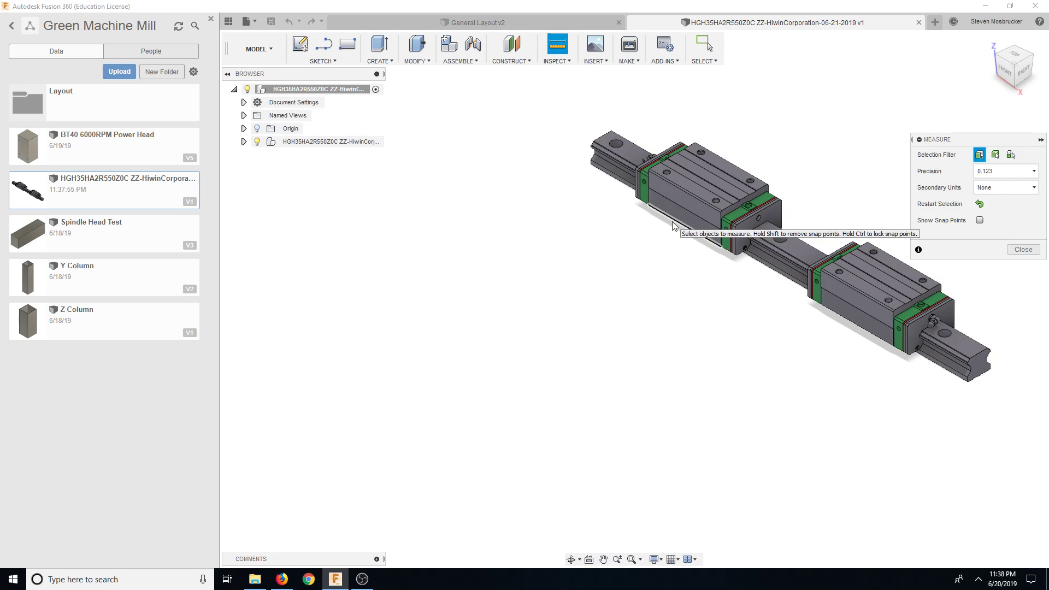
{"action": "left_click", "coordinate": [476, 22]}
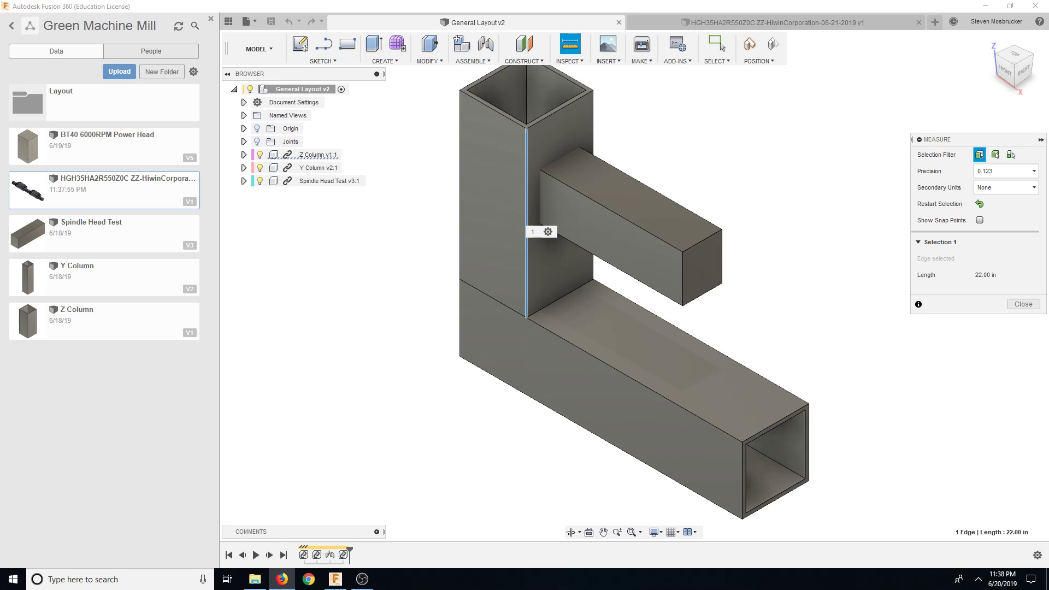
{"action": "mouse_move", "coordinate": [724, 180]}
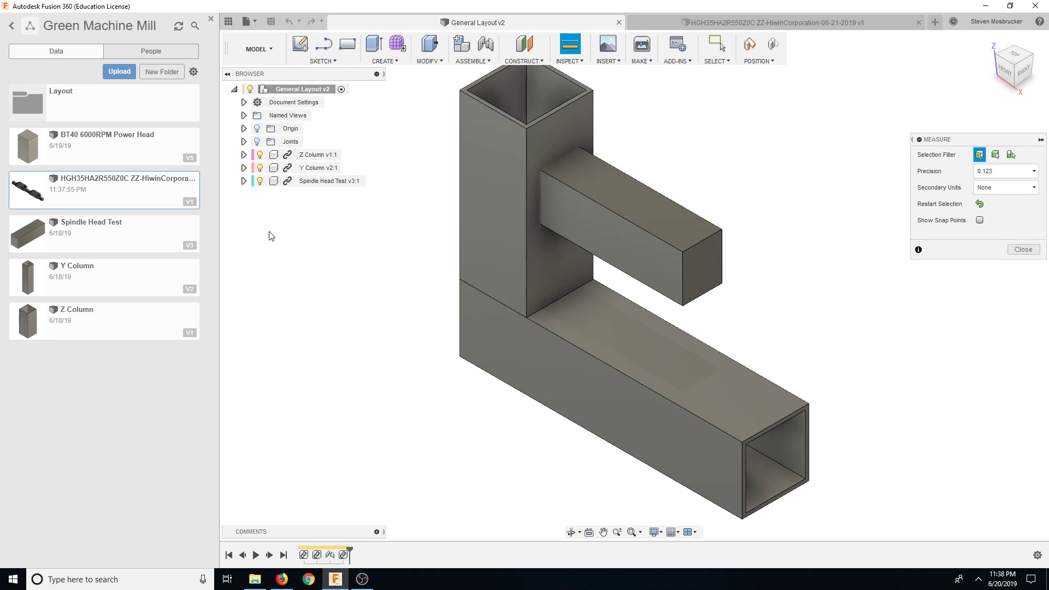
{"action": "mouse_move", "coordinate": [266, 167]}
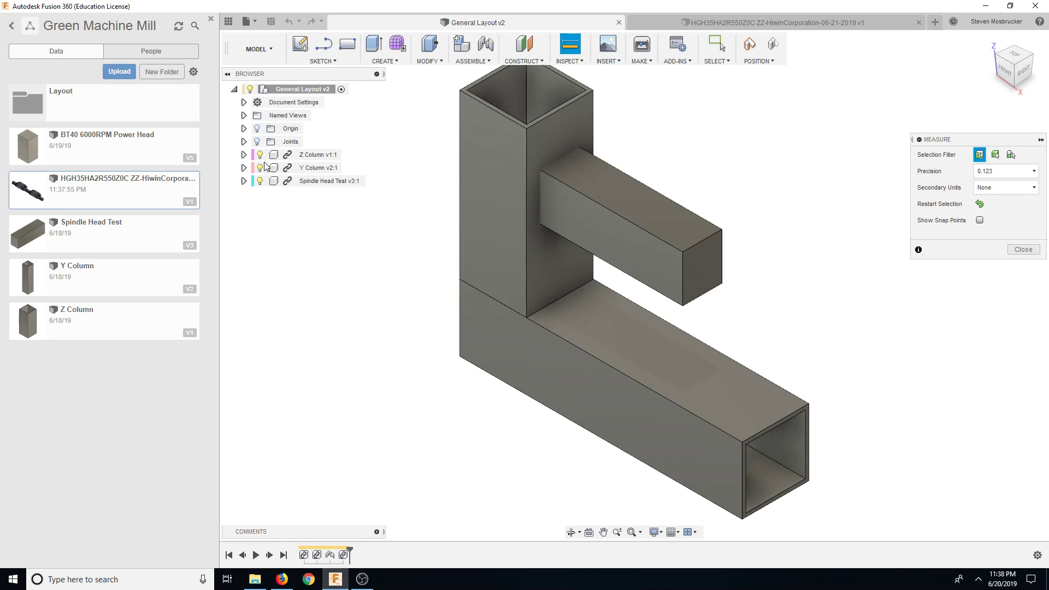
- Insert the HIWIN rail into General Layout and drag it into position
{"action": "left_click", "coordinate": [259, 154]}
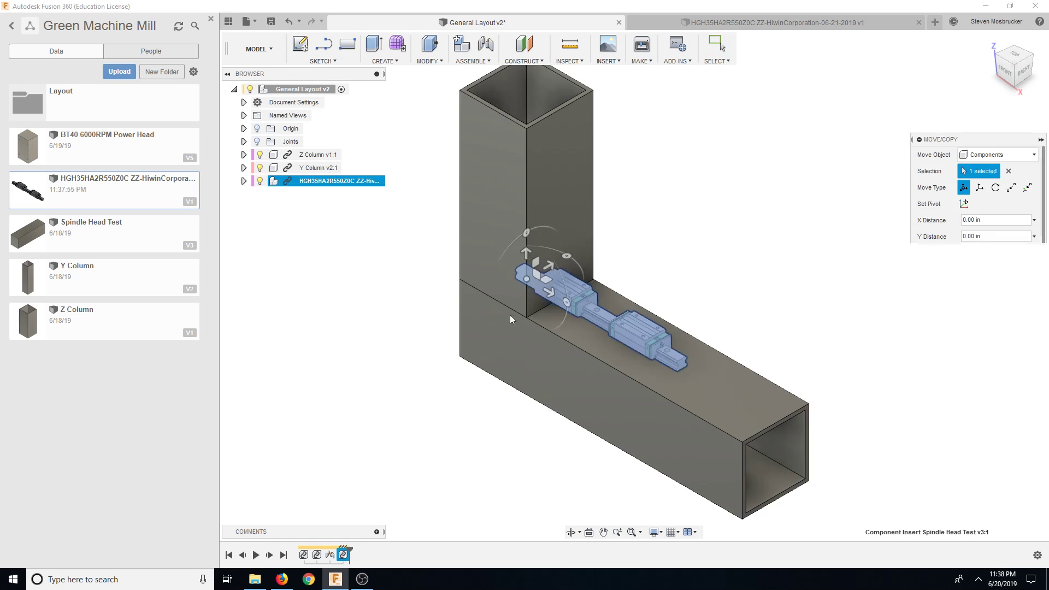
{"action": "left_click_drag", "start_coordinate": [556, 271], "coordinate": [378, 361]}
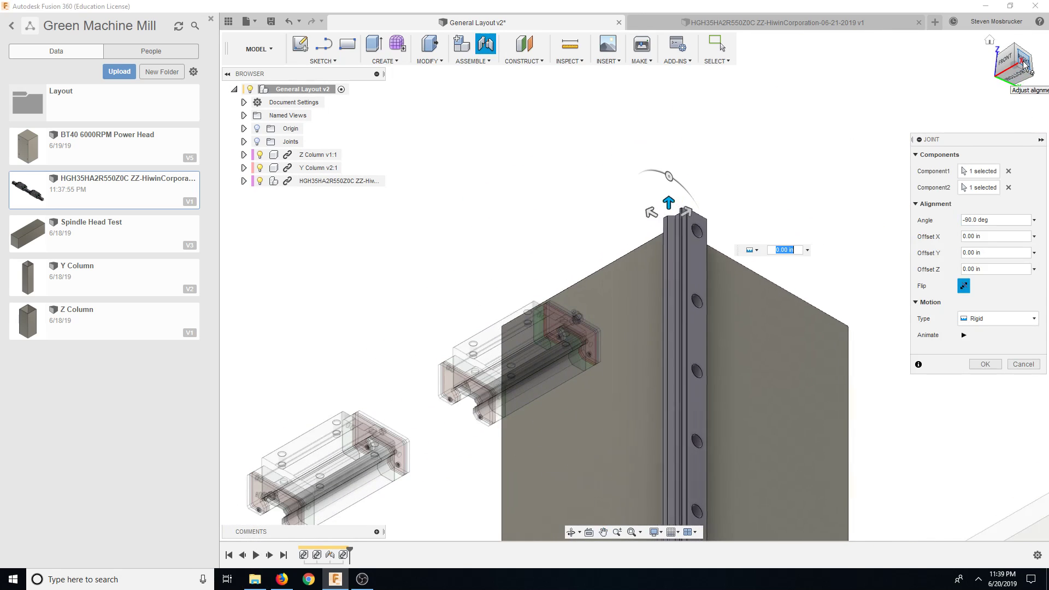
- View from the top and confirm the rigid rail joint with a -0.65 in offset
{"action": "left_click", "coordinate": [1020, 65]}
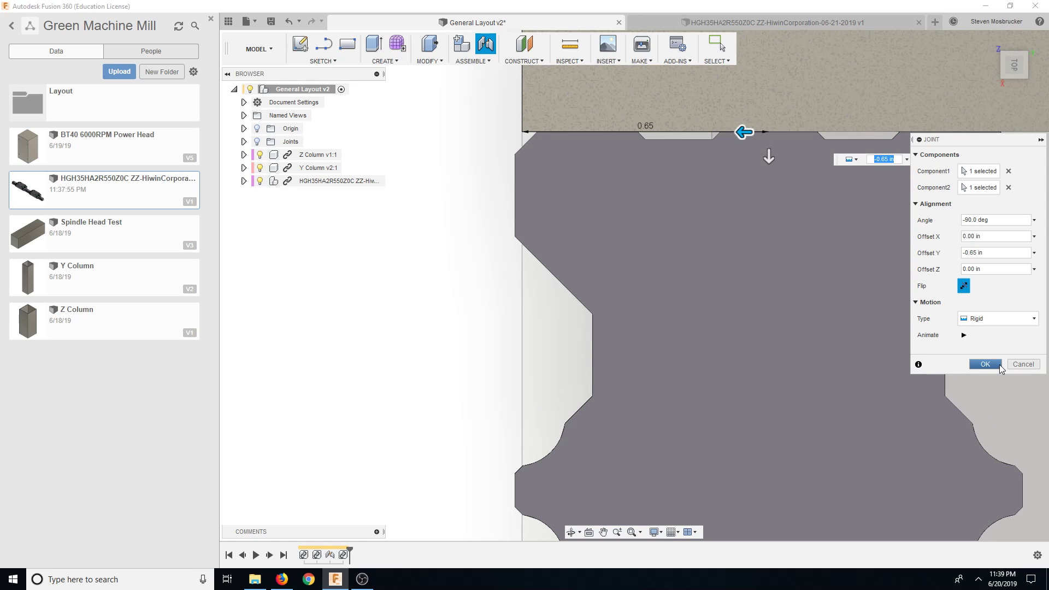
{"action": "left_click", "coordinate": [985, 364]}
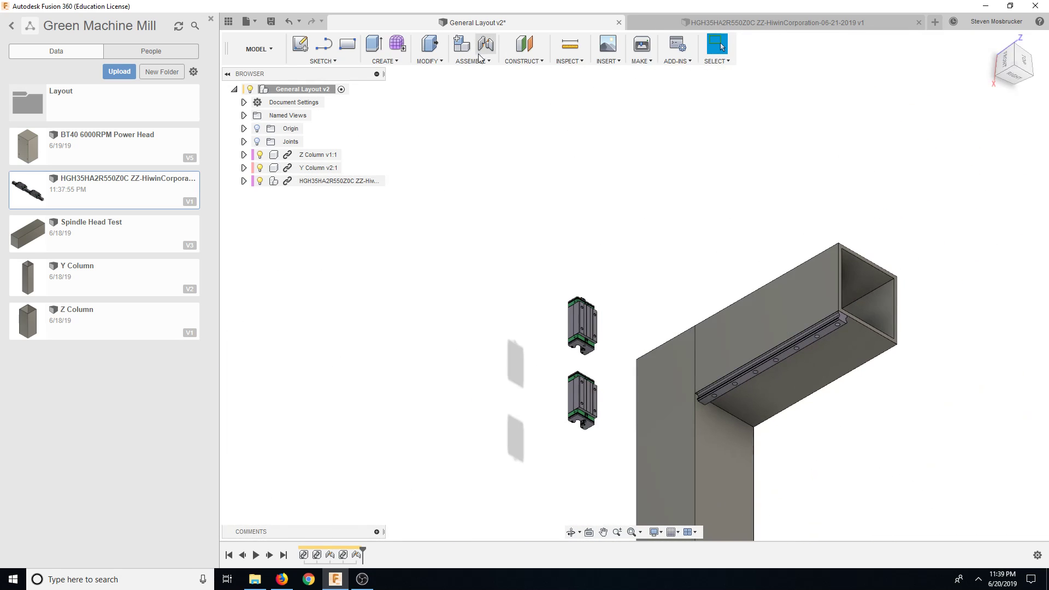
{"action": "left_click", "coordinate": [243, 181]}
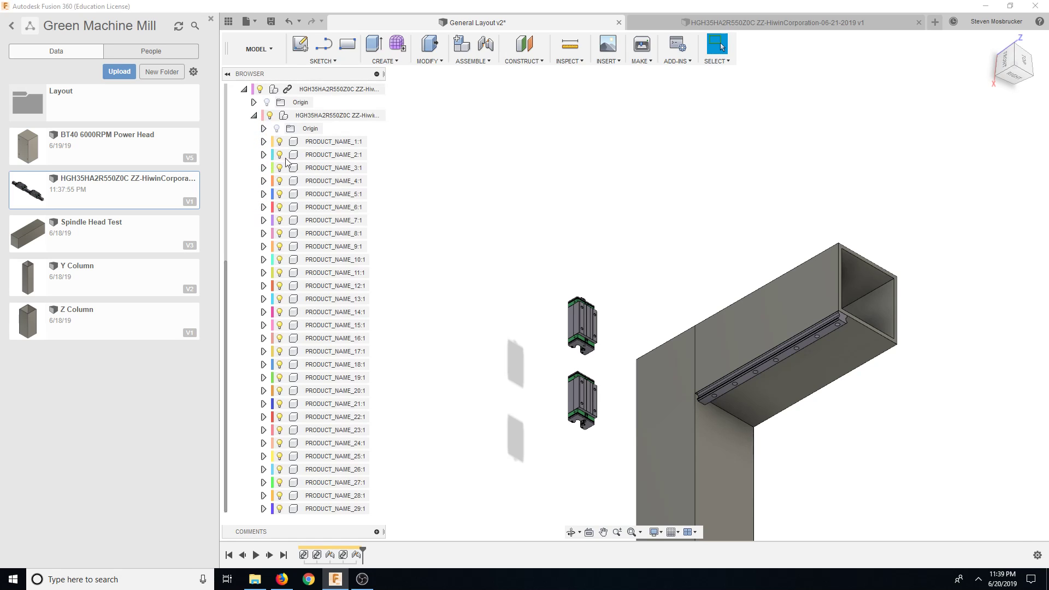
{"action": "left_click", "coordinate": [334, 167]}
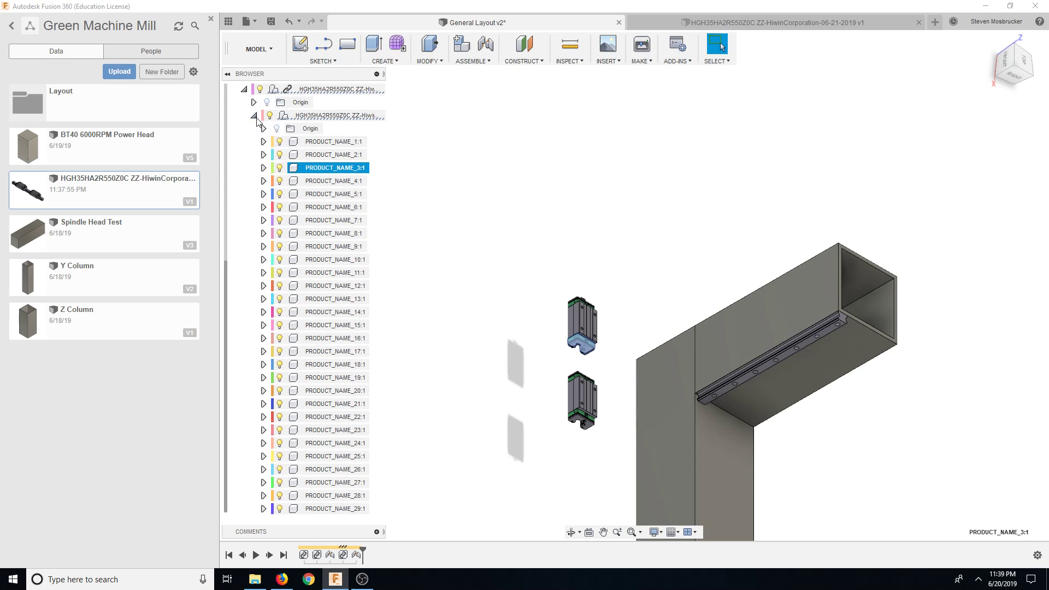
{"action": "left_click", "coordinate": [334, 246]}
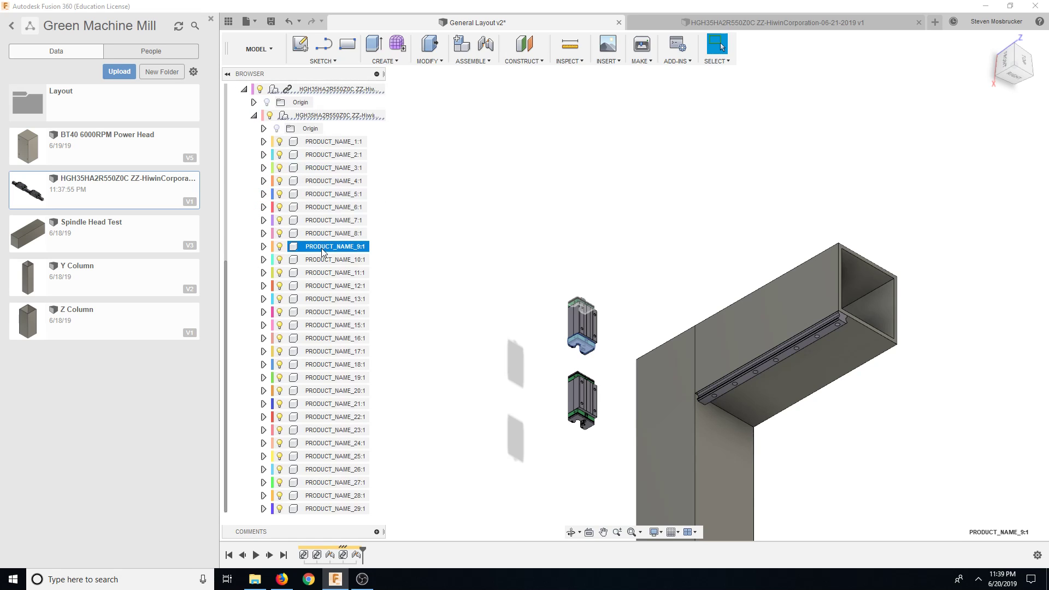
{"action": "left_click", "coordinate": [335, 417]}
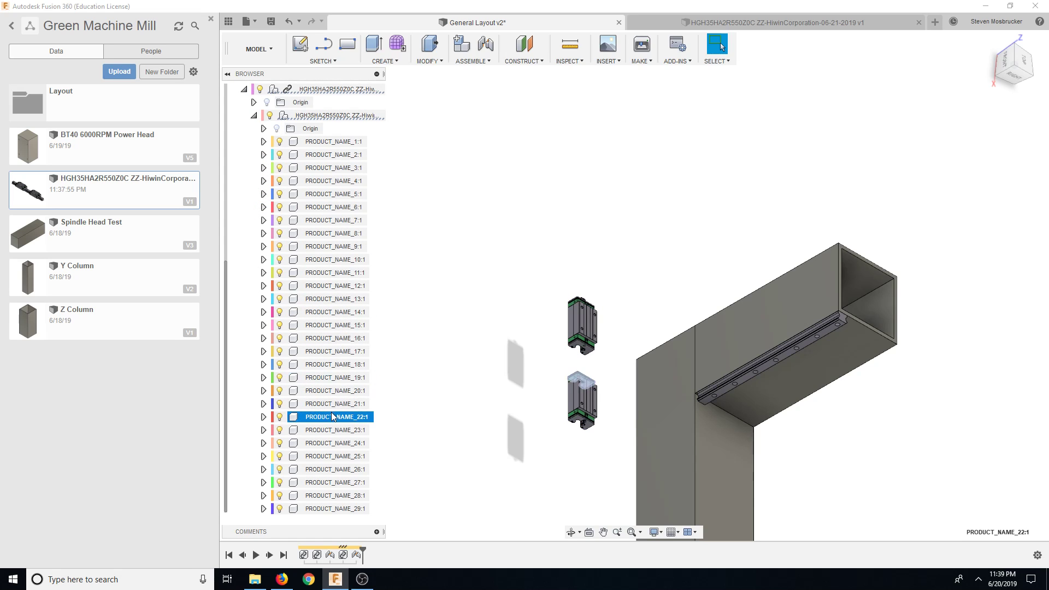
{"action": "left_click", "coordinate": [234, 89]}
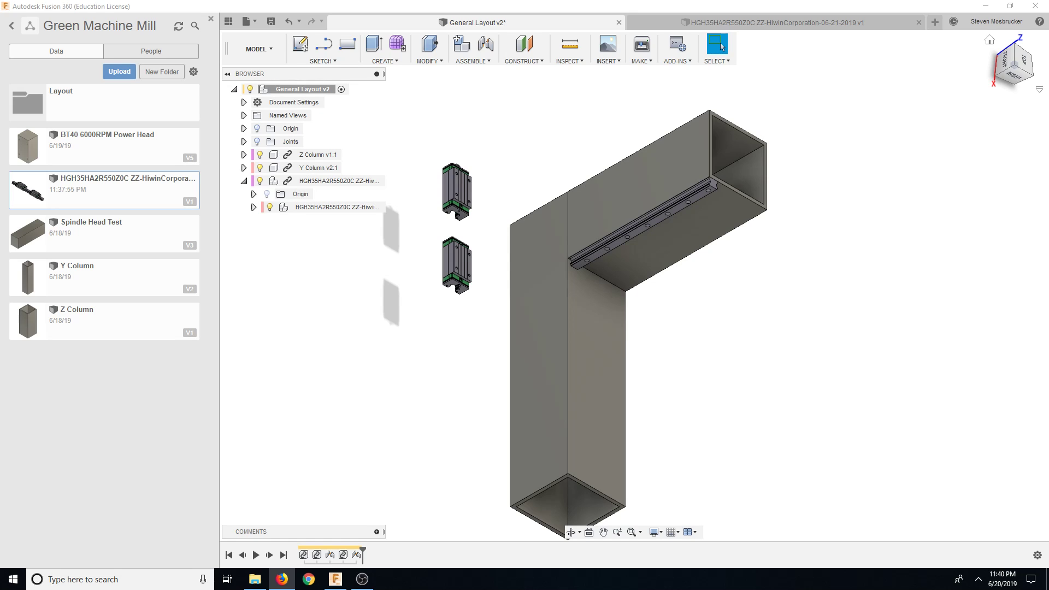
{"action": "mouse_move", "coordinate": [335, 207]}
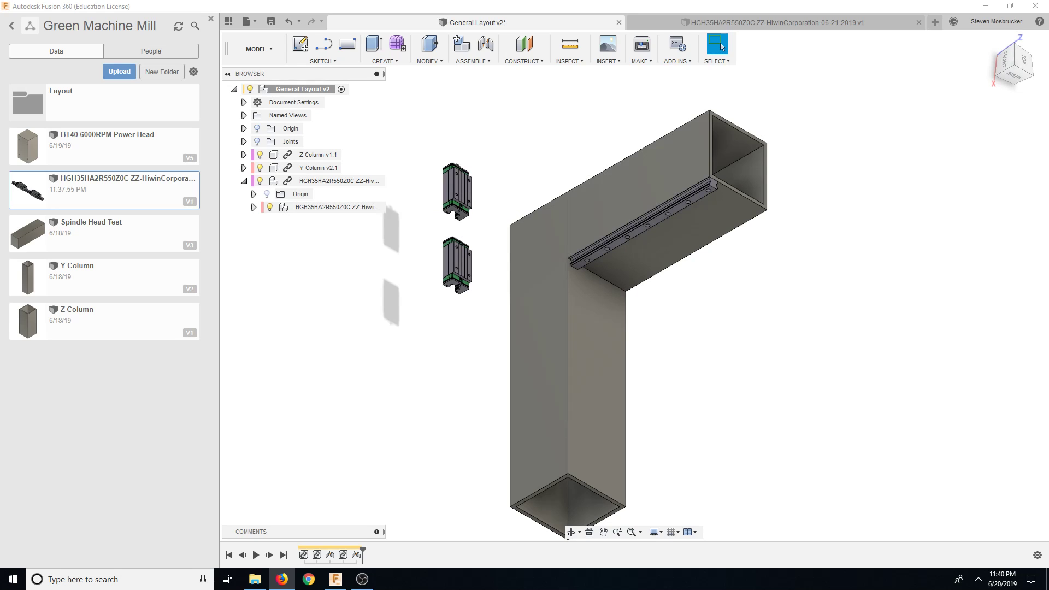
{"action": "mouse_move", "coordinate": [666, 281]}
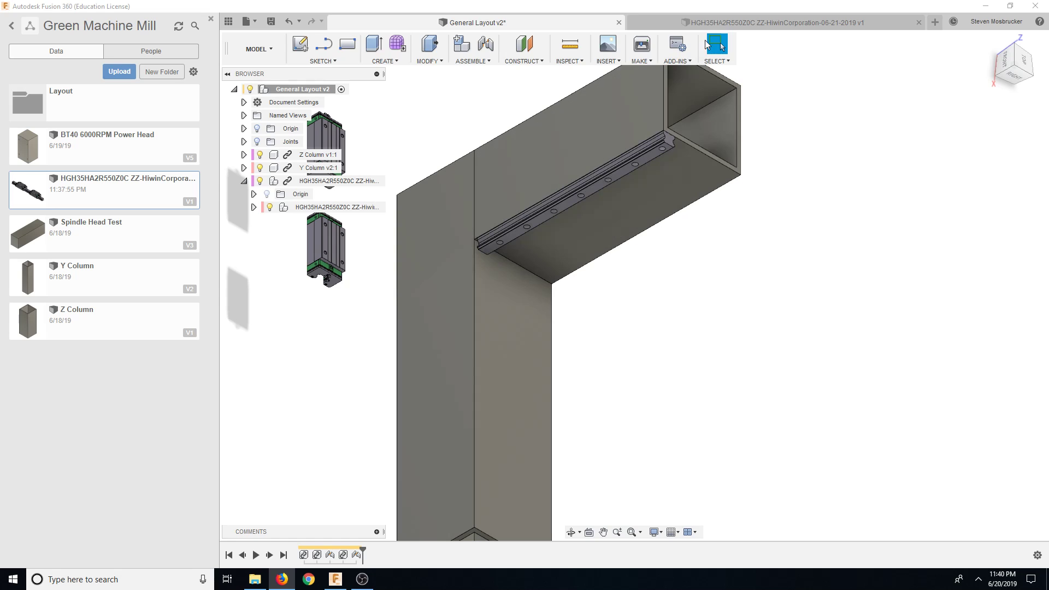
{"action": "mouse_move", "coordinate": [227, 227]}
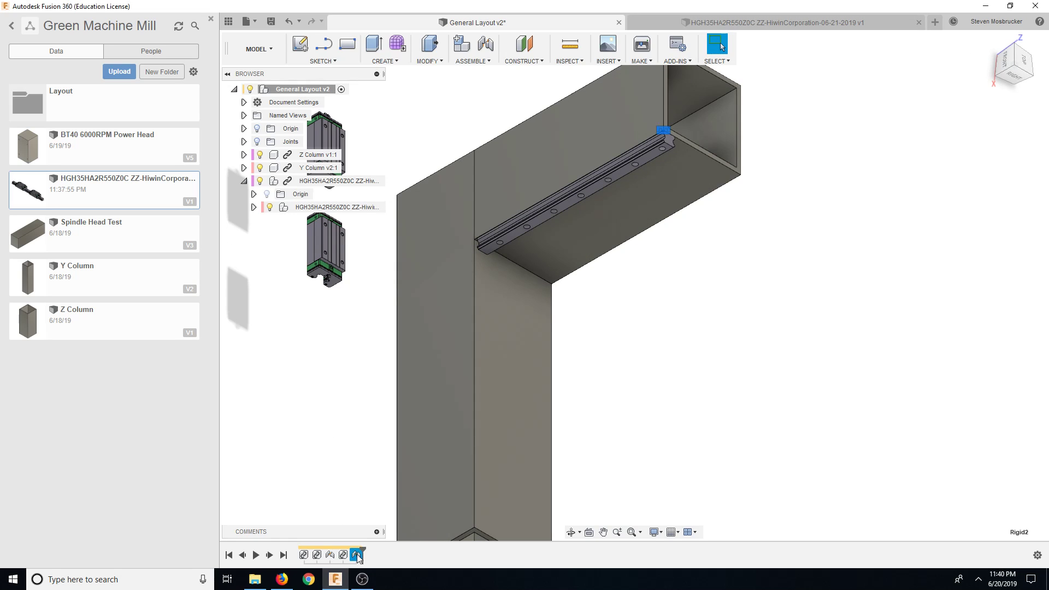
- Roll the timeline back before the Rigid2 joint and bring up Tormach PCNC 1100 specs
{"action": "left_click", "coordinate": [342, 555]}
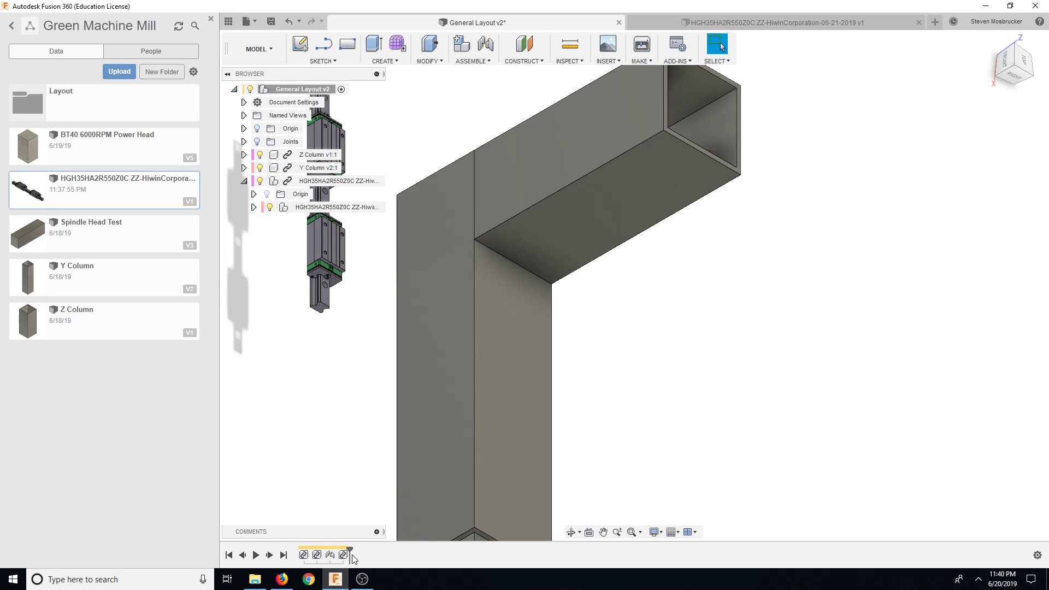
{"action": "left_click", "coordinate": [253, 181]}
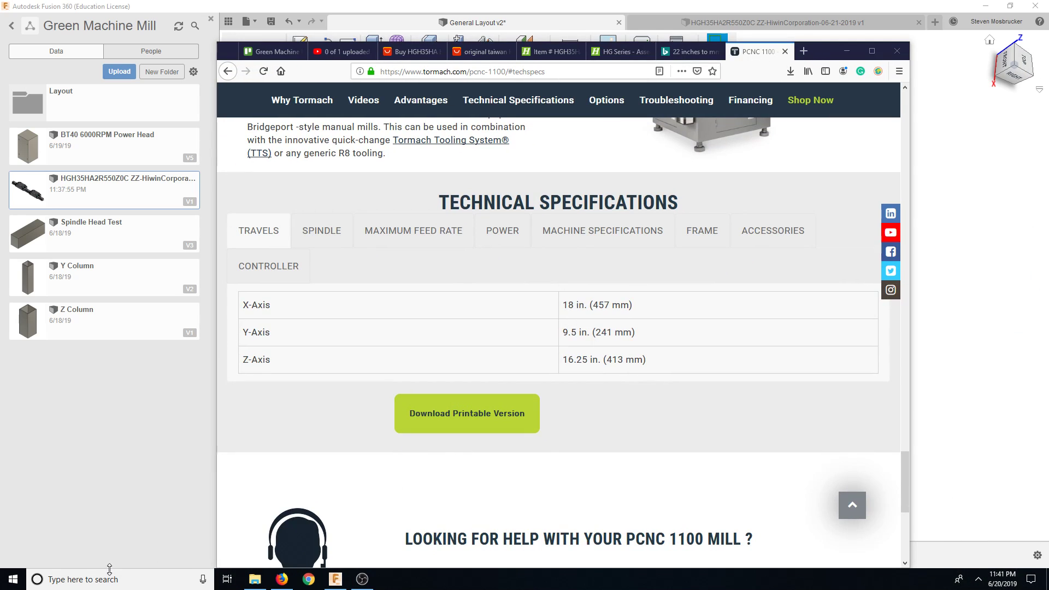
- Open Calculator beside the PCNC 1100 specs and enter 96 − (3.5 × 12)
{"action": "left_click", "coordinate": [389, 580]}
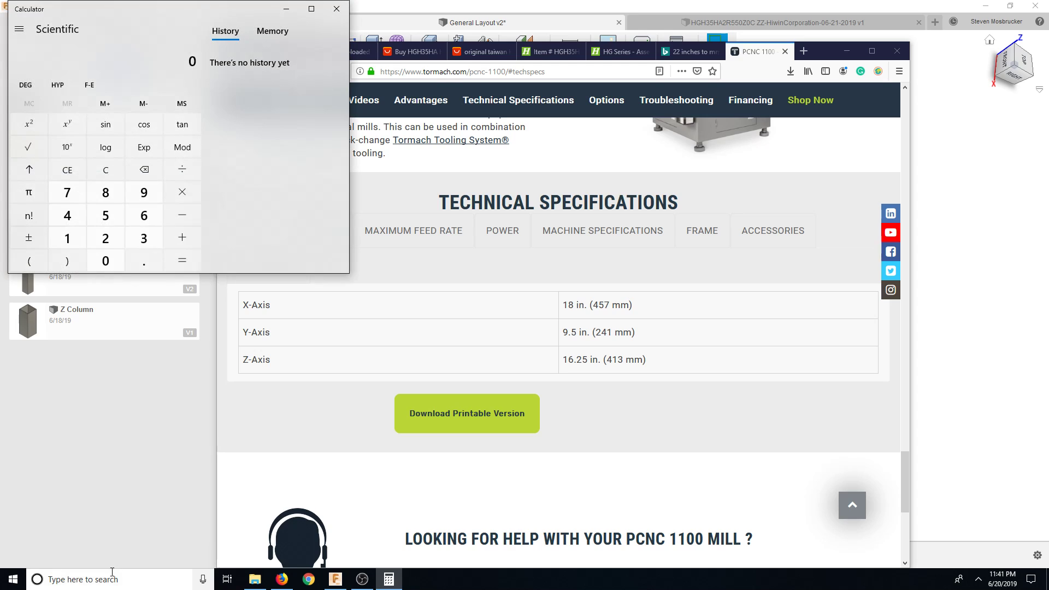
{"action": "left_click", "coordinate": [602, 230]}
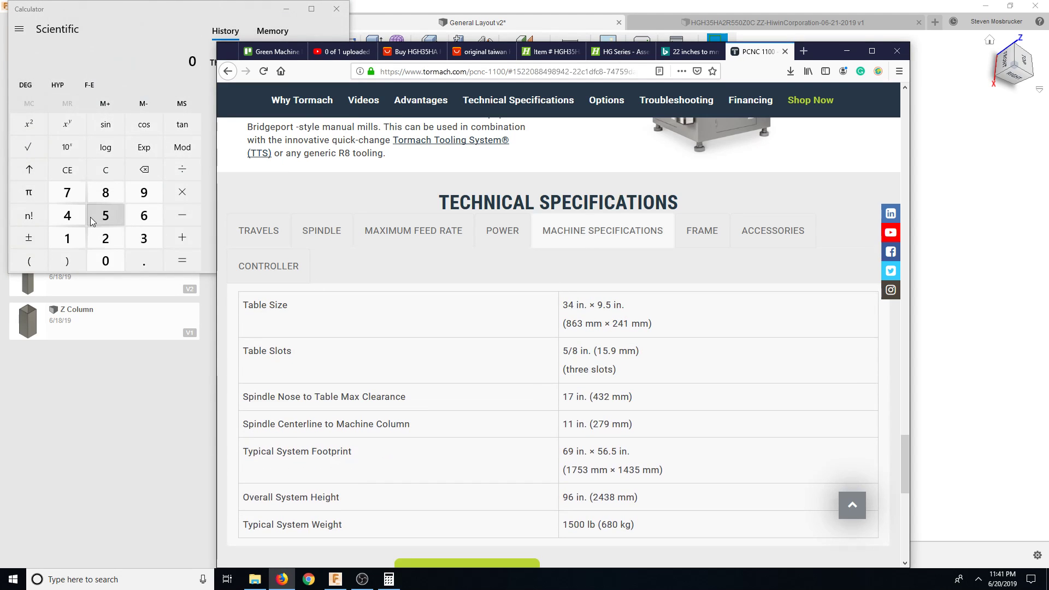
{"action": "left_click", "coordinate": [143, 215]}
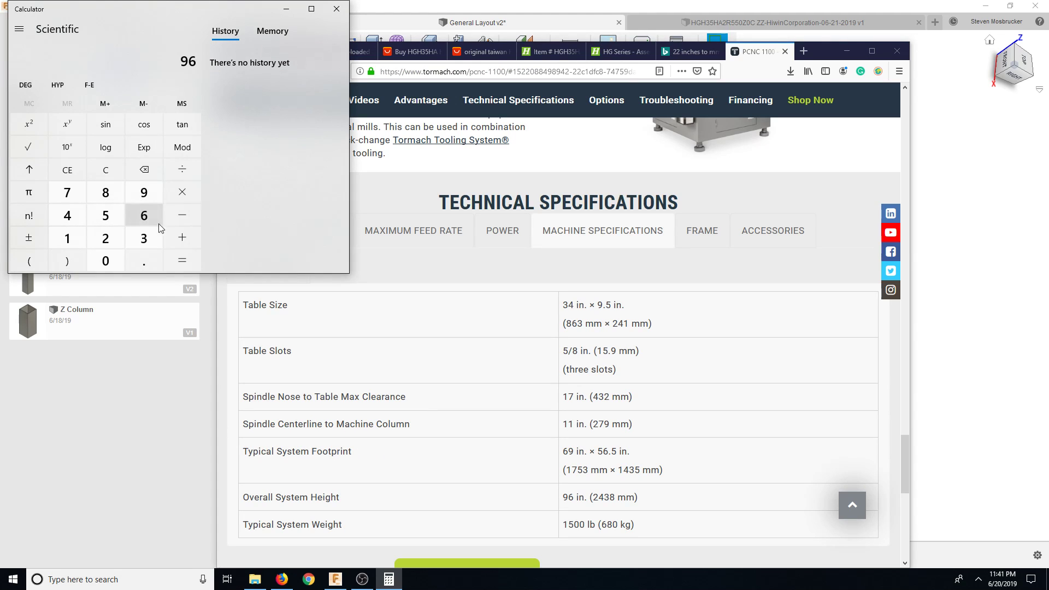
{"action": "left_click", "coordinate": [181, 214]}
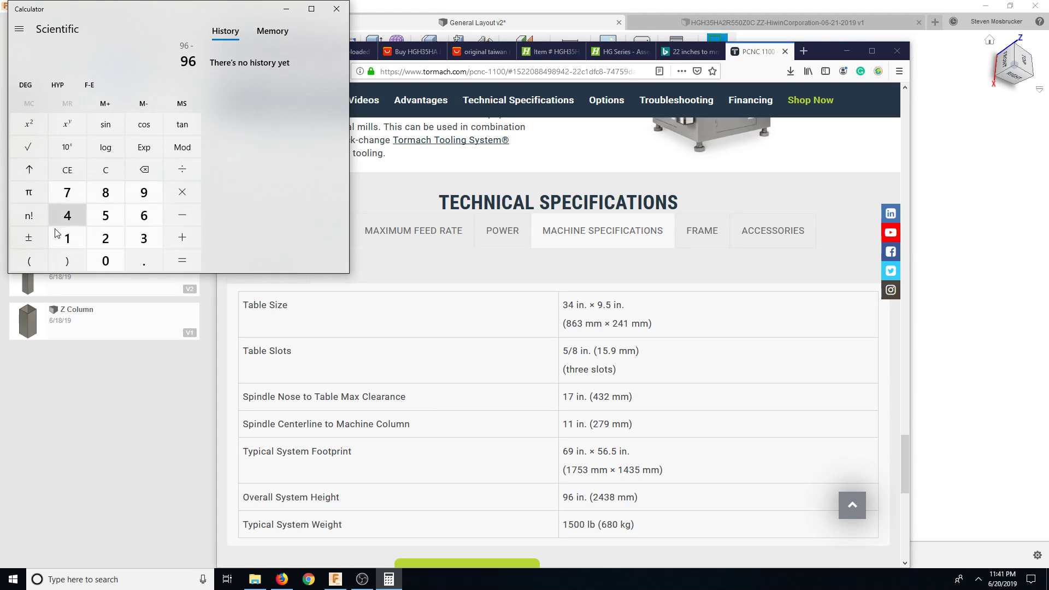
{"action": "left_click", "coordinate": [143, 262]}
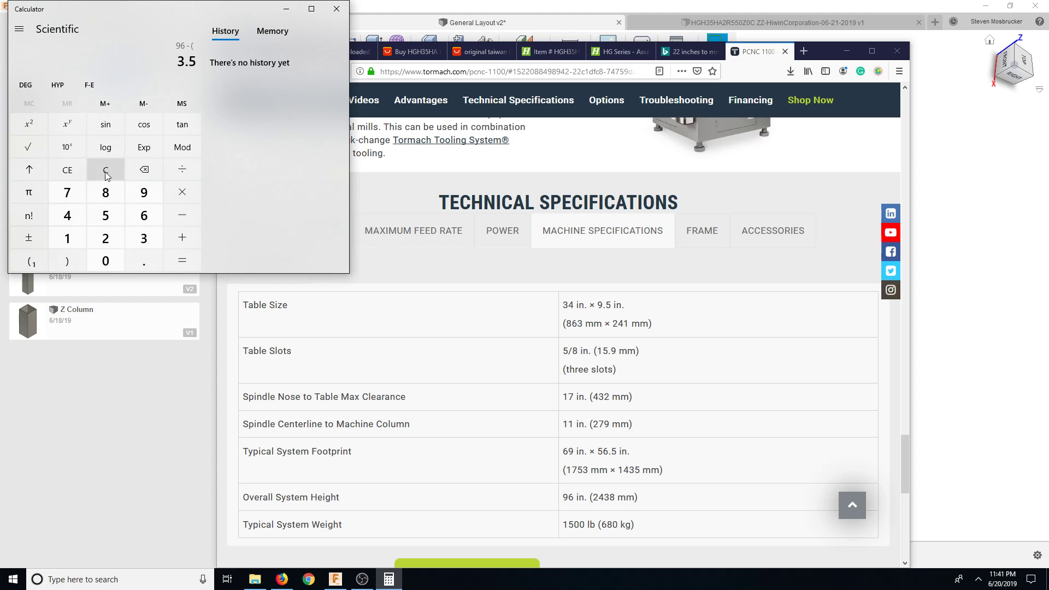
{"action": "mouse_move", "coordinate": [143, 169]}
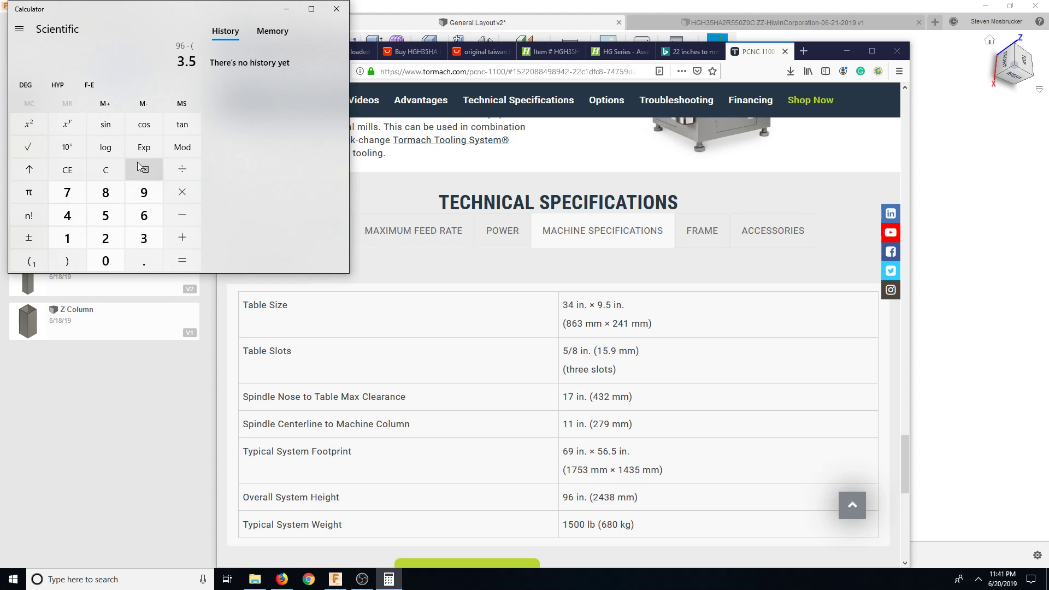
{"action": "left_click", "coordinate": [143, 169]}
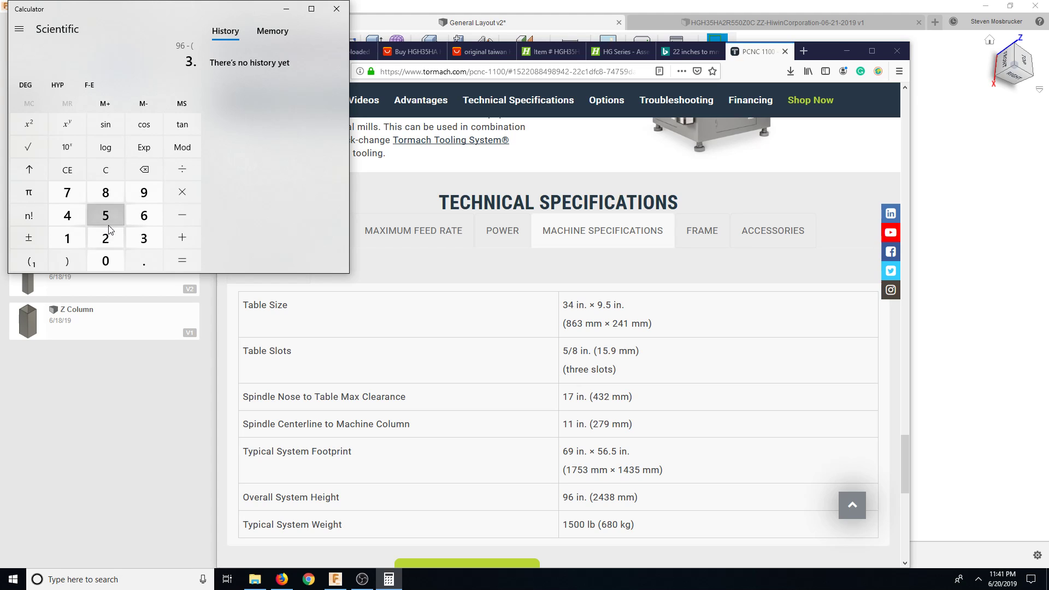
{"action": "left_click", "coordinate": [105, 238]}
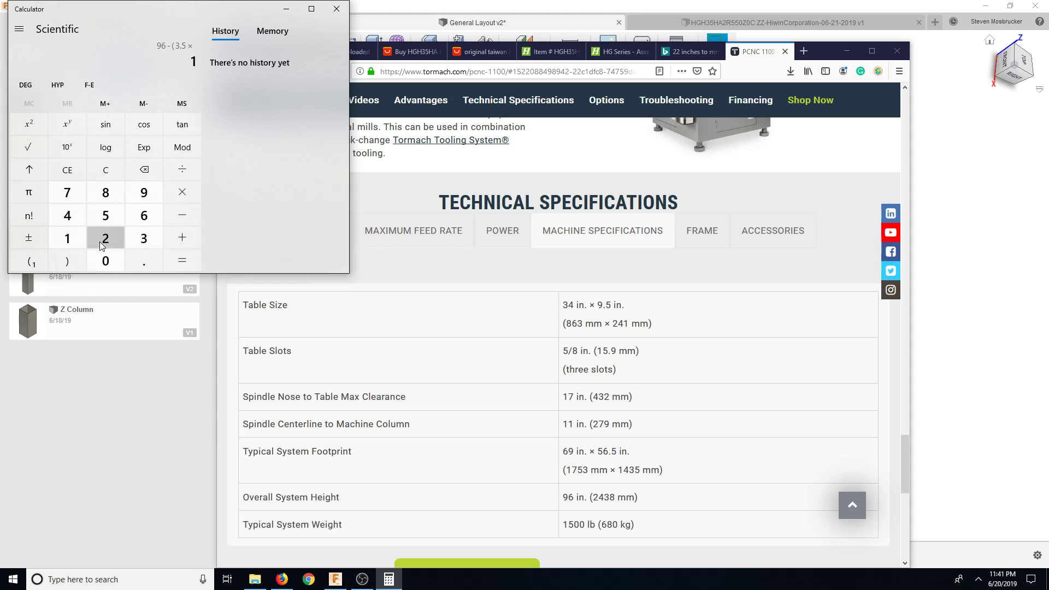
{"action": "left_click", "coordinate": [181, 260]}
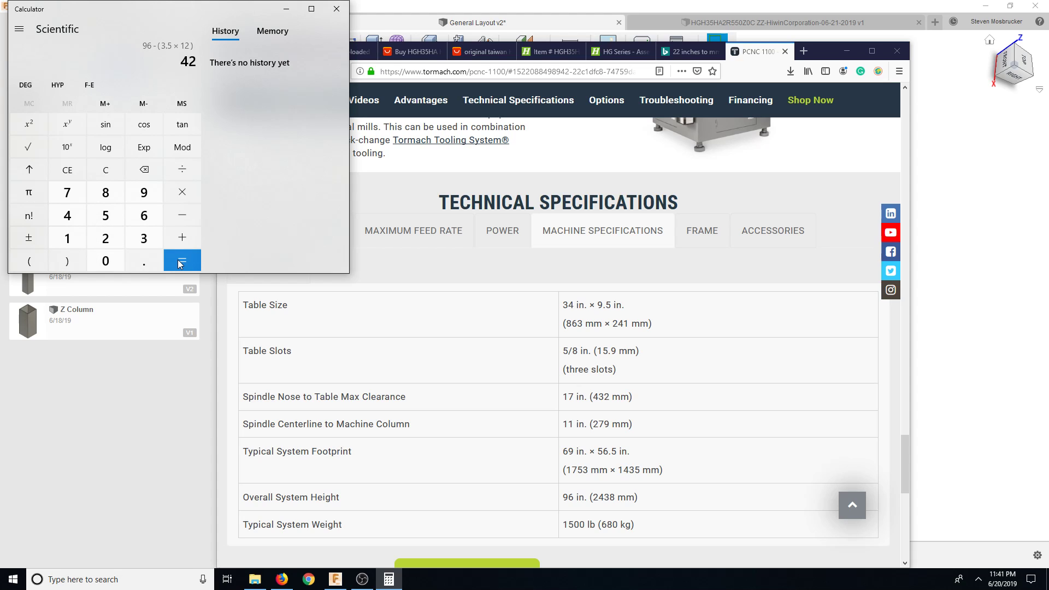
- Get 54, subtract 9 for 45, and close Calculator
{"action": "left_click", "coordinate": [181, 261]}
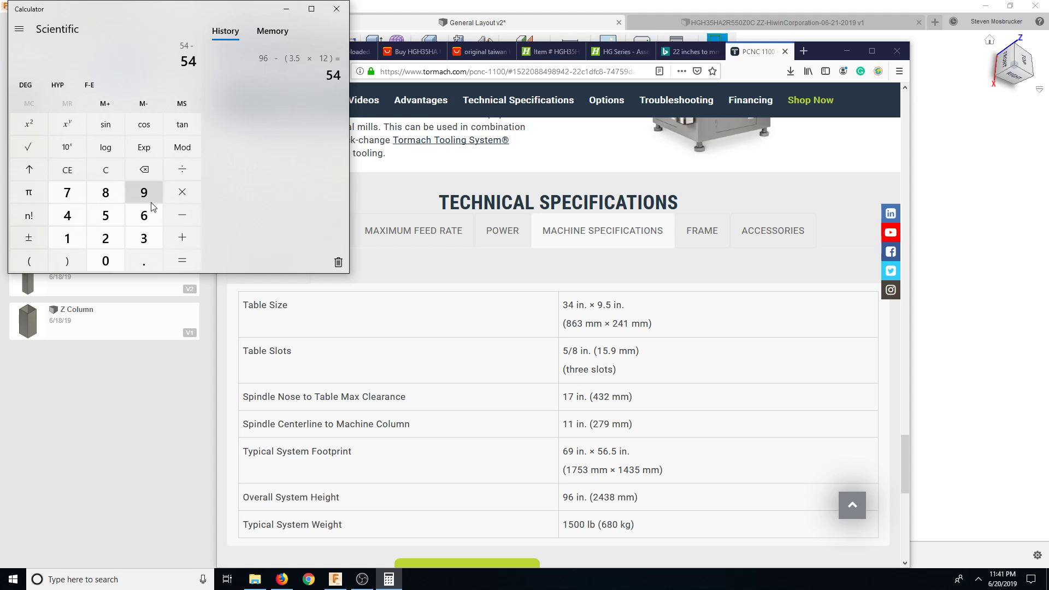
{"action": "left_click", "coordinate": [182, 260]}
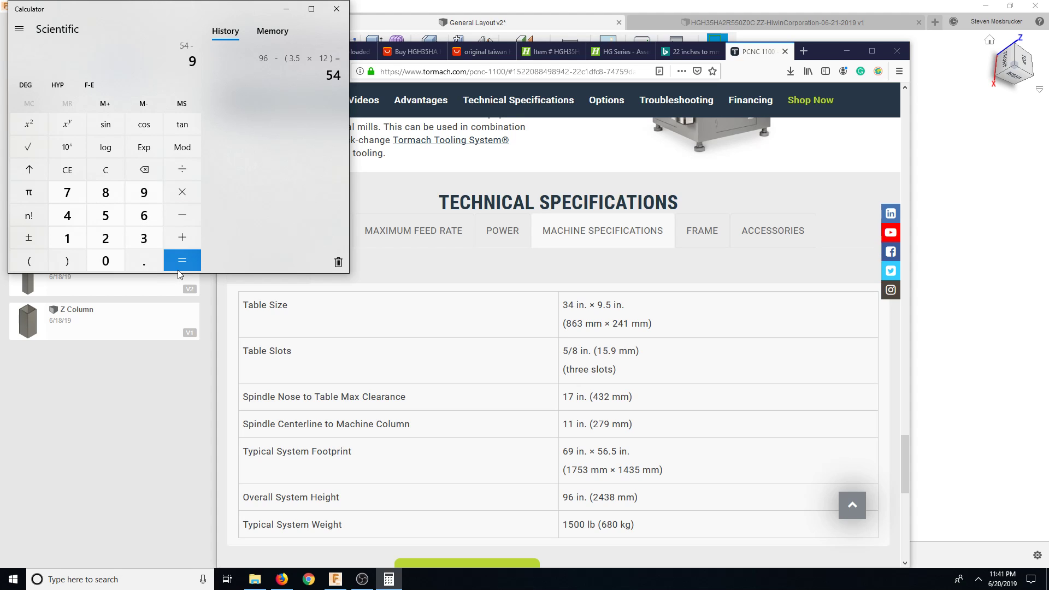
{"action": "left_click", "coordinate": [182, 261]}
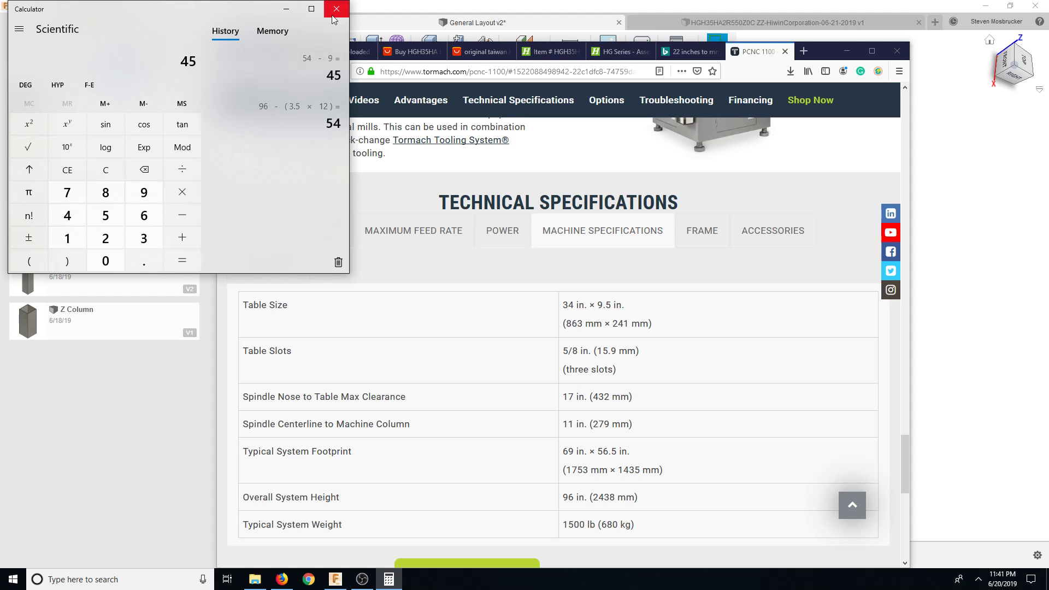
{"action": "left_click", "coordinate": [337, 9]}
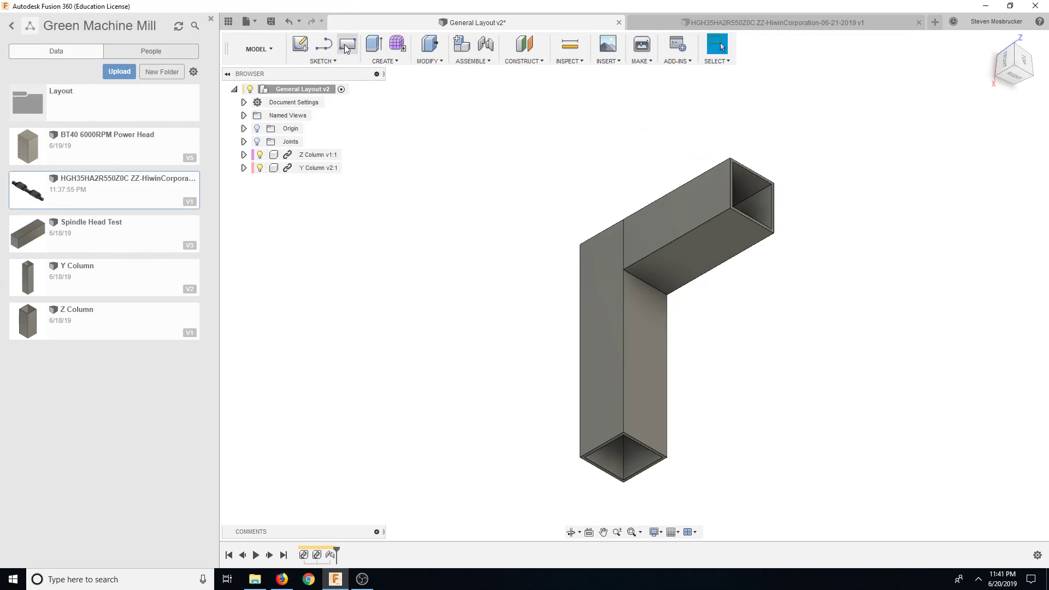
- Open the Z Column design and select its 45 in extrusion distance
{"action": "left_click", "coordinate": [103, 322]}
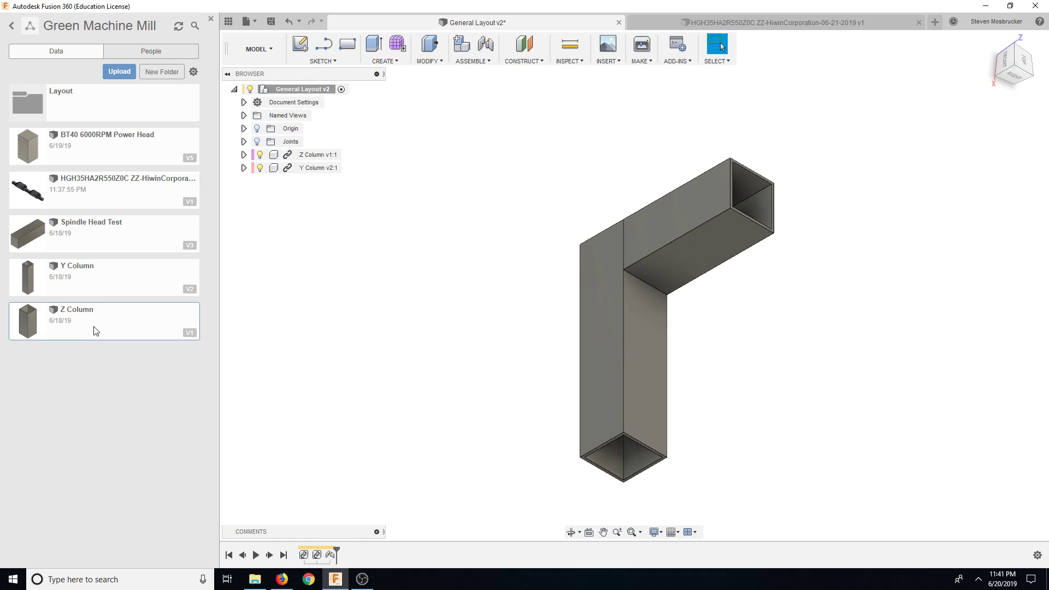
{"action": "double_click", "coordinate": [28, 320]}
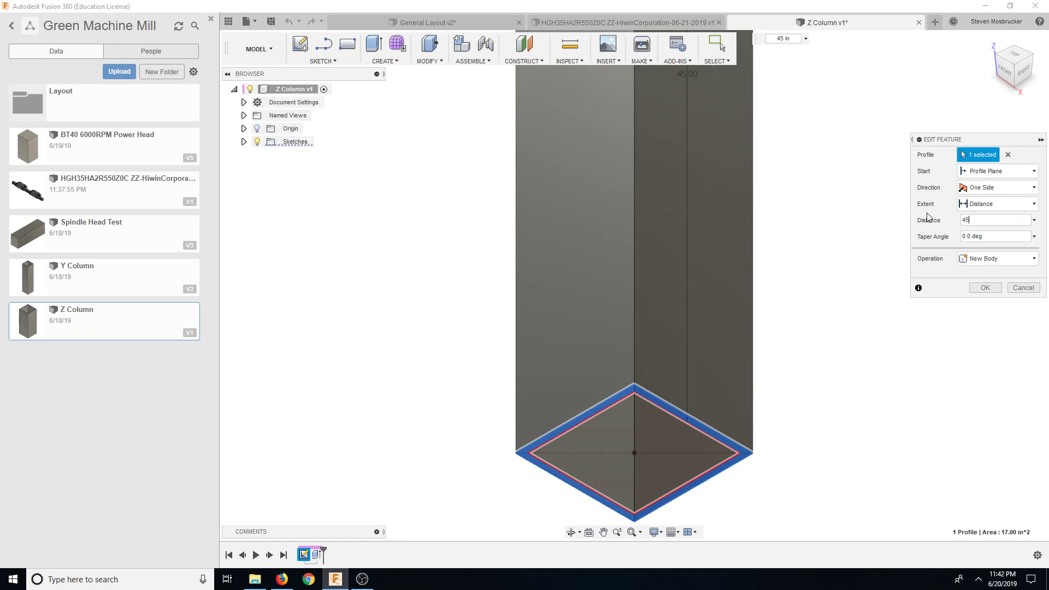
{"action": "left_click", "coordinate": [984, 288]}
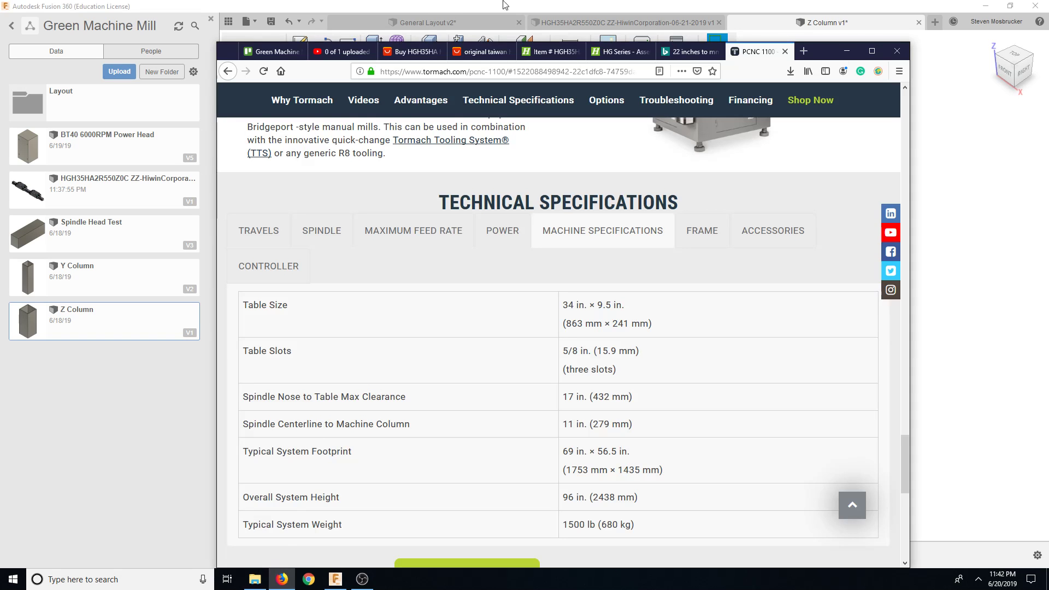
- Minimize Firefox to return to the Z Column design in Fusion 360
{"action": "left_click", "coordinate": [827, 22]}
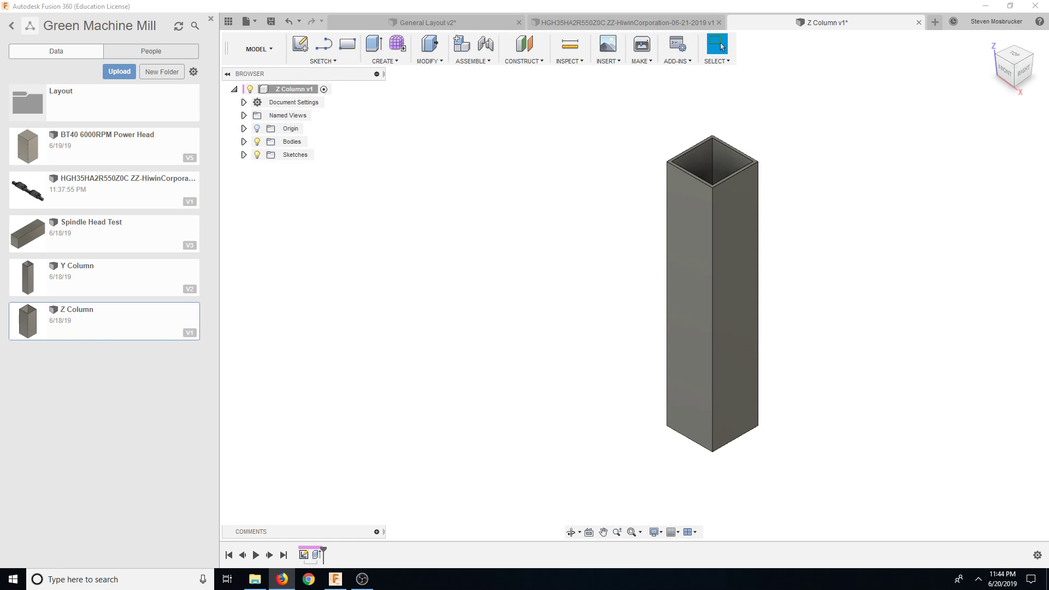
{"action": "mouse_move", "coordinate": [358, 538]}
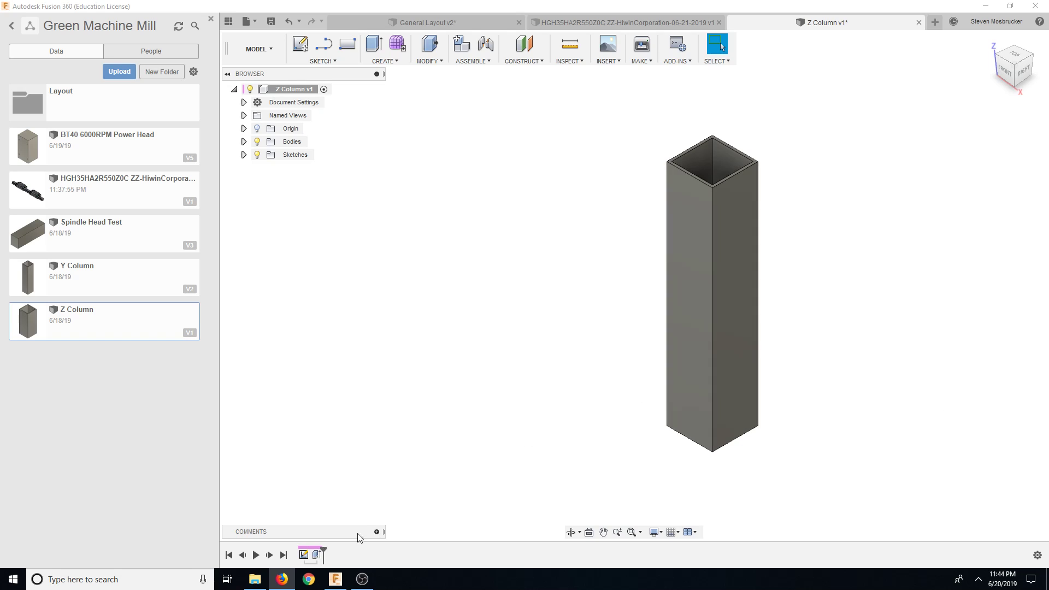
- Edit the Z Column extrude distance to 33 in and verify it
{"action": "right_click", "coordinate": [712, 294]}
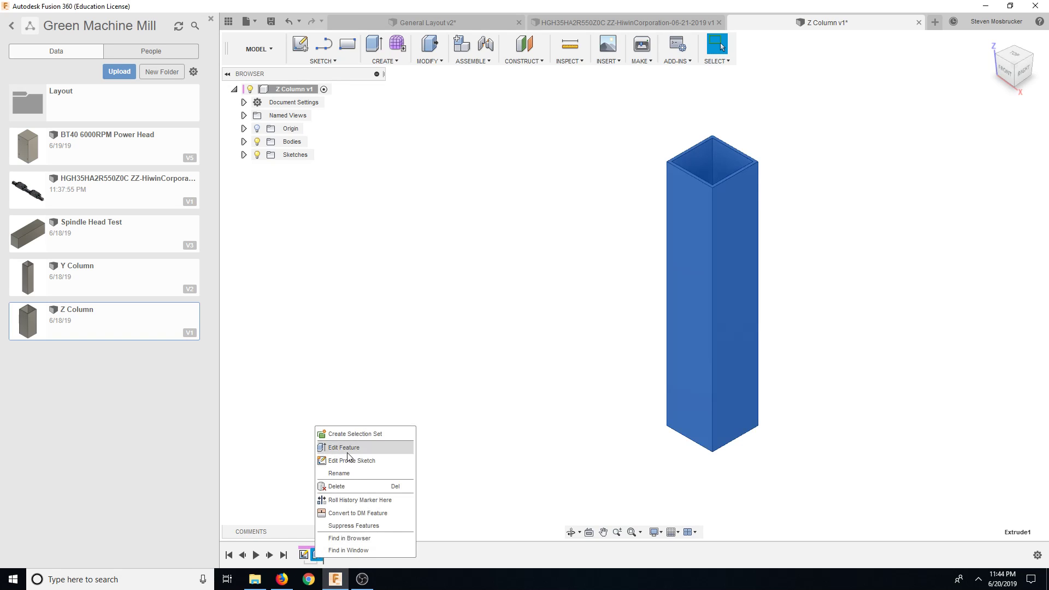
{"action": "left_click", "coordinate": [343, 447]}
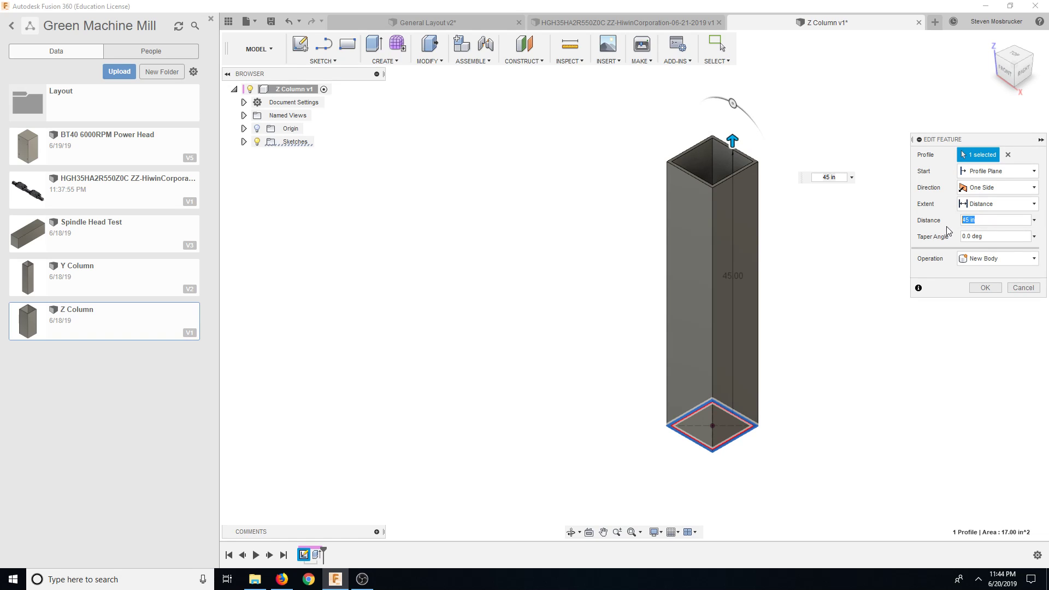
{"action": "type", "text": "30"}
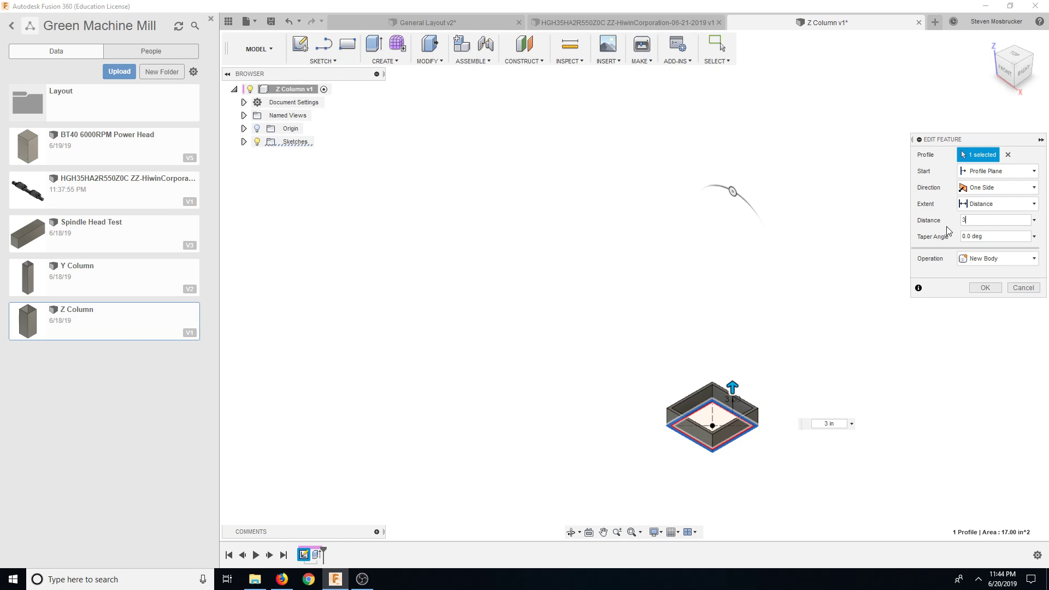
{"action": "left_click", "coordinate": [983, 287]}
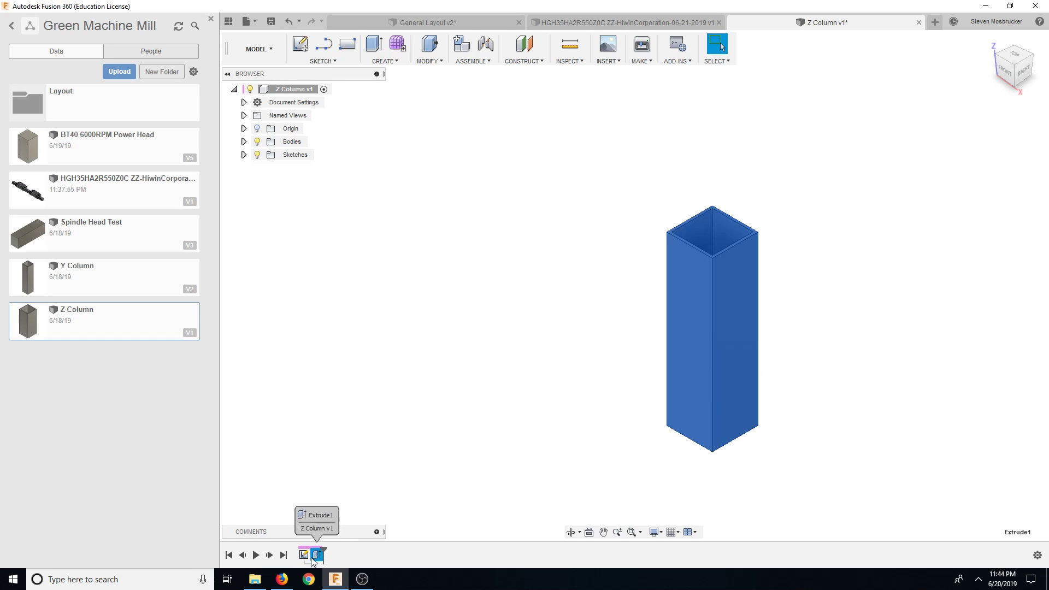
{"action": "mouse_move", "coordinate": [313, 563]}
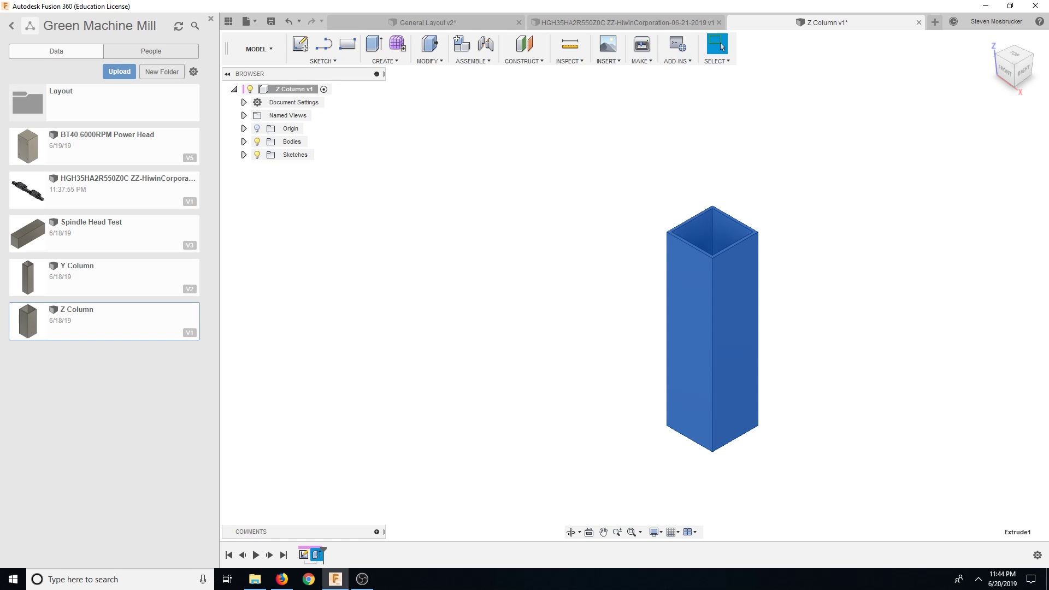
{"action": "mouse_move", "coordinate": [903, 377]}
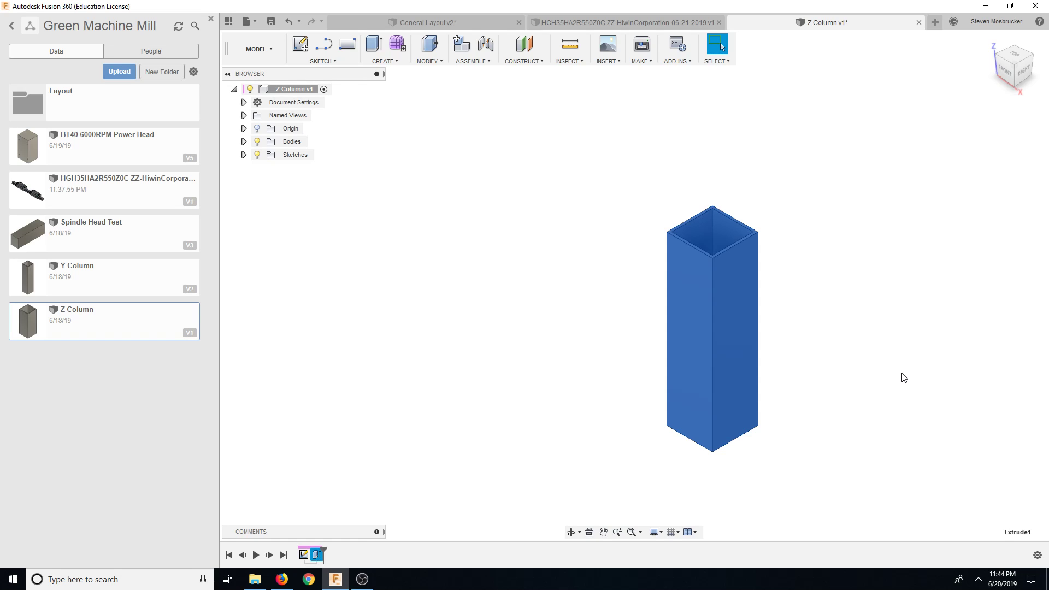
{"action": "right_click", "coordinate": [315, 555]}
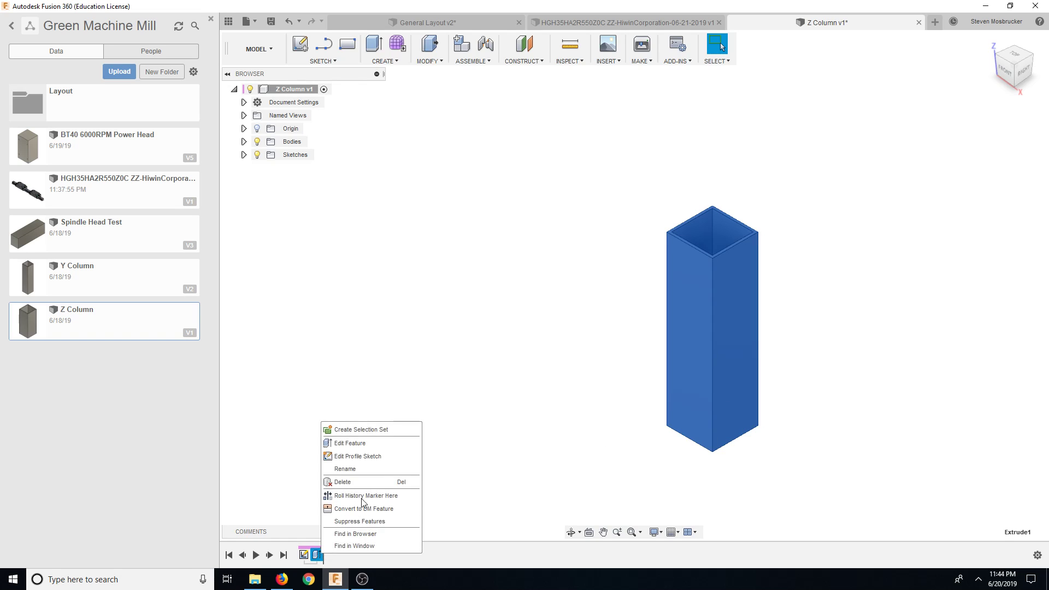
{"action": "left_click", "coordinate": [348, 443]}
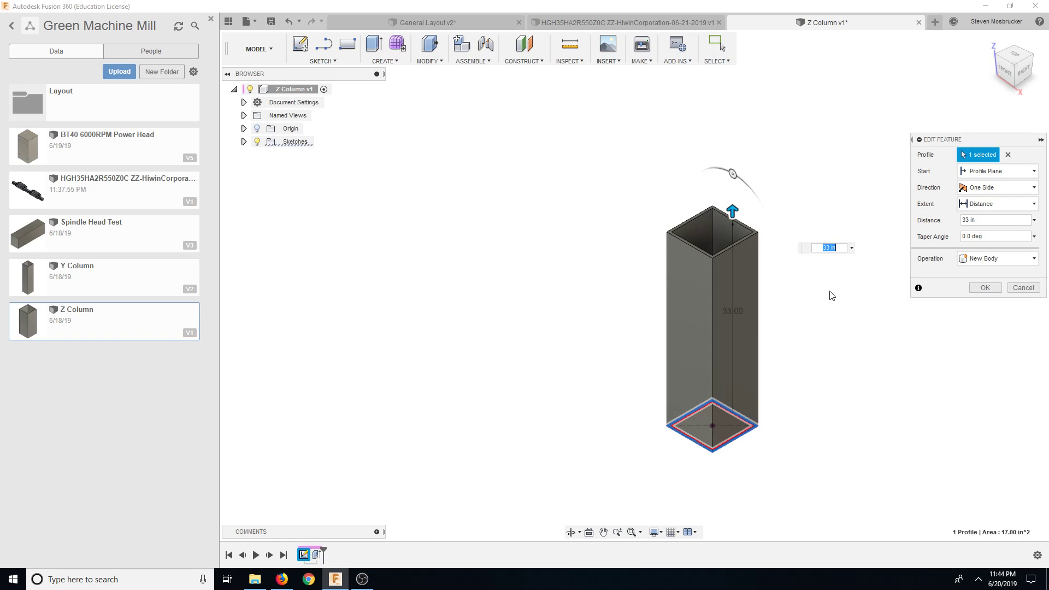
{"action": "left_click", "coordinate": [984, 287]}
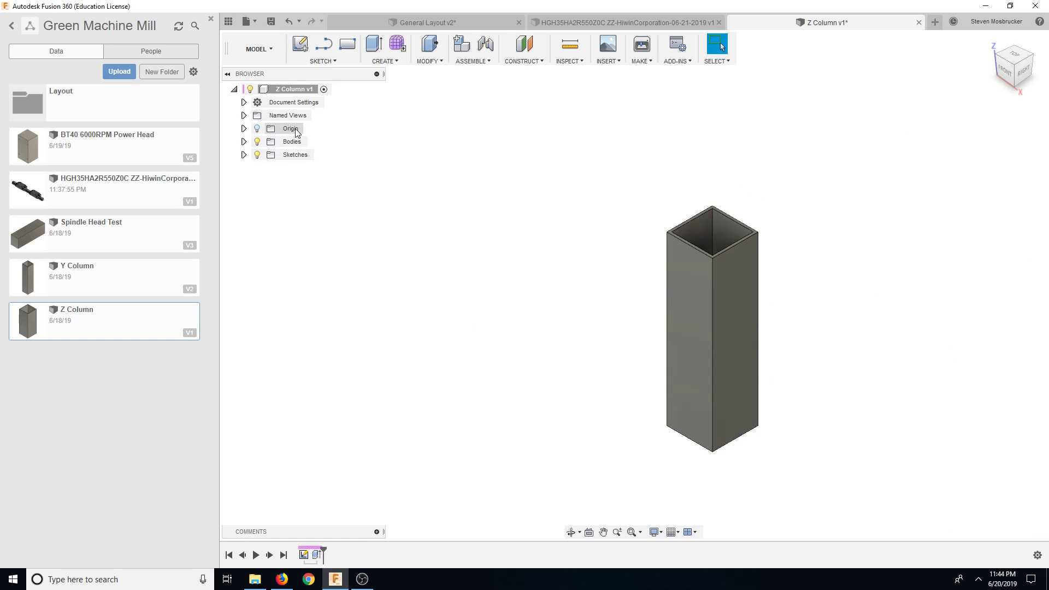
- Open Z Column properties and divide its 2545.587 ouncemass by 16, giving 159.0625
{"action": "right_click", "coordinate": [293, 89]}
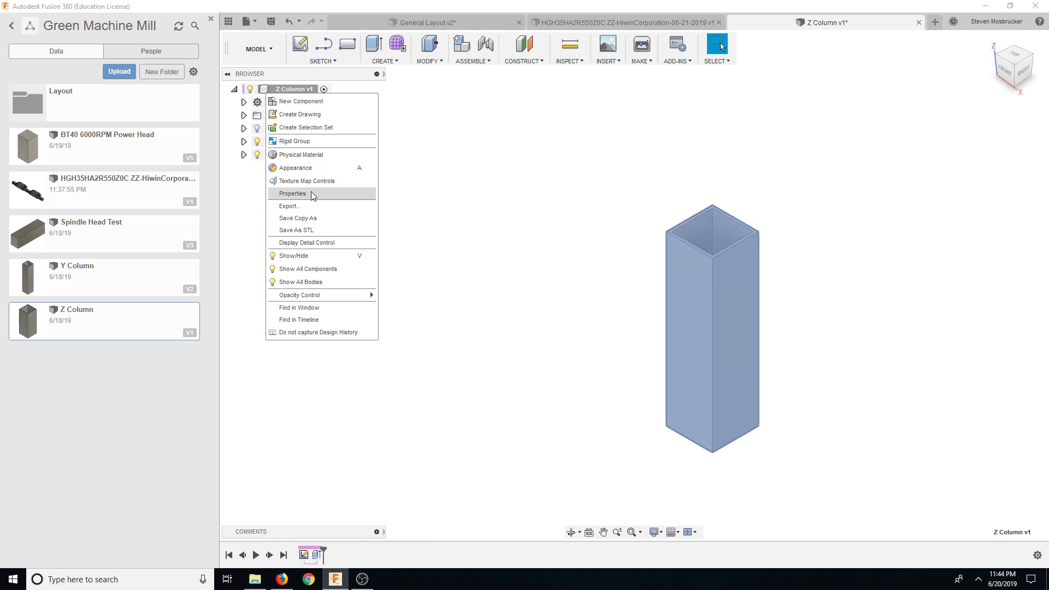
{"action": "left_click", "coordinate": [293, 194]}
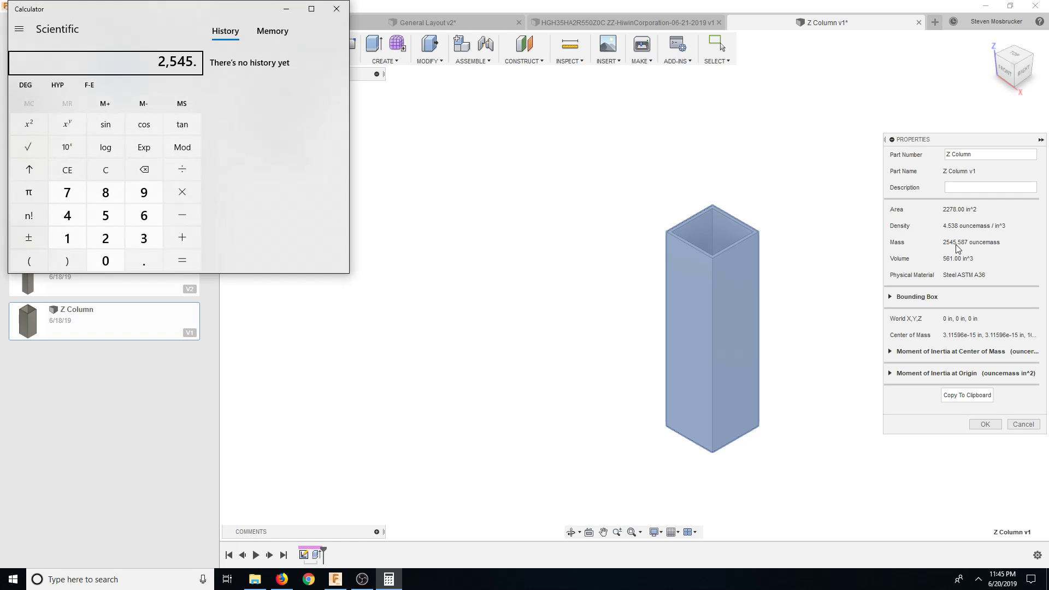
{"action": "left_click", "coordinate": [181, 260]}
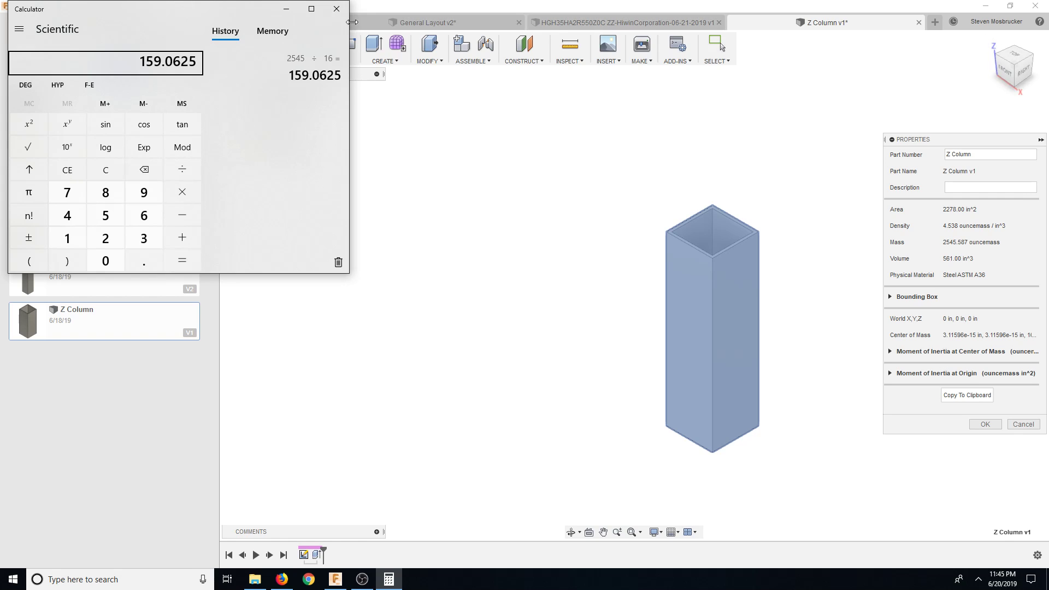
{"action": "left_click", "coordinate": [336, 9]}
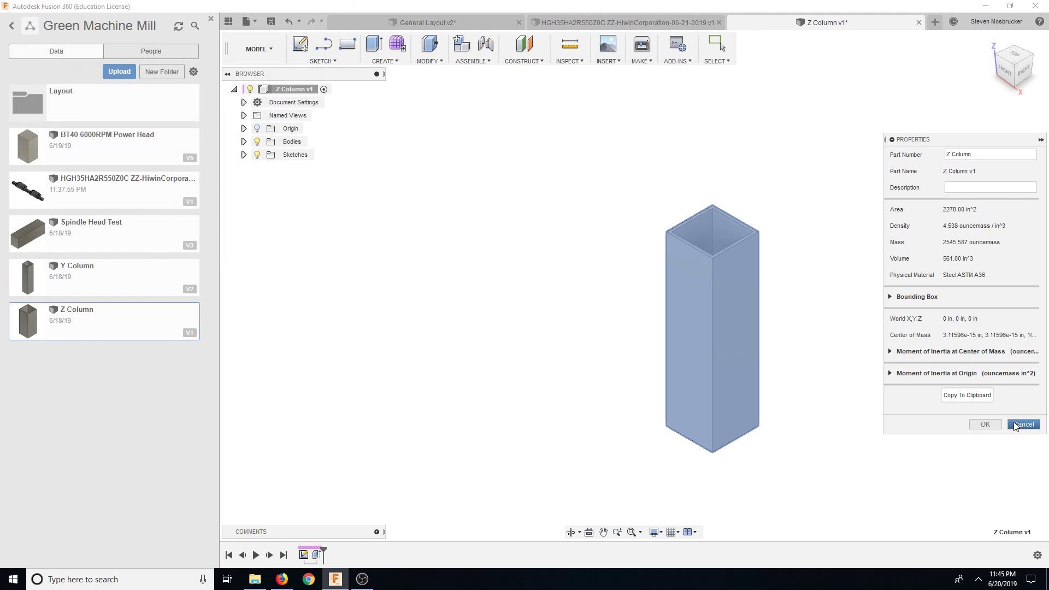
- Dismiss the properties panel and measure the column edge at 33.00 in
{"action": "left_click", "coordinate": [1023, 424]}
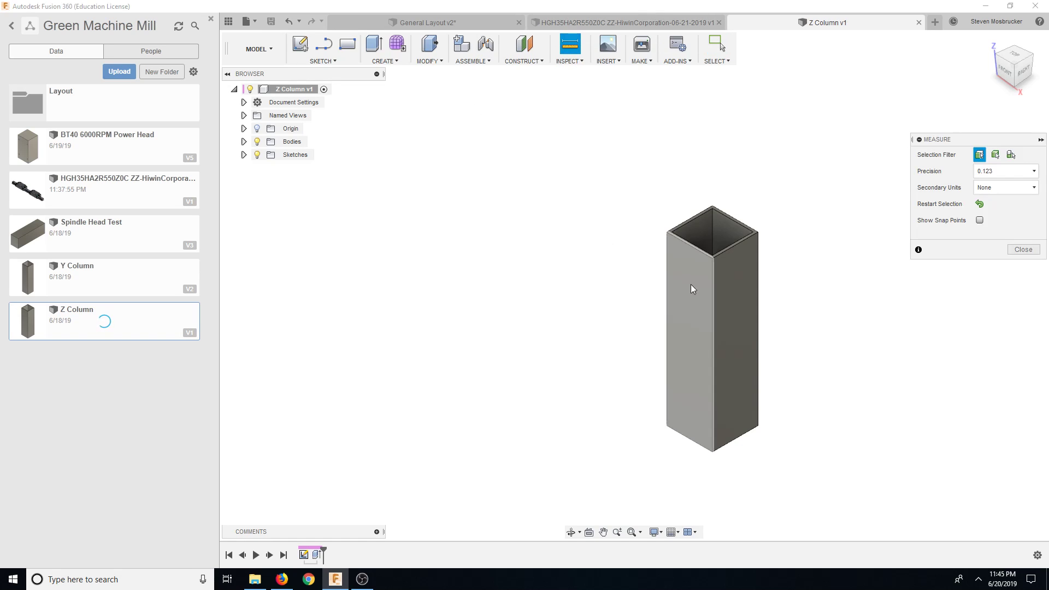
{"action": "left_click", "coordinate": [714, 328]}
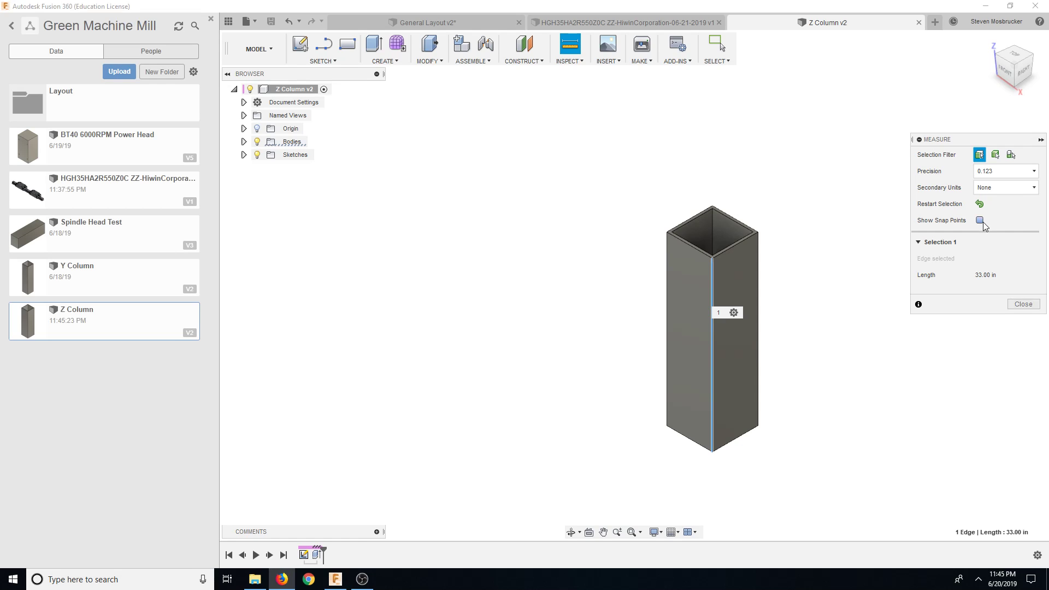
{"action": "left_click", "coordinate": [979, 220]}
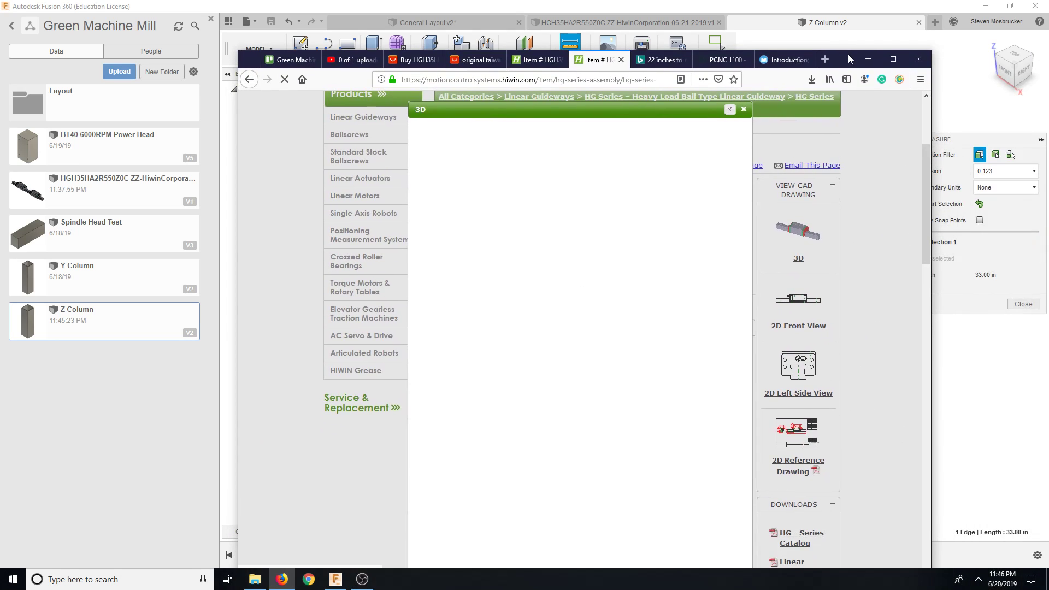
- Glance at the Jet JTM-4VS mill manual, then return to the AliExpress Hiwin HGH dimension table
{"action": "left_click", "coordinate": [783, 60]}
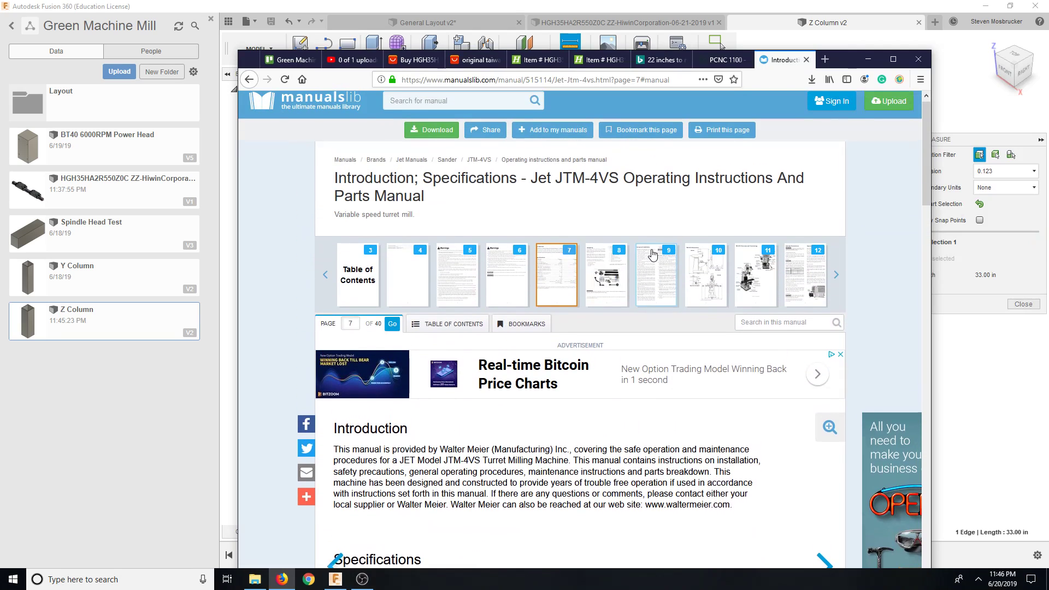
{"action": "scroll", "scroll_direction": "up", "scroll_amount": 3}
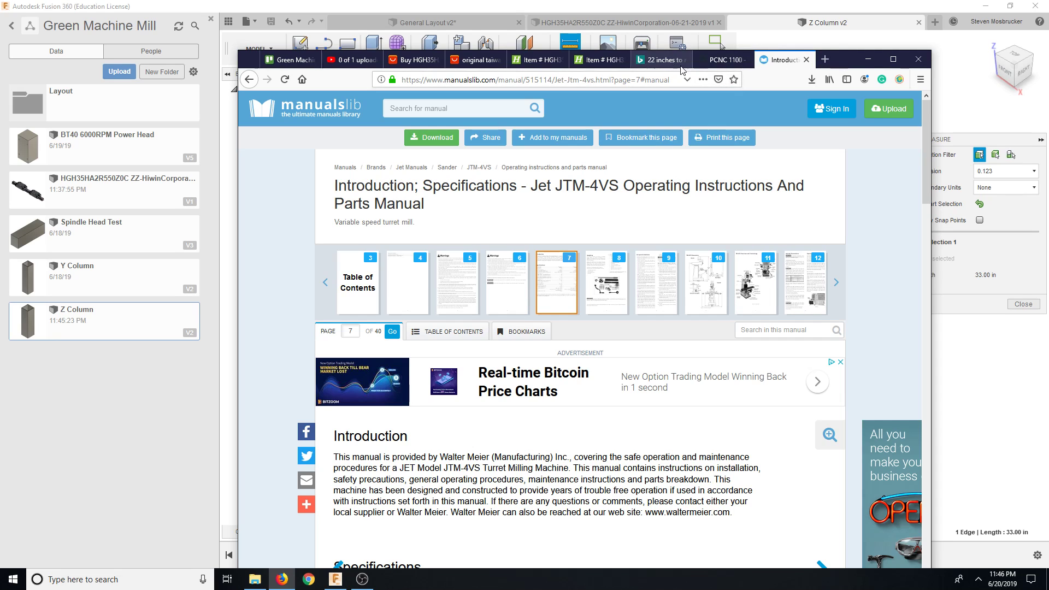
{"action": "mouse_move", "coordinate": [659, 69]}
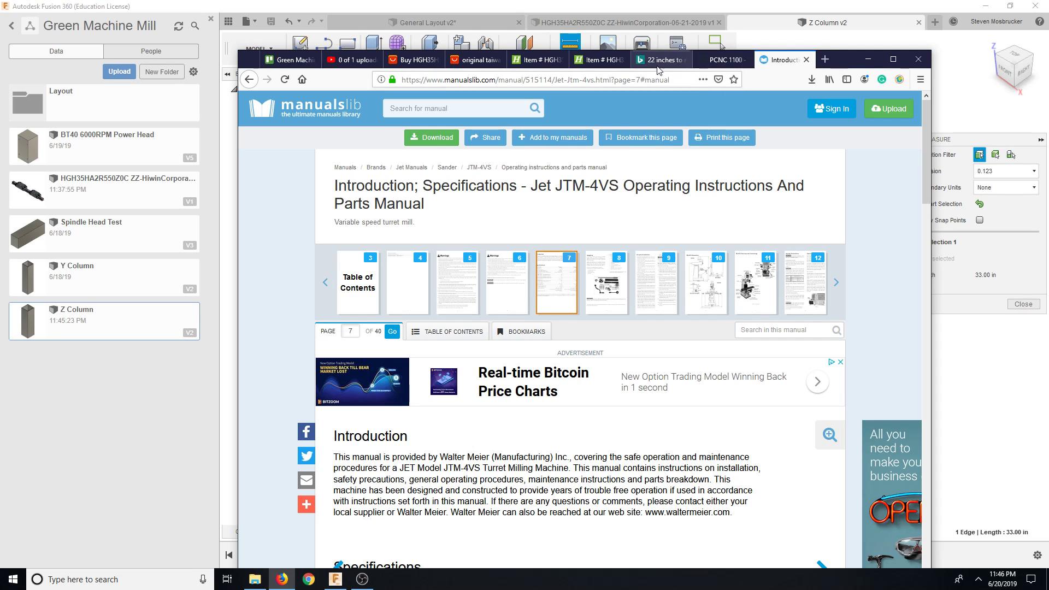
{"action": "left_click", "coordinate": [587, 59]}
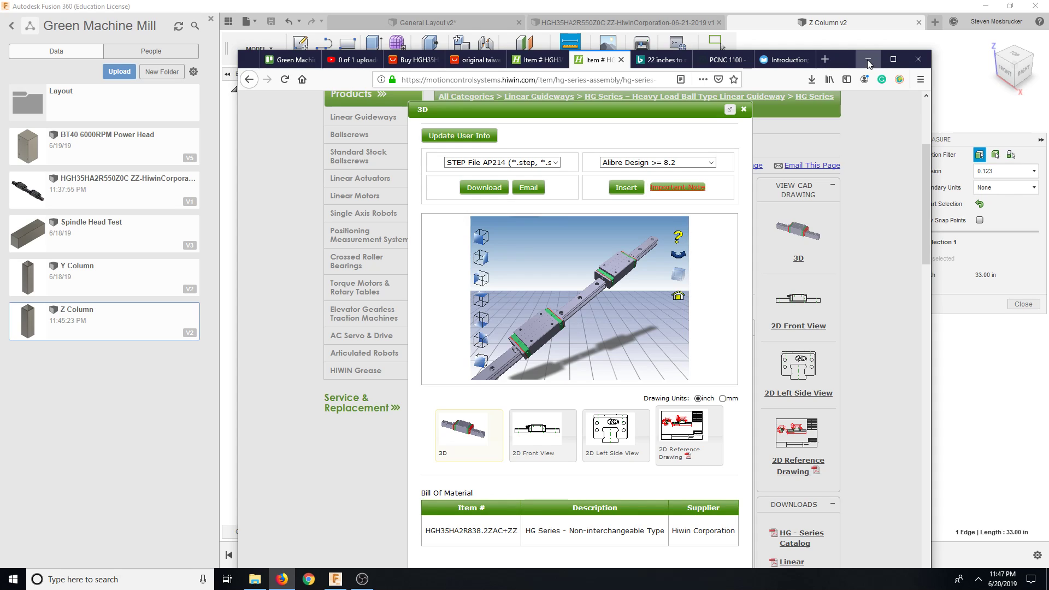
{"action": "left_click", "coordinate": [867, 59]}
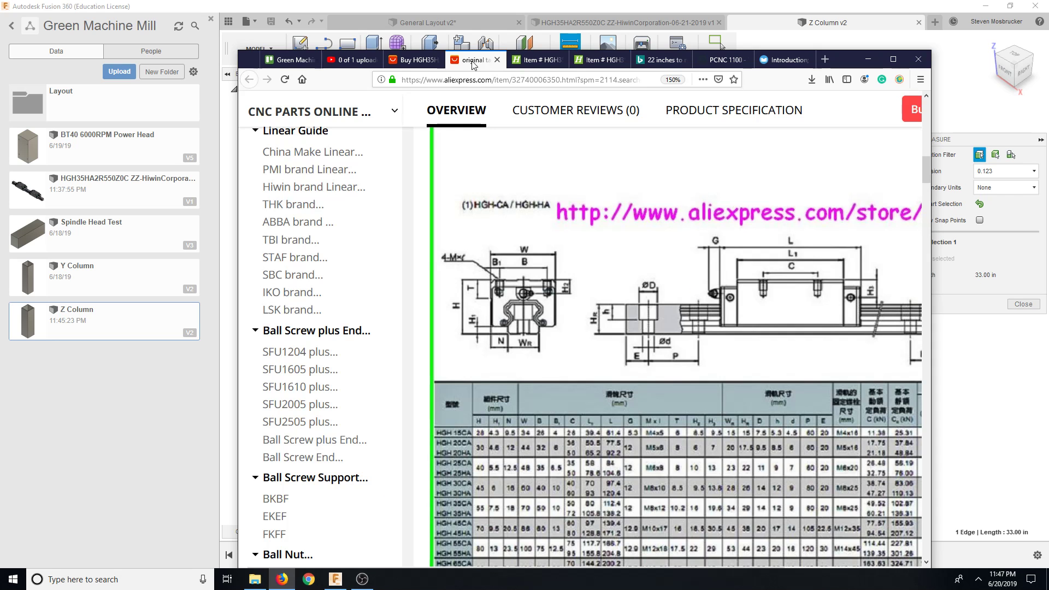
- Search AliExpress for a BT40 power head and open the ToAuto BT40 3KW spindle listing
{"action": "left_click", "coordinate": [413, 60]}
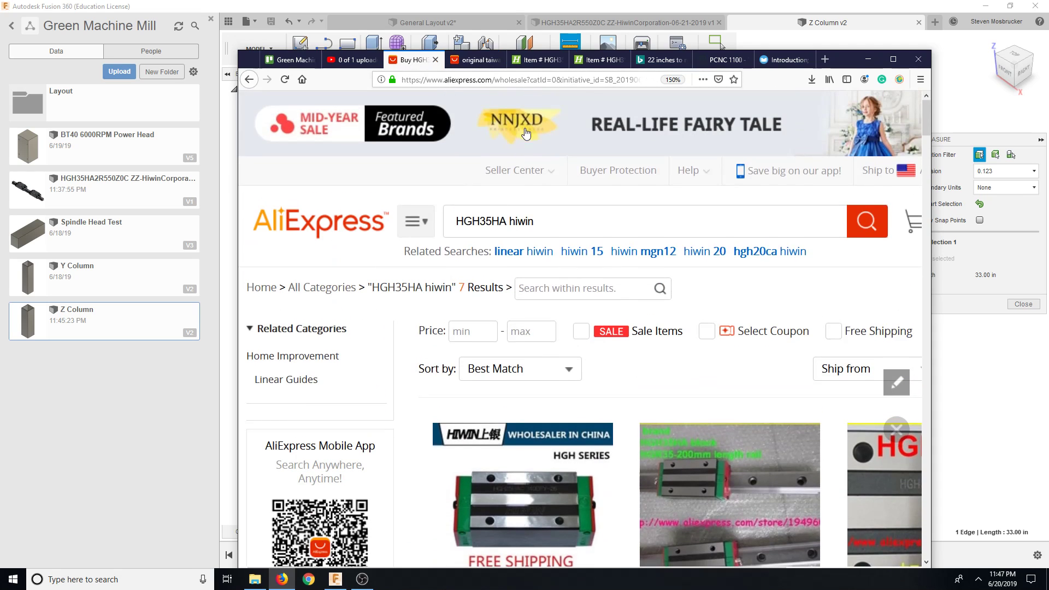
{"action": "type", "text": "BT40 power head"}
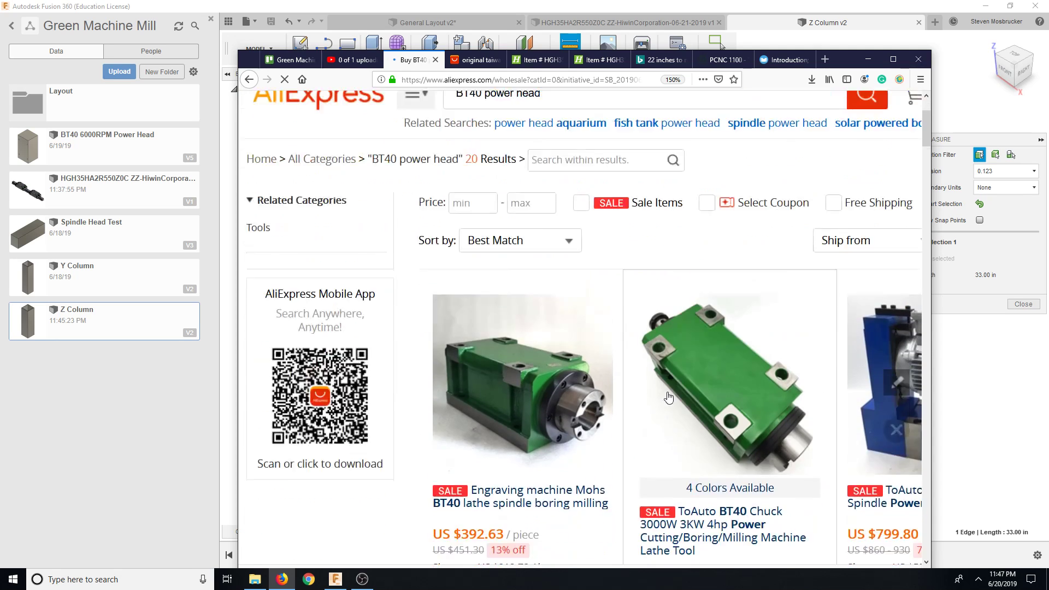
{"action": "scroll", "scroll_direction": "down", "scroll_amount": 3}
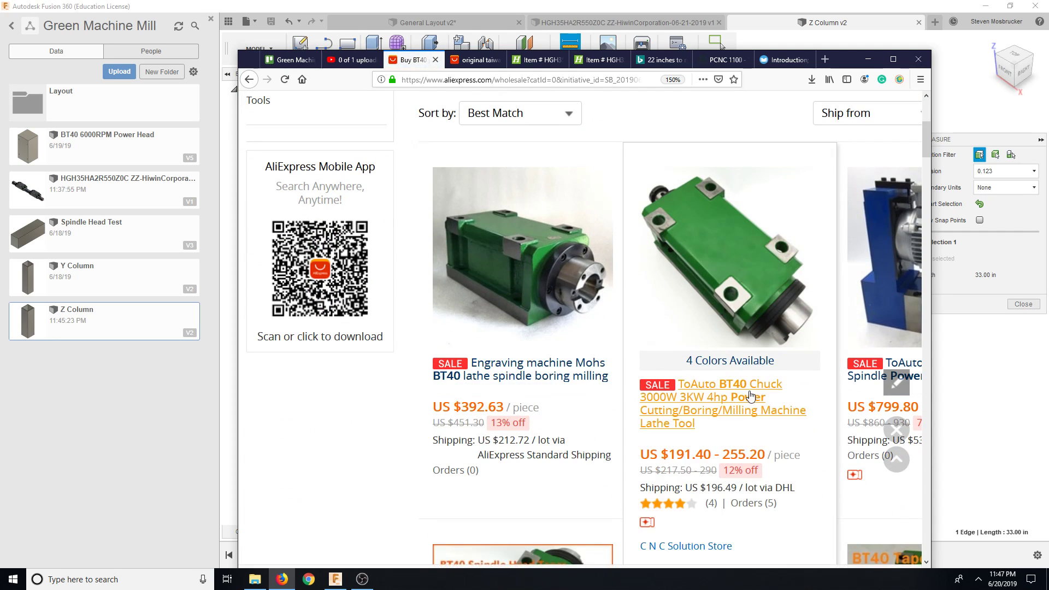
{"action": "left_click", "coordinate": [721, 397]}
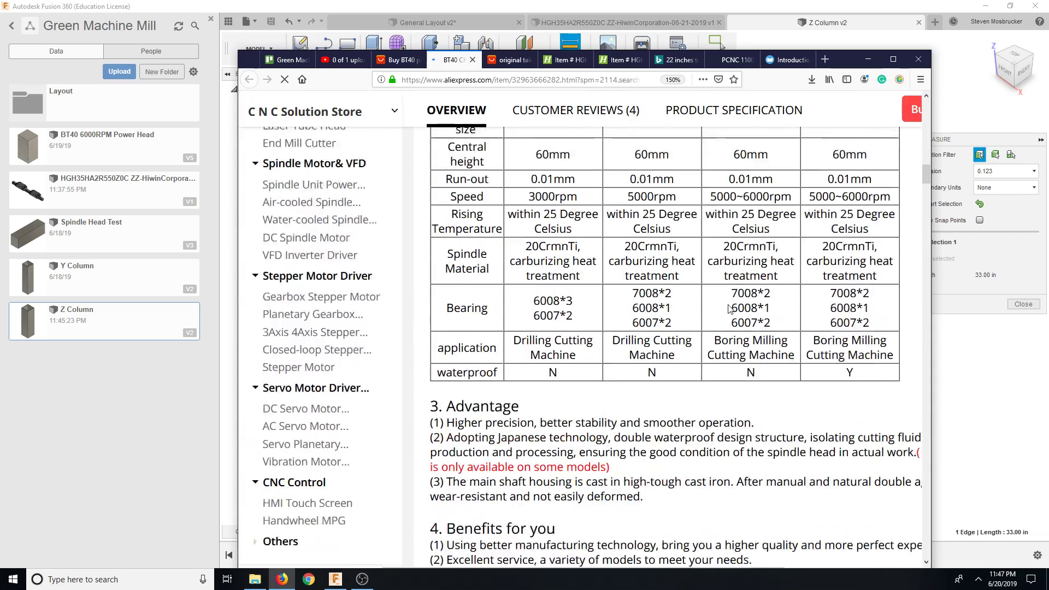
{"action": "scroll", "scroll_direction": "up", "scroll_amount": 3}
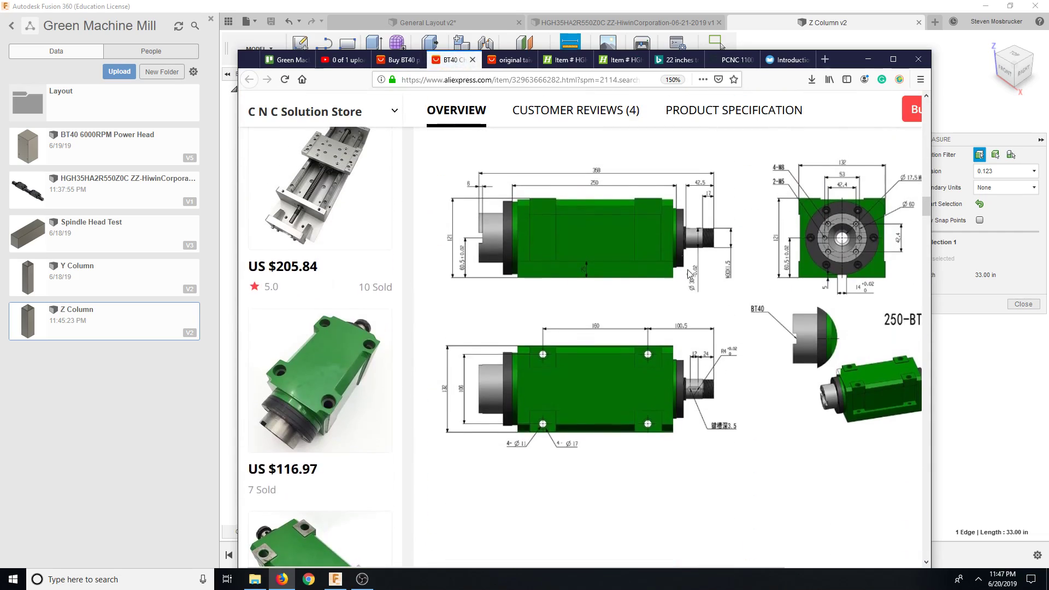
{"action": "mouse_move", "coordinate": [692, 330]}
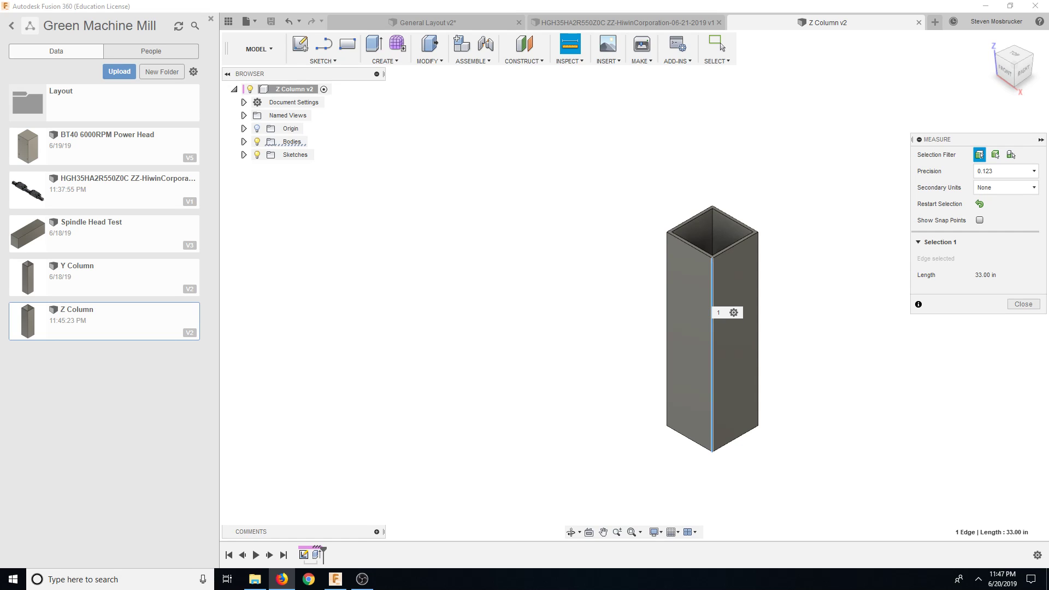
{"action": "mouse_move", "coordinate": [709, 267]}
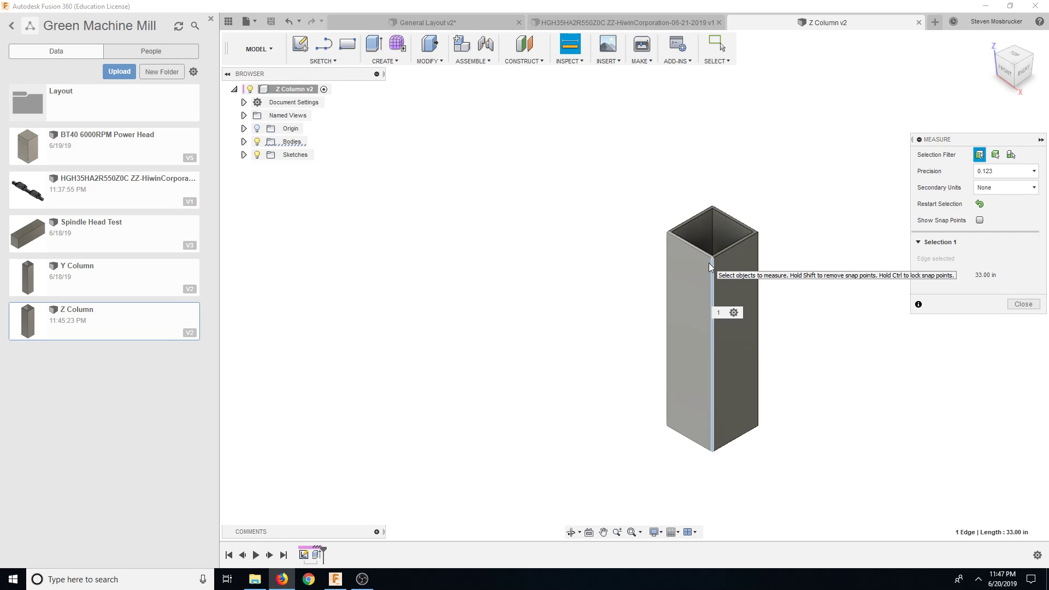
{"action": "mouse_move", "coordinate": [713, 264]}
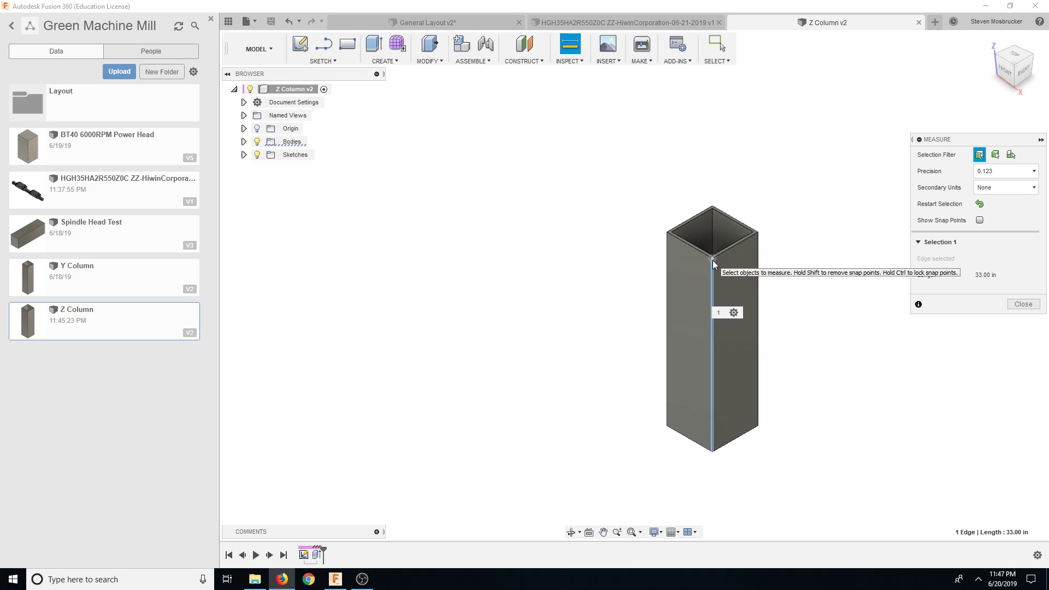
{"action": "mouse_move", "coordinate": [505, 145]}
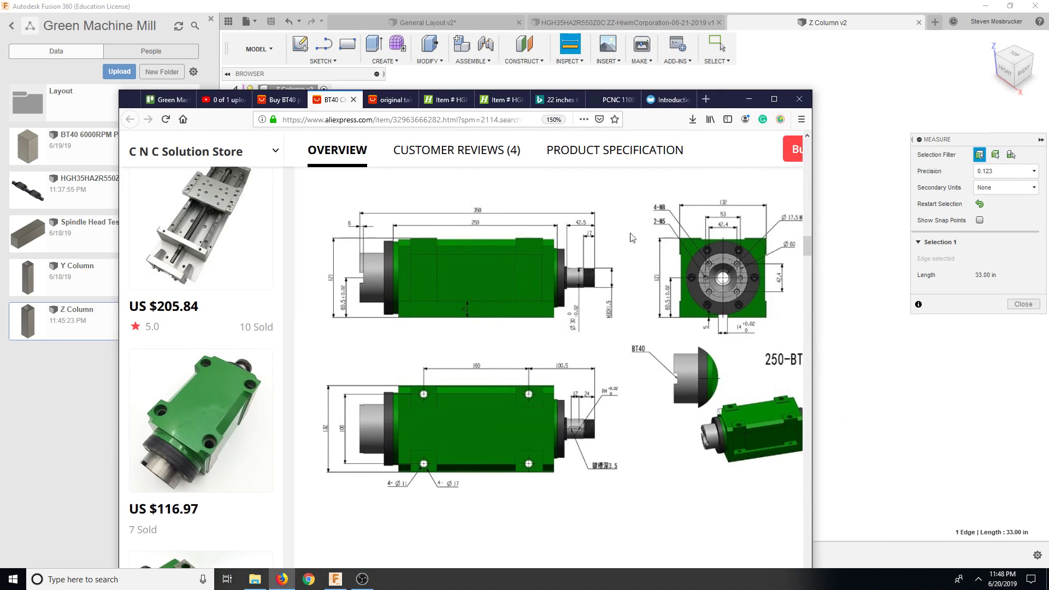
{"action": "mouse_move", "coordinate": [464, 378]}
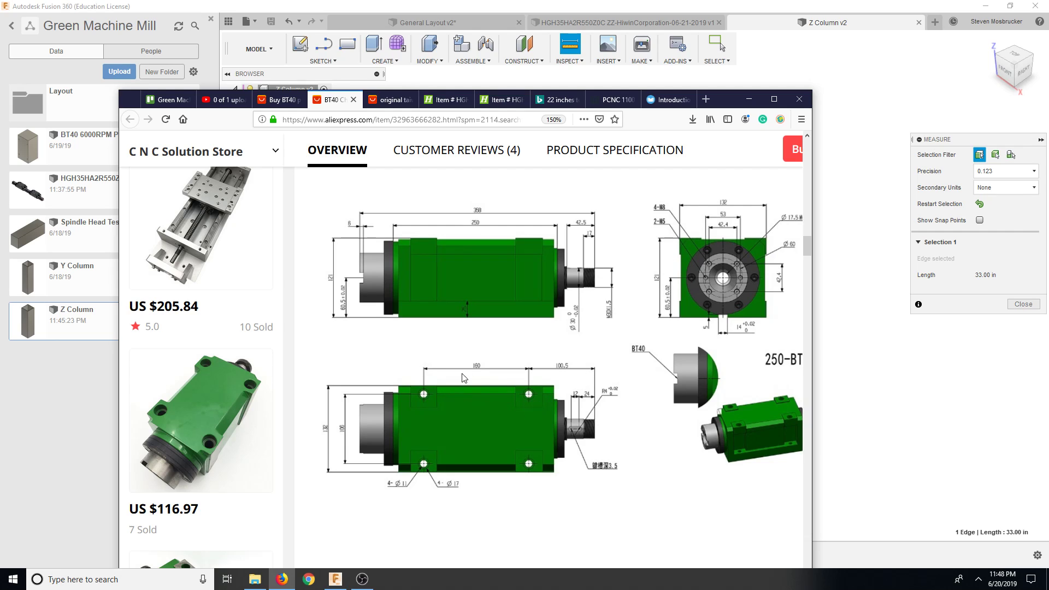
{"action": "mouse_move", "coordinate": [475, 374]}
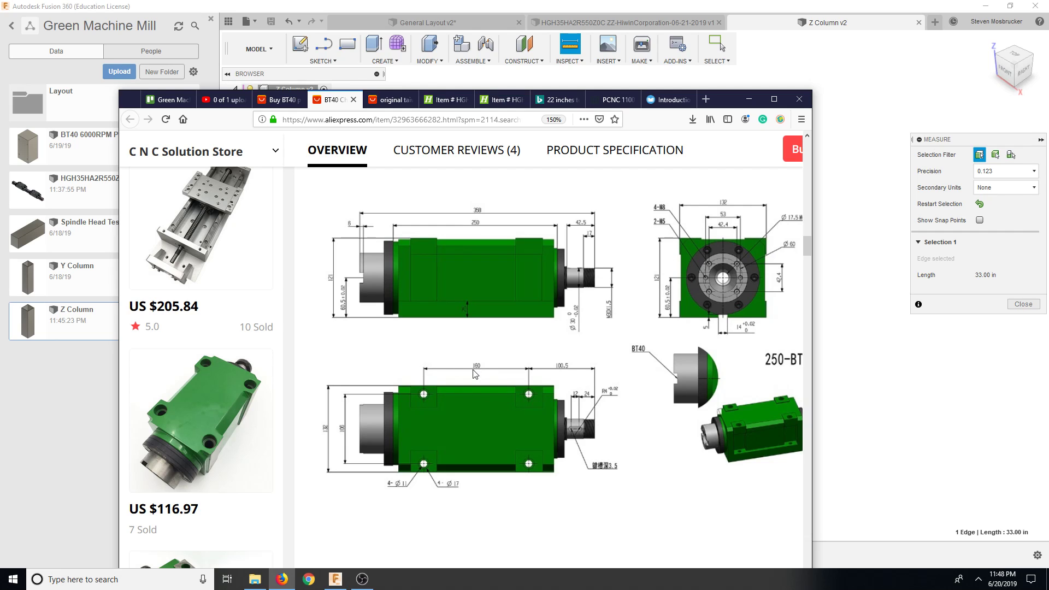
{"action": "mouse_move", "coordinate": [533, 403]}
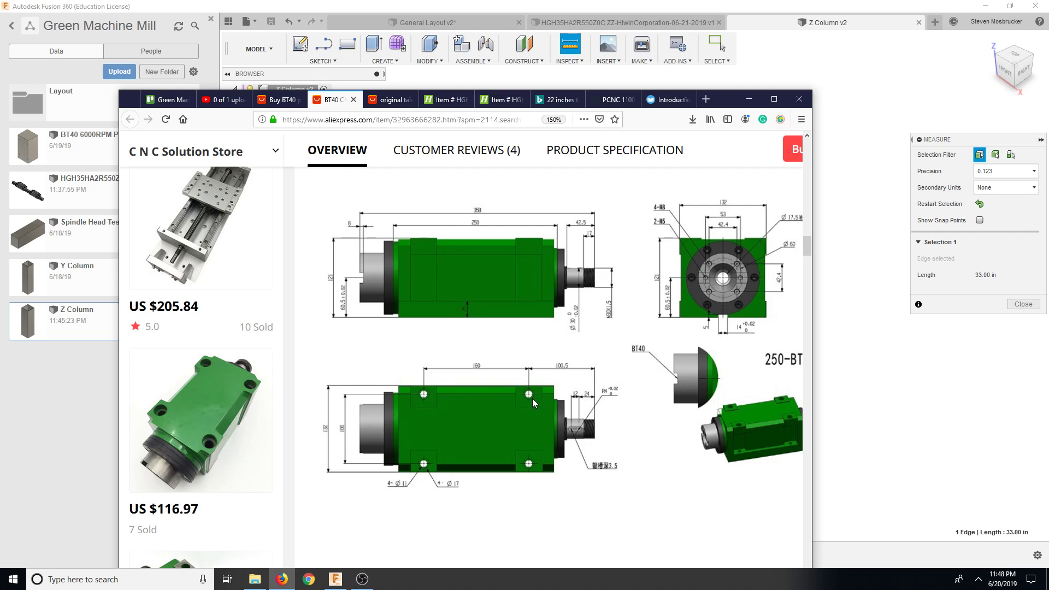
{"action": "mouse_move", "coordinate": [566, 373]}
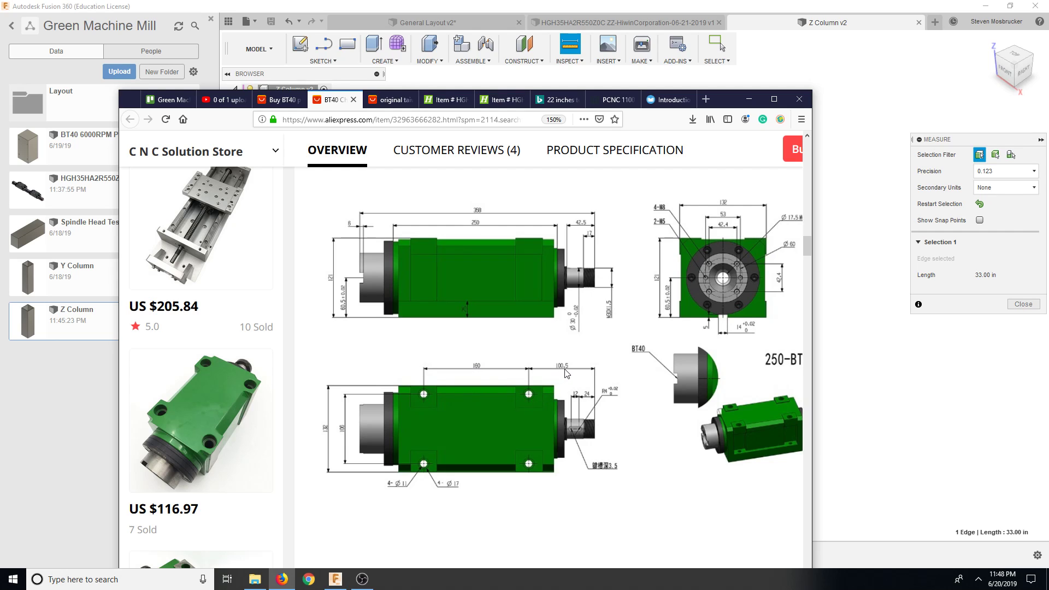
{"action": "mouse_move", "coordinate": [413, 395]}
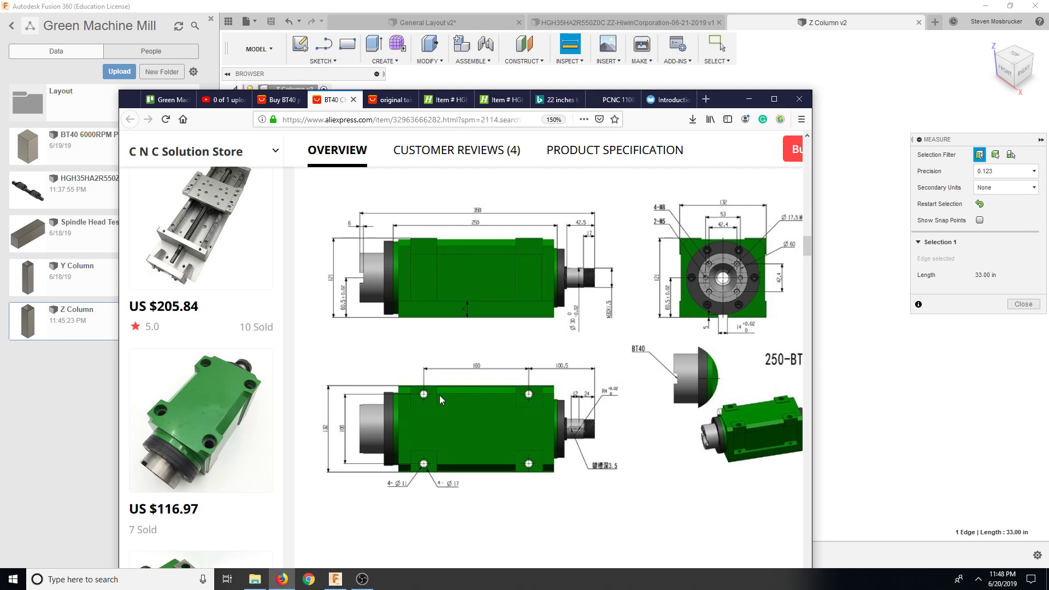
{"action": "mouse_move", "coordinate": [422, 396]}
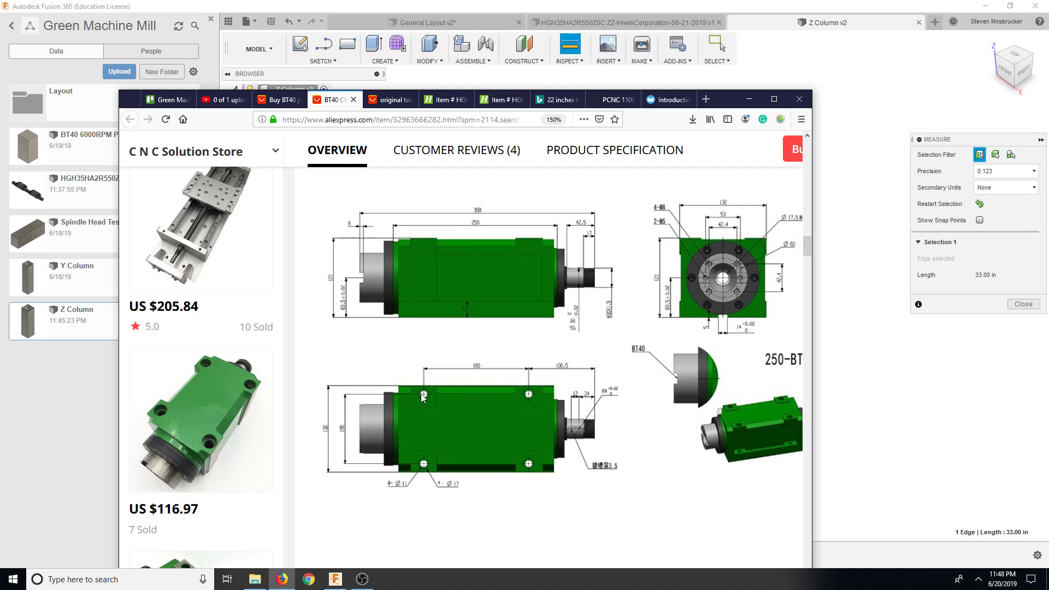
{"action": "mouse_move", "coordinate": [481, 375]}
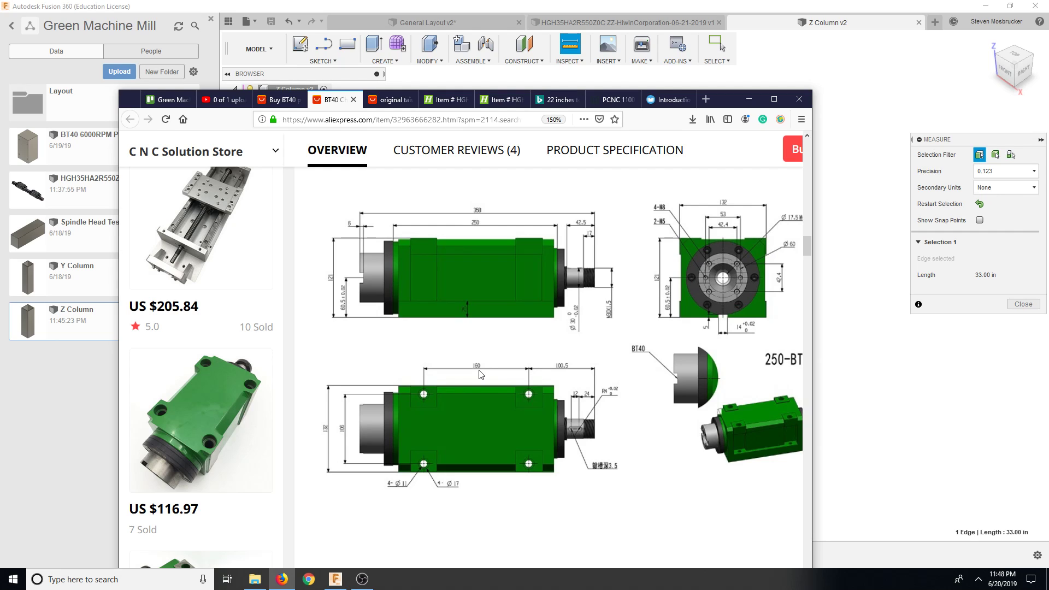
{"action": "mouse_move", "coordinate": [618, 320]}
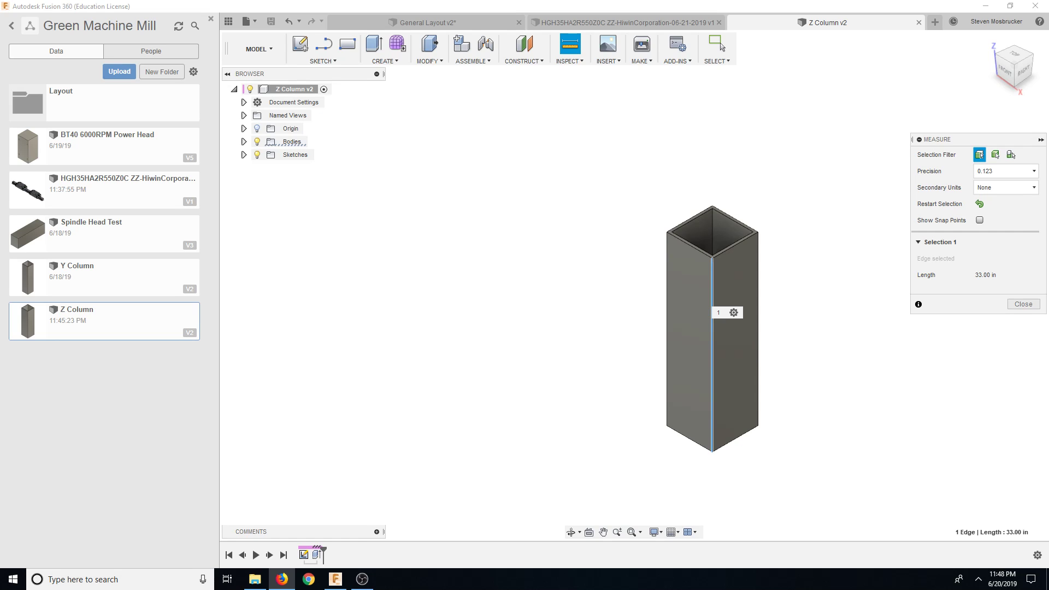
{"action": "mouse_move", "coordinate": [984, 286]}
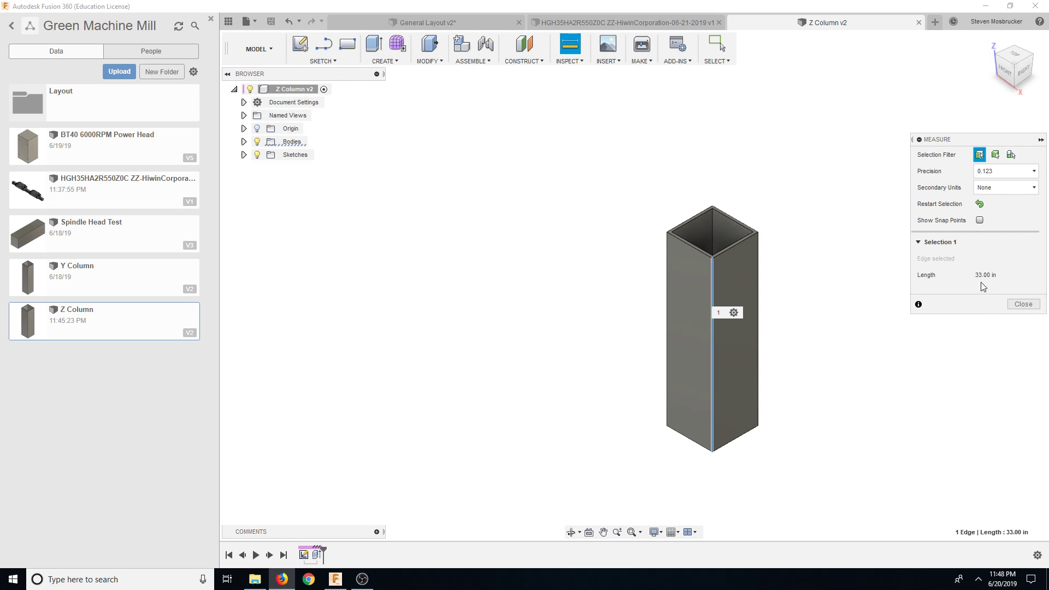
{"action": "mouse_move", "coordinate": [985, 275]}
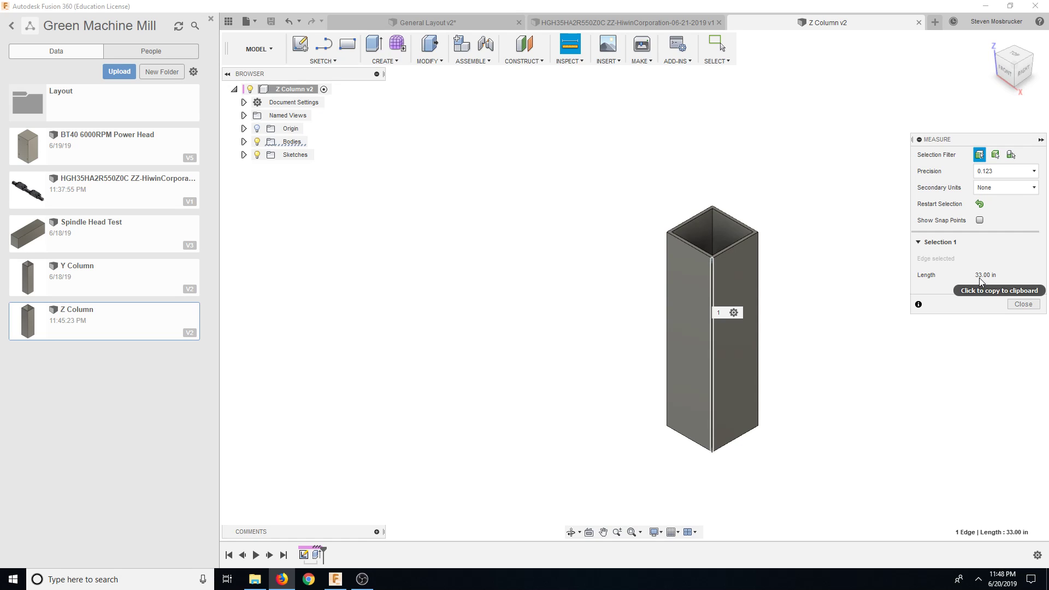
{"action": "mouse_move", "coordinate": [1017, 288]}
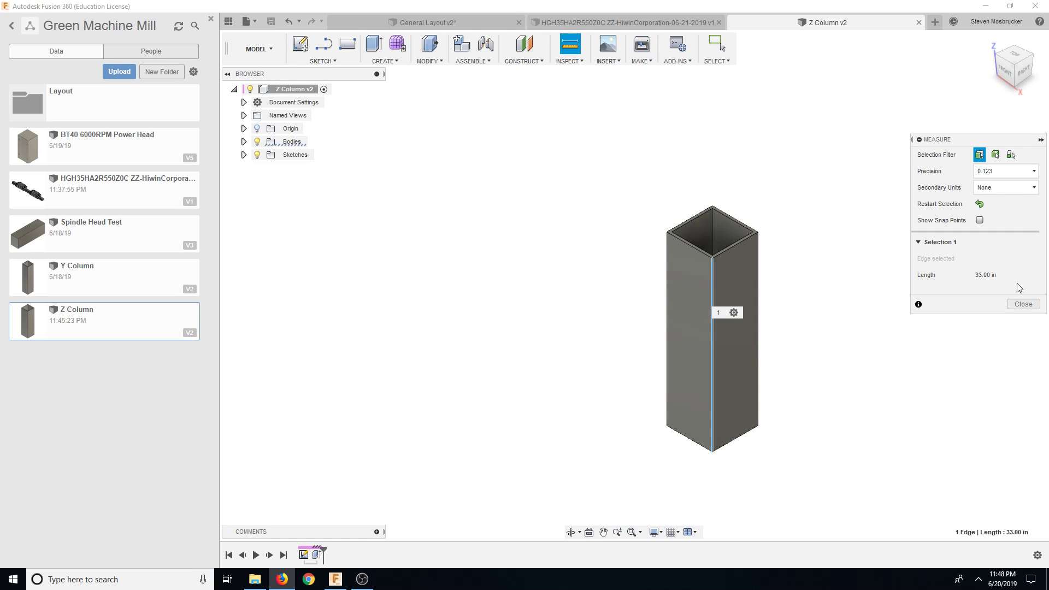
{"action": "mouse_move", "coordinate": [1002, 290]}
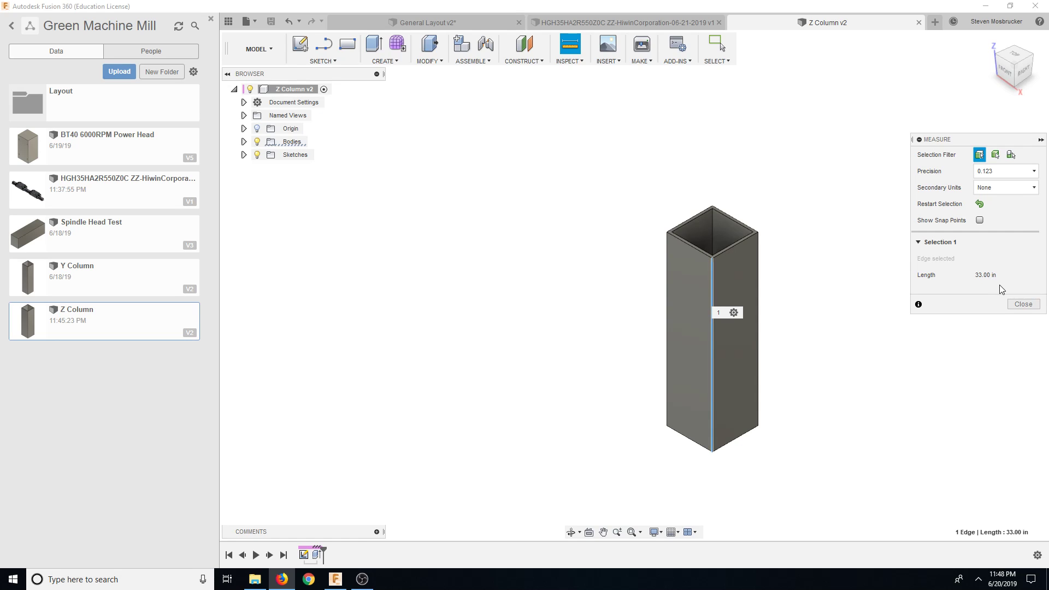
{"action": "mouse_move", "coordinate": [1032, 317]}
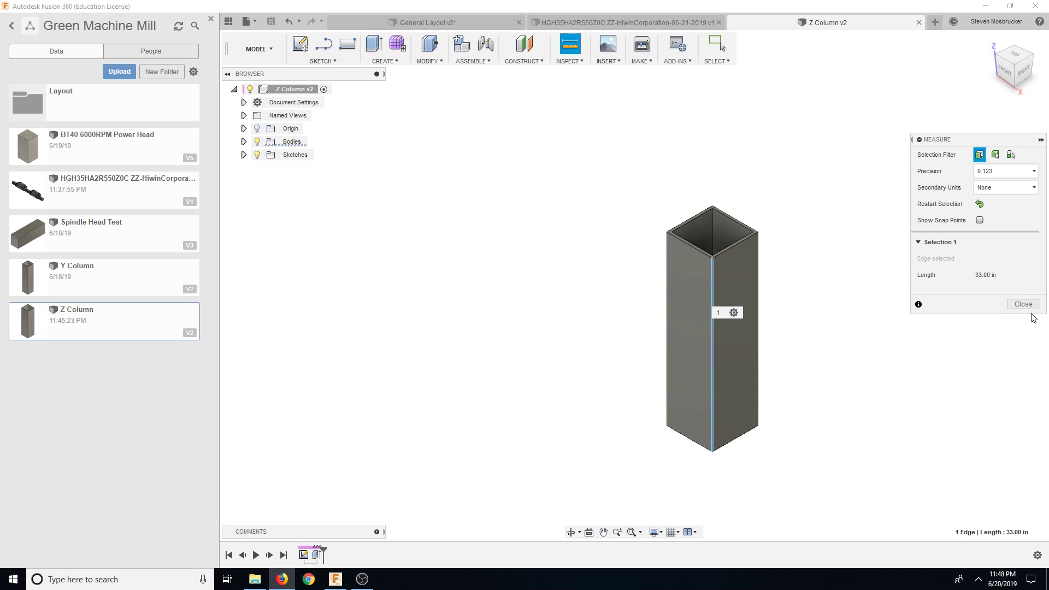
{"action": "mouse_move", "coordinate": [1034, 319]}
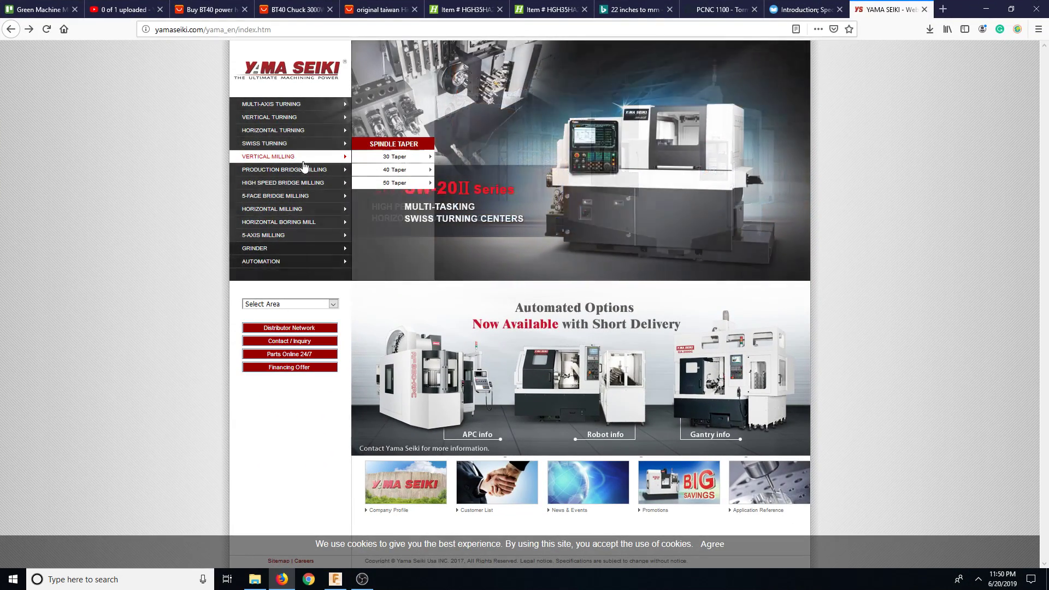
{"action": "mouse_move", "coordinate": [395, 170]}
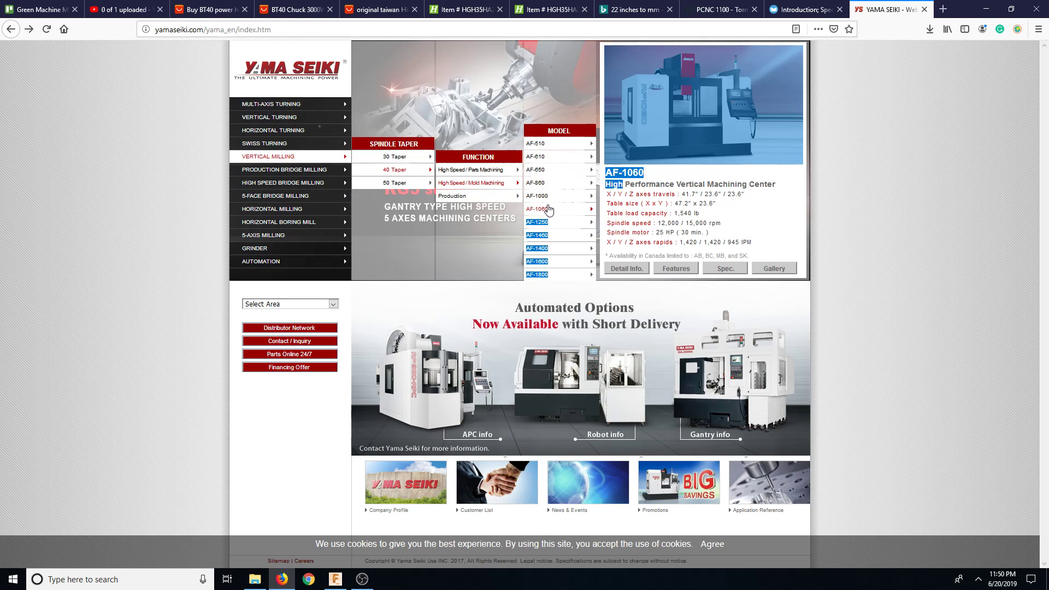
{"action": "mouse_move", "coordinate": [788, 211]}
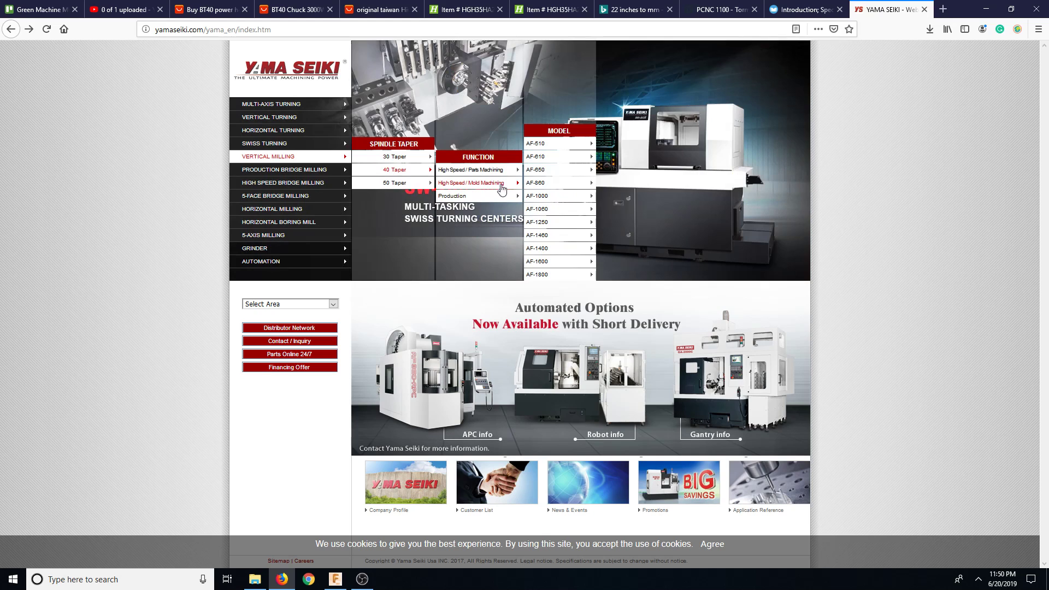
{"action": "mouse_move", "coordinate": [546, 209]}
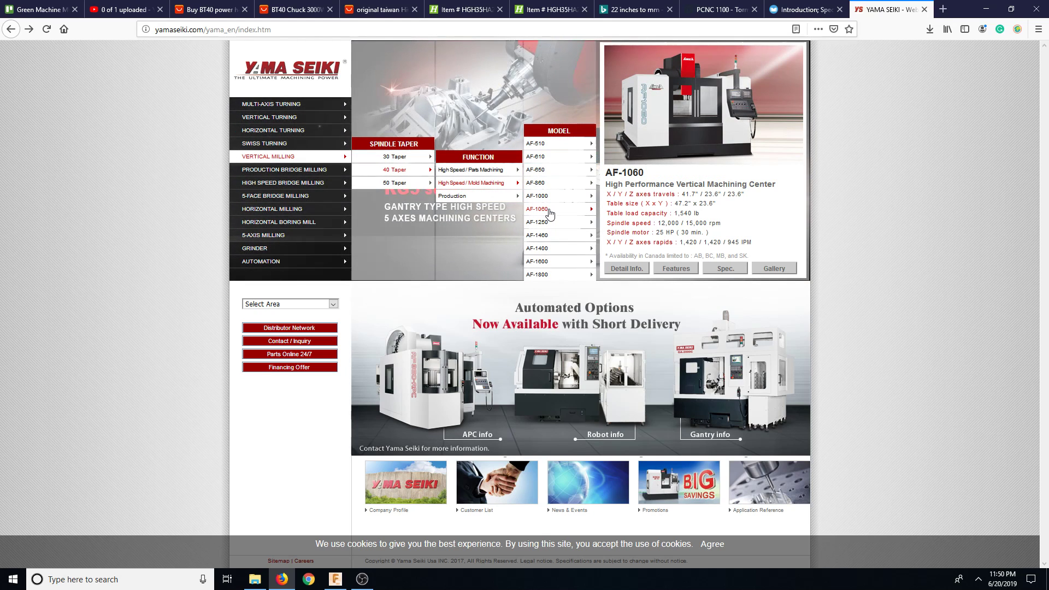
{"action": "left_click", "coordinate": [334, 579]}
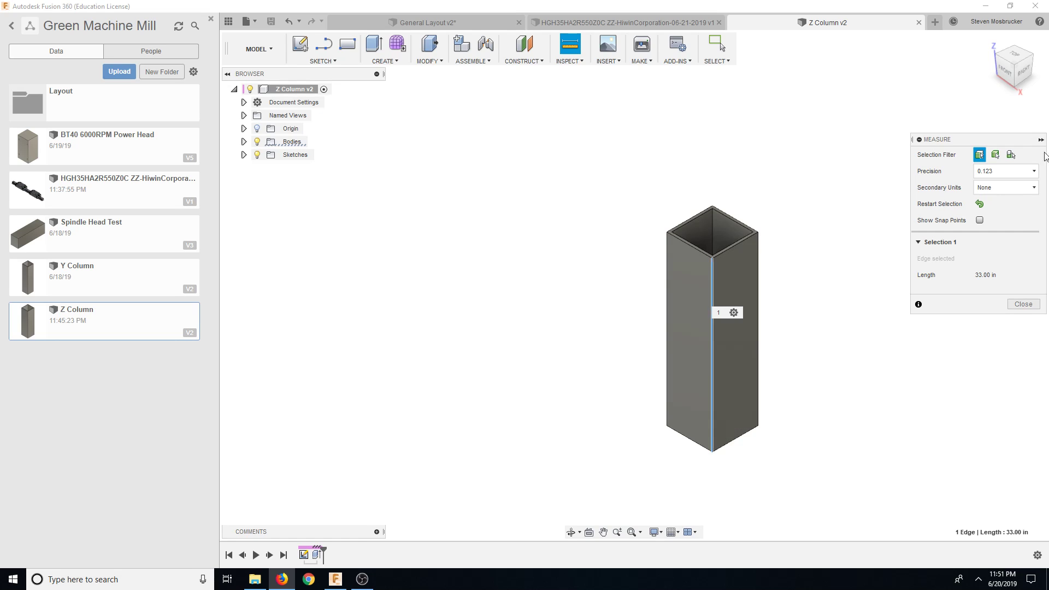
{"action": "mouse_move", "coordinate": [1043, 155]}
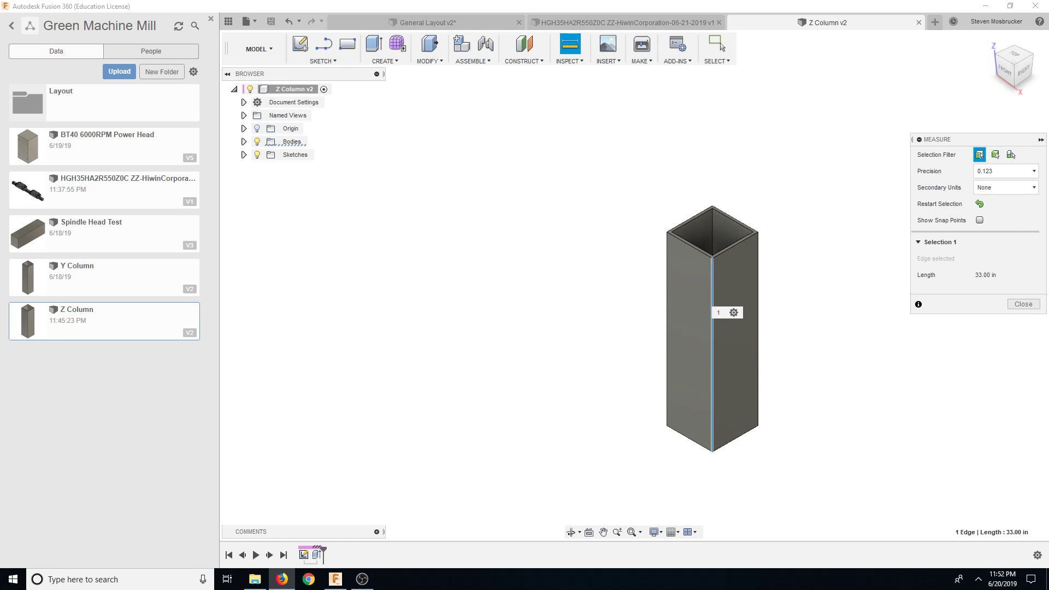
{"action": "mouse_move", "coordinate": [987, 391]}
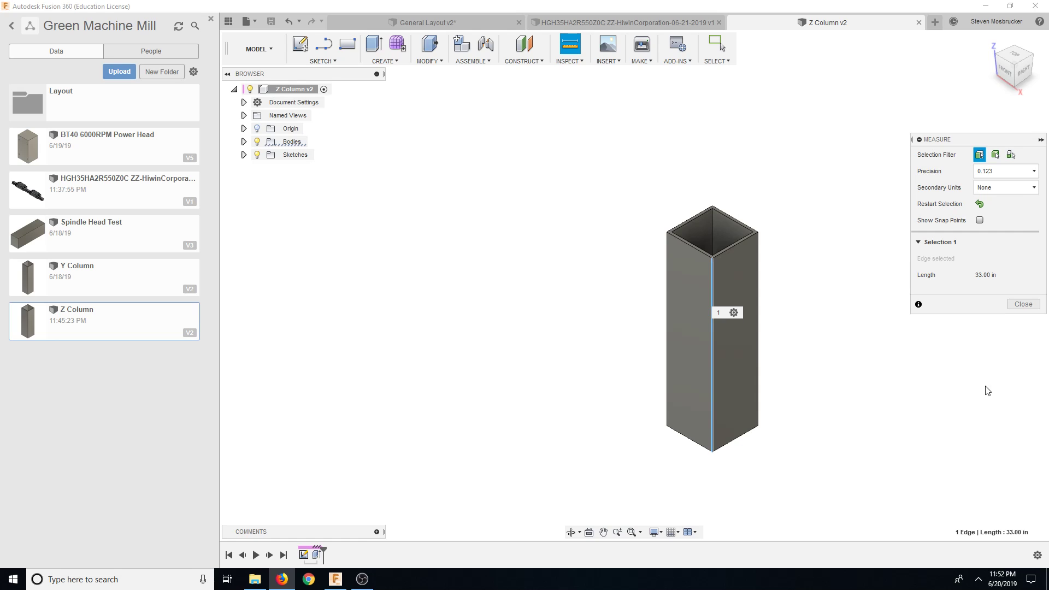
{"action": "left_click", "coordinate": [1023, 304]}
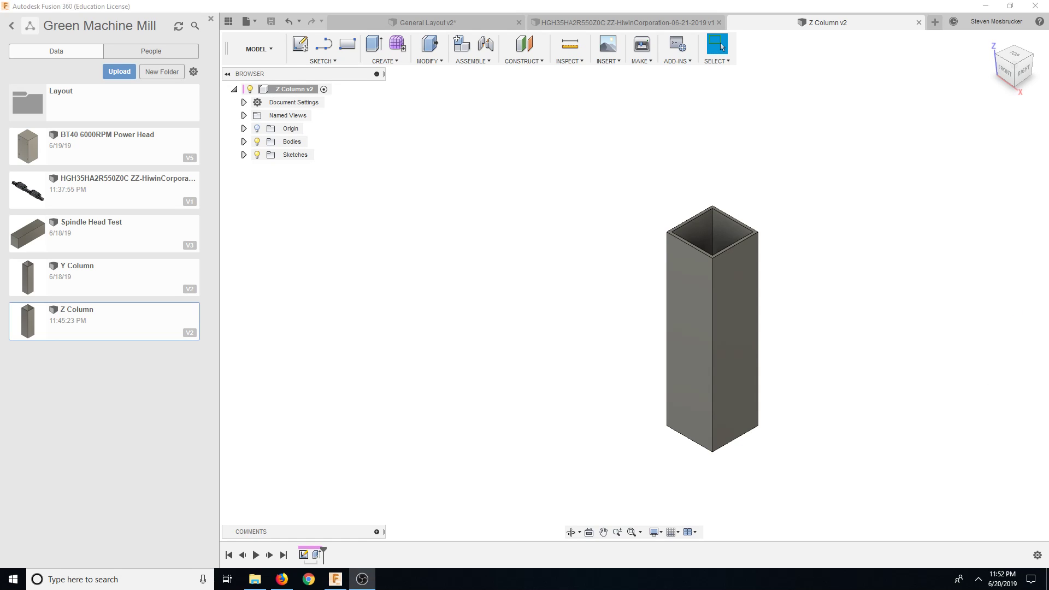
{"action": "mouse_move", "coordinate": [748, 92]}
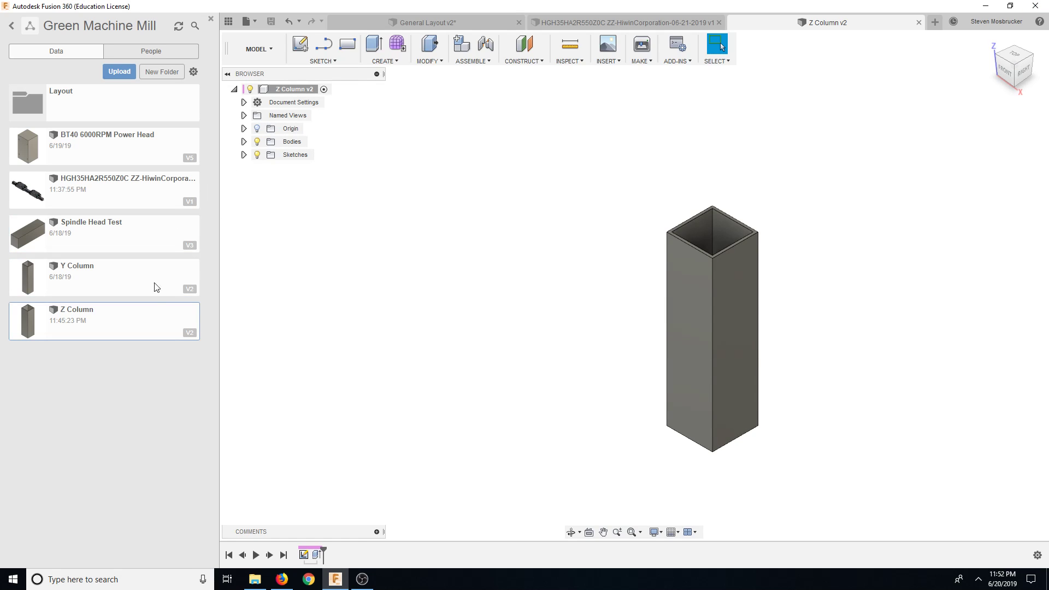
{"action": "left_click", "coordinate": [104, 145]}
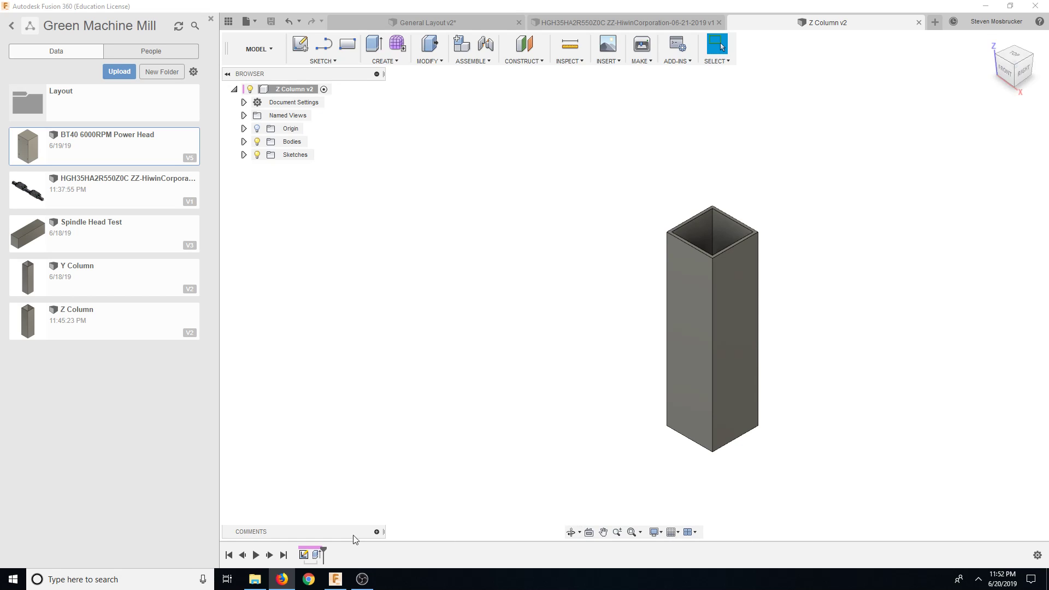
{"action": "mouse_move", "coordinate": [253, 500]}
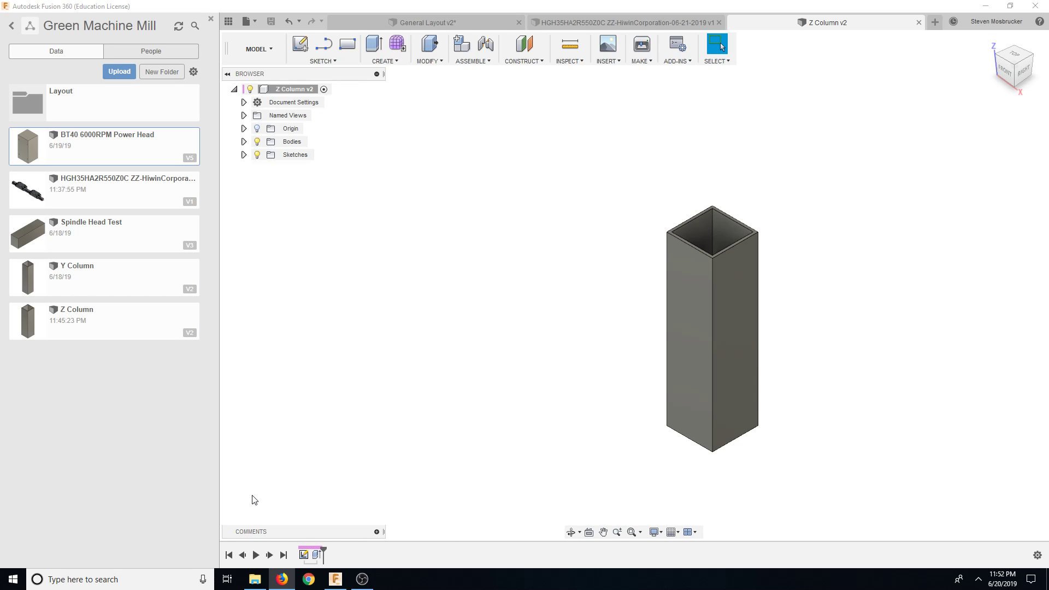
- In Calculator, compute 120 × 12 = 1,440, then 1440 ÷ 750 = 1.92
{"action": "left_click", "coordinate": [388, 579]}
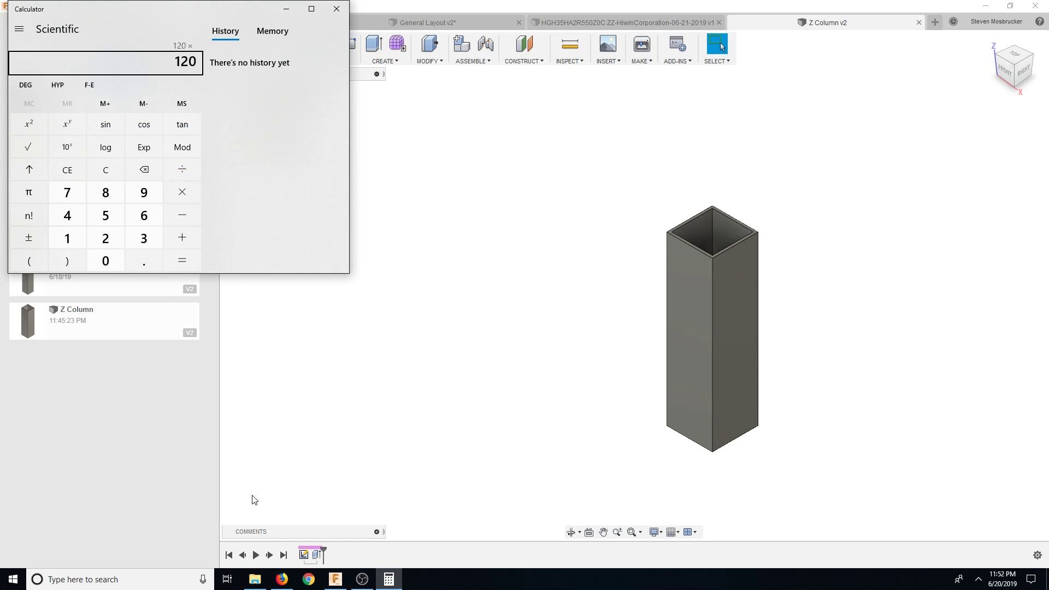
{"action": "left_click", "coordinate": [181, 260]}
{"action": "type", "text": "750"}
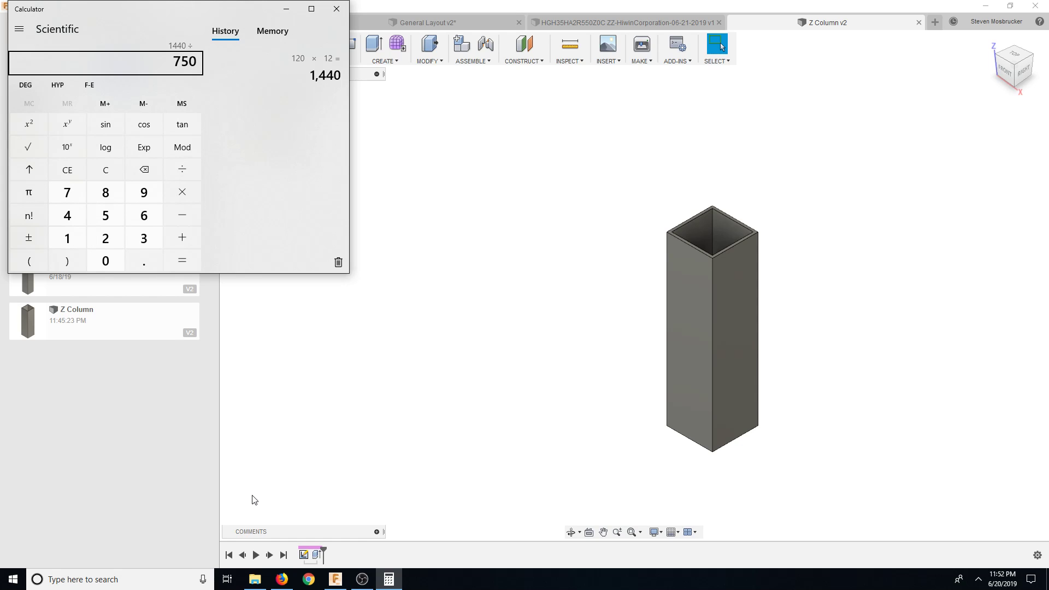
{"action": "left_click", "coordinate": [181, 260]}
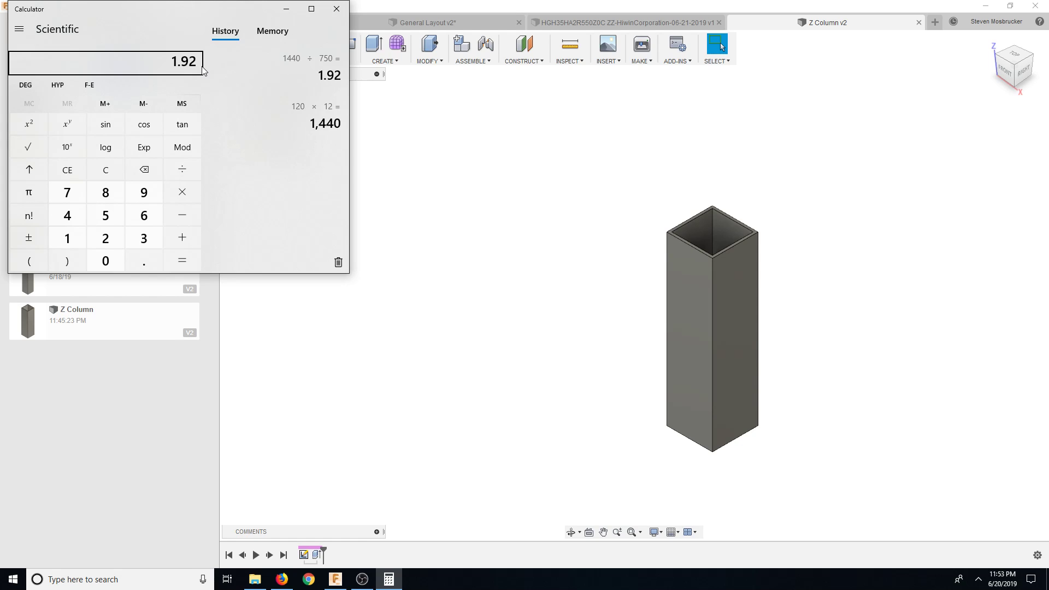
{"action": "mouse_move", "coordinate": [181, 168]}
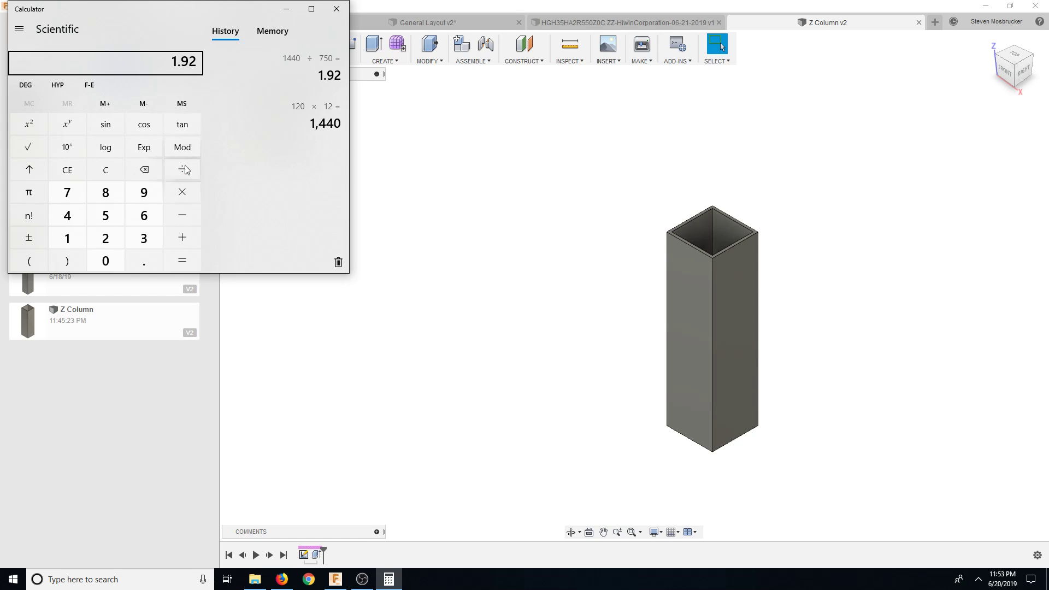
- Divide the 1.92 result by 0.6 to get 3.2
{"action": "left_click", "coordinate": [181, 169]}
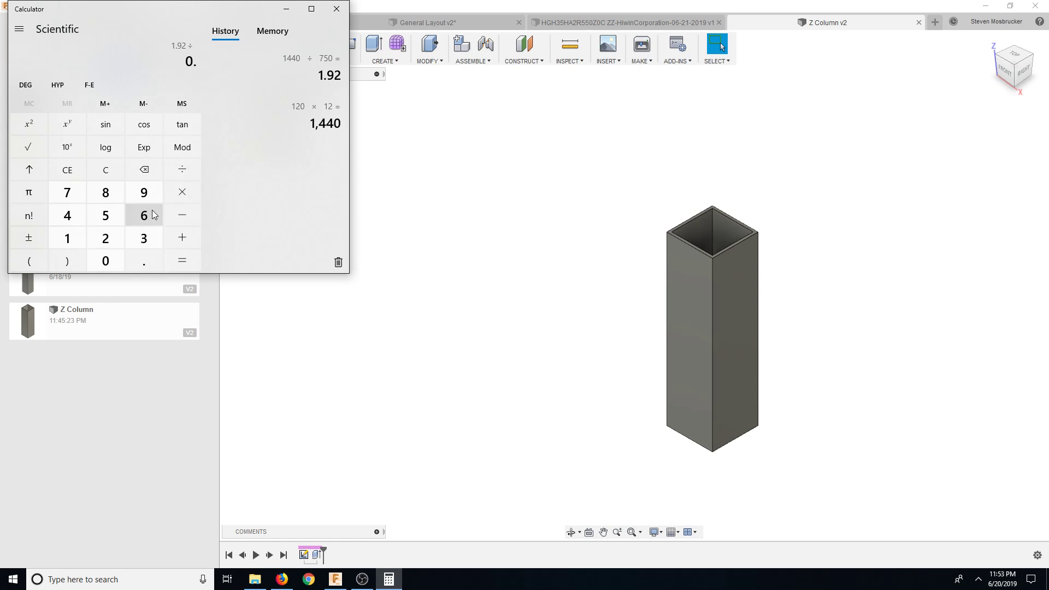
{"action": "left_click", "coordinate": [181, 260]}
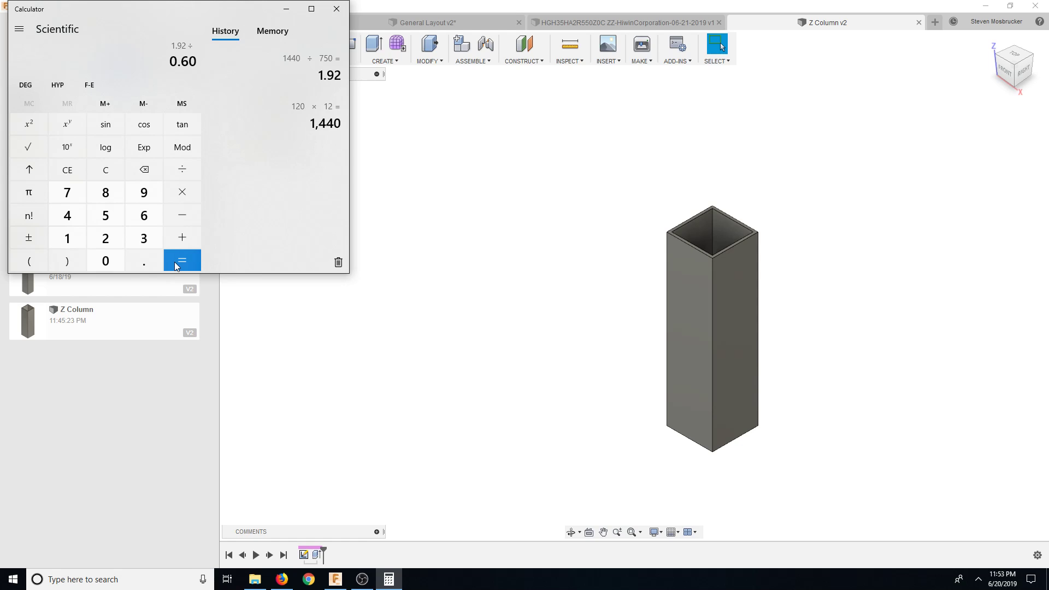
{"action": "left_click", "coordinate": [182, 260]}
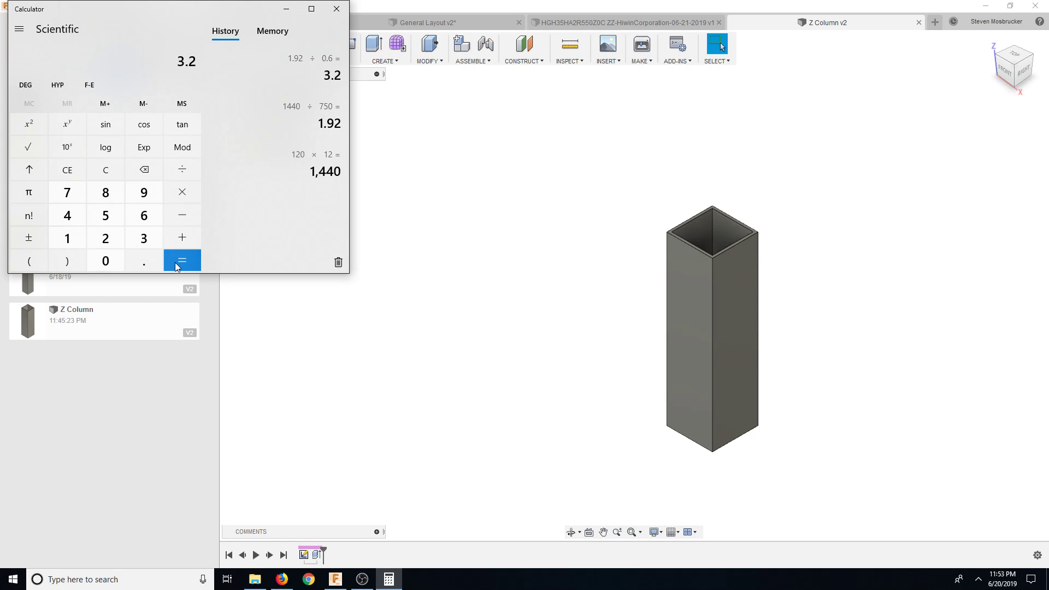
{"action": "mouse_move", "coordinate": [315, 34]}
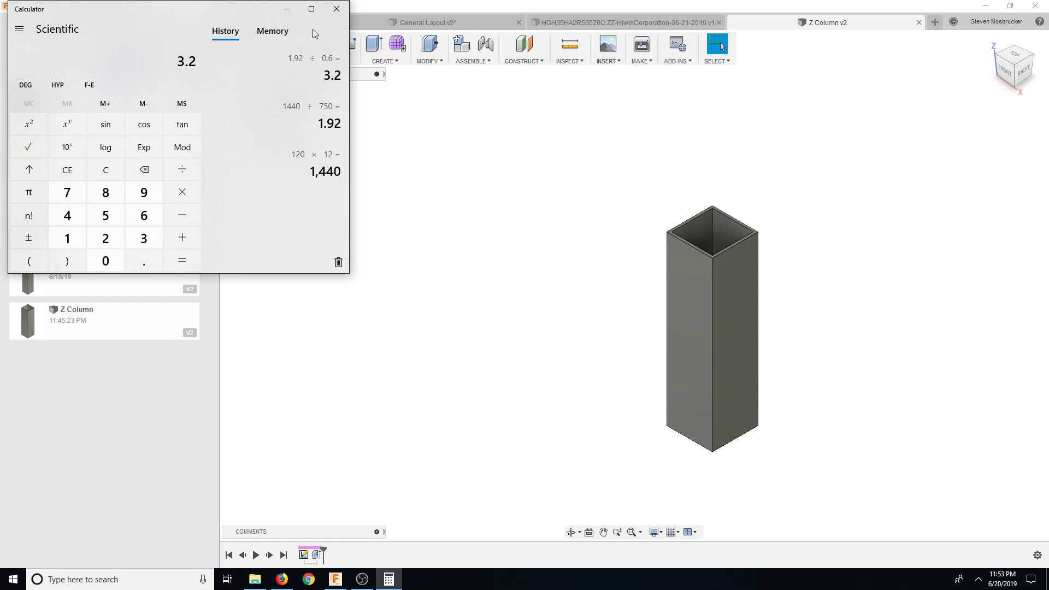
{"action": "mouse_move", "coordinate": [203, 163]}
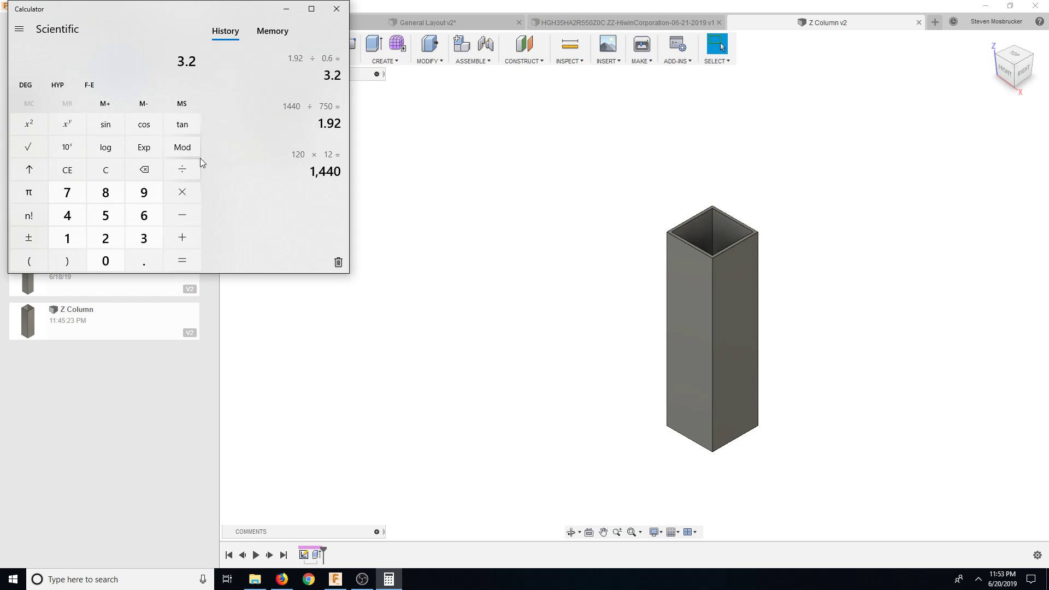
{"action": "mouse_move", "coordinate": [337, 9]}
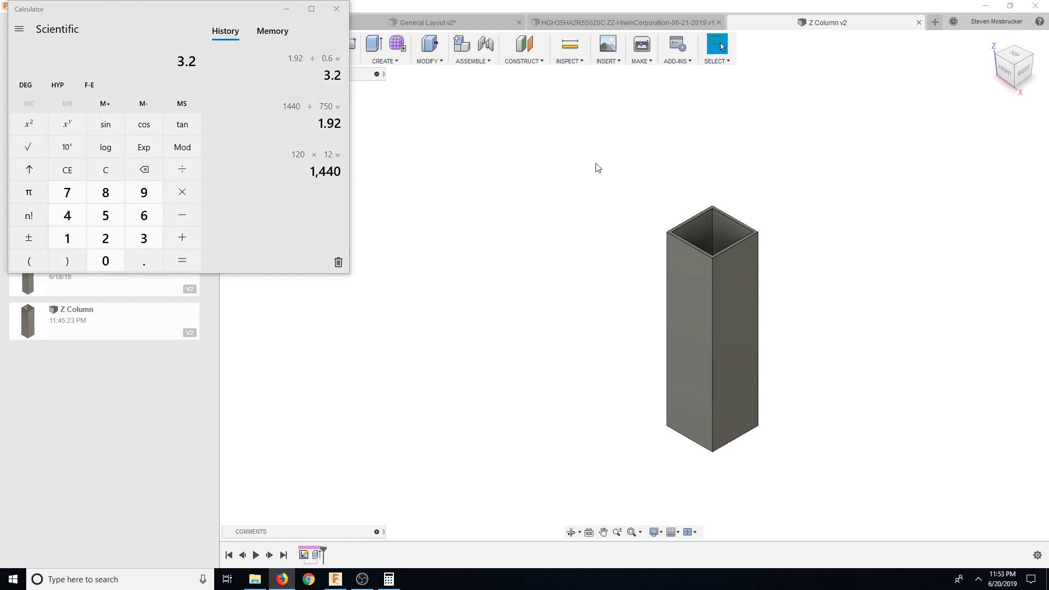
{"action": "mouse_move", "coordinate": [416, 76]}
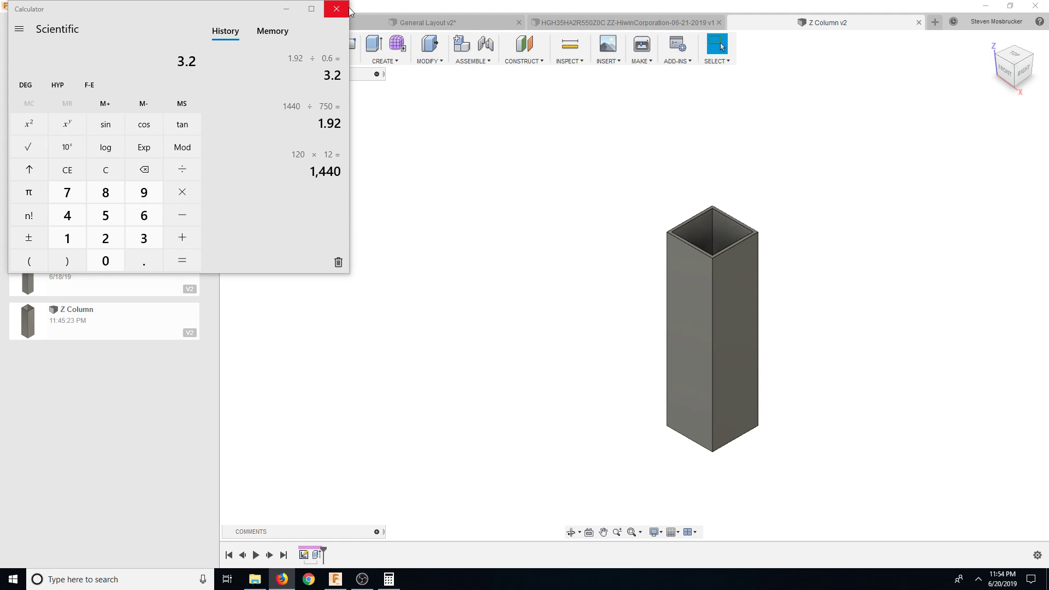
{"action": "mouse_move", "coordinate": [215, 84]}
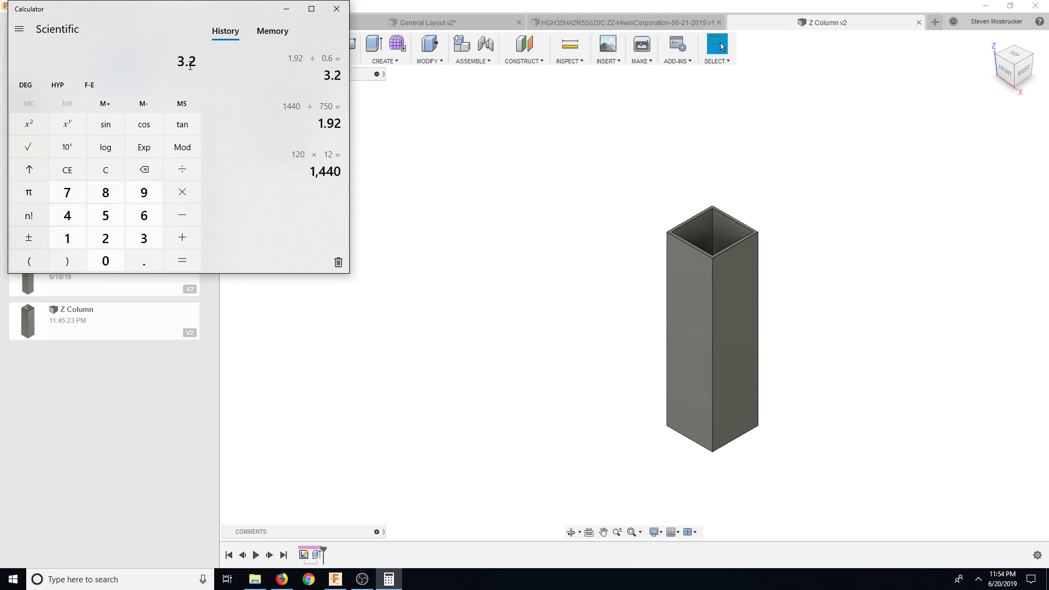
{"action": "mouse_move", "coordinate": [337, 9]}
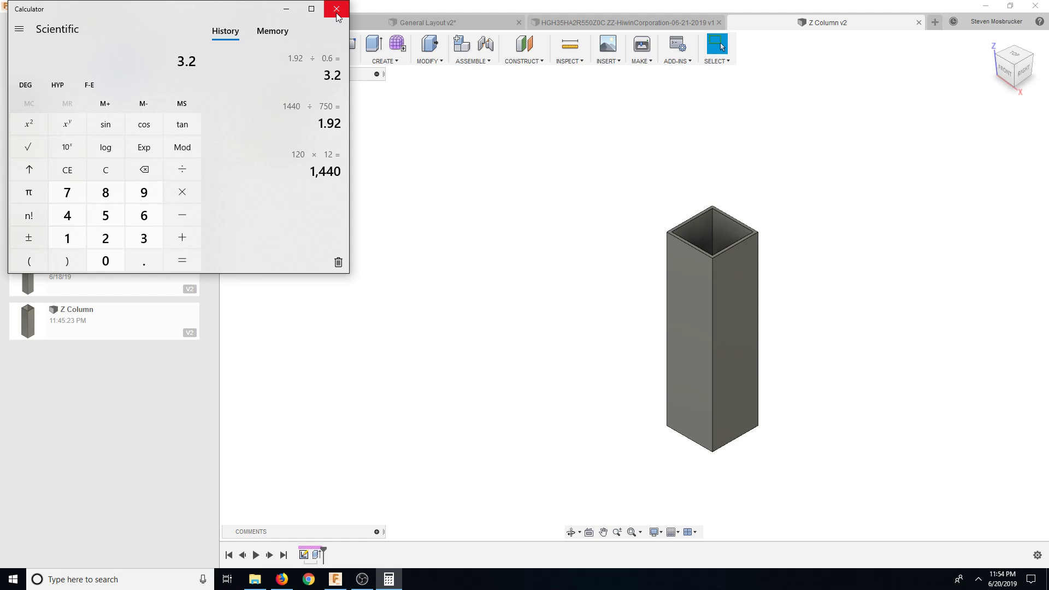
{"action": "mouse_move", "coordinate": [346, 57]}
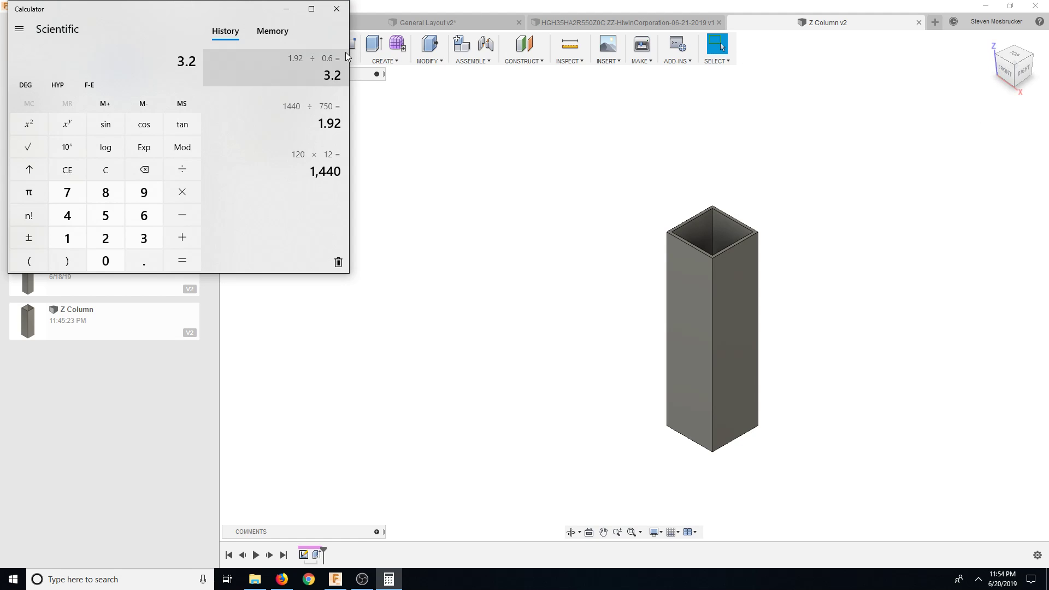
{"action": "mouse_move", "coordinate": [105, 193]}
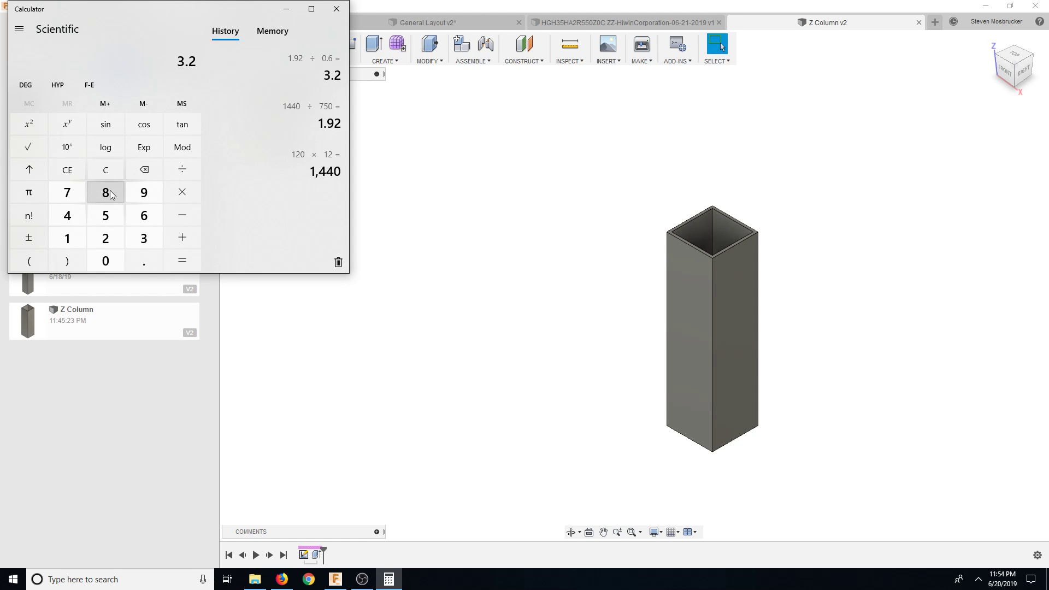
{"action": "mouse_move", "coordinate": [105, 169]}
{"action": "type", "text": "3.5"}
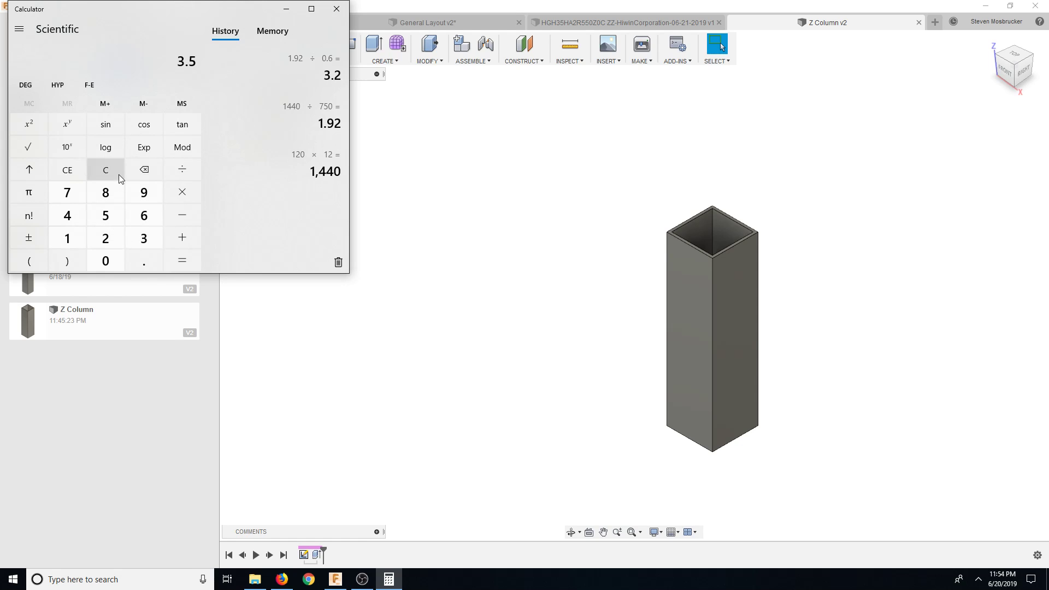
- Clear the display, compute 1.92 ÷ 3.5 ≈ 0.5486, then subtract 1 for −0.4514
{"action": "left_click", "coordinate": [105, 170]}
{"action": "type", "text": "1"}
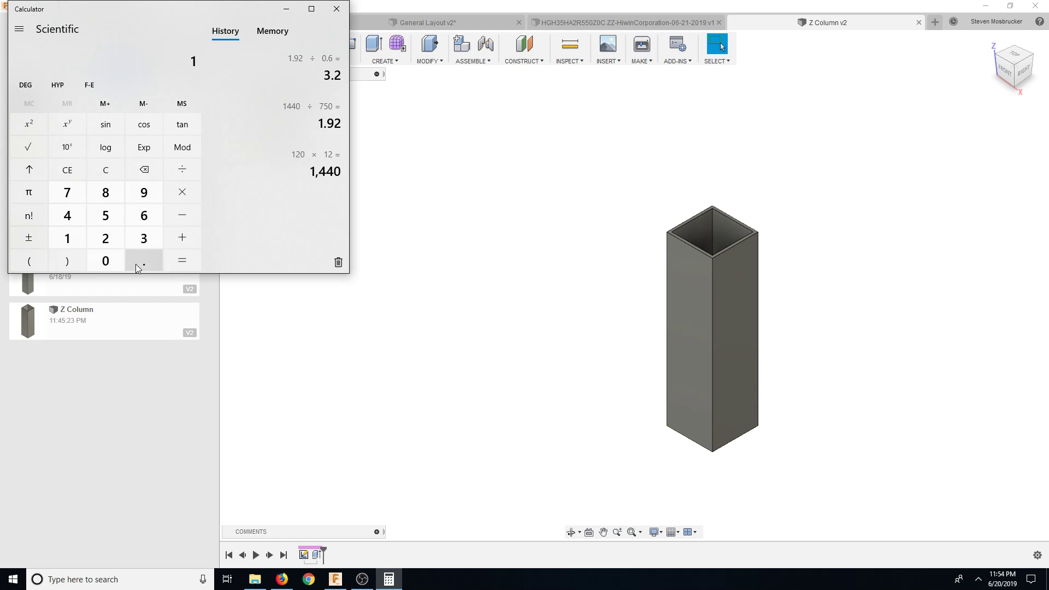
{"action": "left_click", "coordinate": [181, 169]}
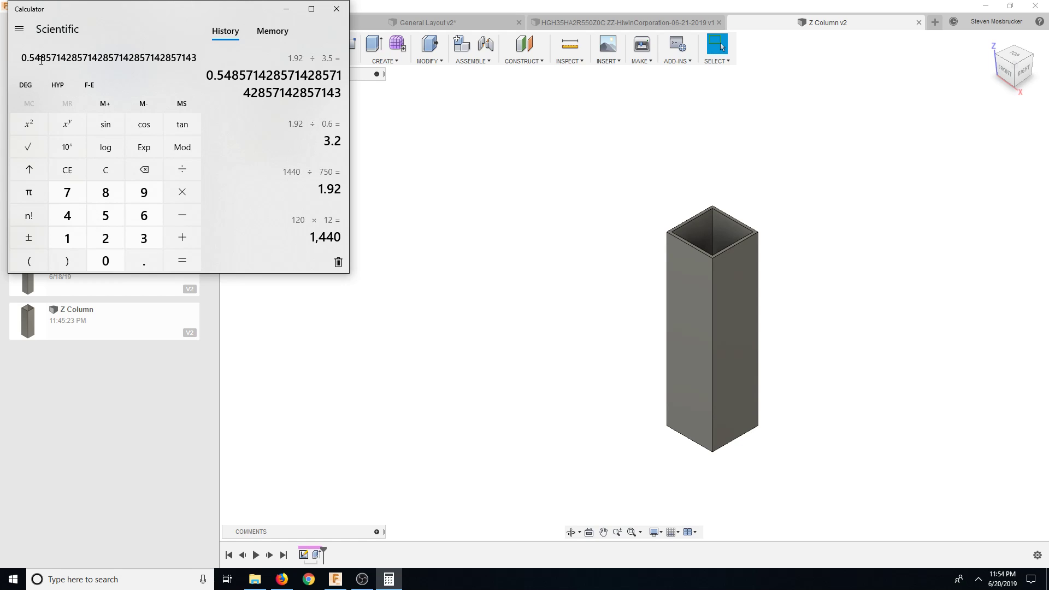
{"action": "mouse_move", "coordinate": [182, 215]}
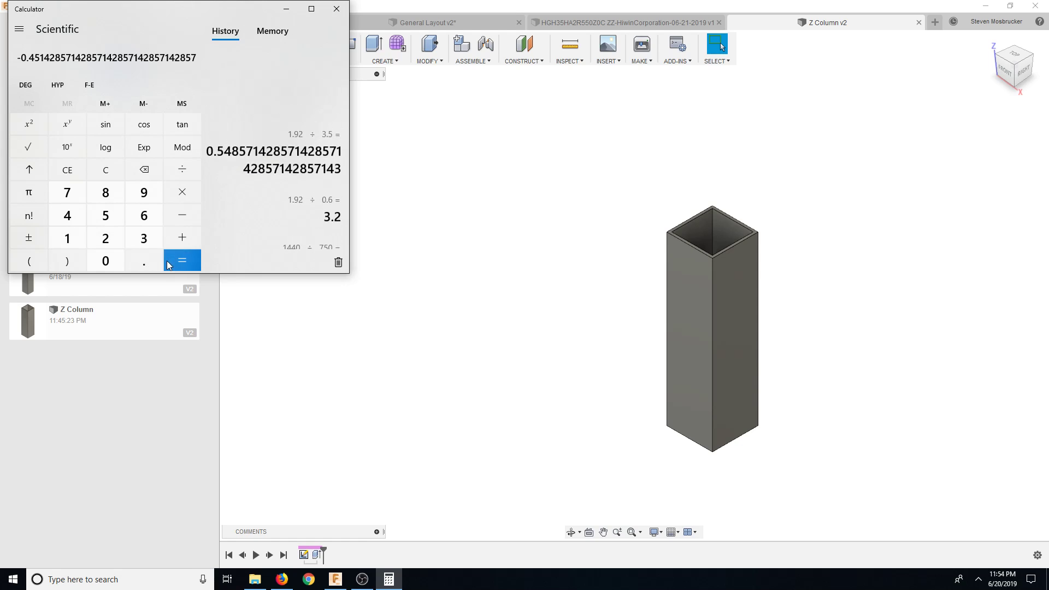
{"action": "left_click", "coordinate": [181, 260]}
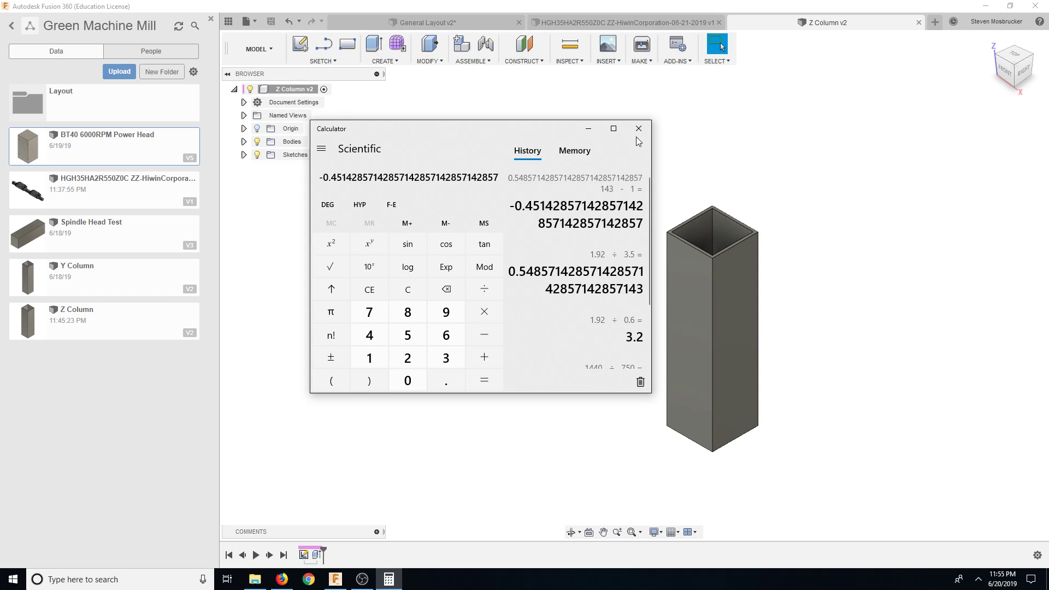
{"action": "left_click", "coordinate": [637, 128]}
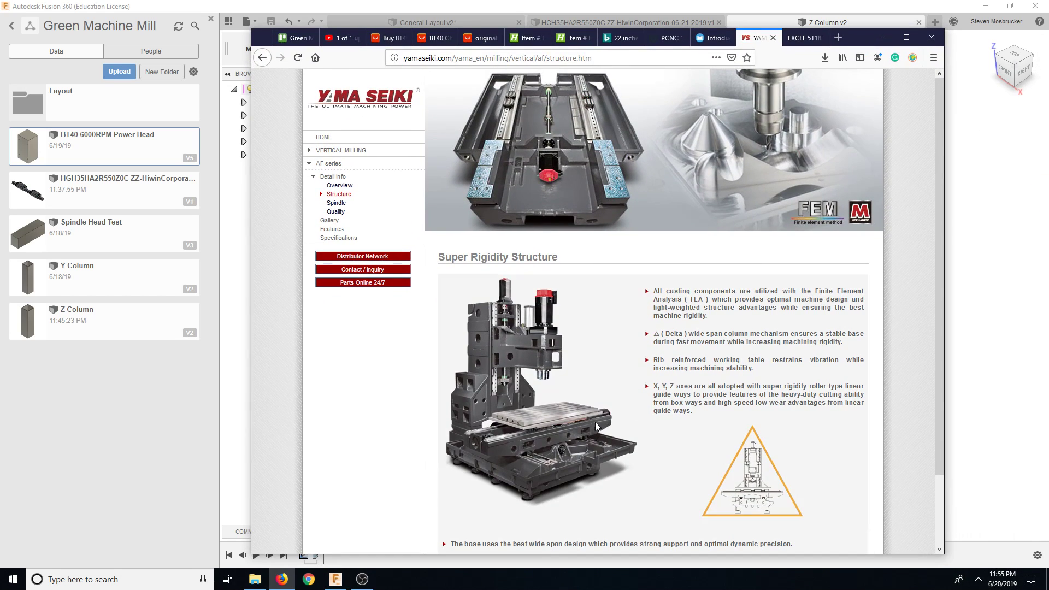
{"action": "mouse_move", "coordinate": [507, 357]}
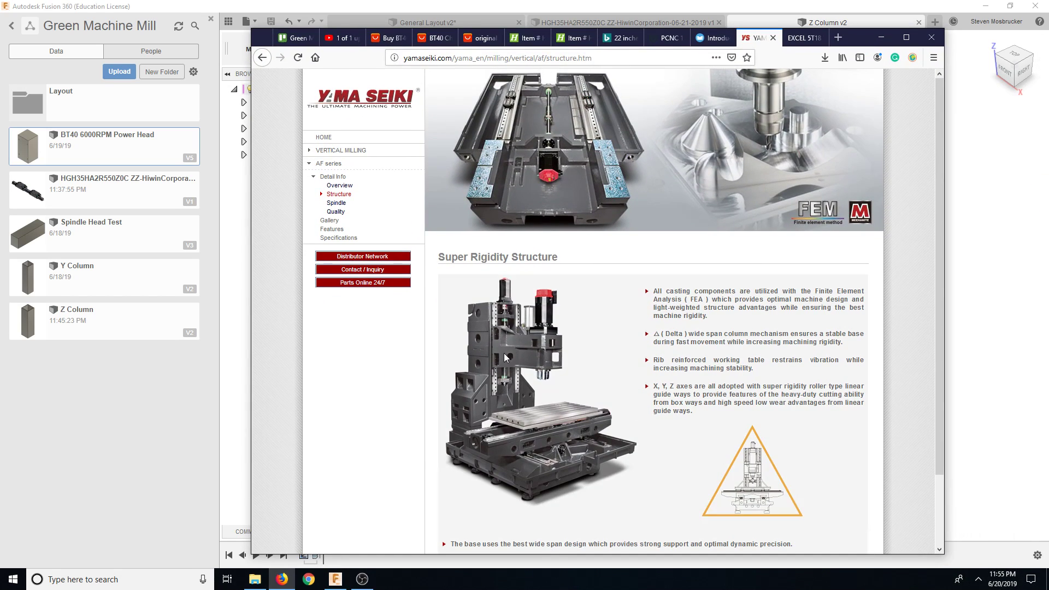
- Read Yama Seiki's Super Rigidity Structure notes on linear guides and wide-span columns
{"action": "scroll", "scroll_direction": "down", "scroll_amount": 3}
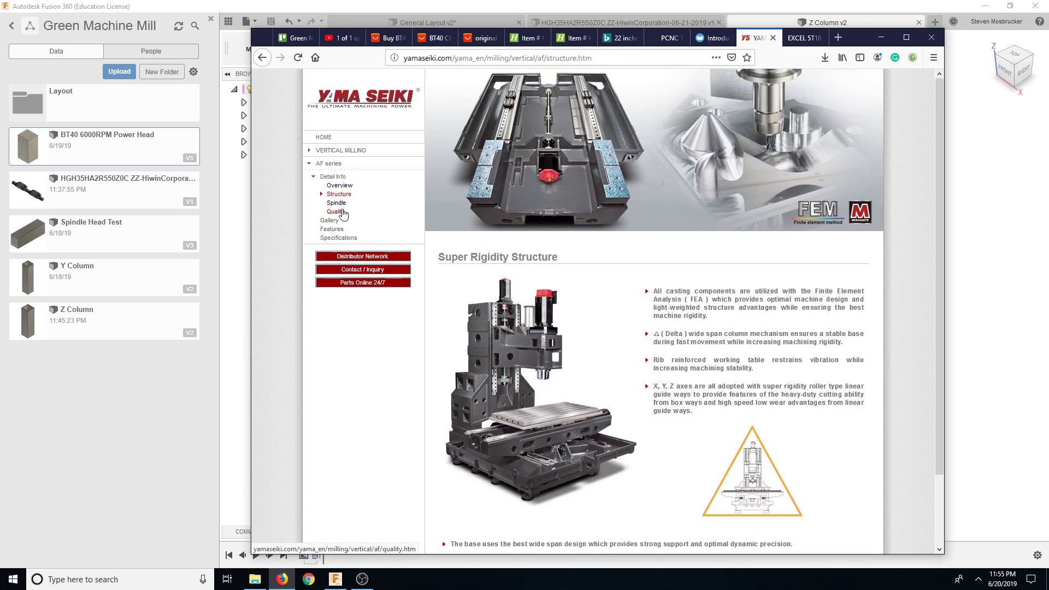
{"action": "mouse_move", "coordinate": [348, 239]}
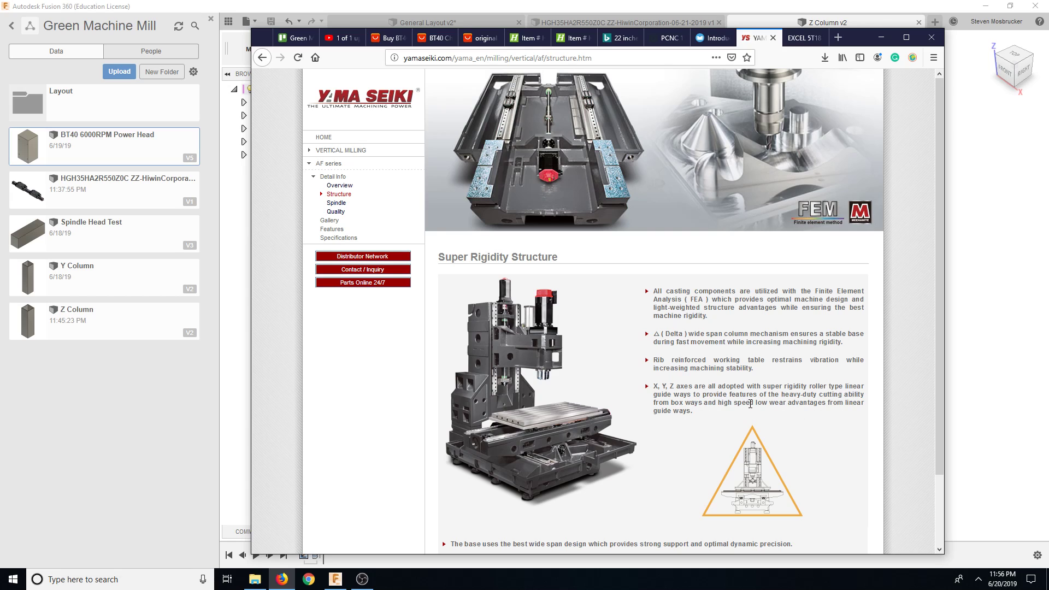
{"action": "mouse_move", "coordinate": [795, 462]}
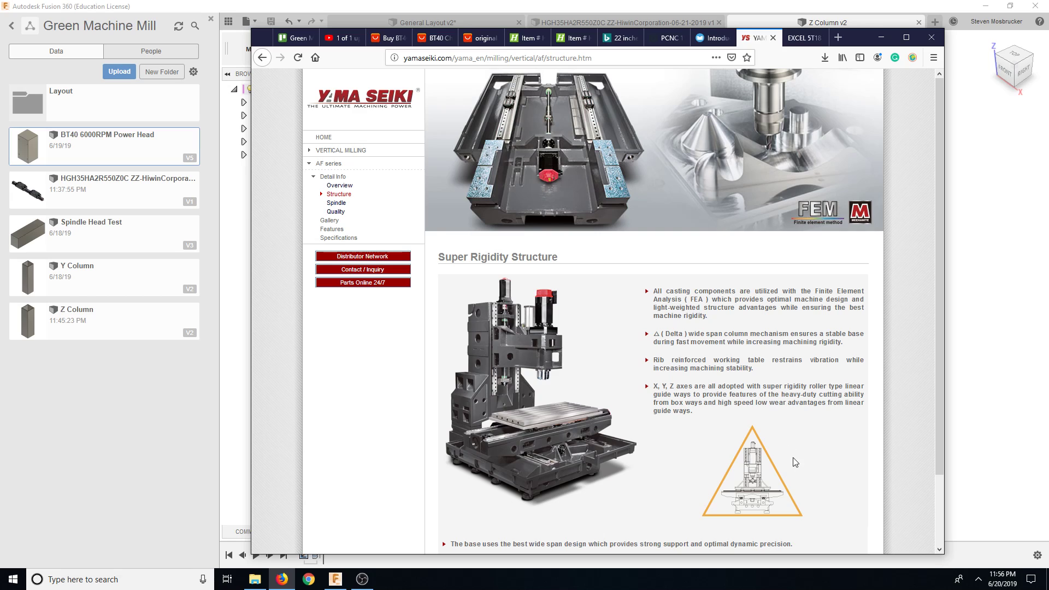
{"action": "mouse_move", "coordinate": [775, 465]}
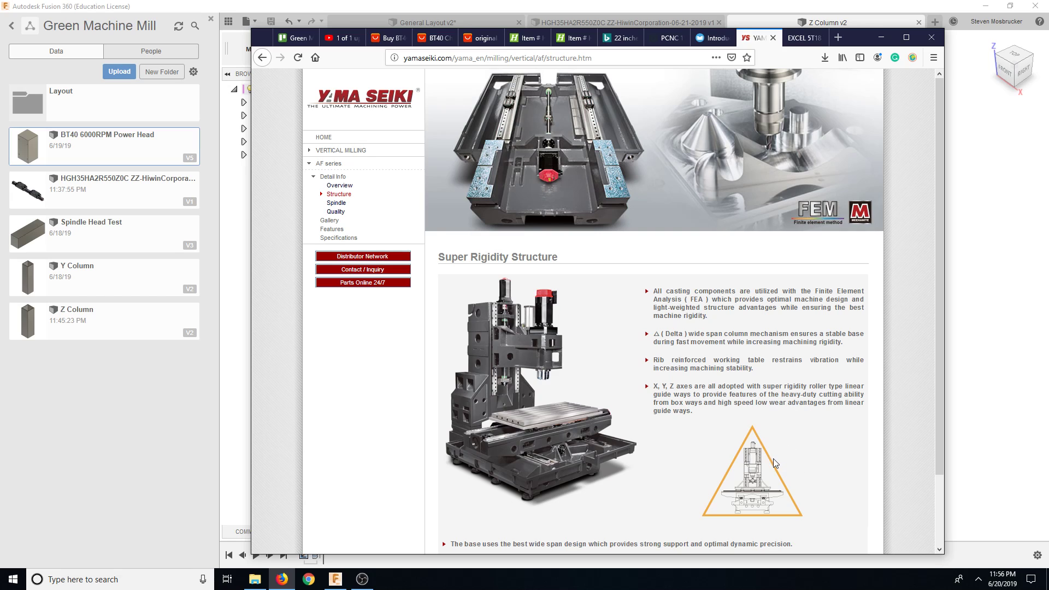
{"action": "double_click", "coordinate": [679, 360]}
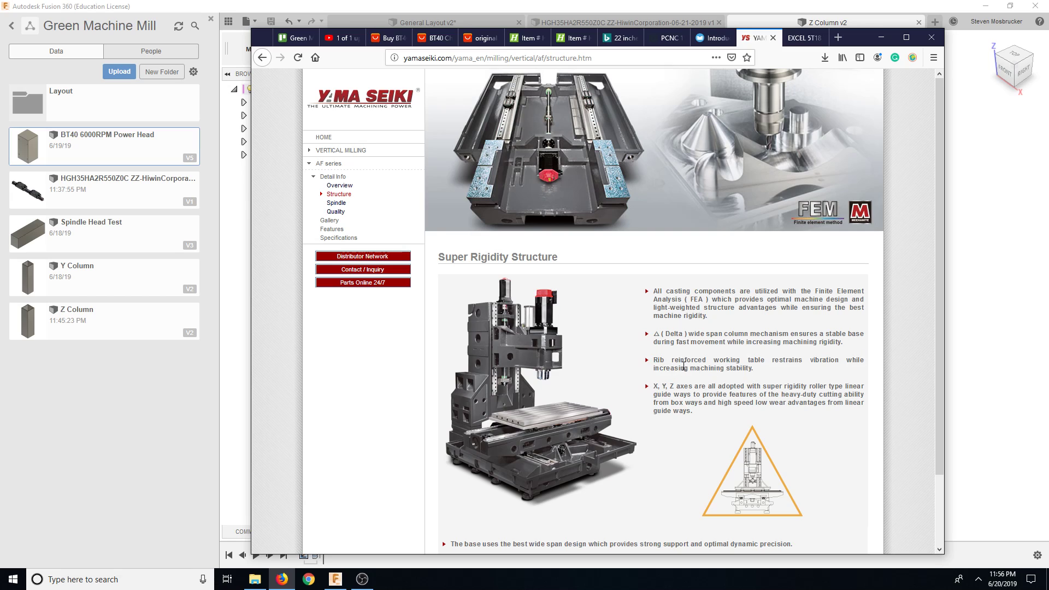
{"action": "mouse_move", "coordinate": [787, 362]}
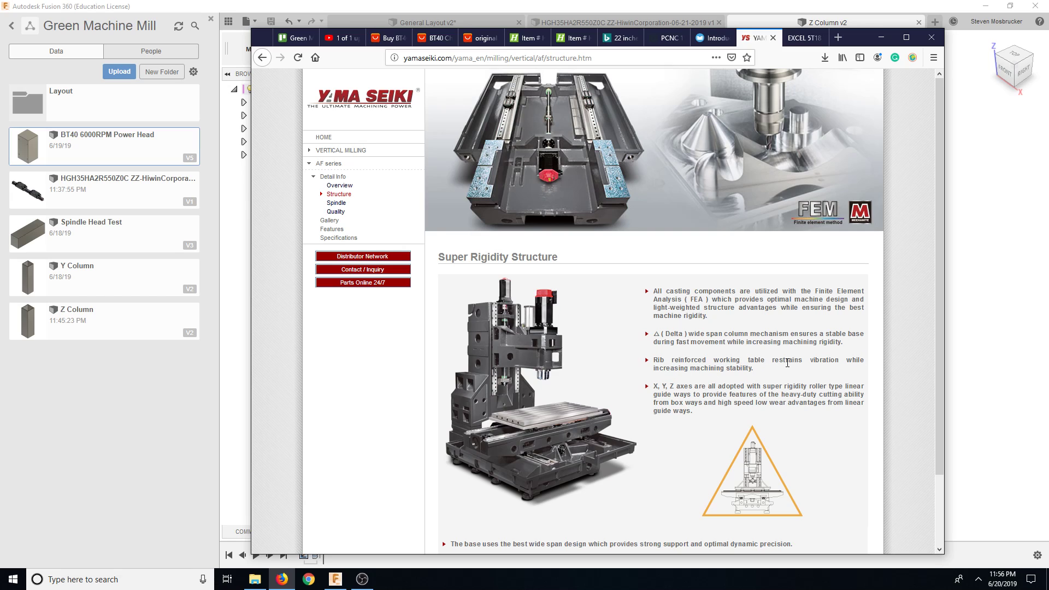
{"action": "mouse_move", "coordinate": [766, 373]}
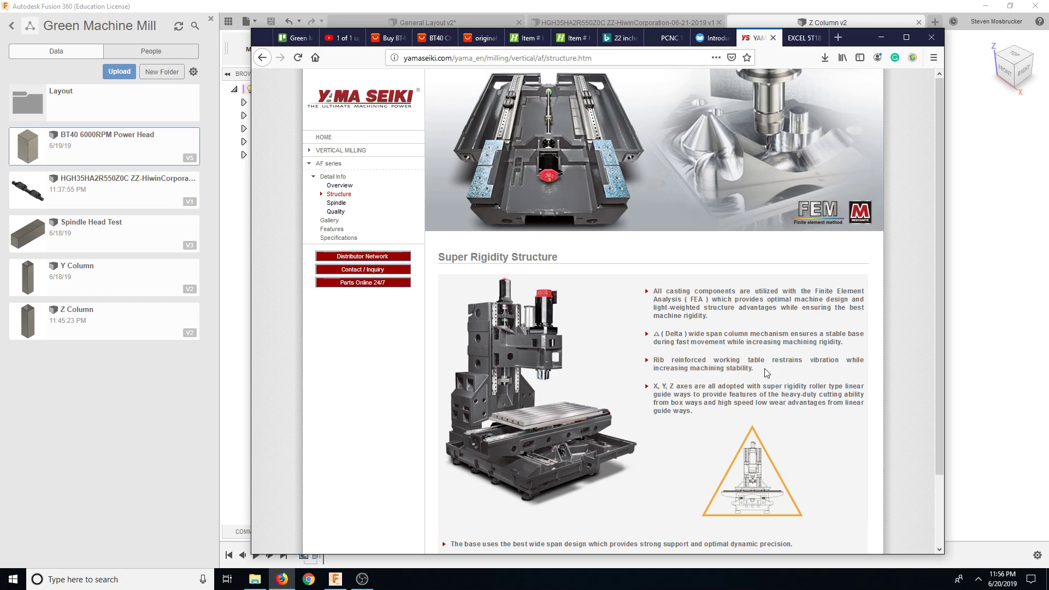
{"action": "mouse_move", "coordinate": [698, 334]}
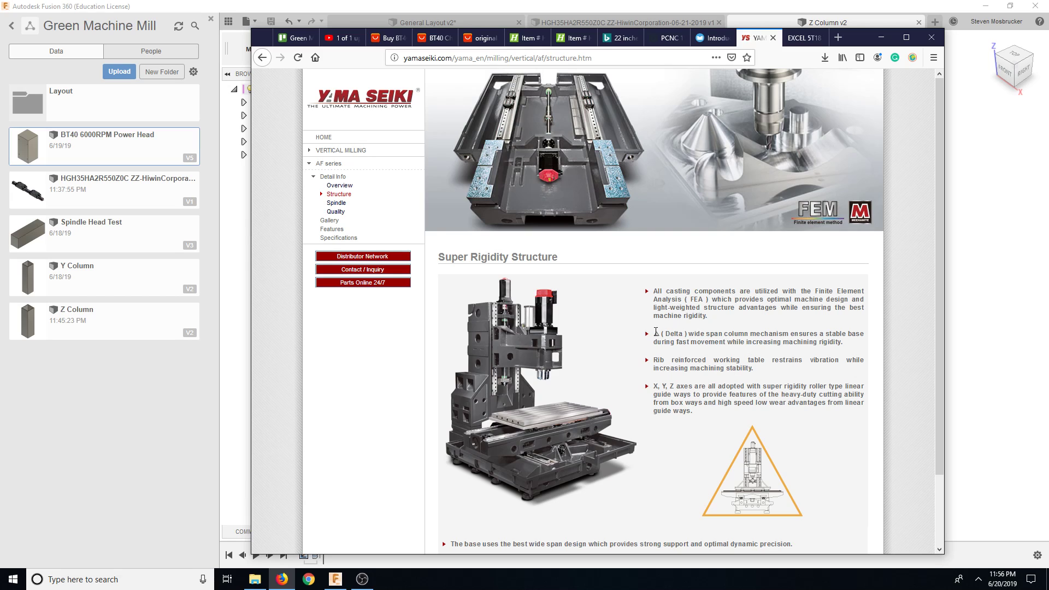
{"action": "mouse_move", "coordinate": [539, 370]}
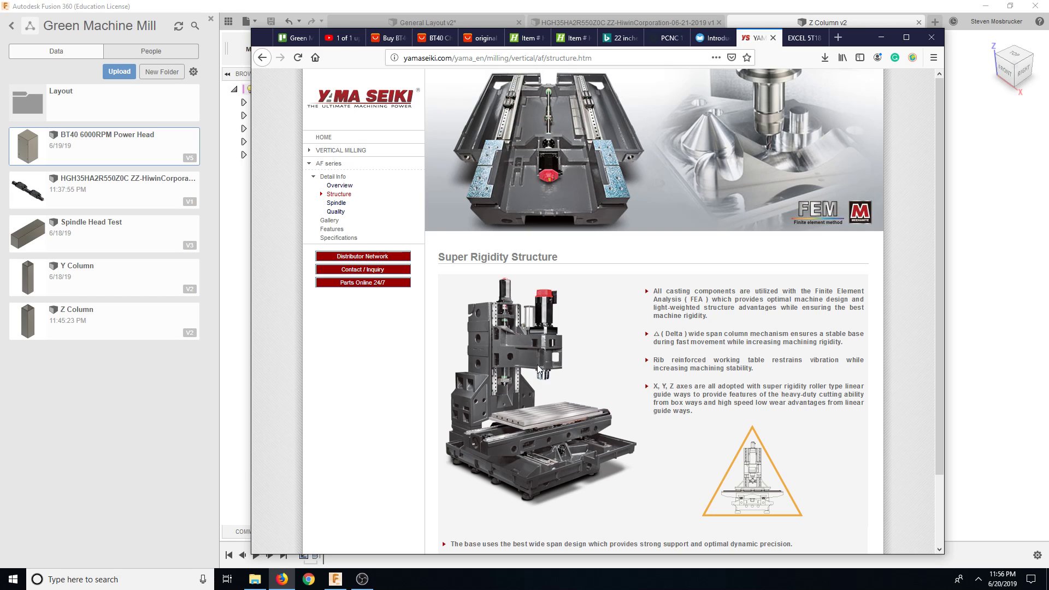
{"action": "mouse_move", "coordinate": [542, 351]}
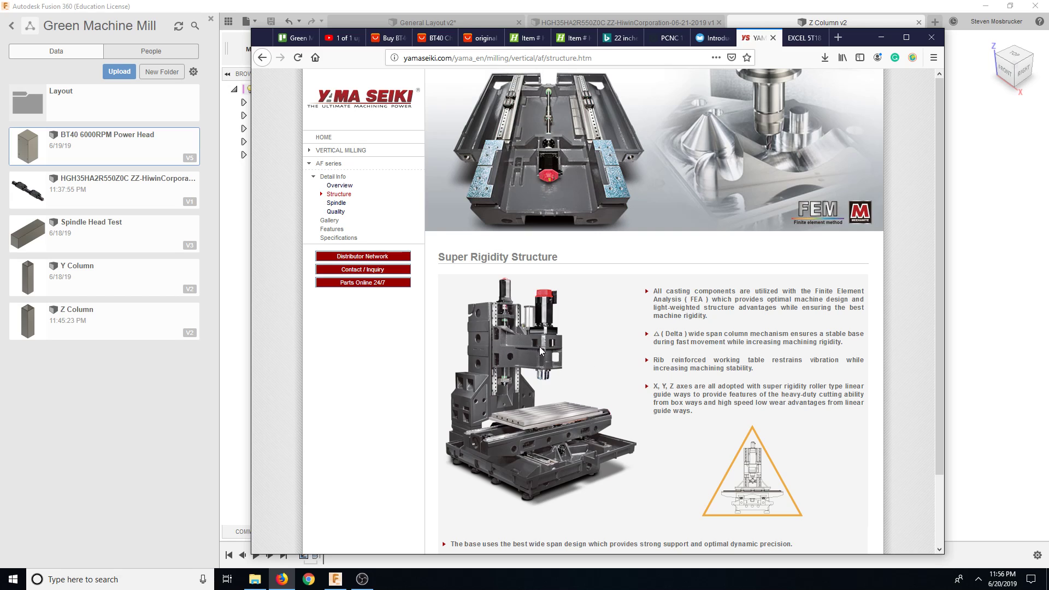
{"action": "mouse_move", "coordinate": [542, 304]}
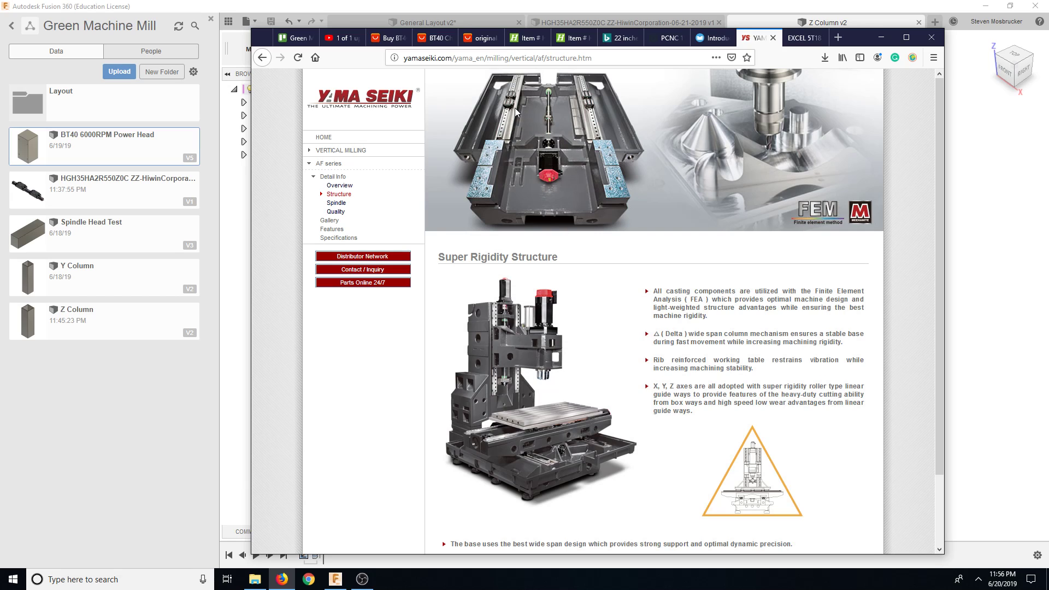
{"action": "mouse_move", "coordinate": [532, 176]}
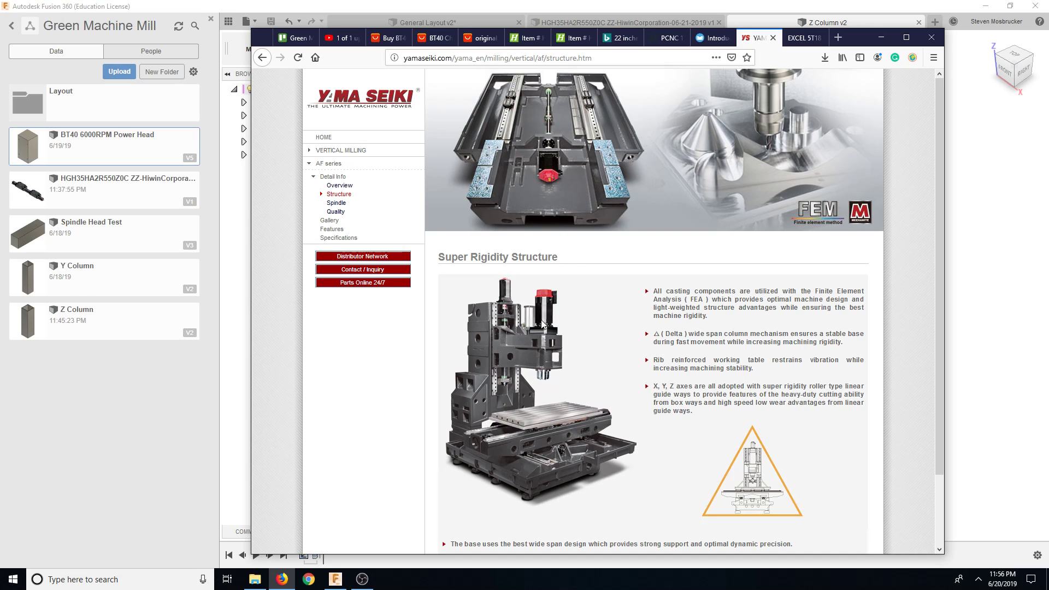
{"action": "mouse_move", "coordinate": [548, 324]}
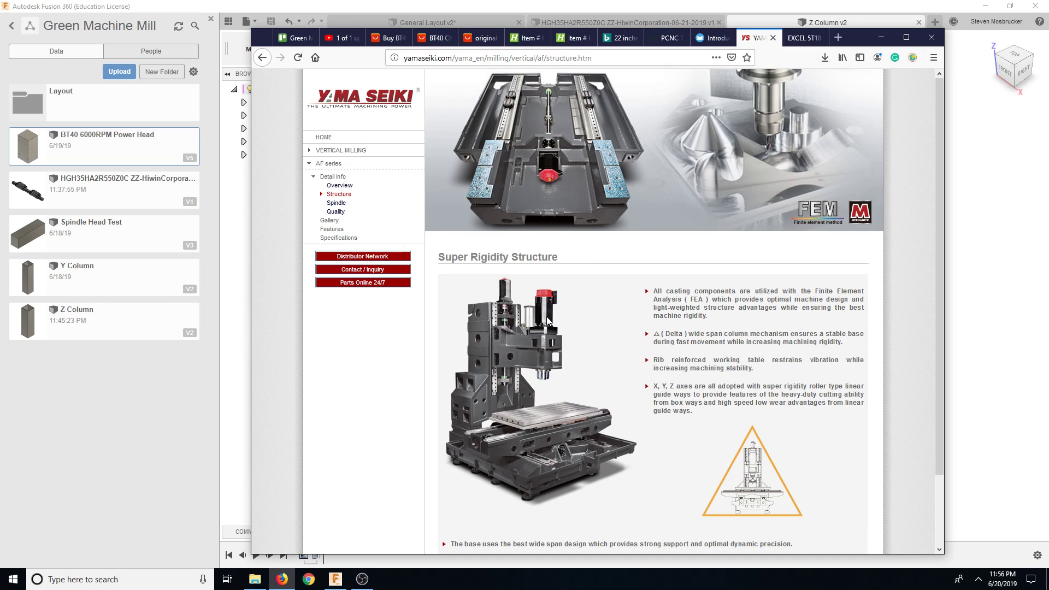
{"action": "mouse_move", "coordinate": [507, 354]}
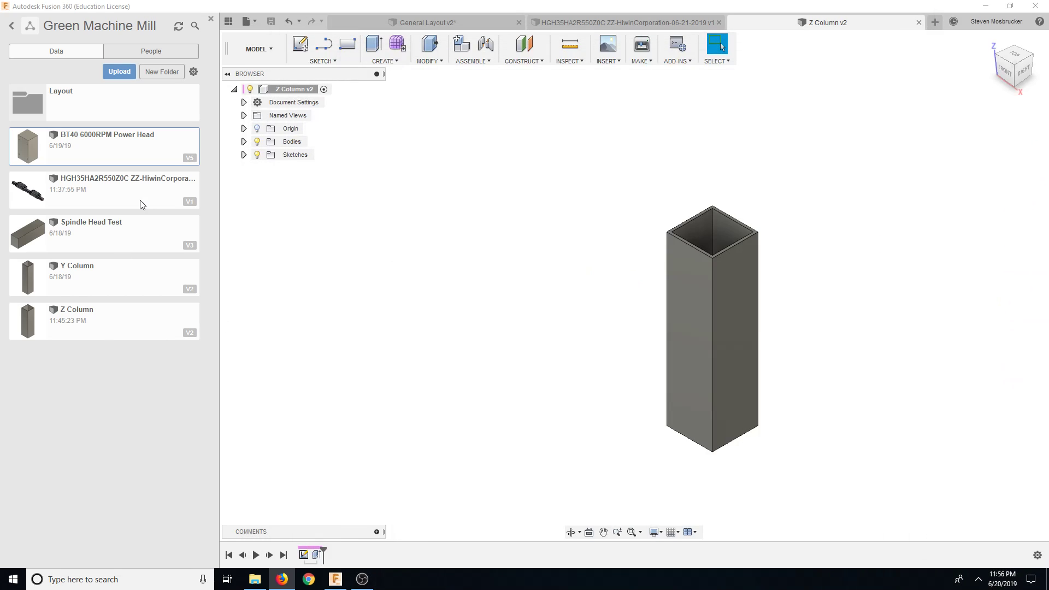
- Switch to the HIWIN HGH35 design and open its Change Active Units settings
{"action": "left_click", "coordinate": [626, 22]}
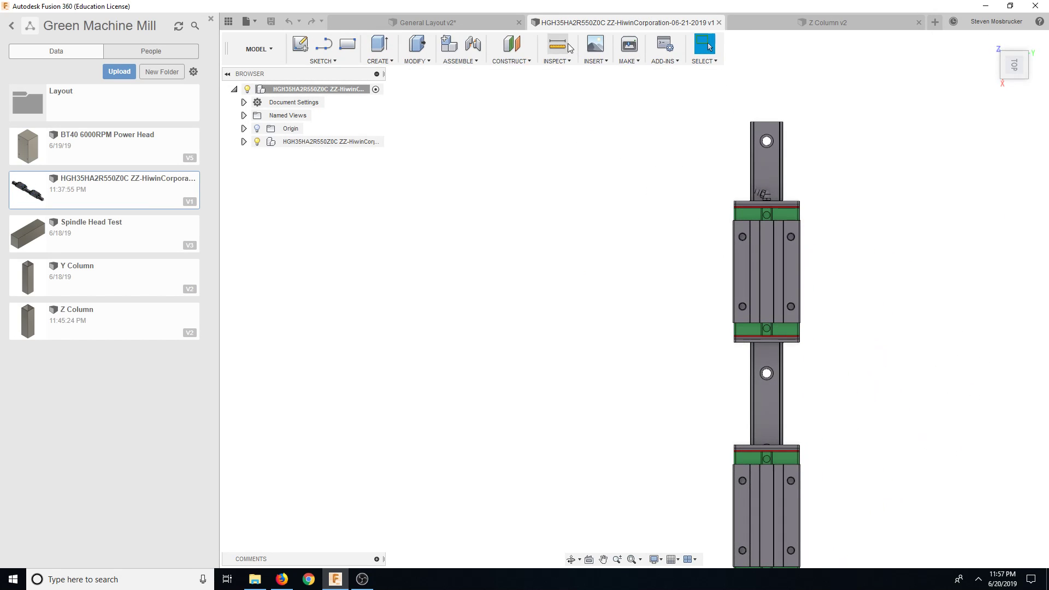
{"action": "left_click", "coordinate": [555, 42]}
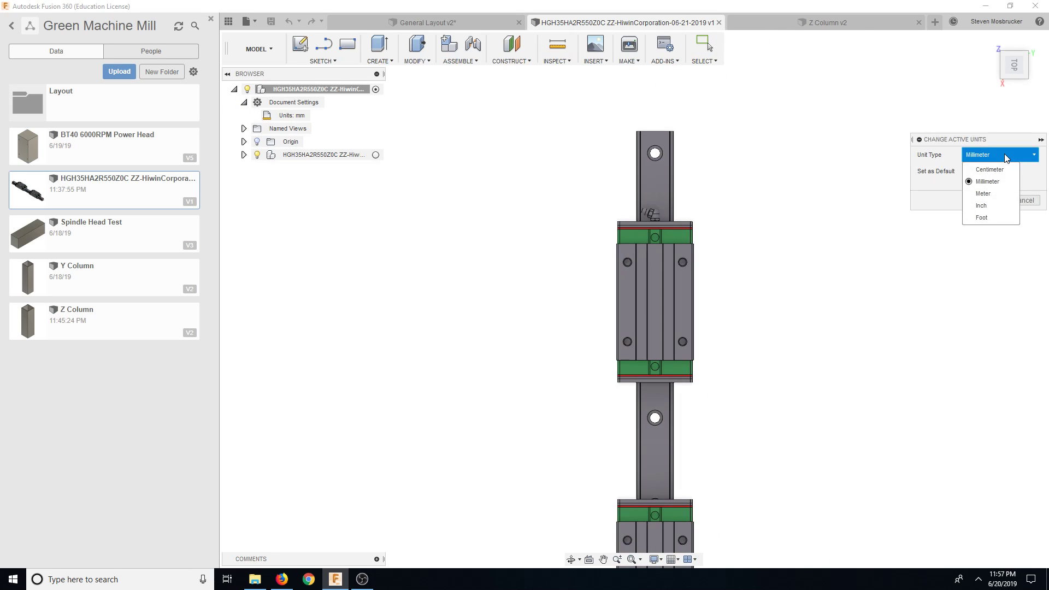
- Set the HIWIN rail design to inches and measure the carriage block ends: 5.756 in
{"action": "left_click", "coordinate": [981, 205]}
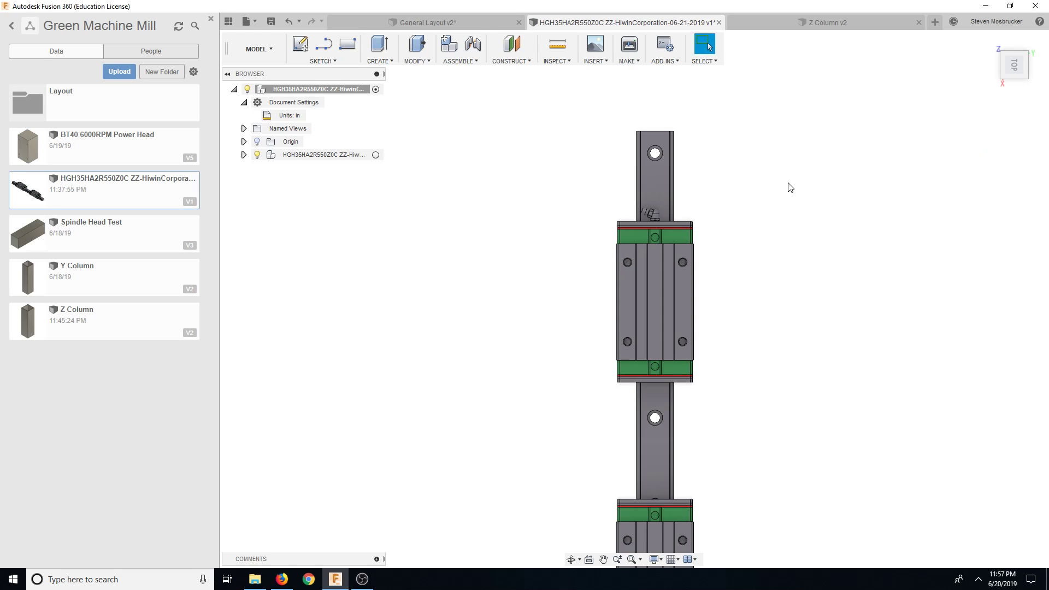
{"action": "left_click", "coordinate": [557, 43]}
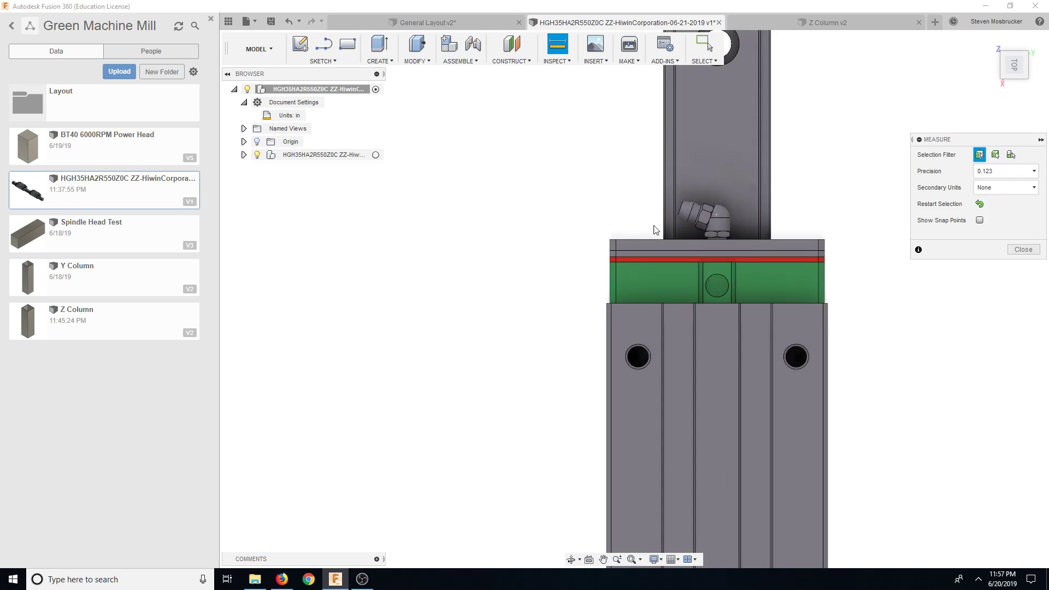
{"action": "left_click", "coordinate": [716, 243]}
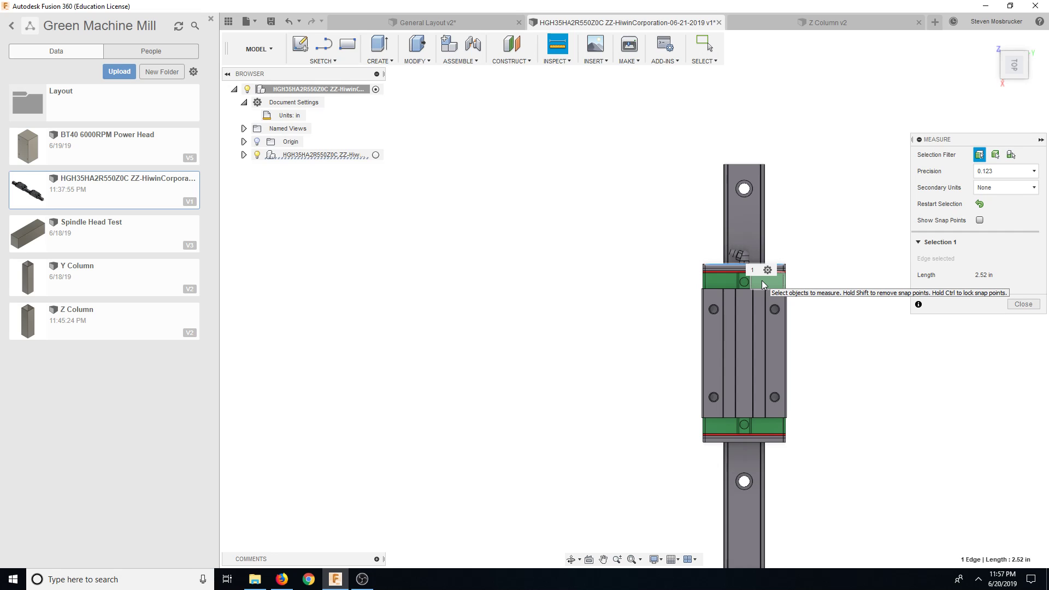
{"action": "mouse_move", "coordinate": [612, 381]}
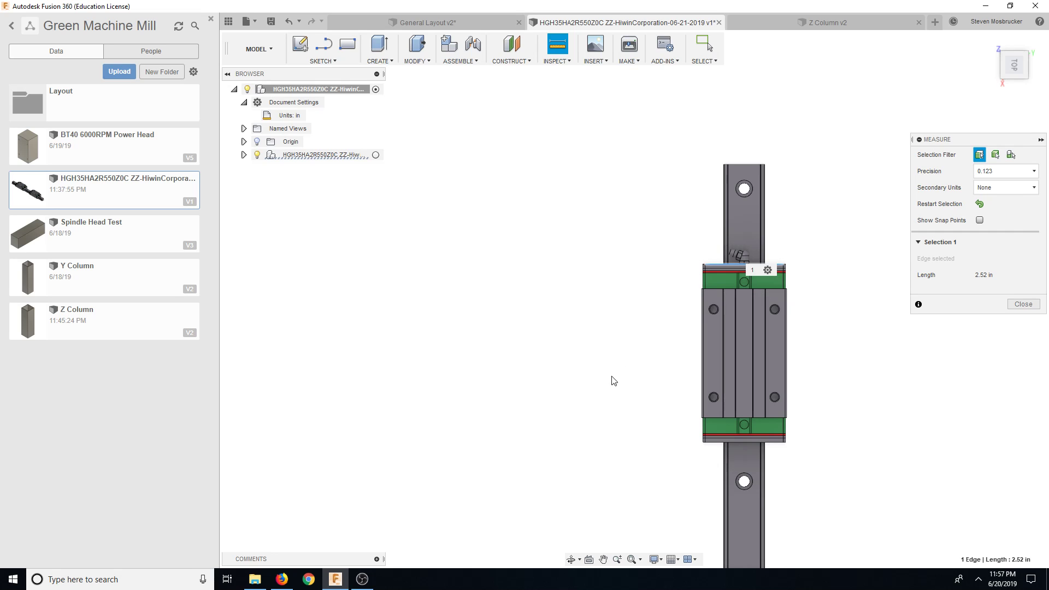
{"action": "left_click", "coordinate": [715, 449]}
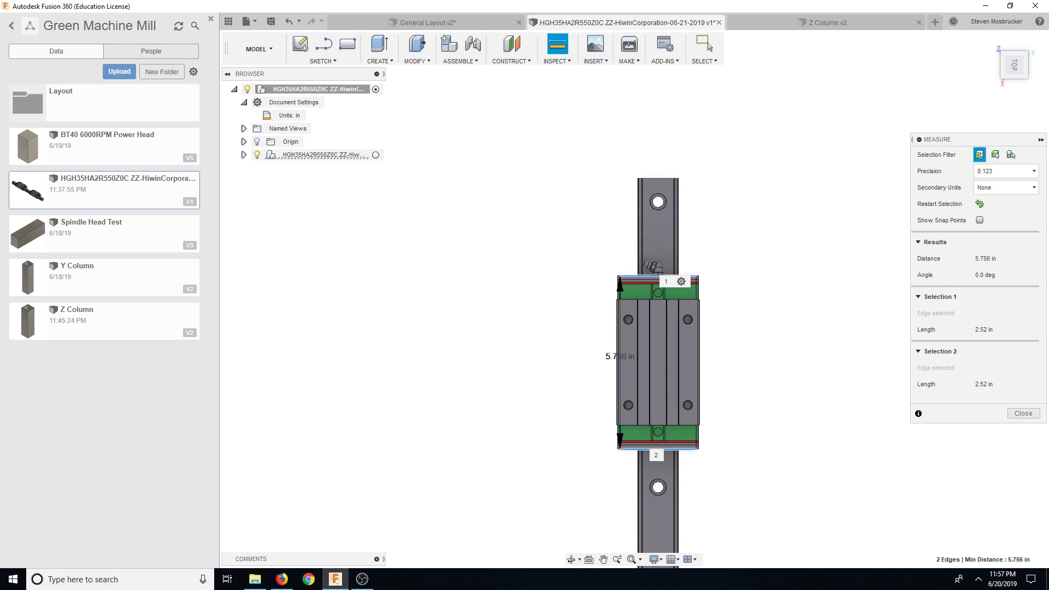
- Open Yama Seiki's AF-610 to AF-1000 specifications and read the accuracy and general specs
{"action": "left_click", "coordinate": [280, 580]}
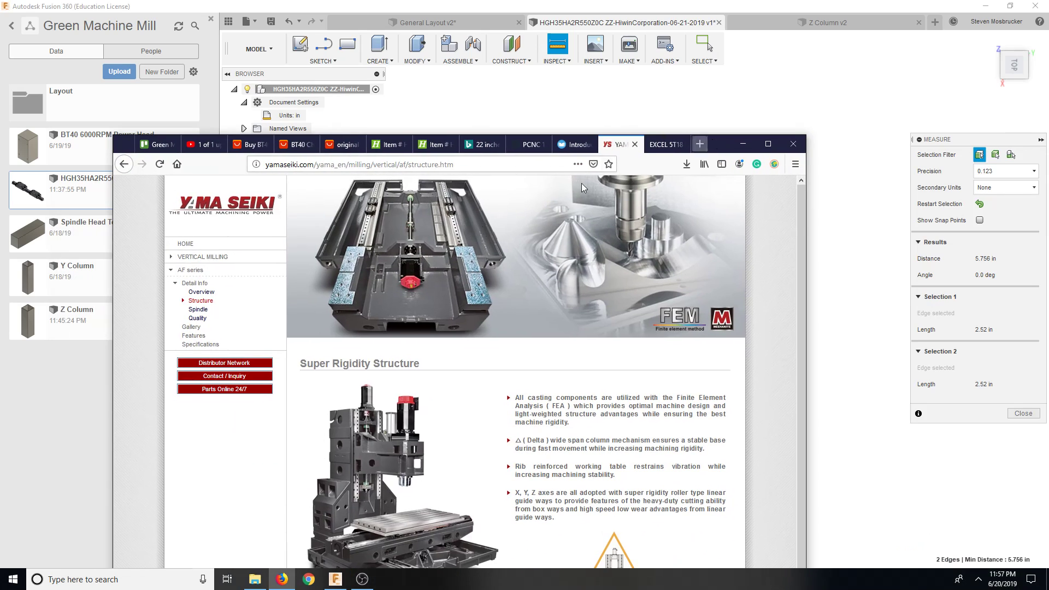
{"action": "mouse_move", "coordinate": [370, 204]}
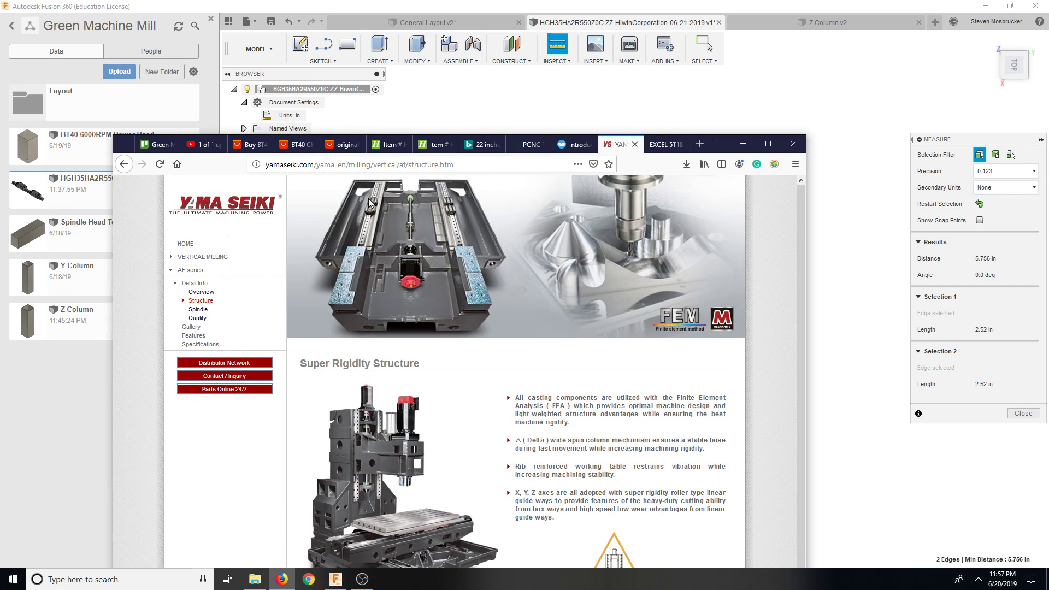
{"action": "mouse_move", "coordinate": [467, 188]}
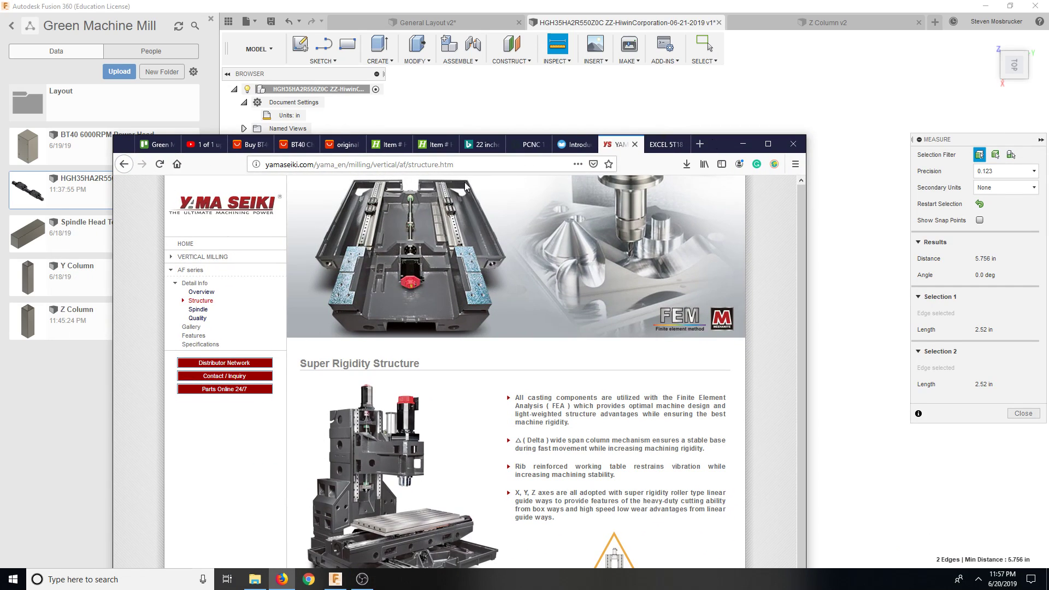
{"action": "scroll", "scroll_direction": "down", "scroll_amount": 3}
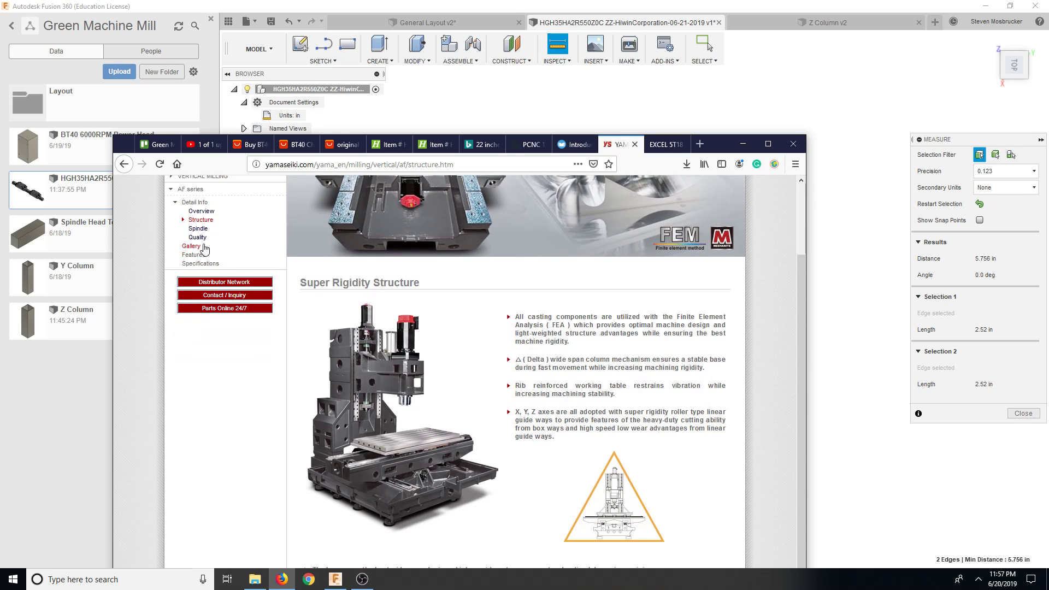
{"action": "left_click", "coordinate": [201, 263]}
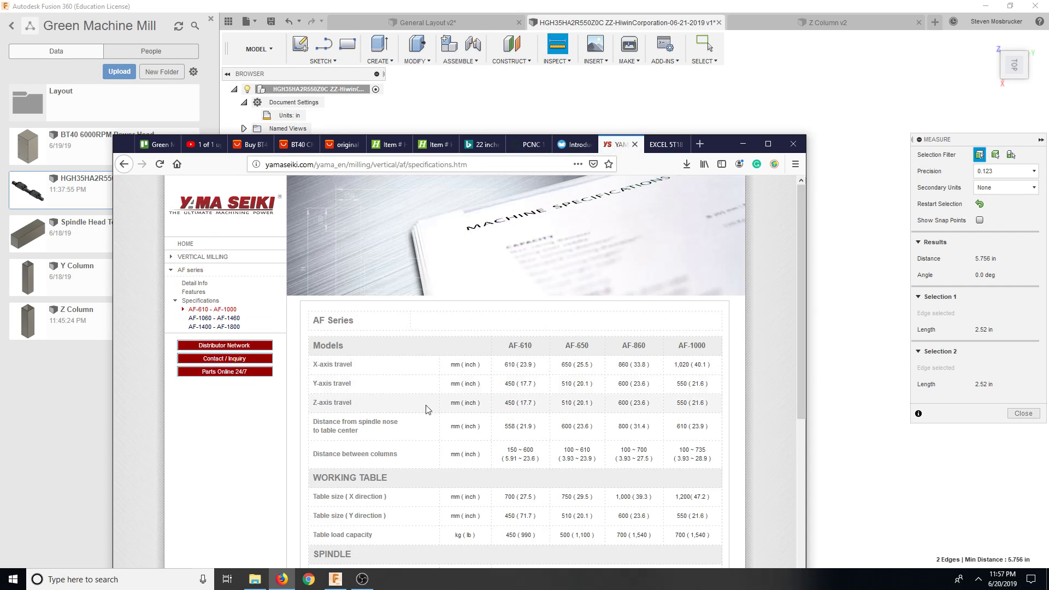
{"action": "scroll", "scroll_direction": "down", "scroll_amount": 3}
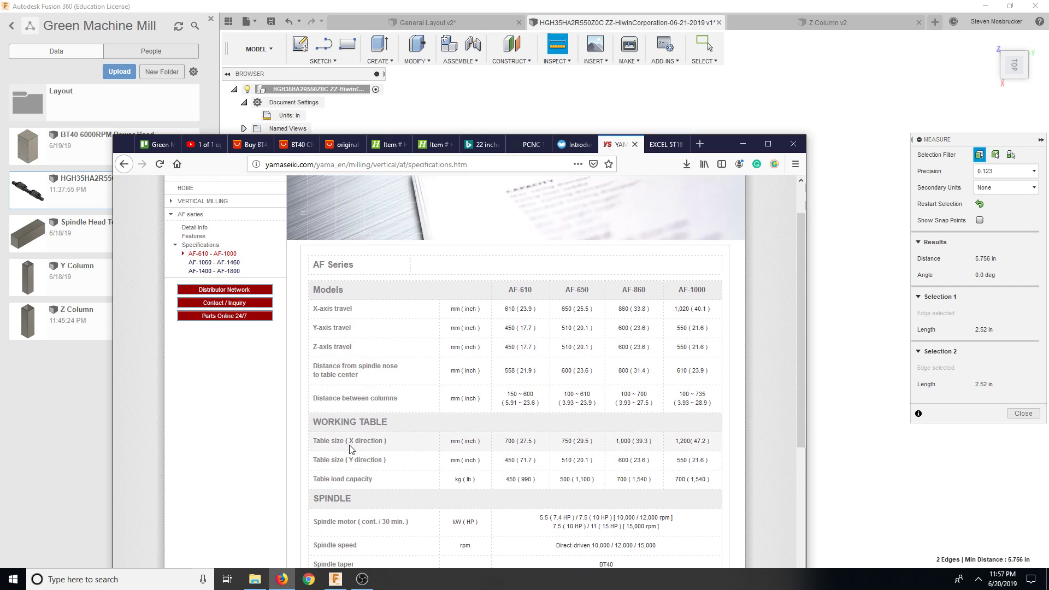
{"action": "scroll", "scroll_direction": "down", "scroll_amount": 3}
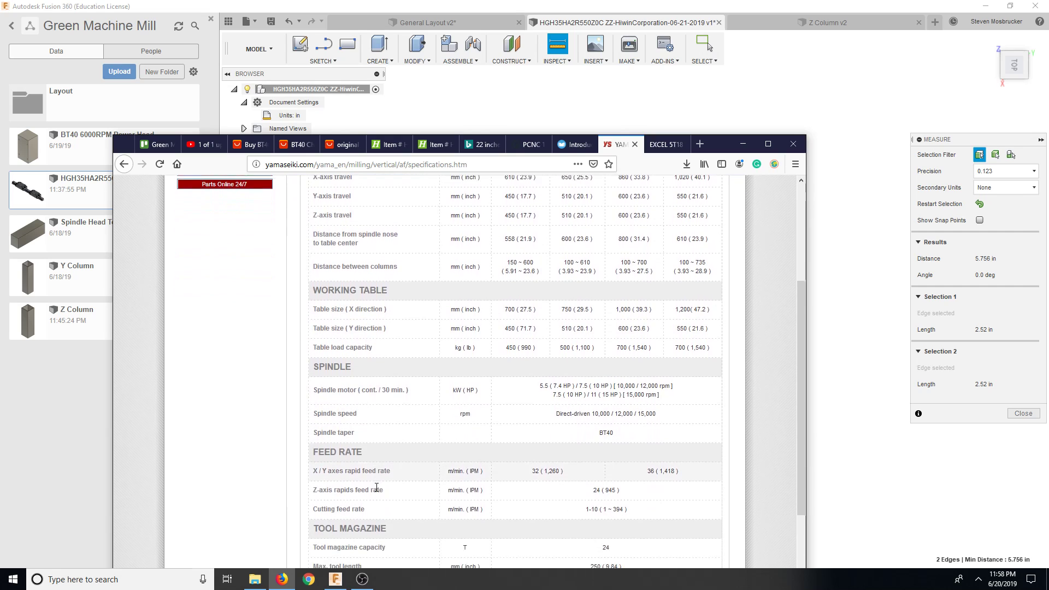
{"action": "scroll", "scroll_direction": "down", "scroll_amount": 3}
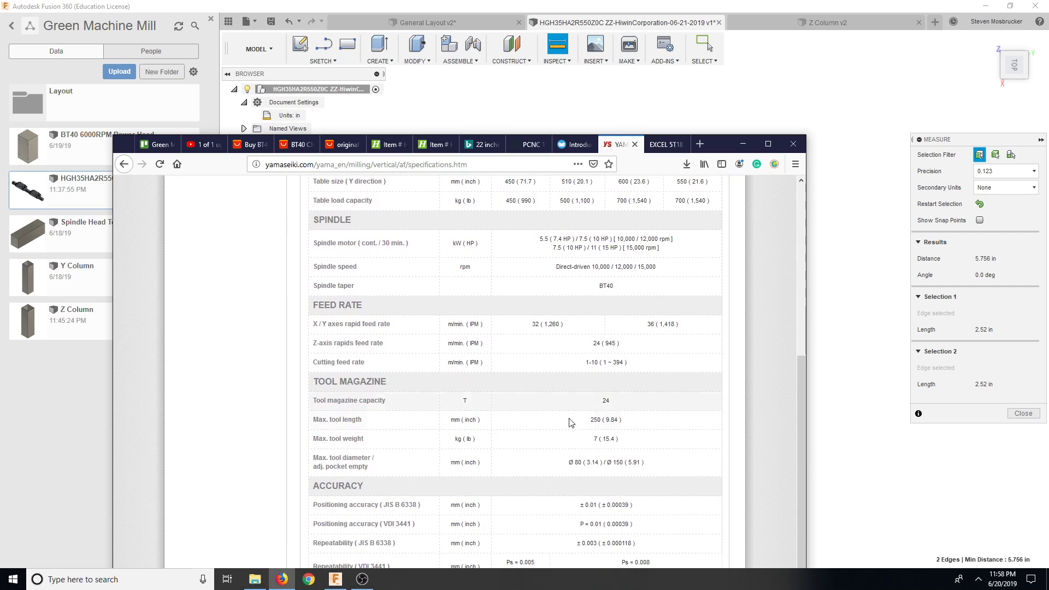
{"action": "mouse_move", "coordinate": [318, 453]}
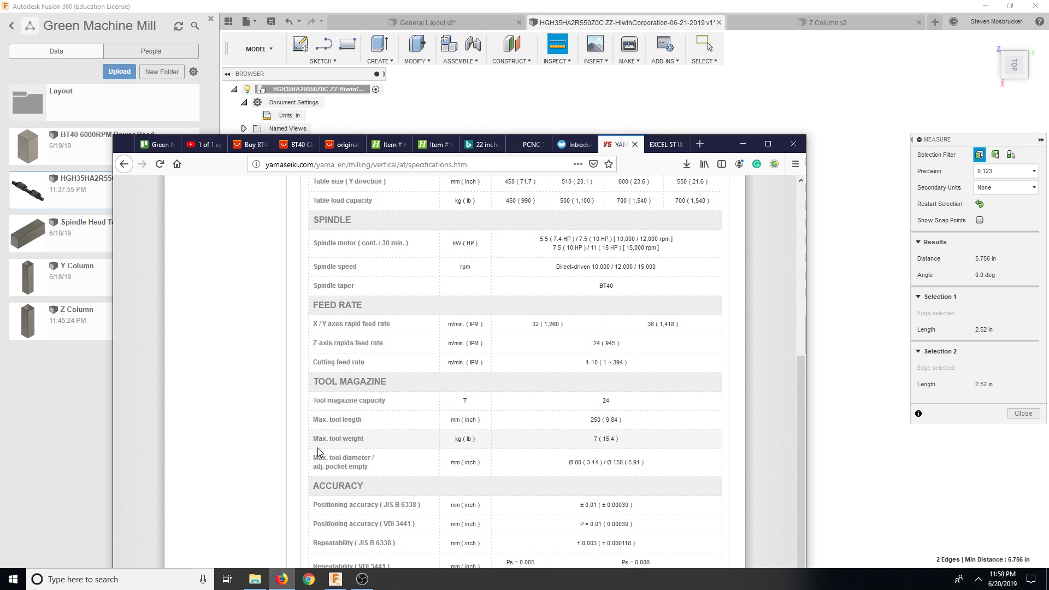
{"action": "mouse_move", "coordinate": [560, 460]}
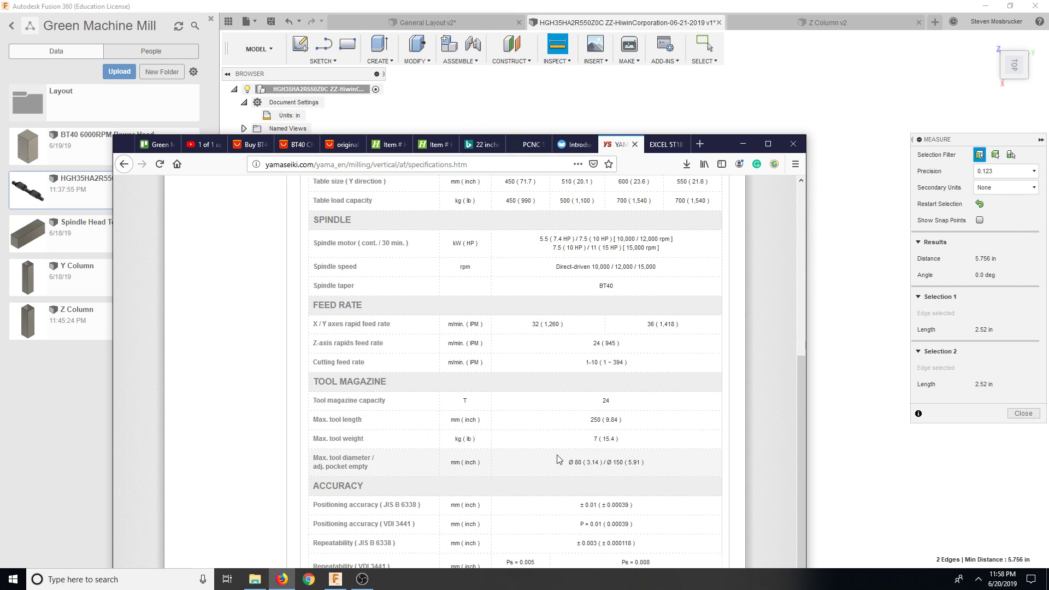
{"action": "mouse_move", "coordinate": [498, 481]}
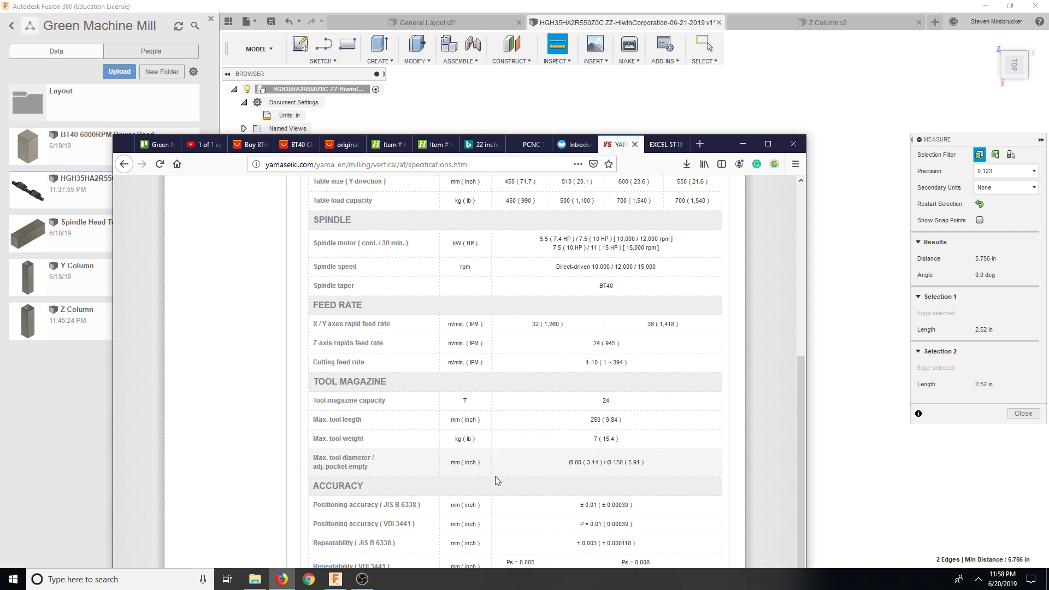
{"action": "mouse_move", "coordinate": [561, 530]}
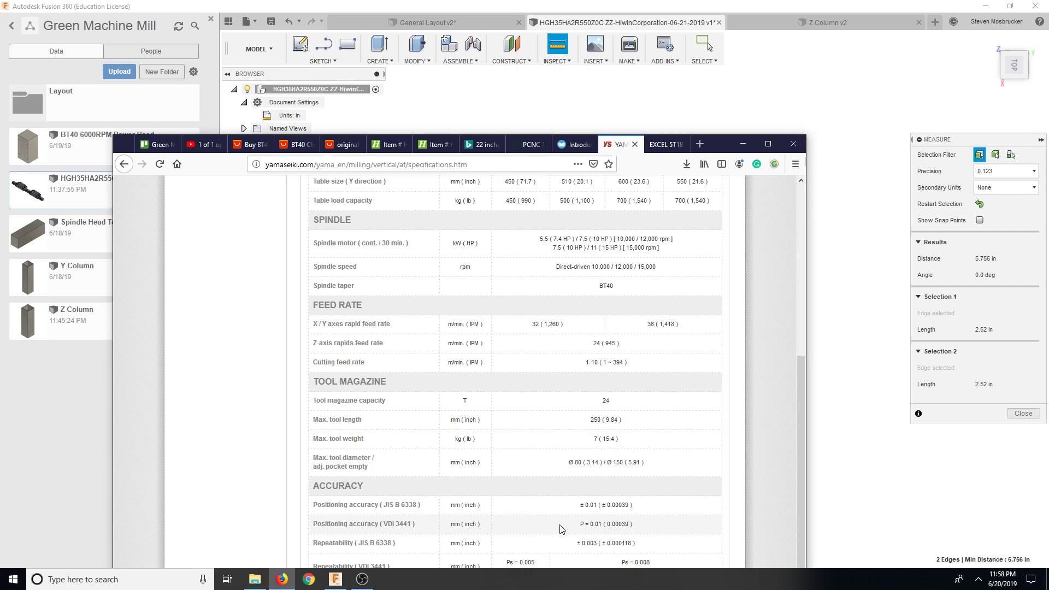
{"action": "scroll", "scroll_direction": "down", "scroll_amount": 3}
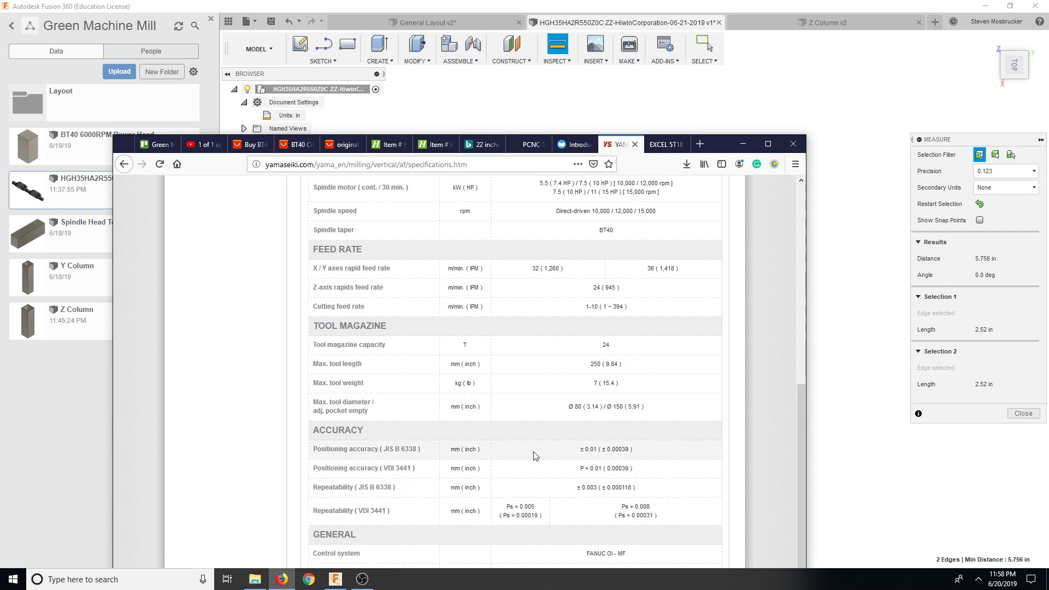
{"action": "mouse_move", "coordinate": [598, 460]}
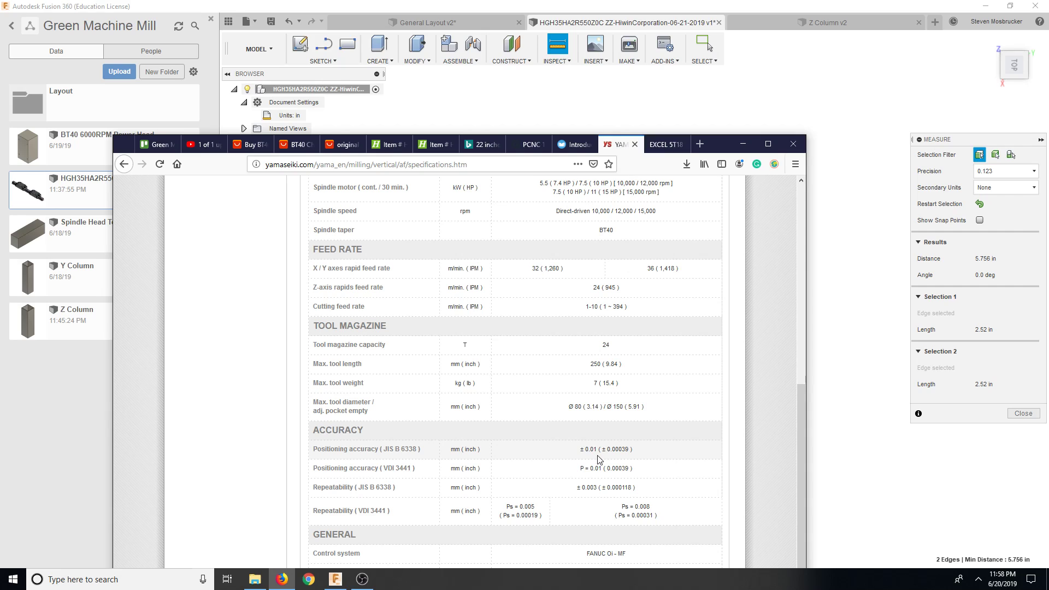
{"action": "mouse_move", "coordinate": [617, 459]}
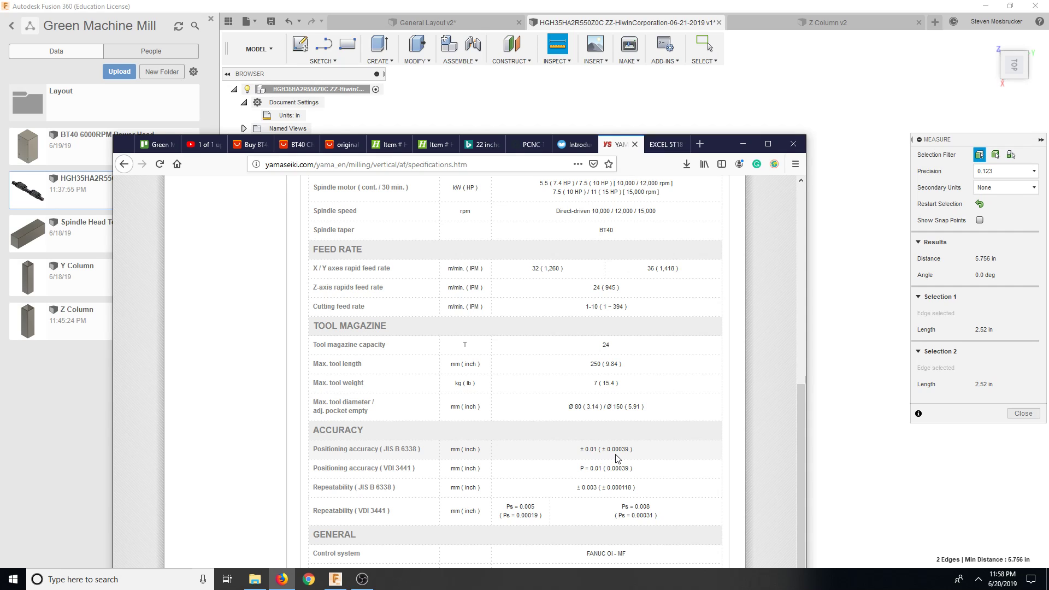
{"action": "mouse_move", "coordinate": [622, 459]}
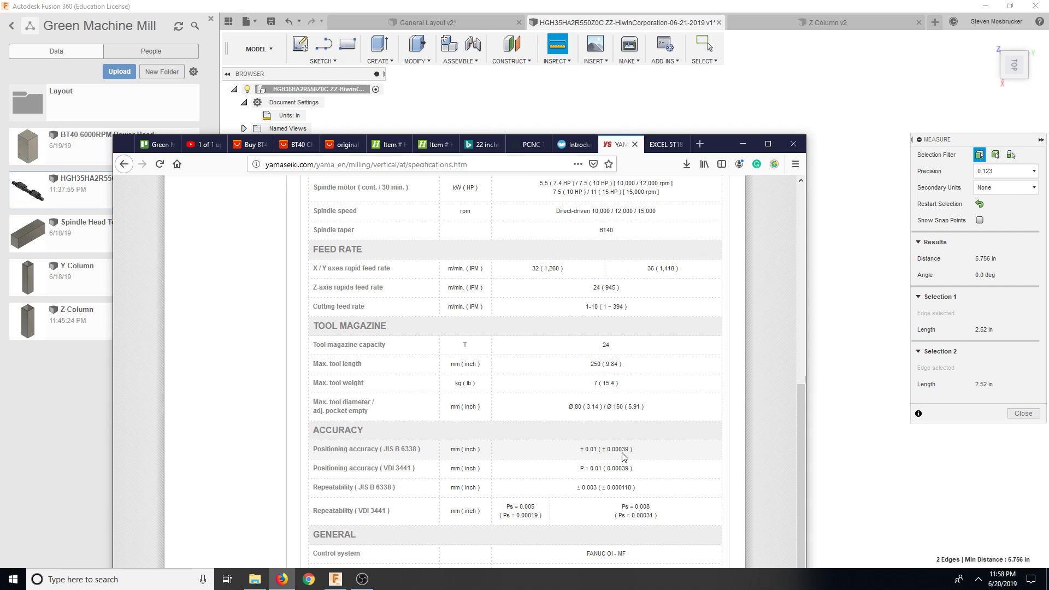
{"action": "mouse_move", "coordinate": [631, 448]}
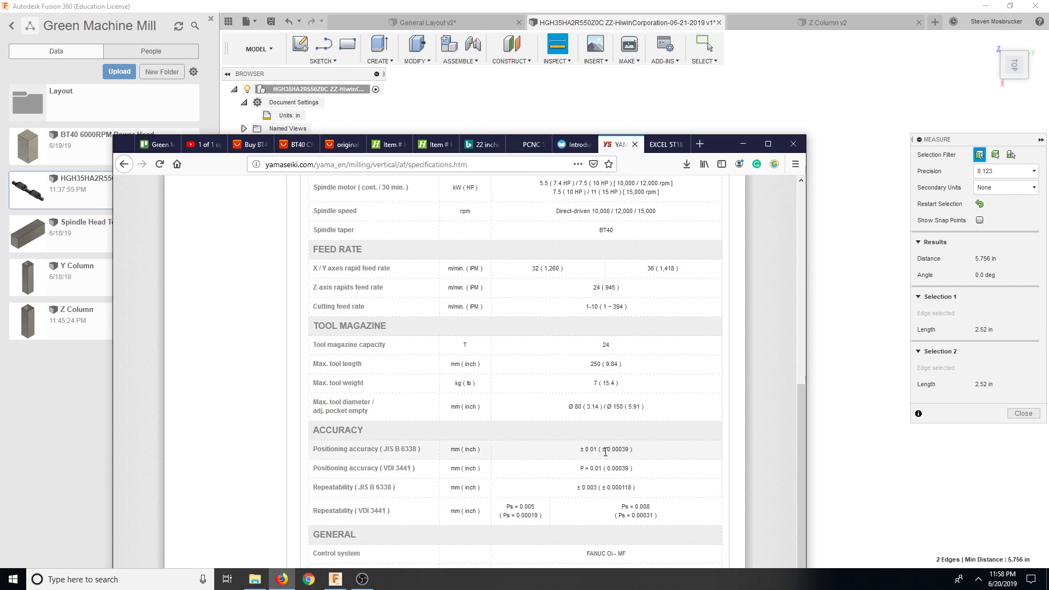
{"action": "double_click", "coordinate": [616, 449]}
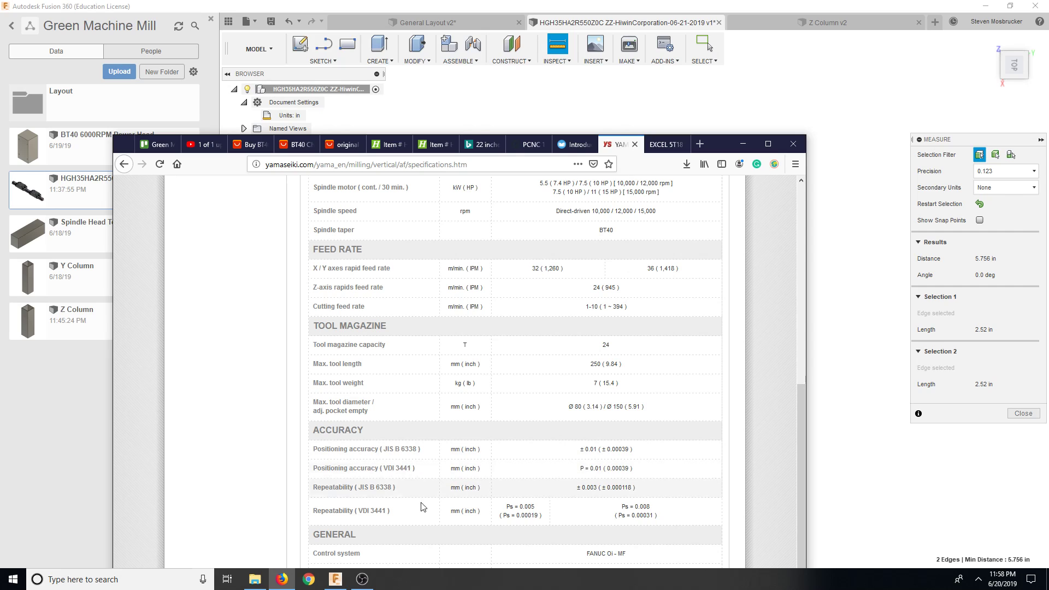
{"action": "mouse_move", "coordinate": [608, 500]}
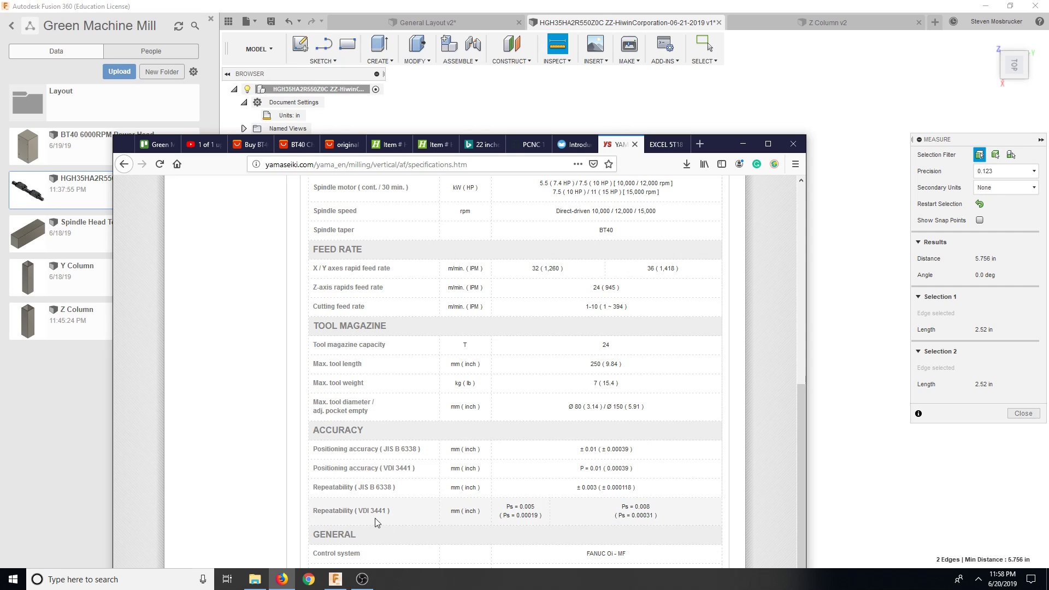
{"action": "scroll", "scroll_direction": "down", "scroll_amount": 3}
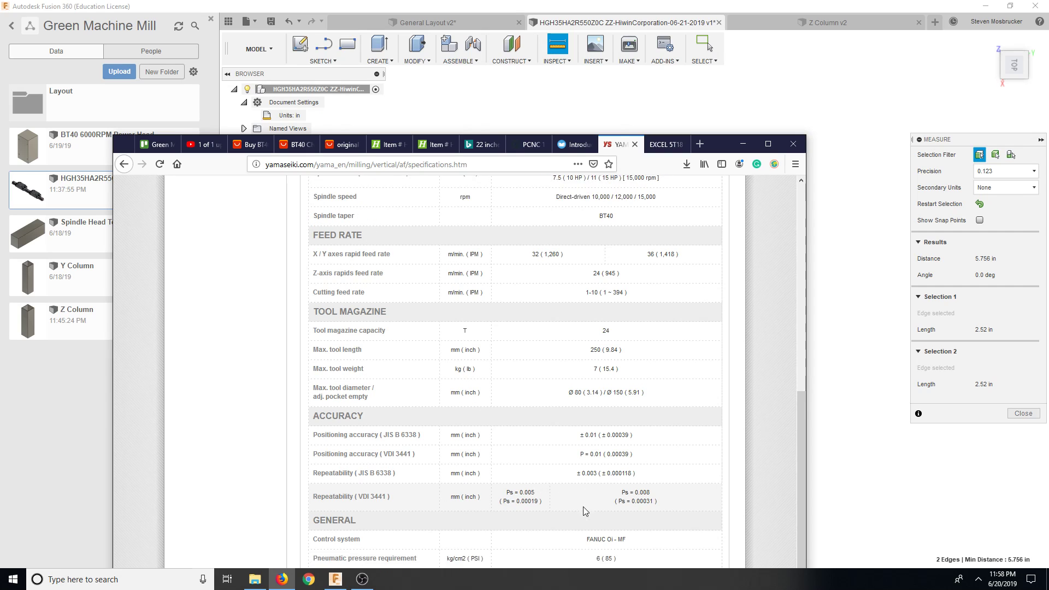
{"action": "scroll", "scroll_direction": "down", "scroll_amount": 3}
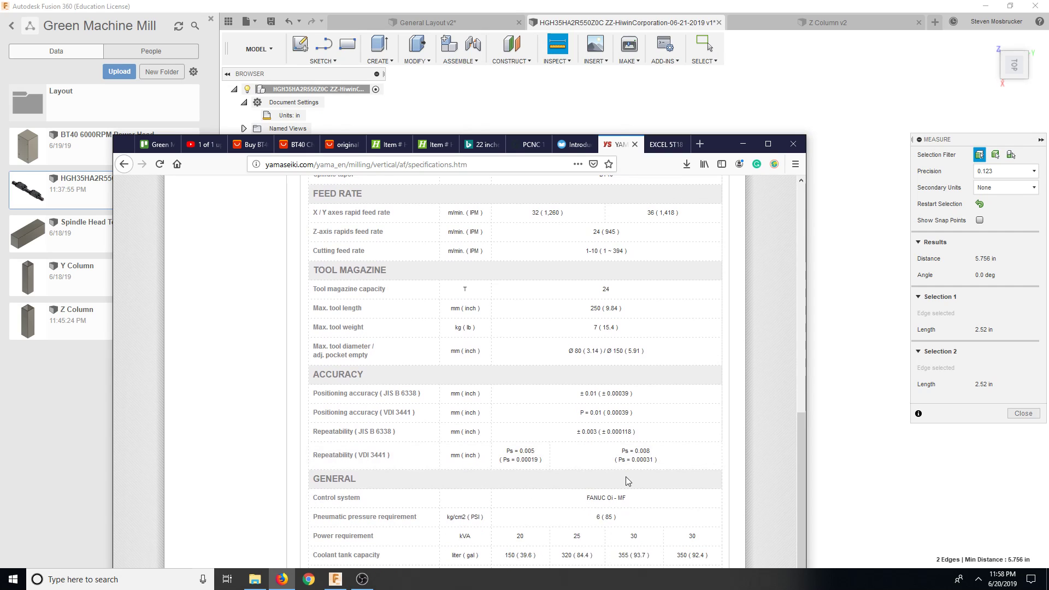
{"action": "scroll", "scroll_direction": "down", "scroll_amount": 3}
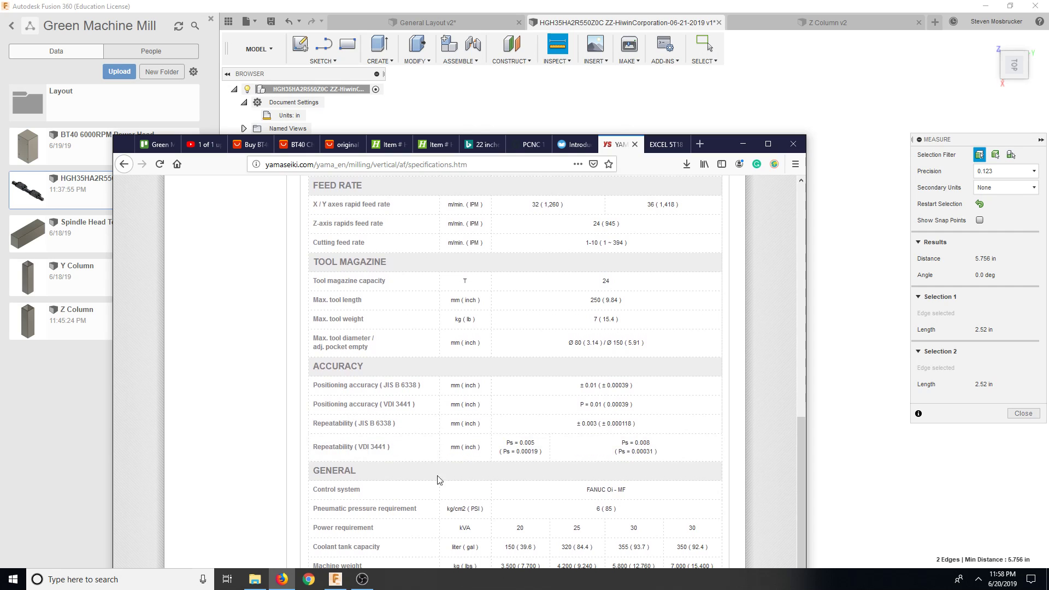
- Maximize Firefox and review AF-1060, AF-1250 and AF-1460 specs (X travels 41.7, 49.2, 55.1 in)
{"action": "left_click", "coordinate": [767, 144]}
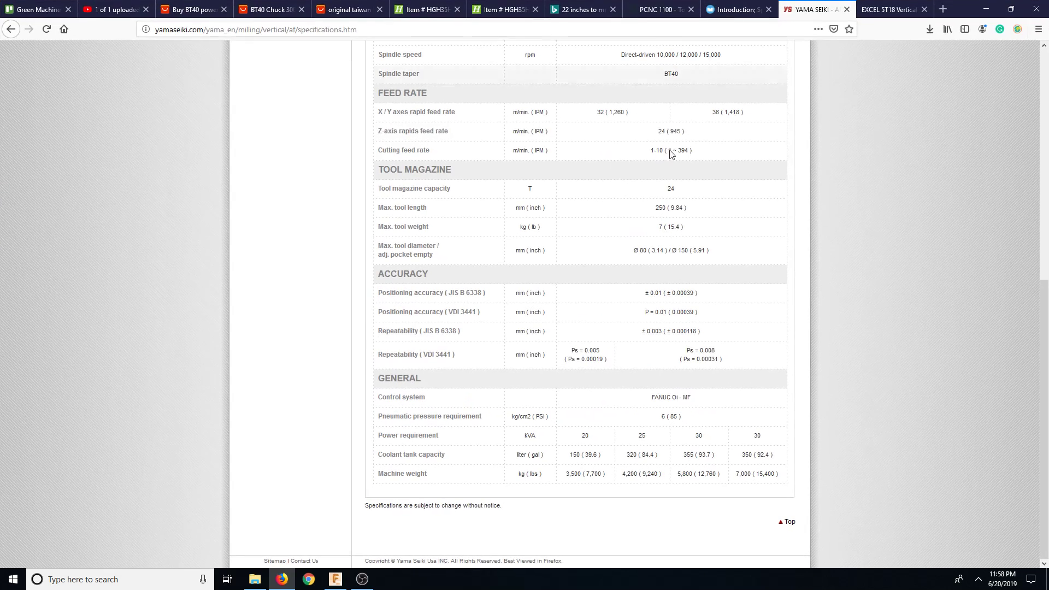
{"action": "mouse_move", "coordinate": [585, 435]}
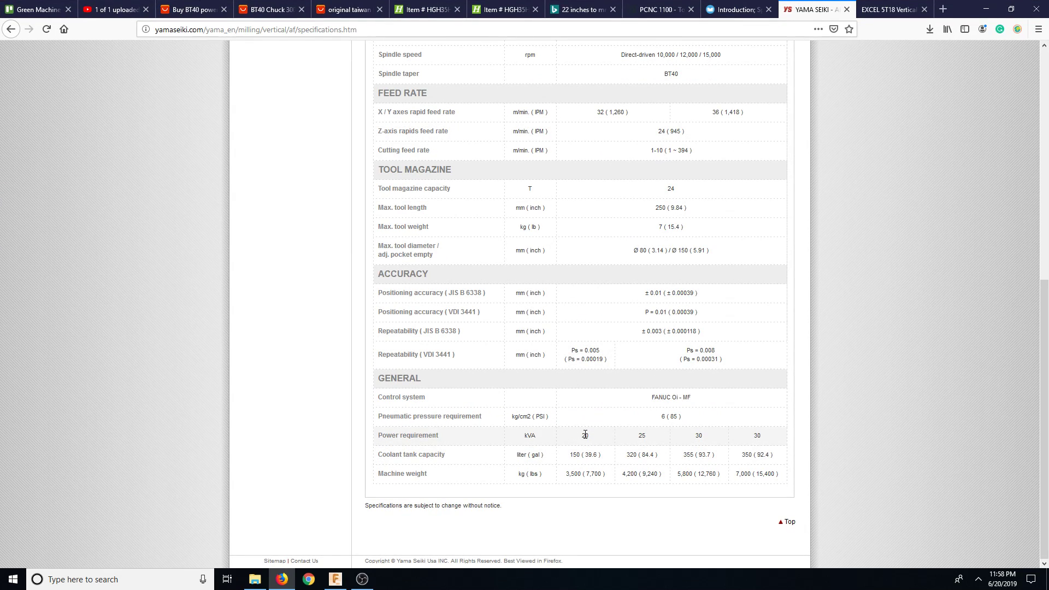
{"action": "mouse_move", "coordinate": [592, 436]}
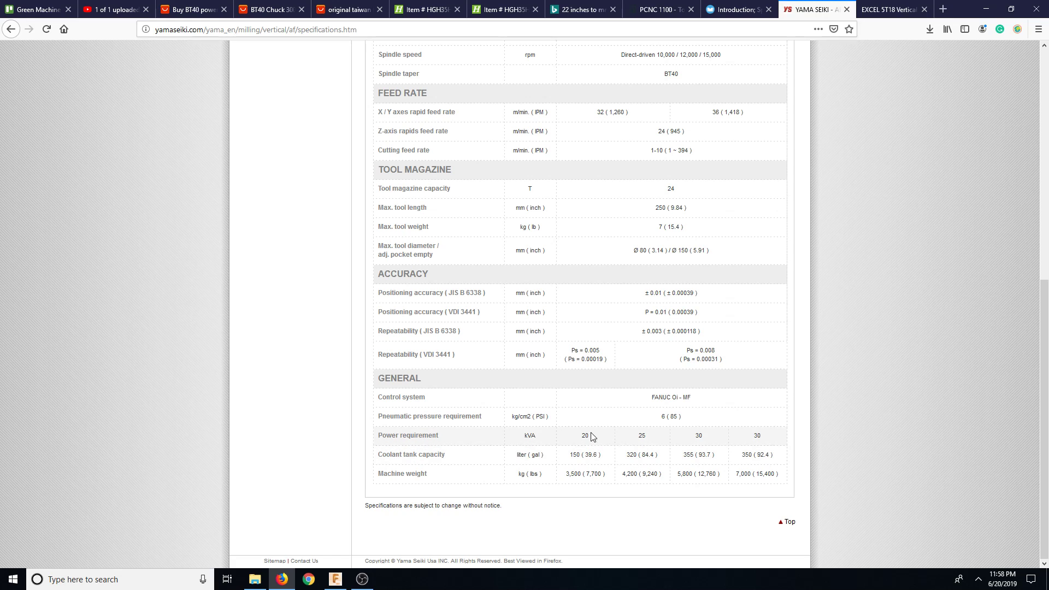
{"action": "mouse_move", "coordinate": [553, 444]}
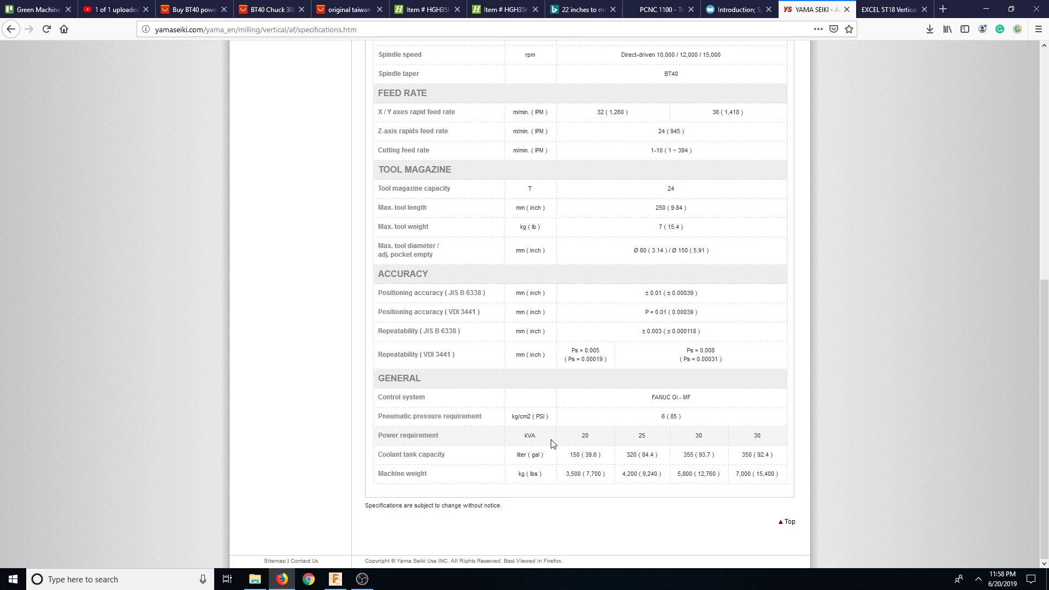
{"action": "mouse_move", "coordinate": [588, 459]}
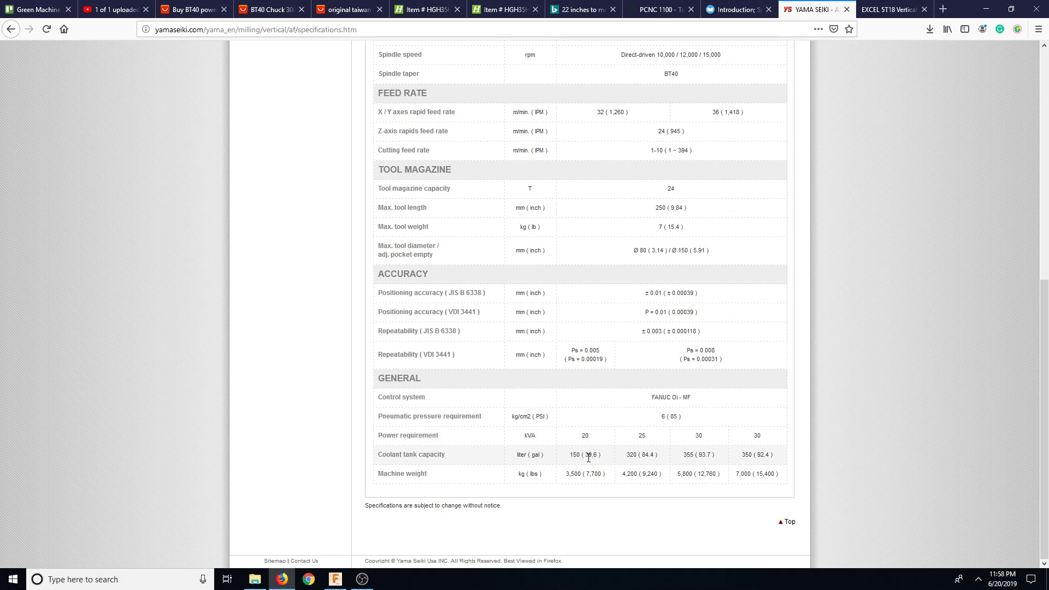
{"action": "mouse_move", "coordinate": [564, 482]}
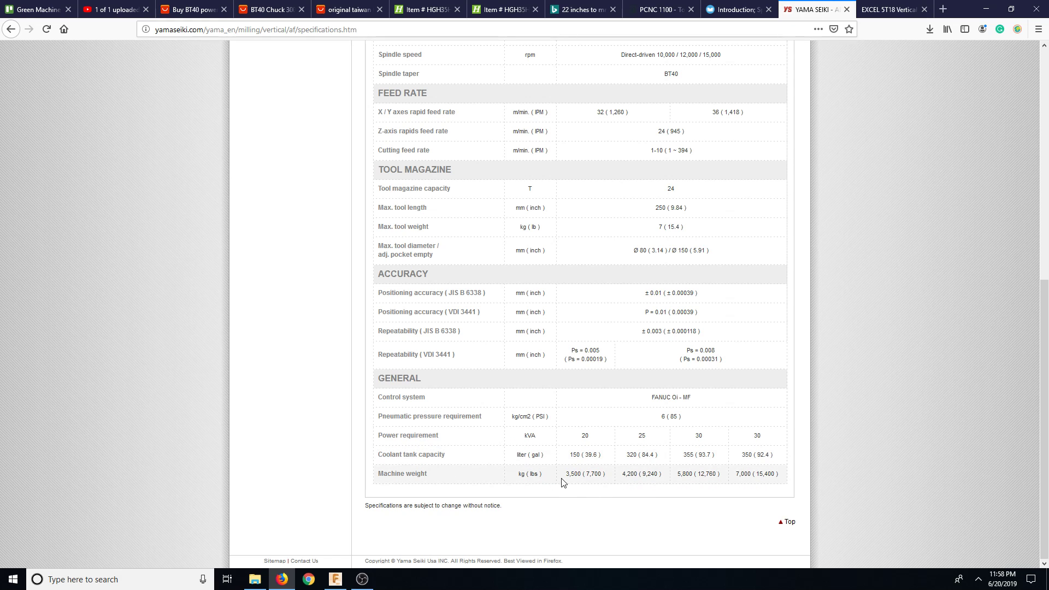
{"action": "scroll", "scroll_direction": "up", "scroll_amount": 3}
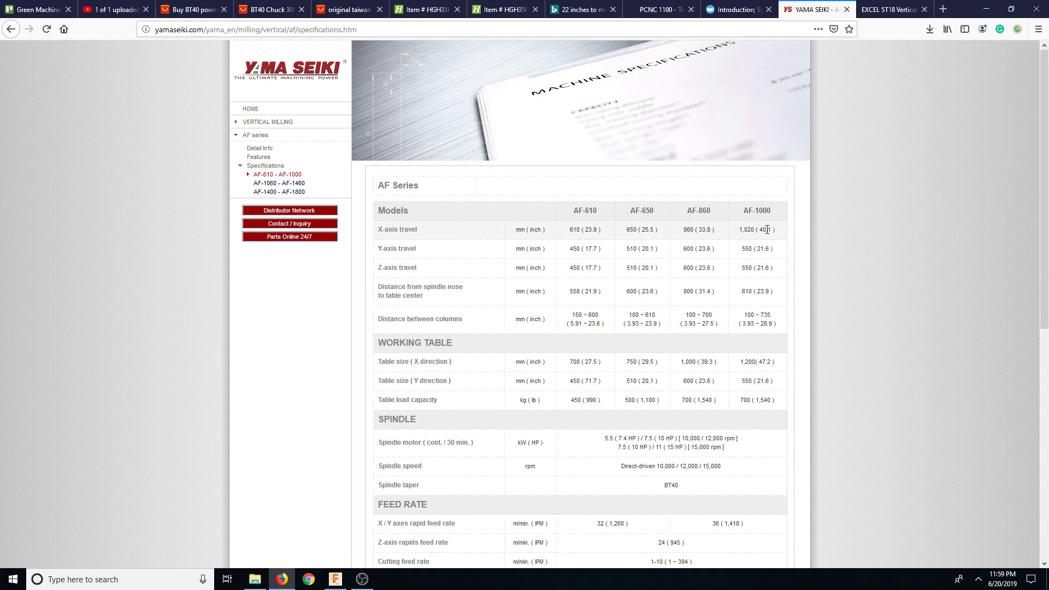
{"action": "mouse_move", "coordinate": [291, 191]}
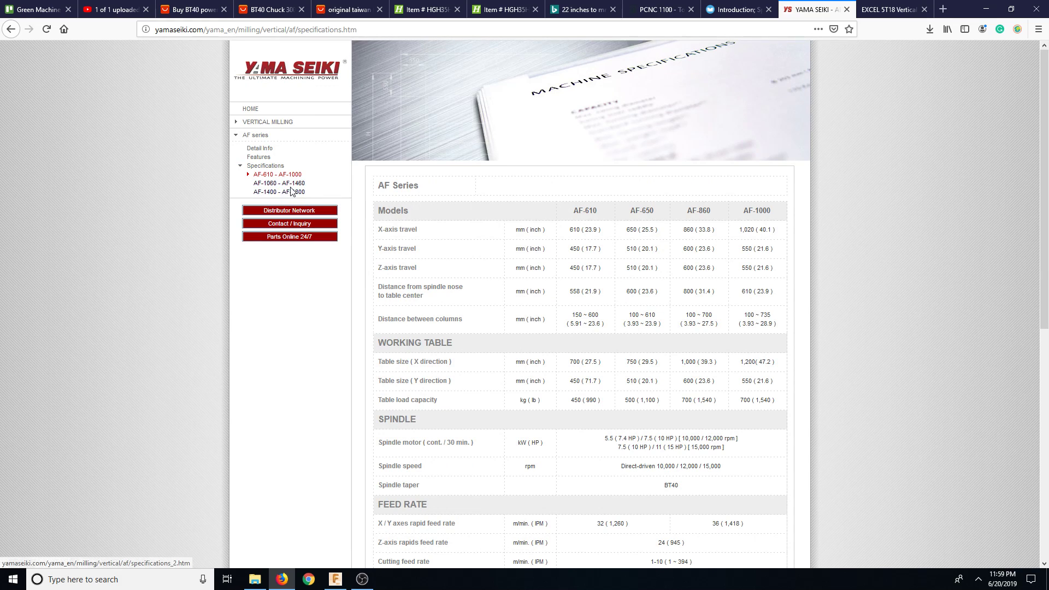
{"action": "left_click", "coordinate": [278, 183]}
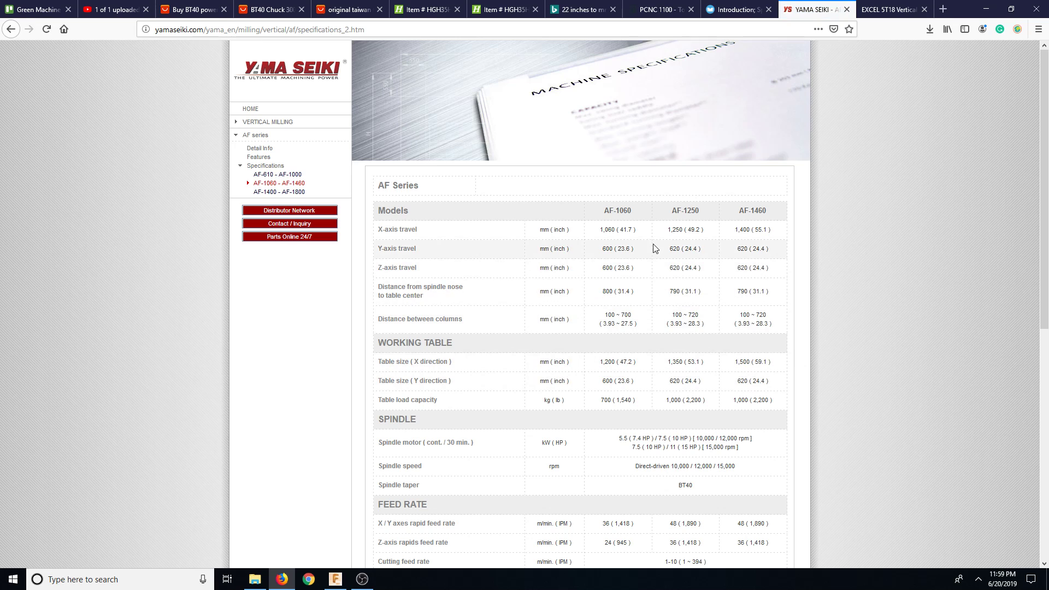
{"action": "mouse_move", "coordinate": [581, 311]}
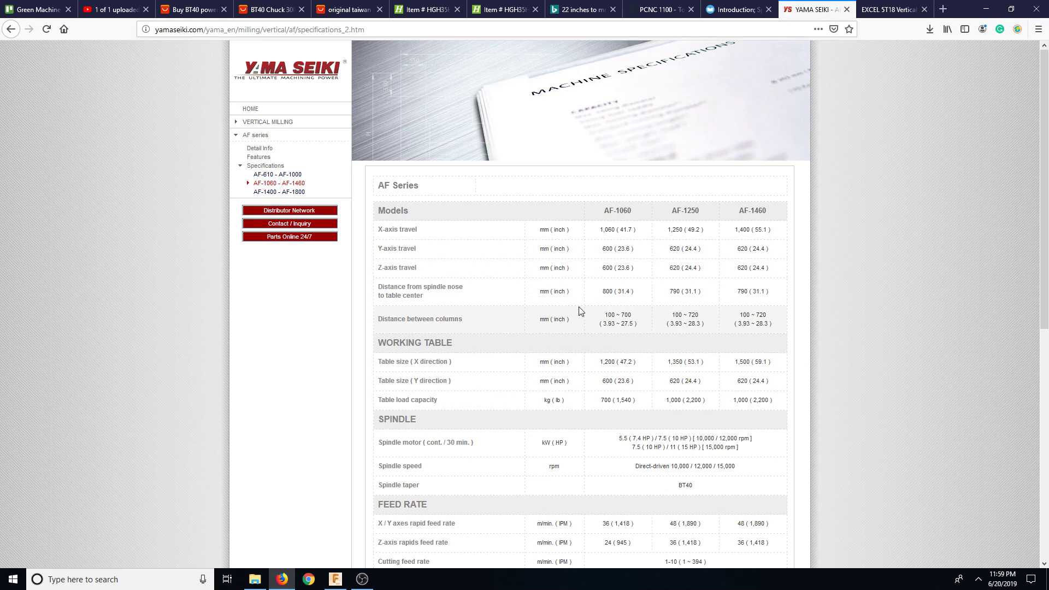
{"action": "scroll", "scroll_direction": "down", "scroll_amount": 3}
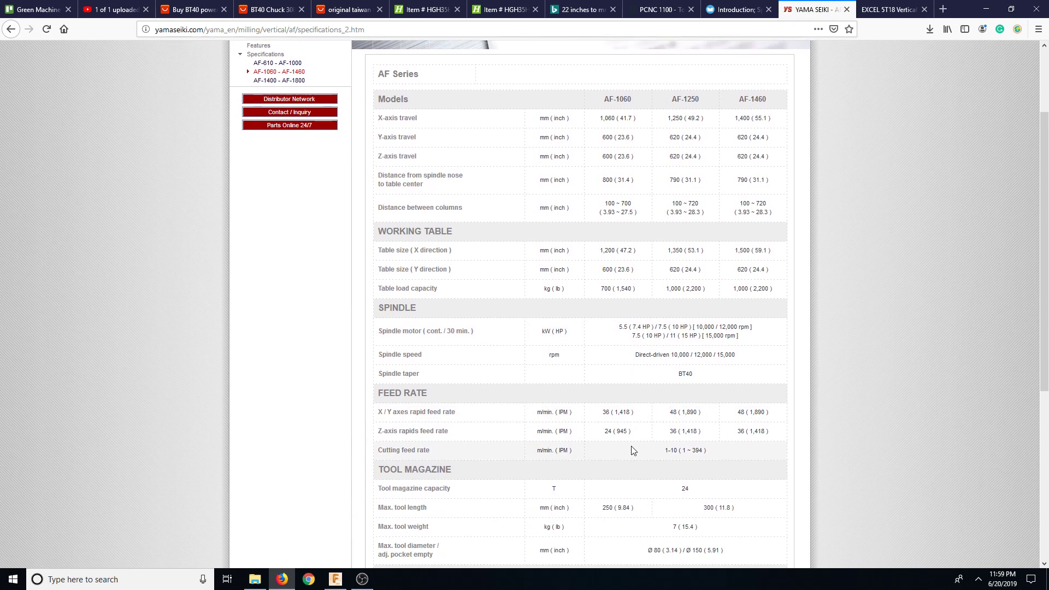
{"action": "scroll", "scroll_direction": "down", "scroll_amount": 3}
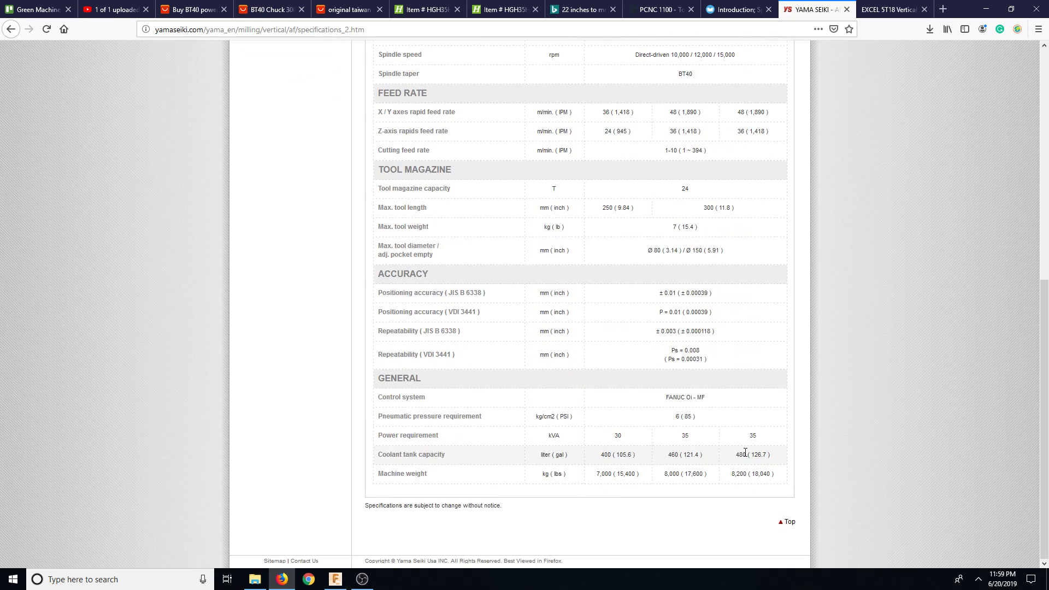
{"action": "mouse_move", "coordinate": [728, 480]}
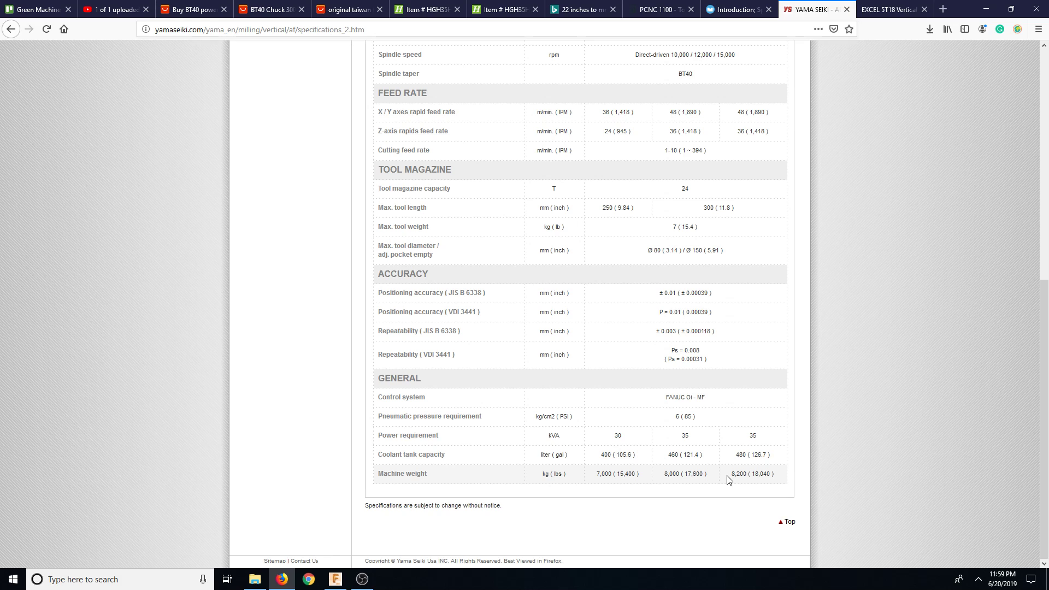
{"action": "scroll", "scroll_direction": "up", "scroll_amount": 3}
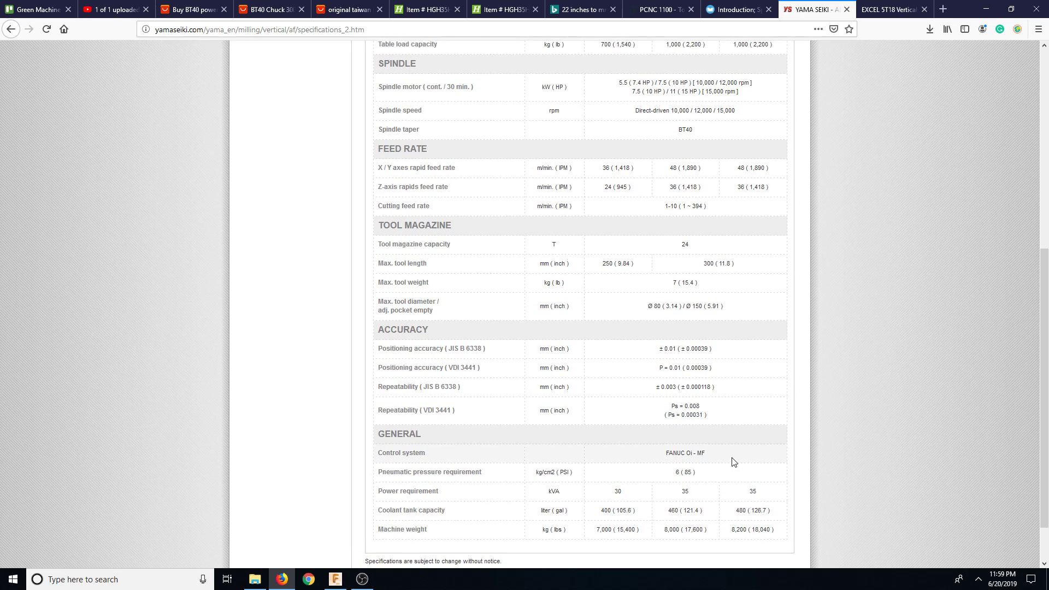
{"action": "mouse_move", "coordinate": [775, 499]}
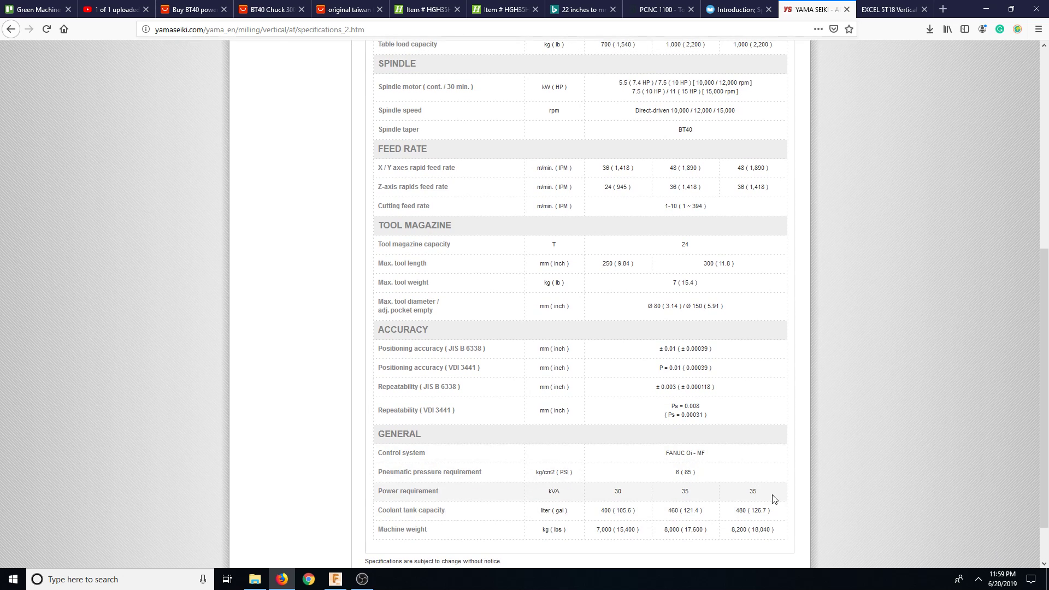
{"action": "scroll", "scroll_direction": "up", "scroll_amount": 3}
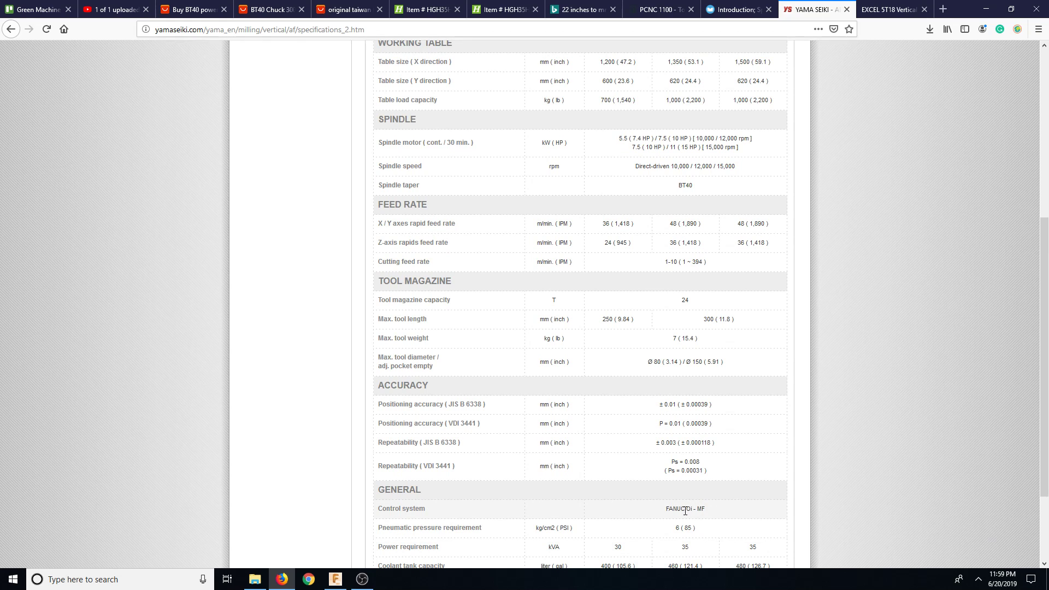
{"action": "scroll", "scroll_direction": "up", "scroll_amount": 3}
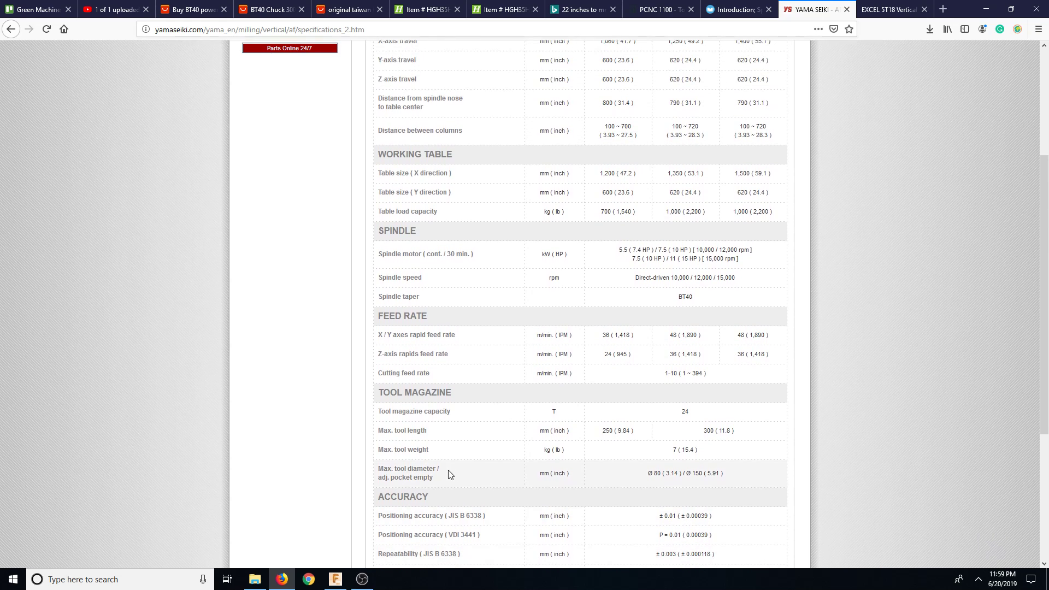
{"action": "scroll", "scroll_direction": "up", "scroll_amount": 3}
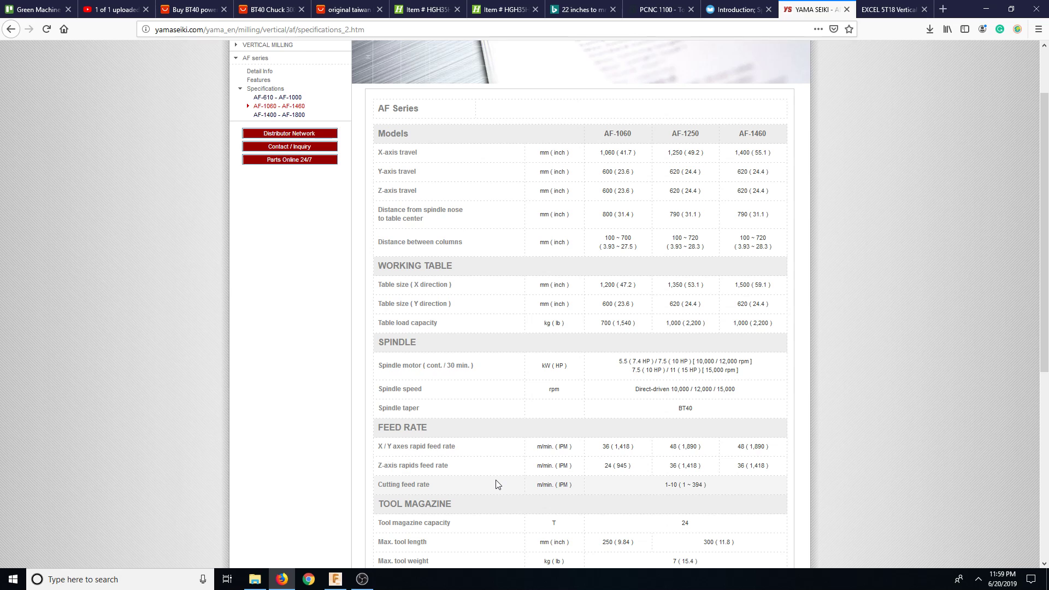
{"action": "scroll", "scroll_direction": "down", "scroll_amount": 3}
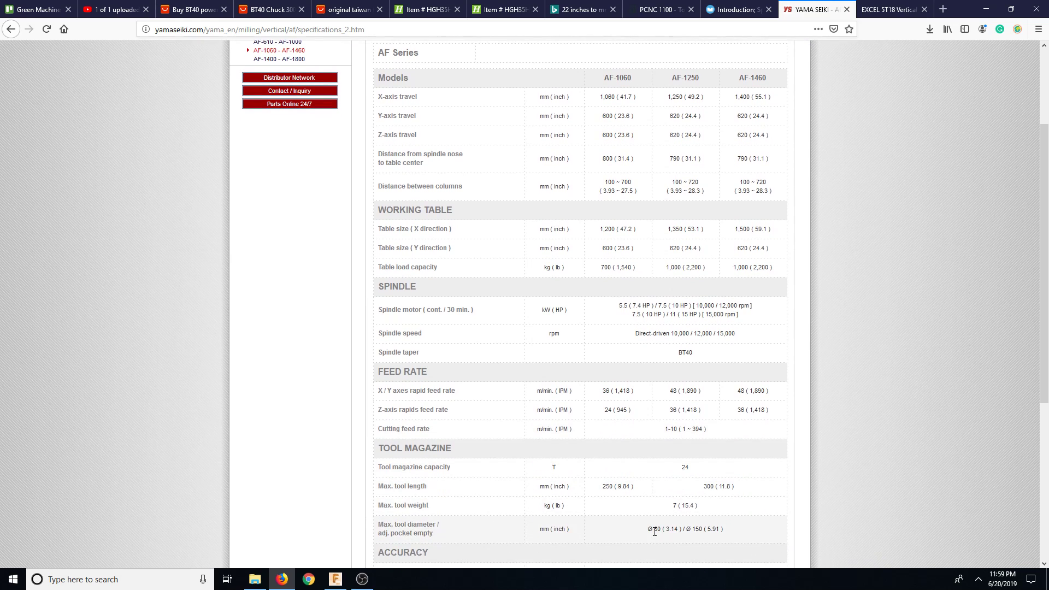
{"action": "scroll", "scroll_direction": "down", "scroll_amount": 3}
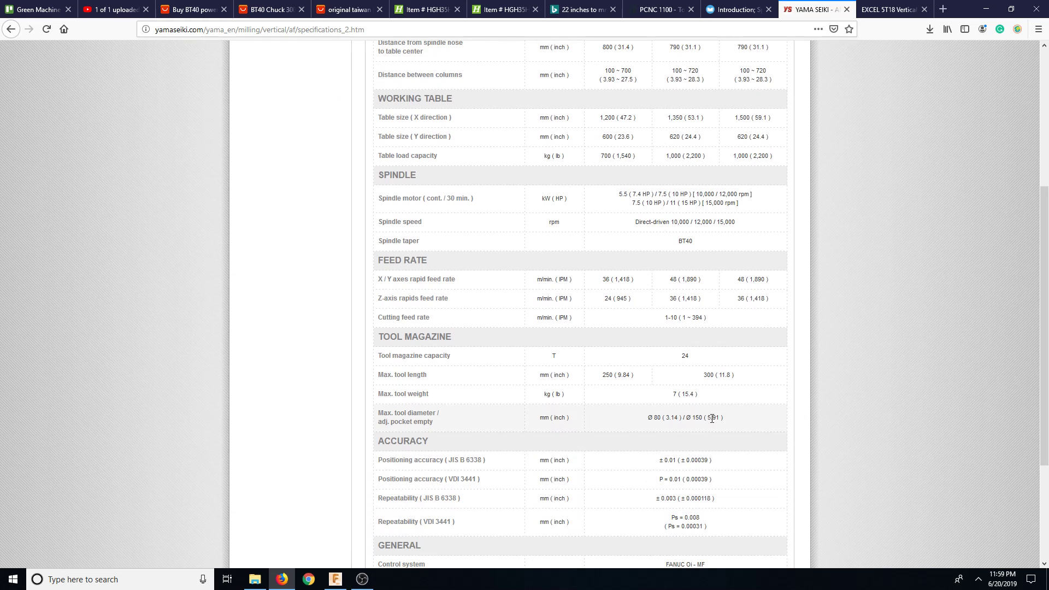
{"action": "mouse_move", "coordinate": [357, 424]}
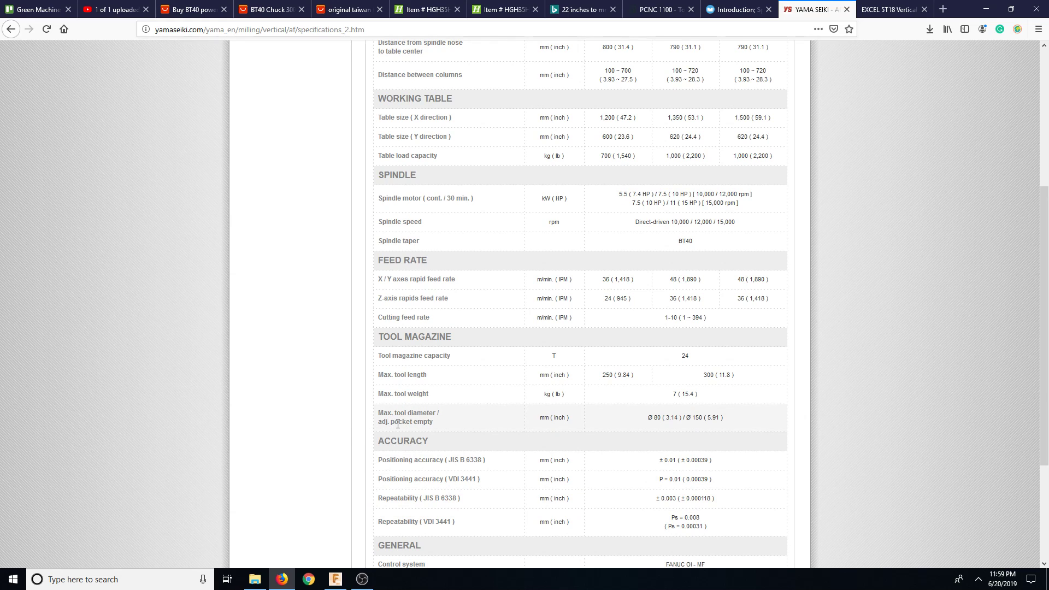
{"action": "mouse_move", "coordinate": [718, 416]}
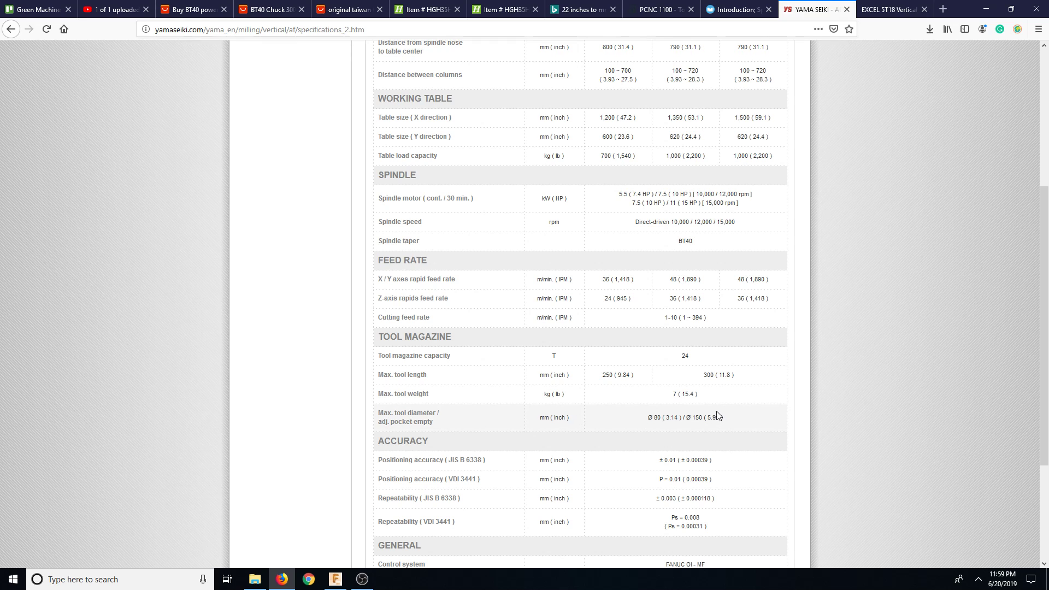
{"action": "scroll", "scroll_direction": "up", "scroll_amount": 3}
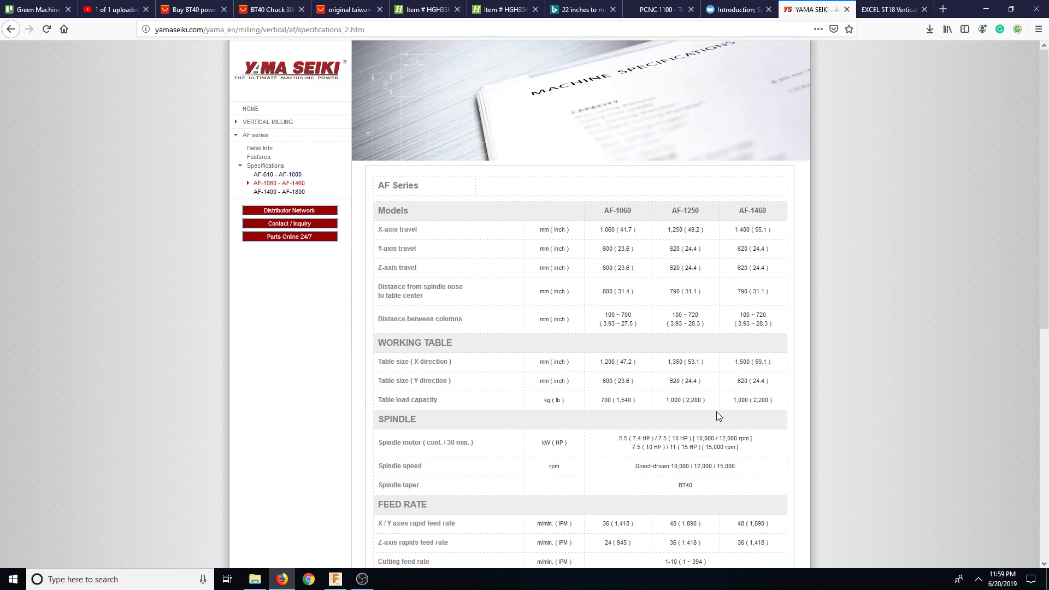
{"action": "mouse_move", "coordinate": [549, 227]}
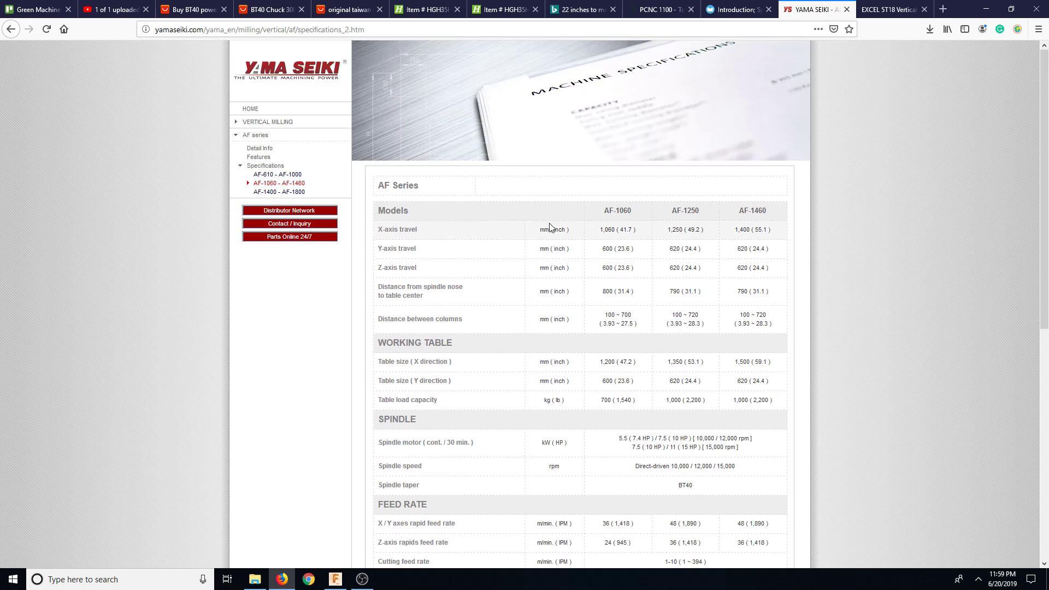
{"action": "mouse_move", "coordinate": [608, 227]}
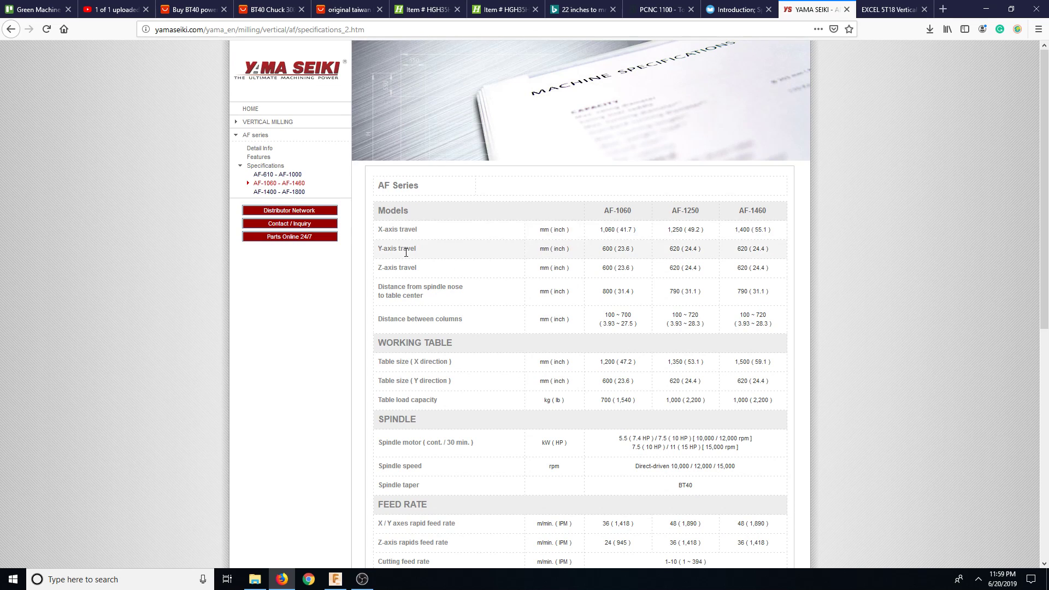
{"action": "mouse_move", "coordinate": [467, 282]}
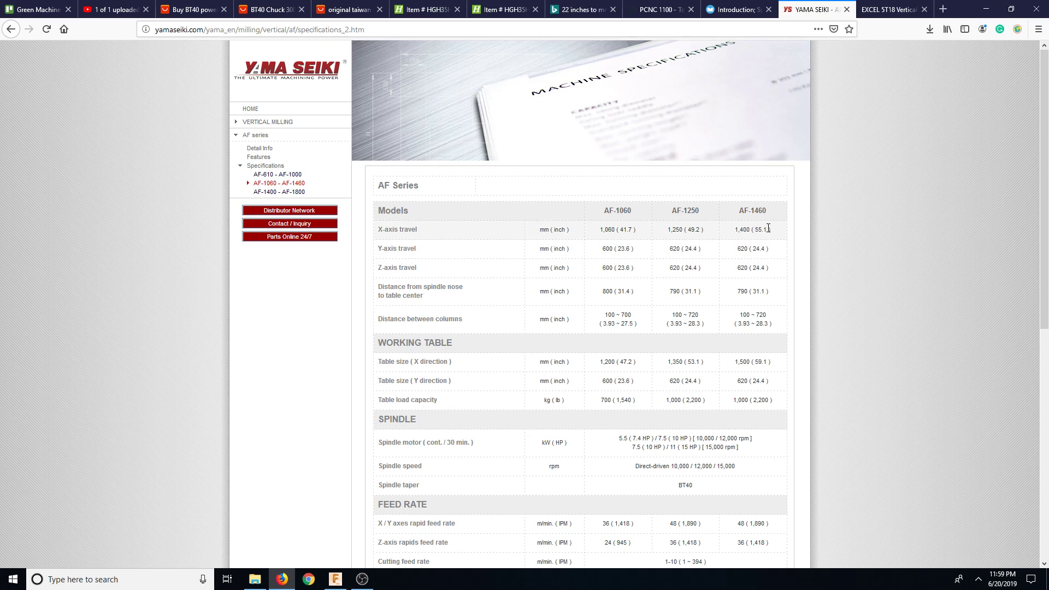
{"action": "mouse_move", "coordinate": [693, 231]}
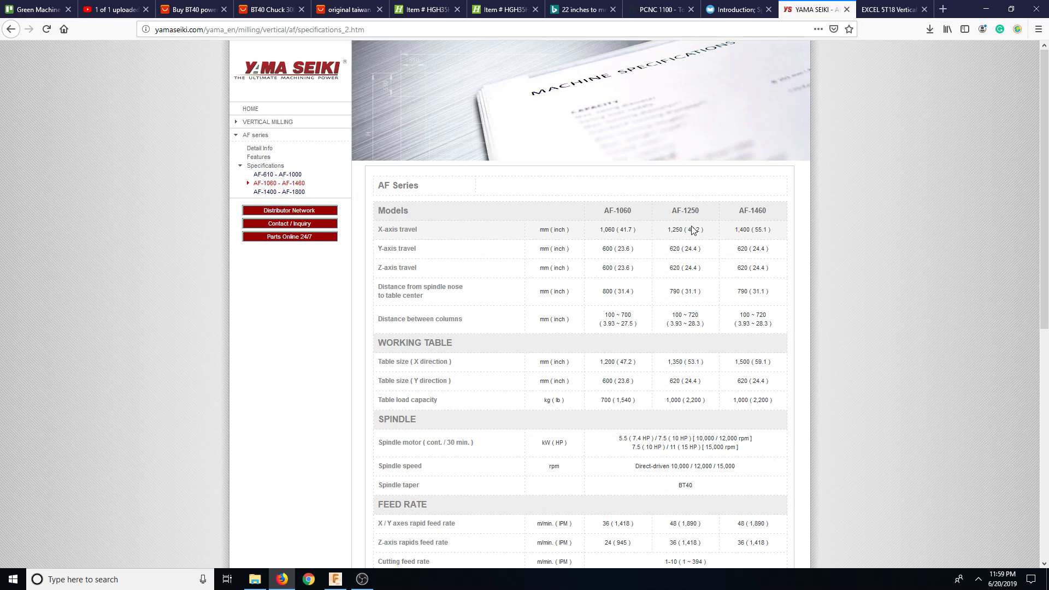
{"action": "mouse_move", "coordinate": [636, 241]}
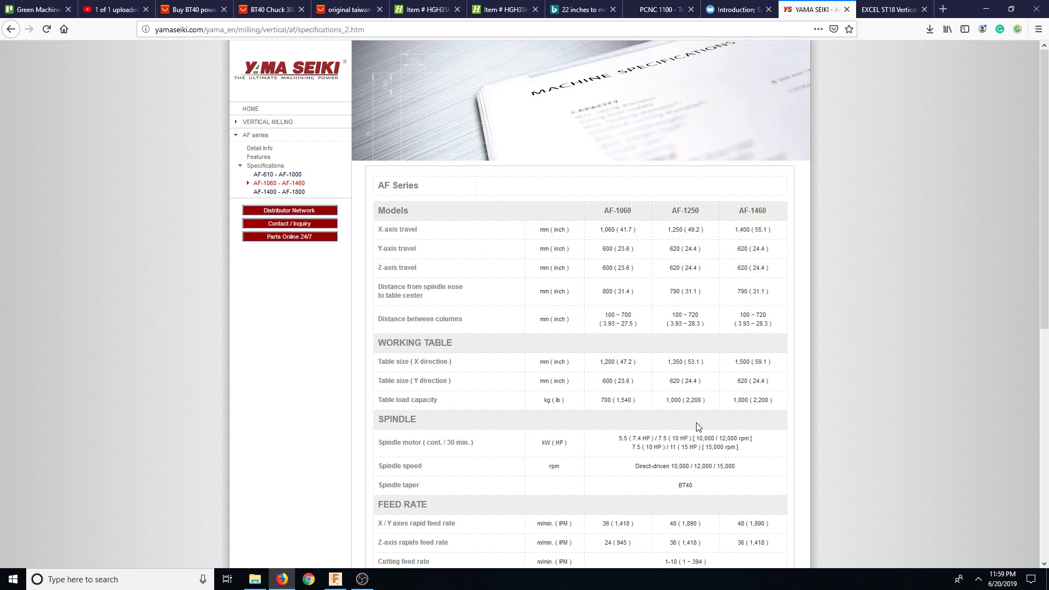
{"action": "mouse_move", "coordinate": [611, 292]}
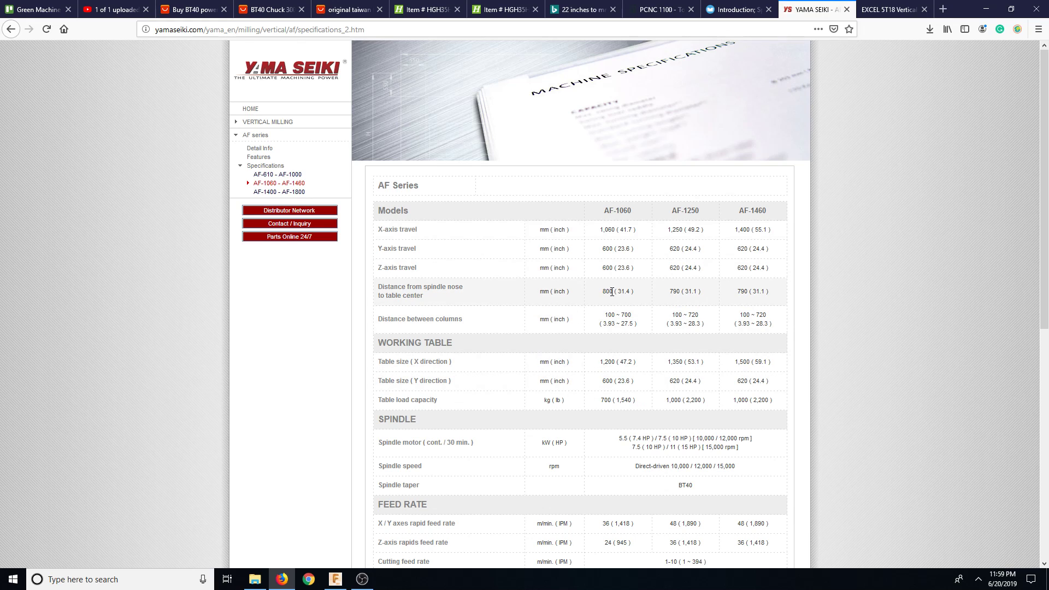
{"action": "mouse_move", "coordinate": [412, 286]}
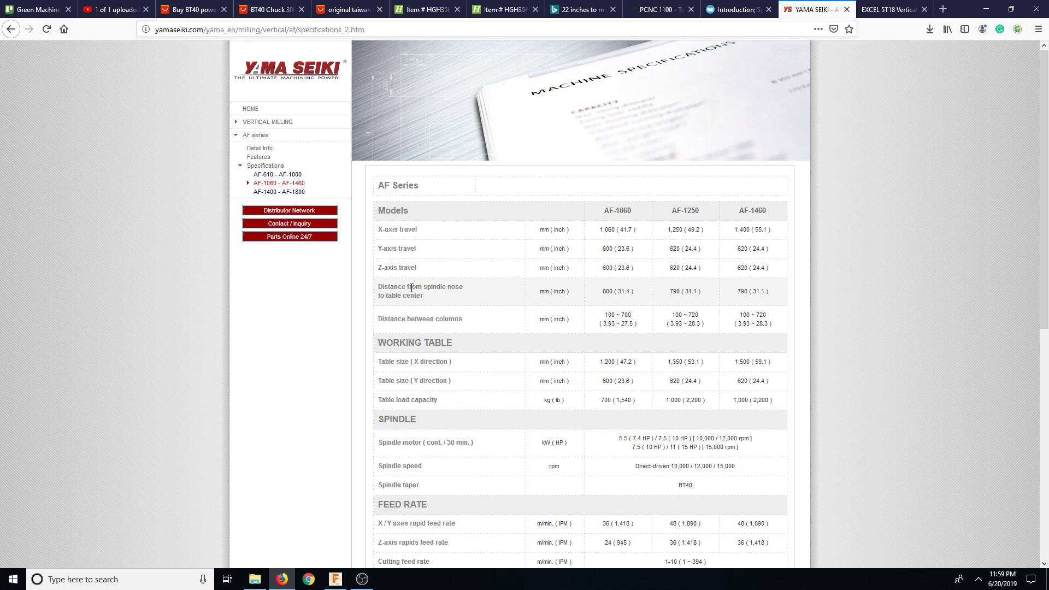
{"action": "mouse_move", "coordinate": [648, 322]}
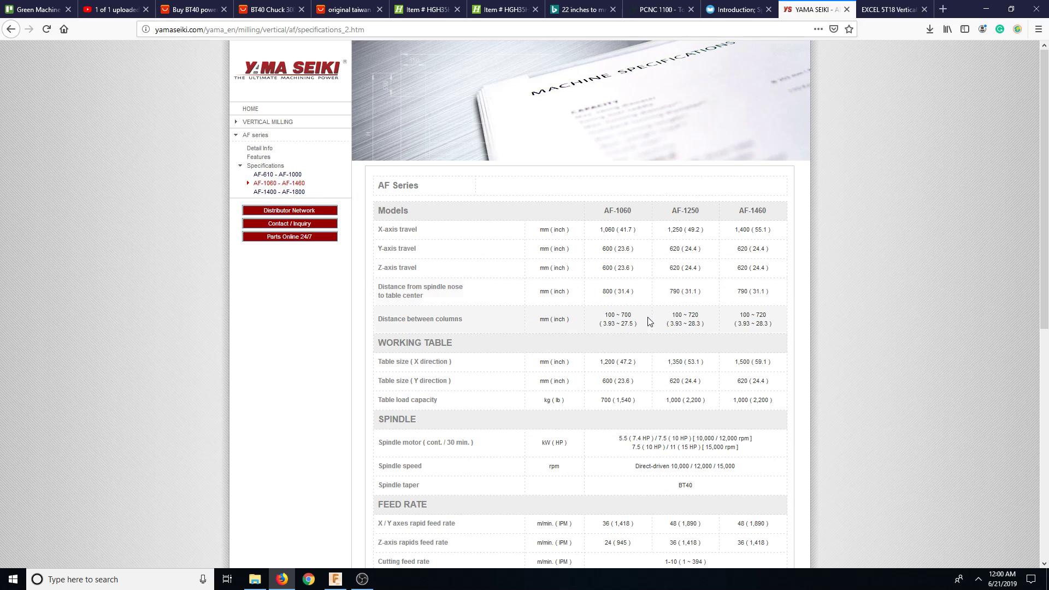
{"action": "mouse_move", "coordinate": [451, 321]}
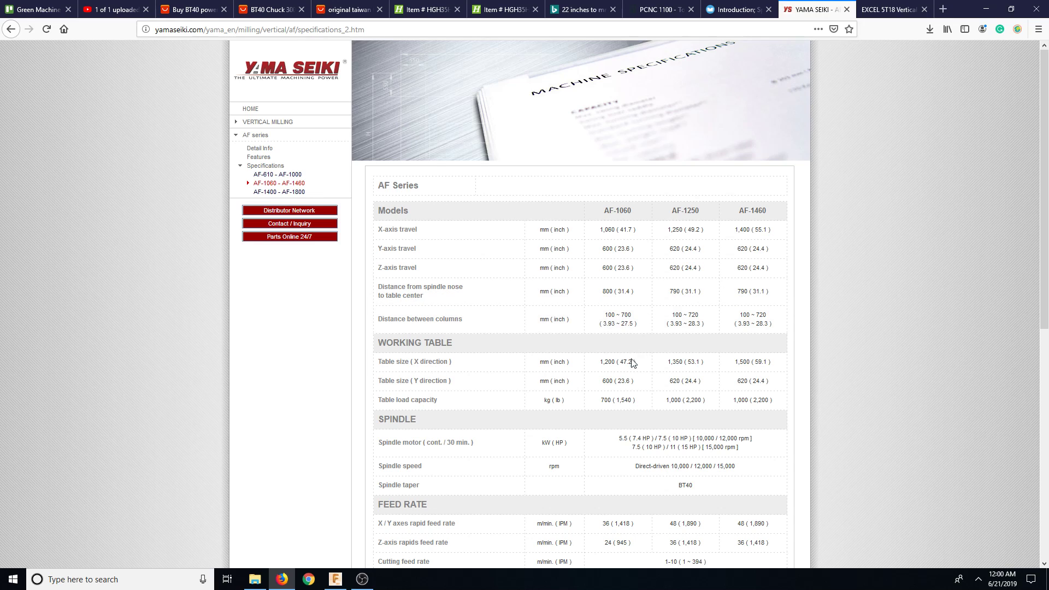
{"action": "mouse_move", "coordinate": [493, 372]}
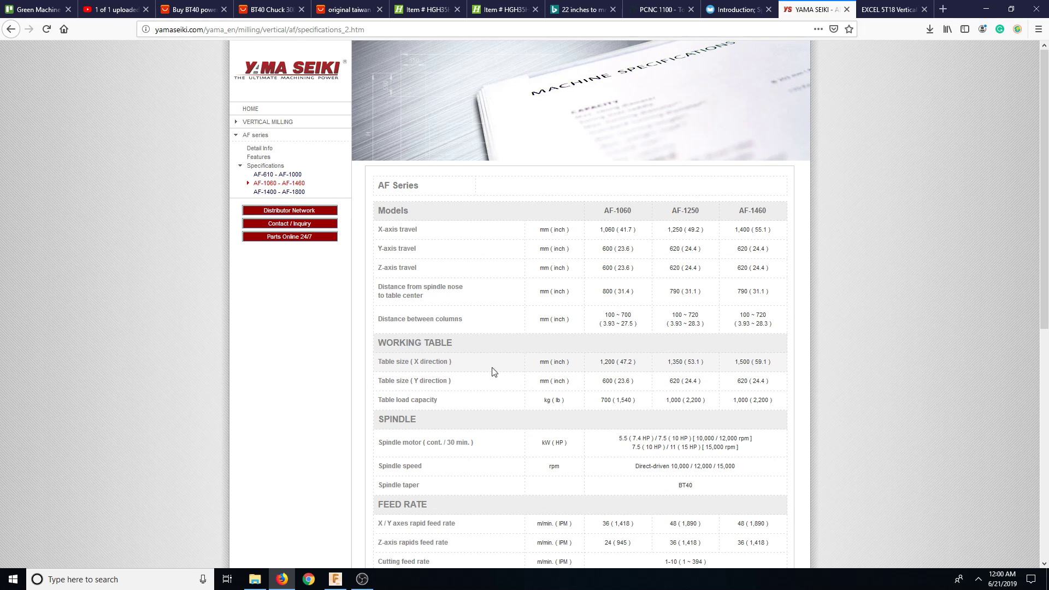
{"action": "mouse_move", "coordinate": [623, 390]}
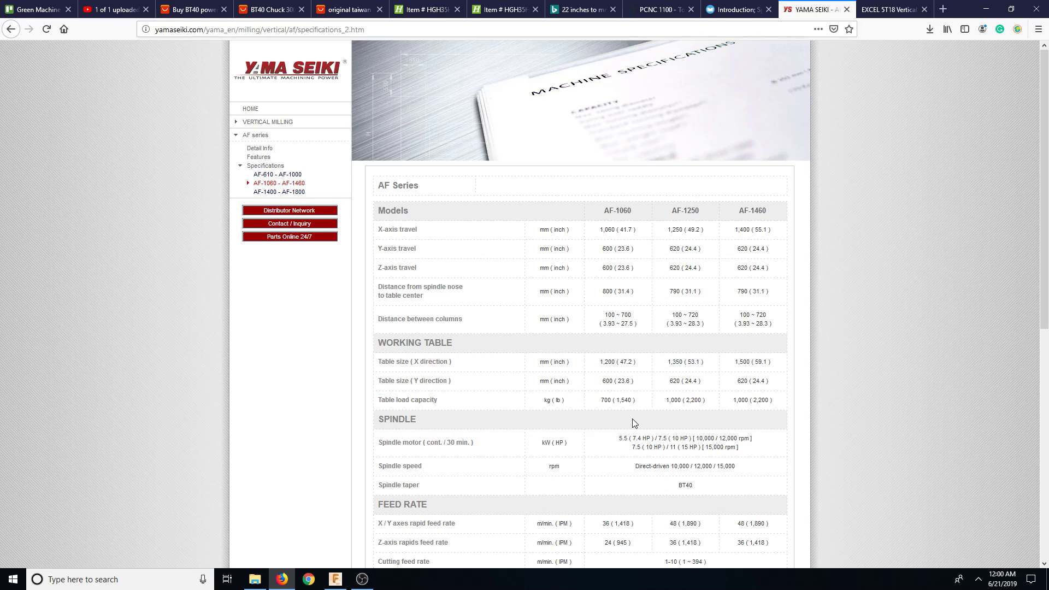
{"action": "mouse_move", "coordinate": [626, 408]}
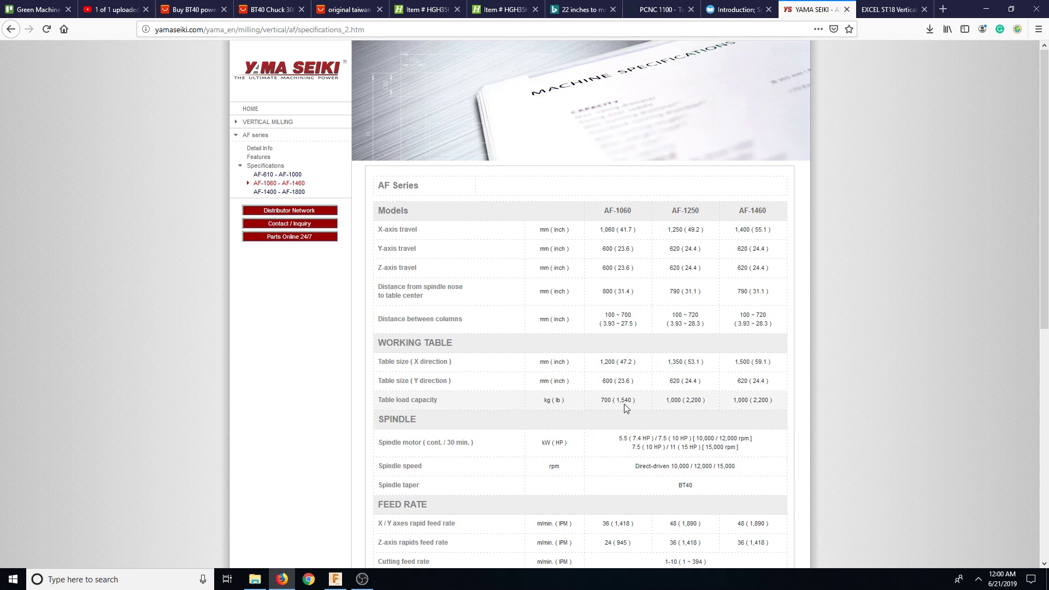
{"action": "mouse_move", "coordinate": [620, 481]}
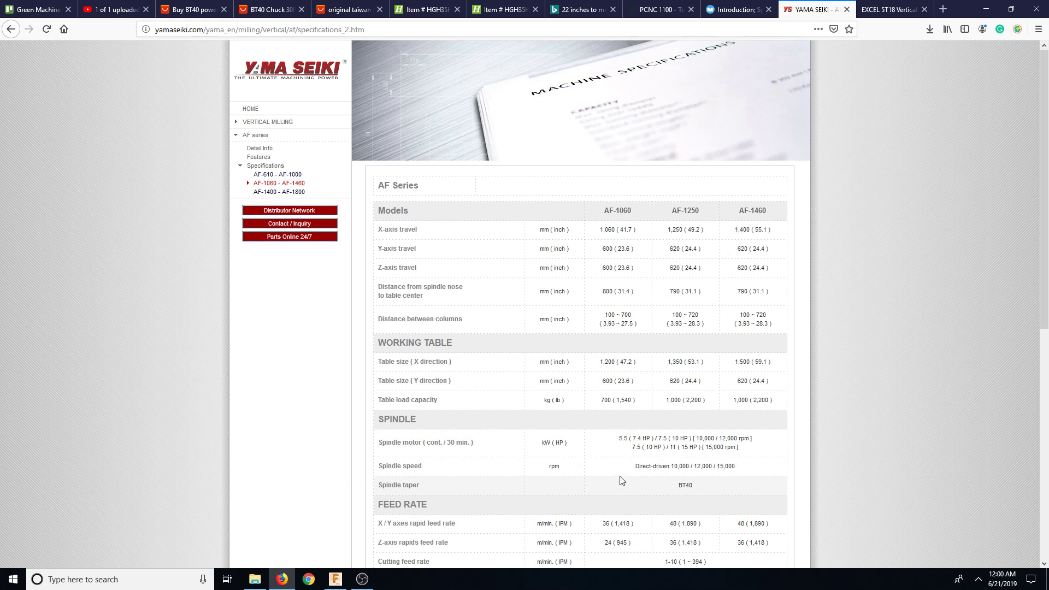
{"action": "mouse_move", "coordinate": [663, 448]}
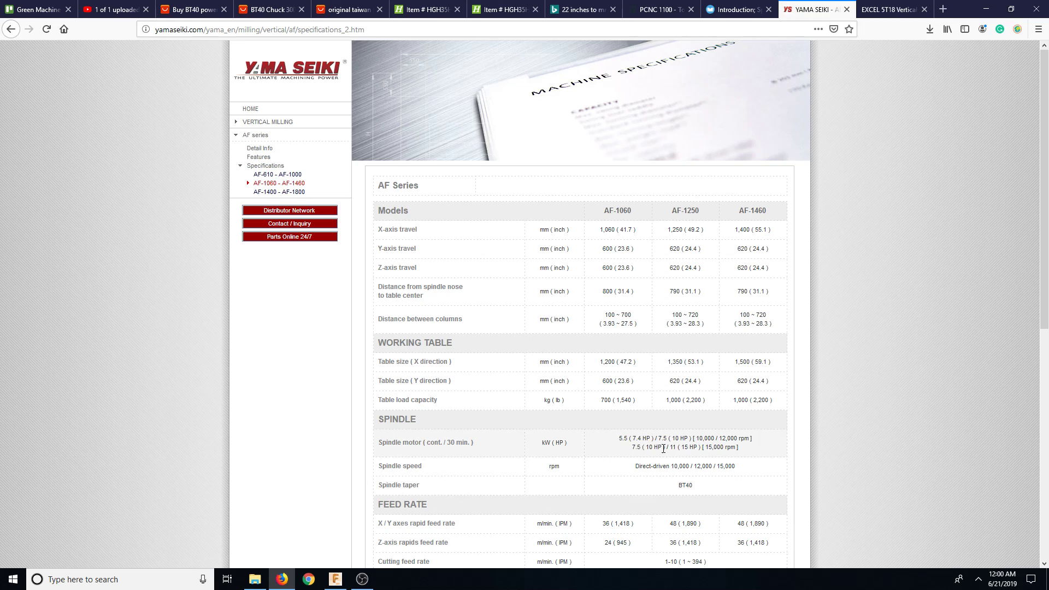
{"action": "mouse_move", "coordinate": [742, 461]}
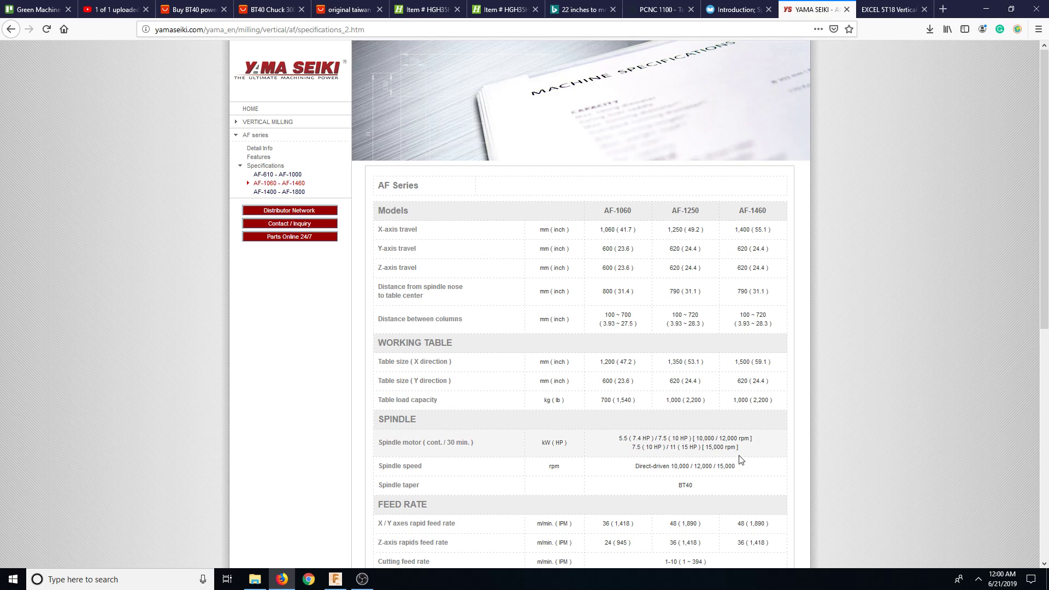
{"action": "mouse_move", "coordinate": [678, 450]}
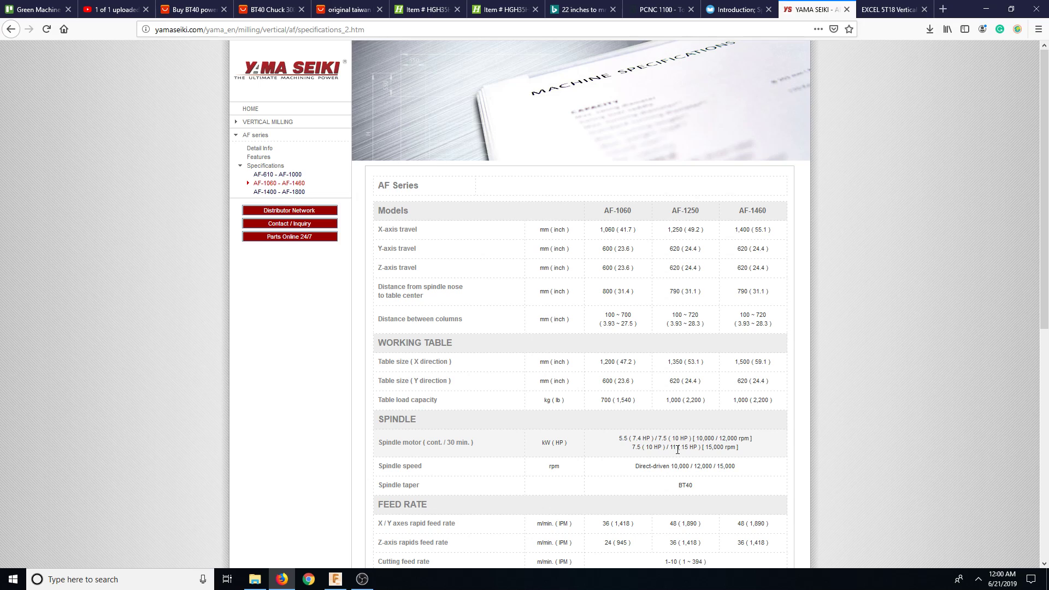
{"action": "mouse_move", "coordinate": [732, 455]}
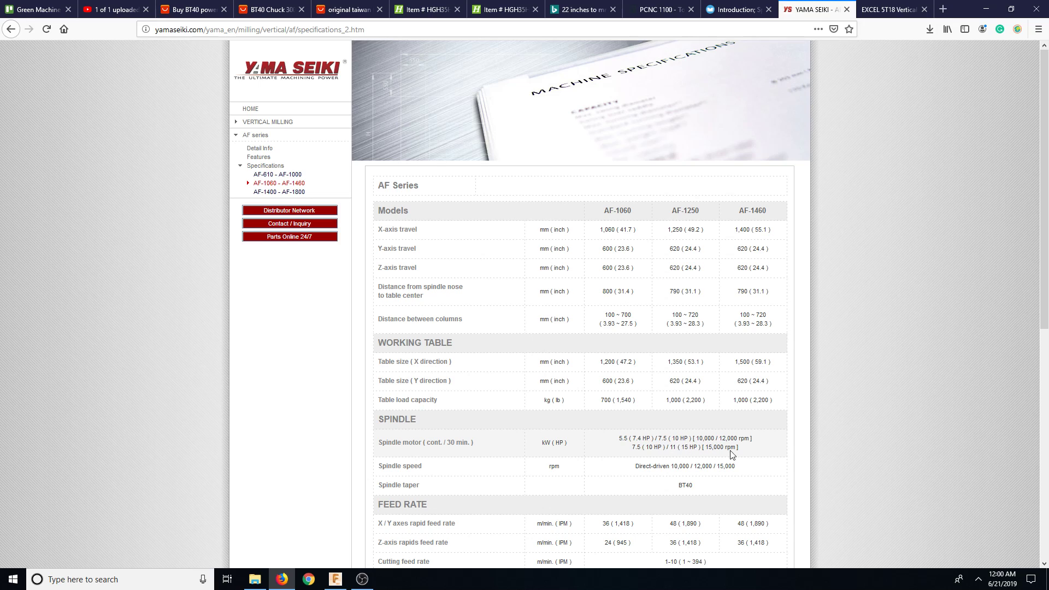
{"action": "mouse_move", "coordinate": [703, 457]}
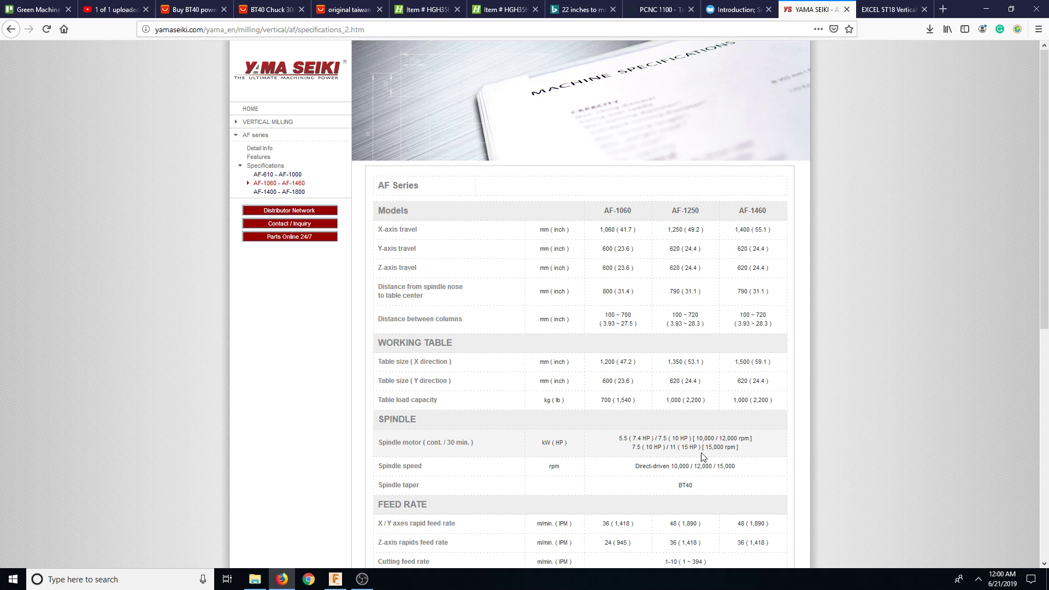
{"action": "mouse_move", "coordinate": [721, 458]}
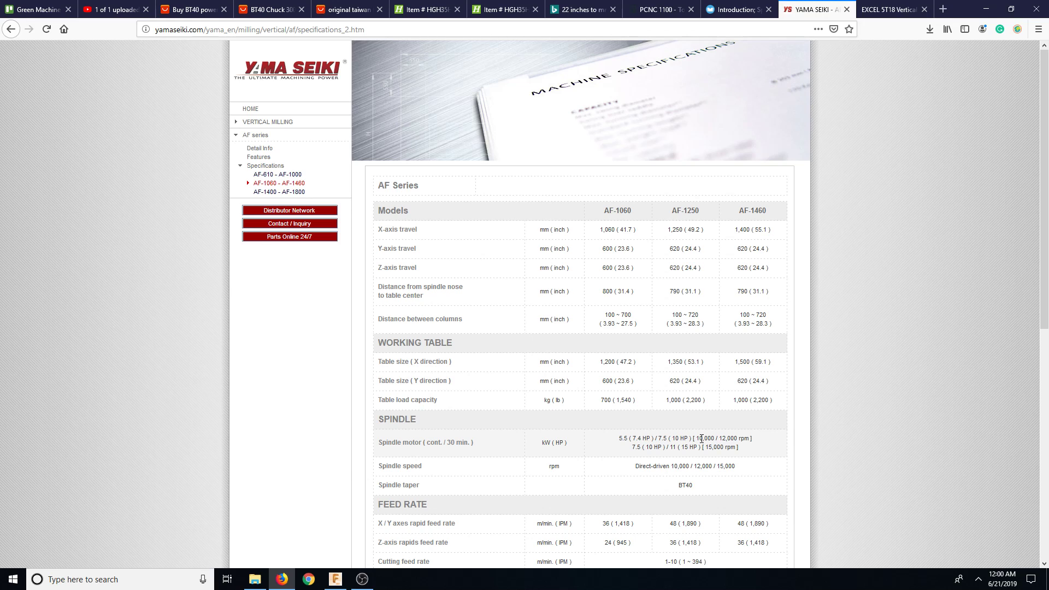
{"action": "mouse_move", "coordinate": [680, 462]}
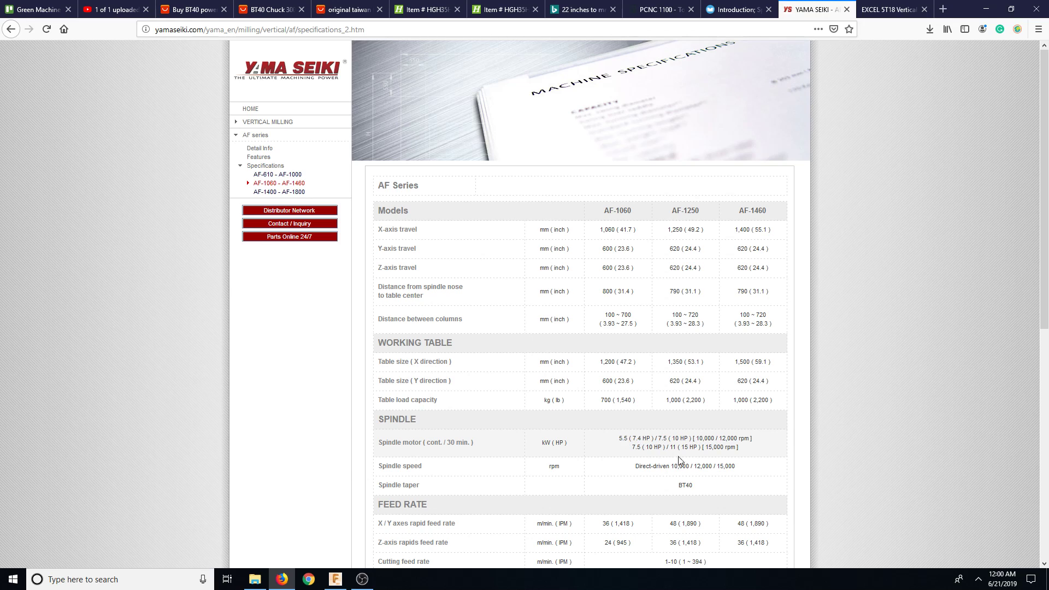
{"action": "scroll", "scroll_direction": "down", "scroll_amount": 3}
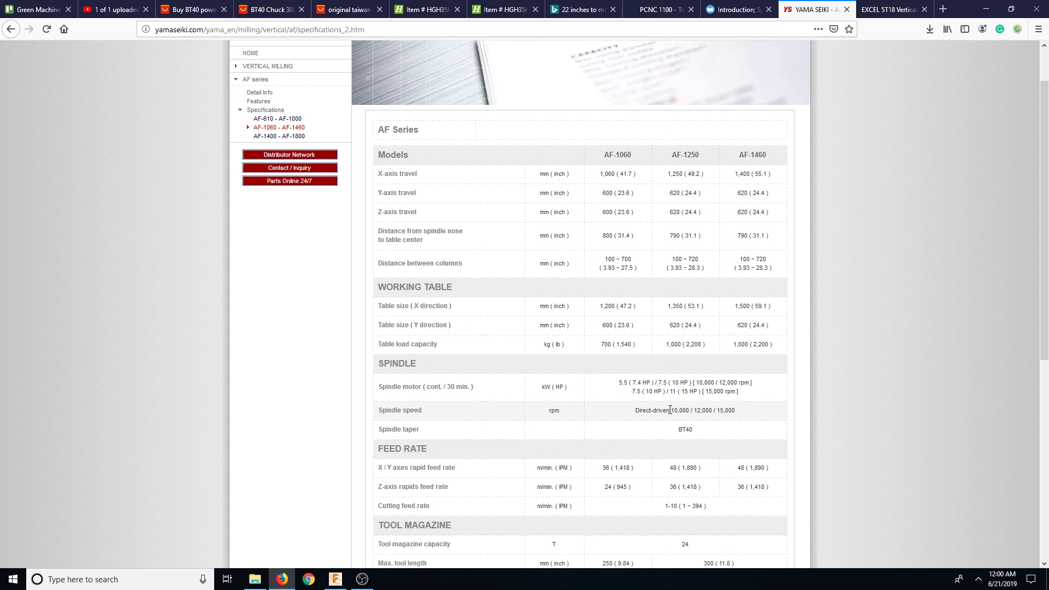
{"action": "mouse_move", "coordinate": [700, 444]}
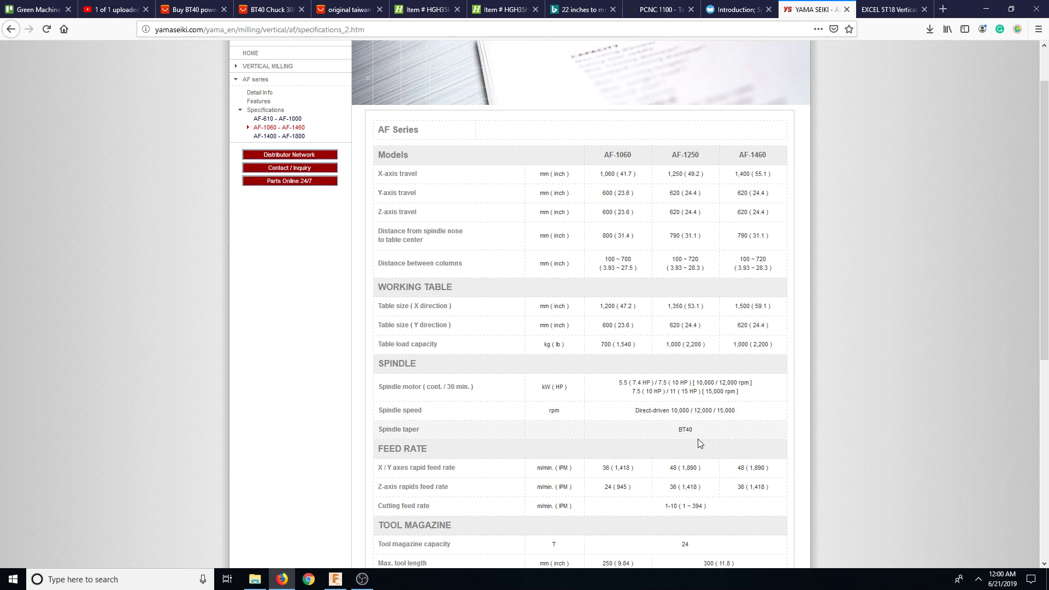
{"action": "scroll", "scroll_direction": "down", "scroll_amount": 3}
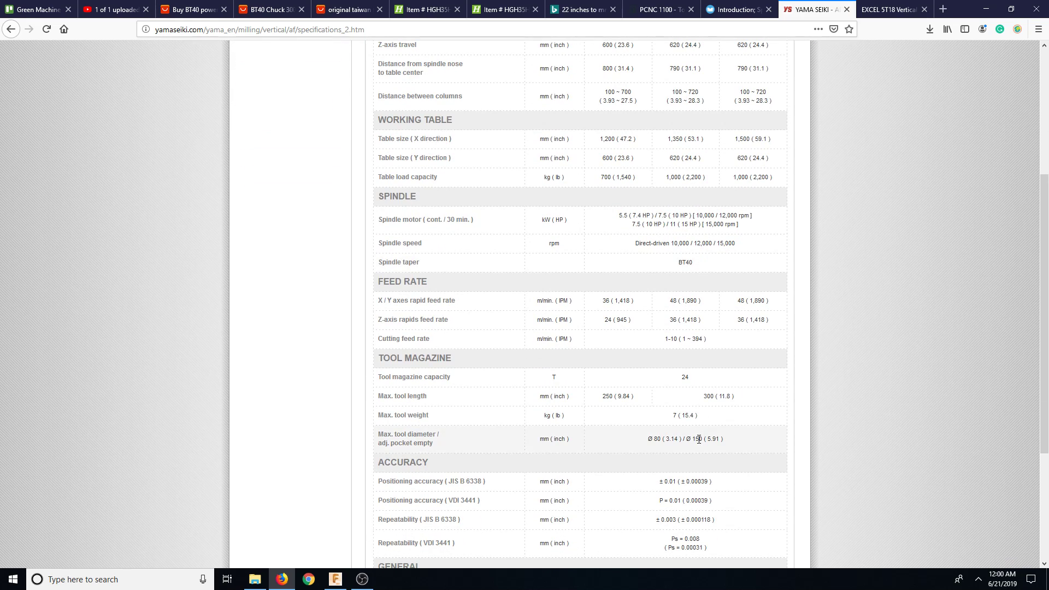
{"action": "scroll", "scroll_direction": "down", "scroll_amount": 3}
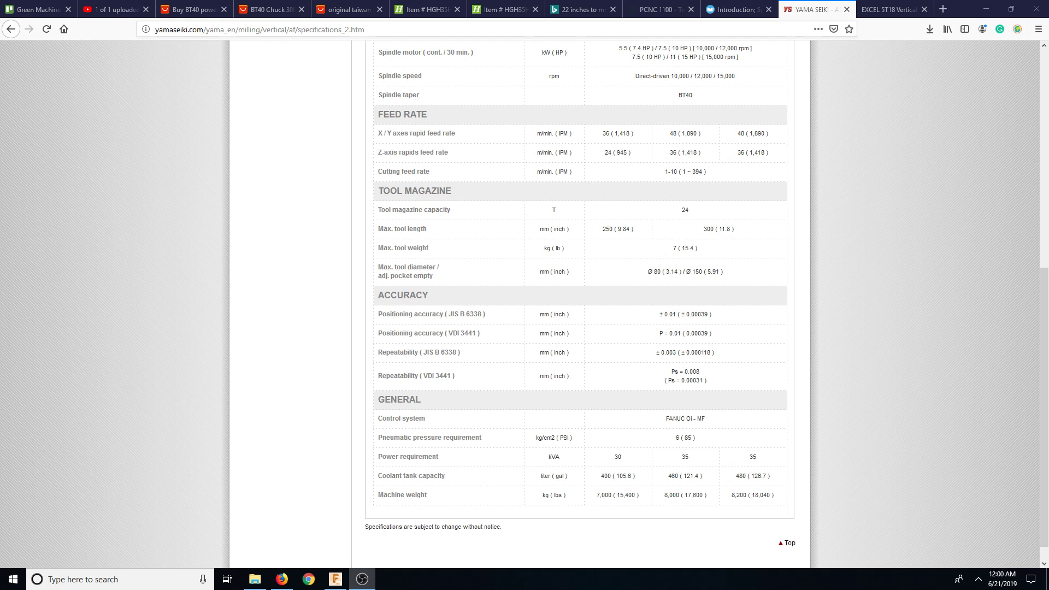
{"action": "scroll", "scroll_direction": "up", "scroll_amount": 3}
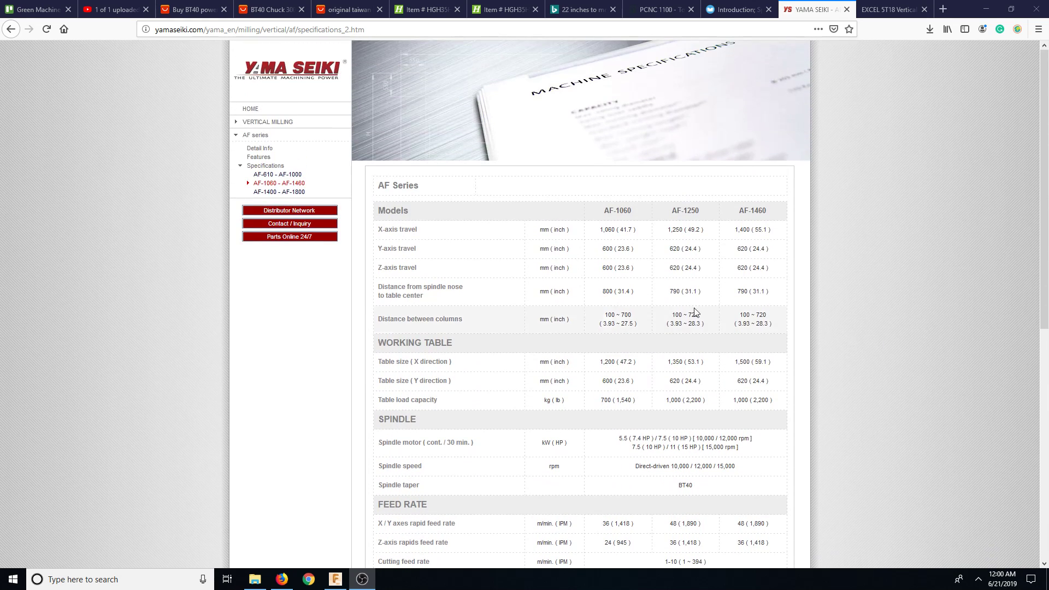
{"action": "mouse_move", "coordinate": [259, 148]}
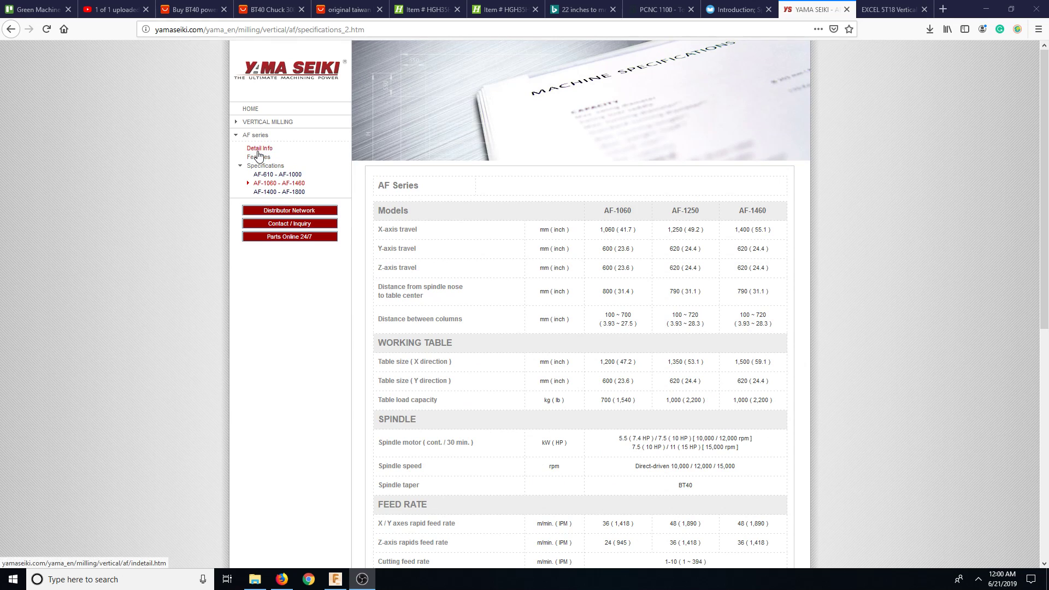
{"action": "left_click", "coordinate": [259, 148]}
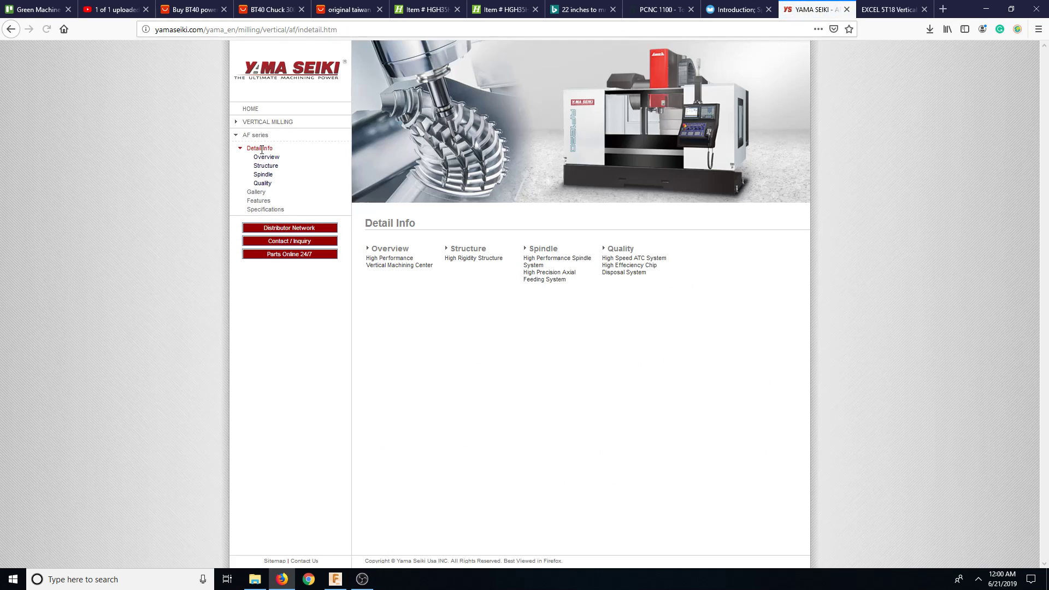
{"action": "left_click", "coordinate": [266, 165]}
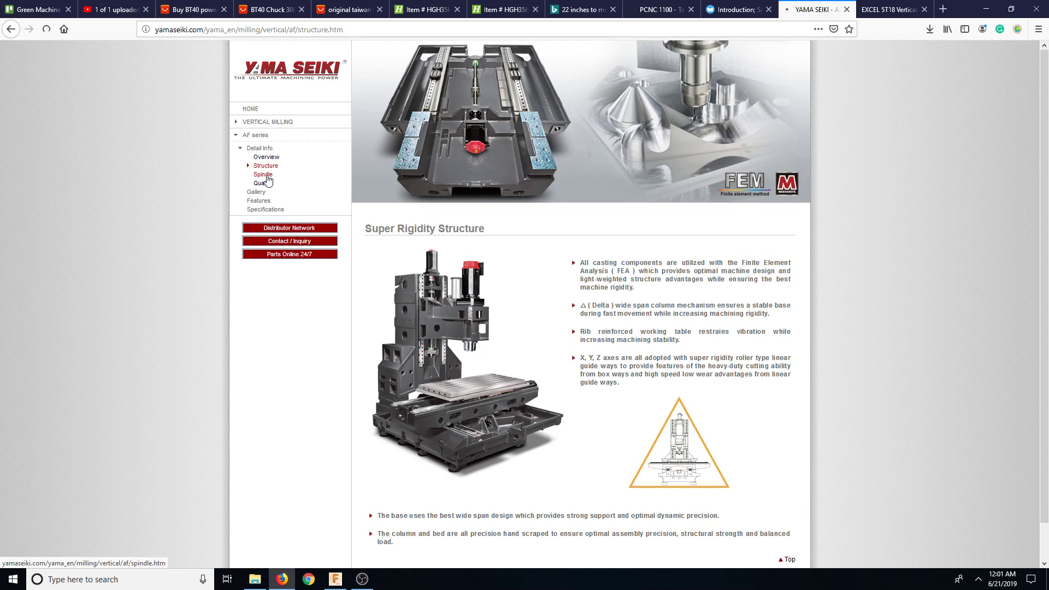
{"action": "left_click", "coordinate": [262, 175]}
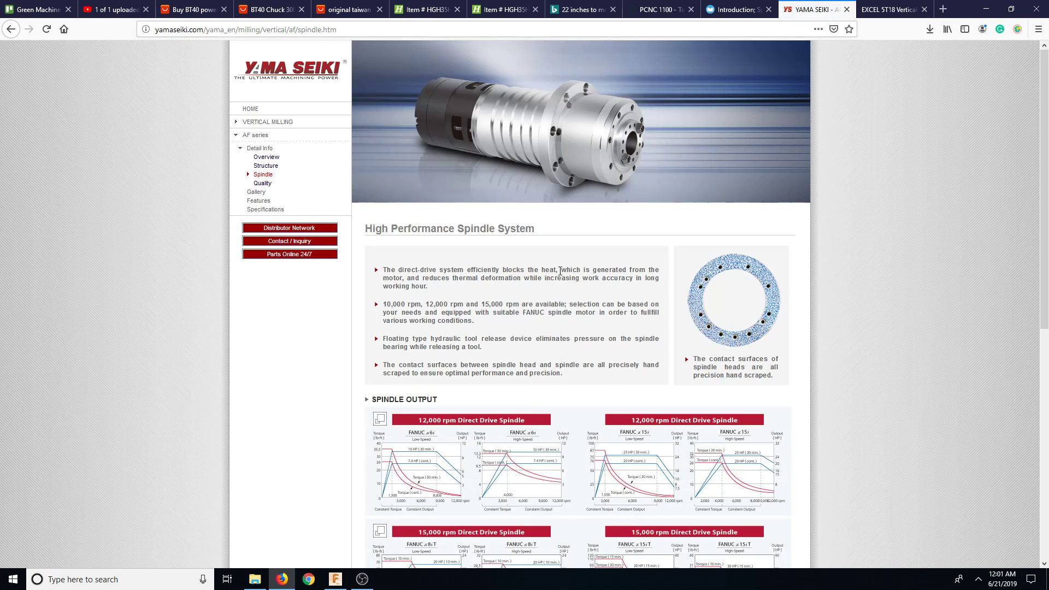
{"action": "scroll", "scroll_direction": "down", "scroll_amount": 3}
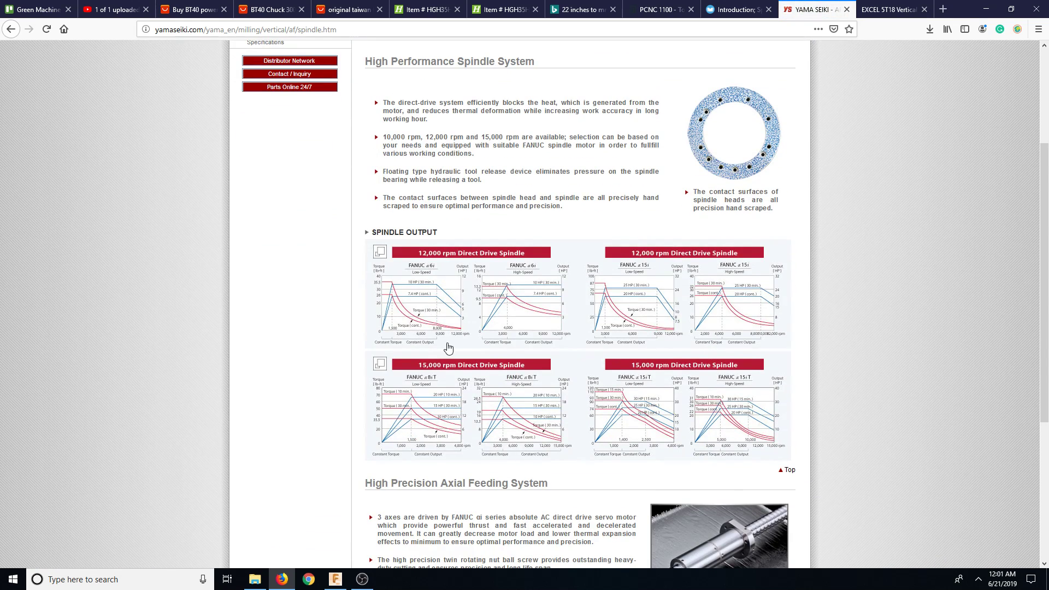
{"action": "mouse_move", "coordinate": [429, 292]}
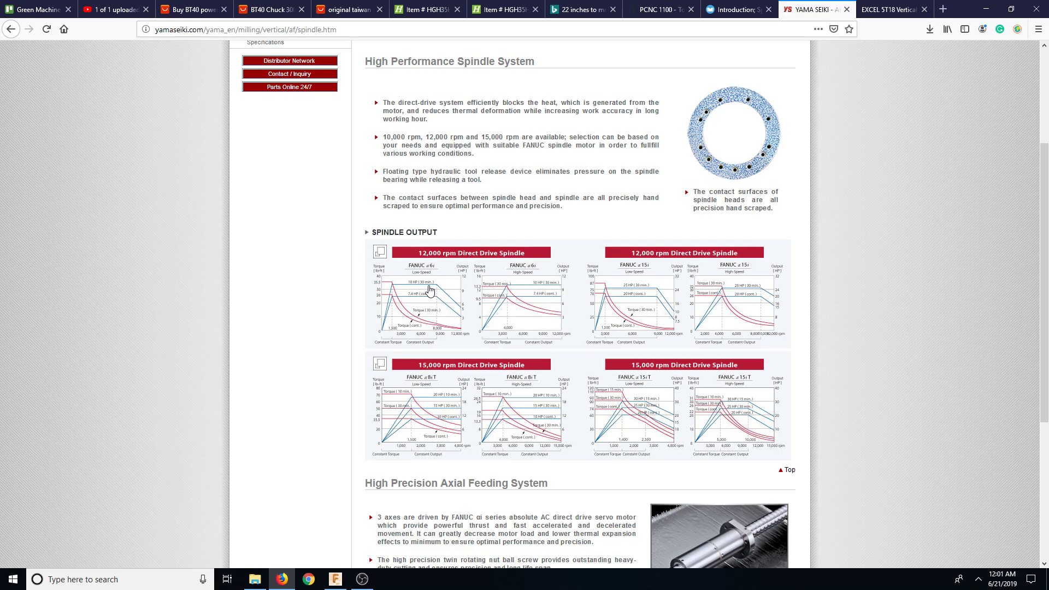
{"action": "mouse_move", "coordinate": [401, 348]}
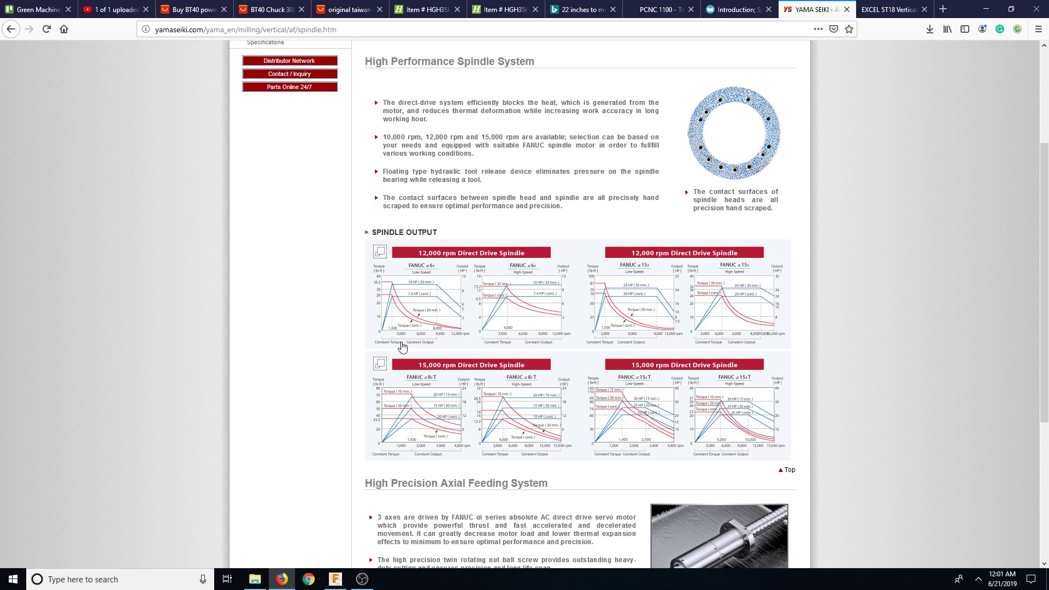
{"action": "mouse_move", "coordinate": [633, 387]}
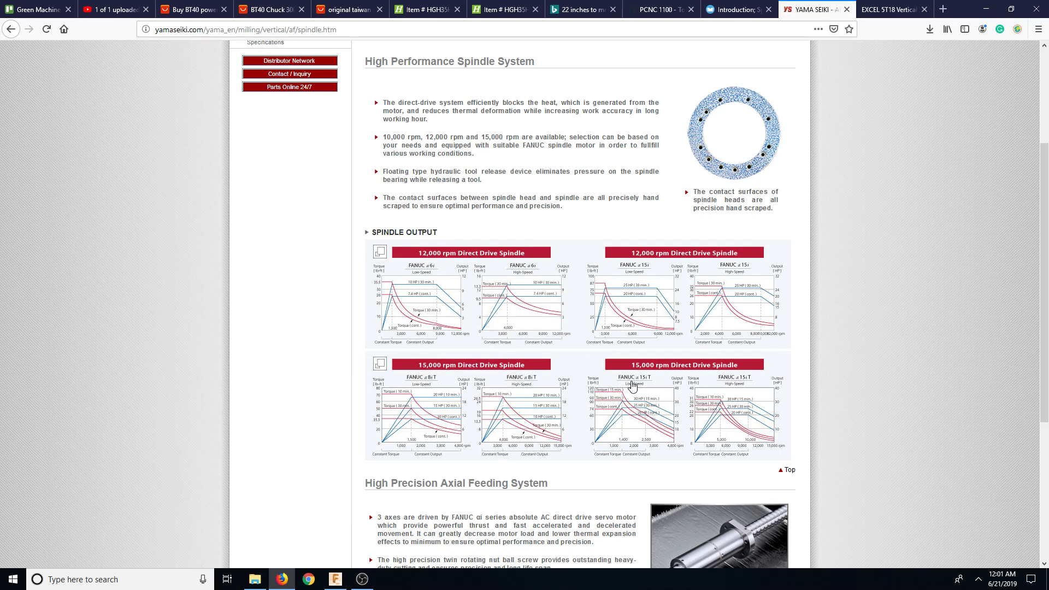
{"action": "scroll", "scroll_direction": "down", "scroll_amount": 3}
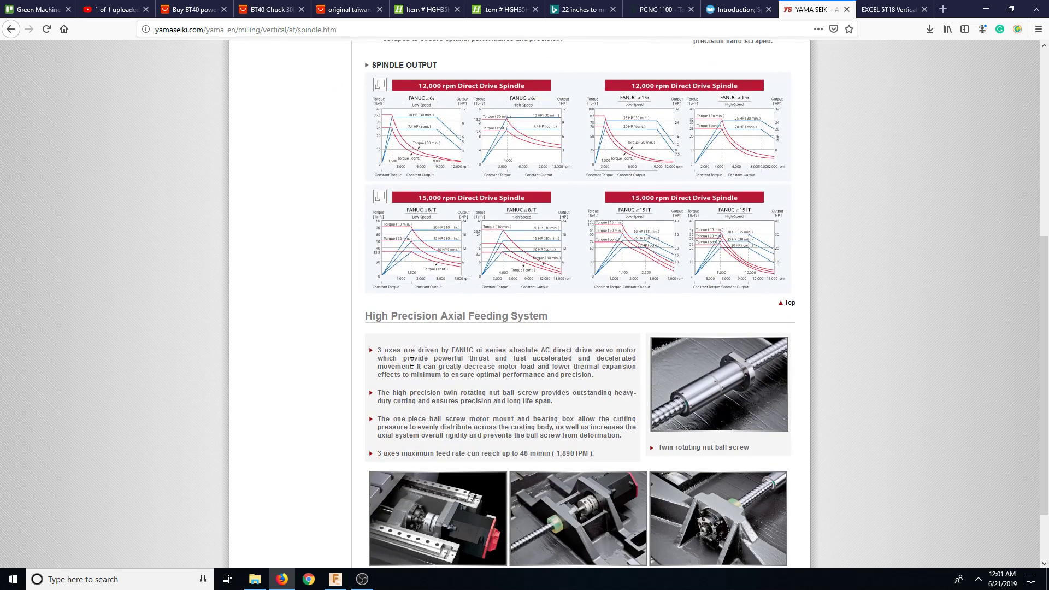
{"action": "mouse_move", "coordinate": [652, 361]}
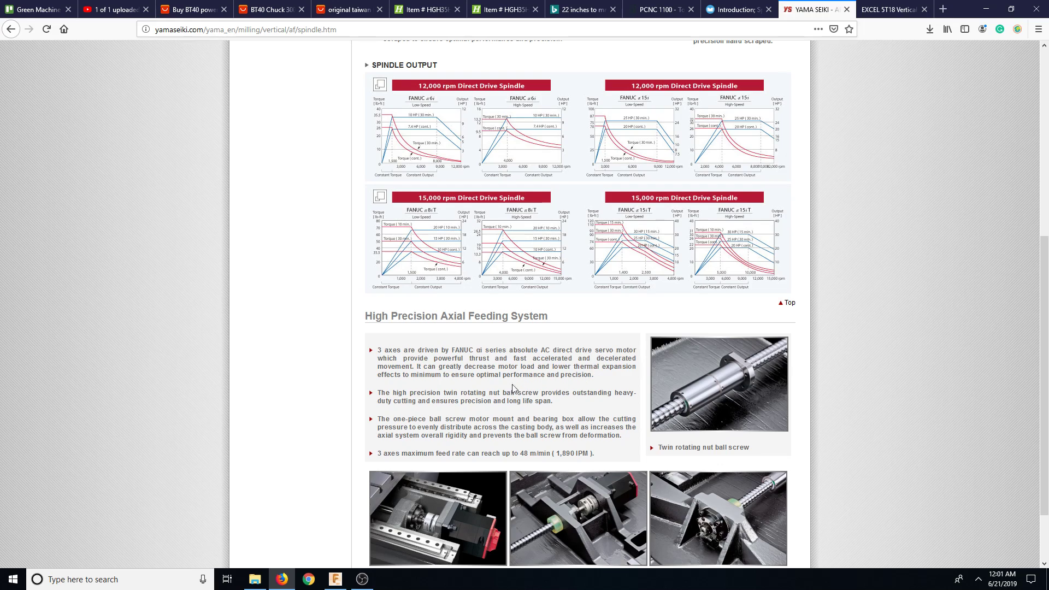
{"action": "mouse_move", "coordinate": [607, 388]}
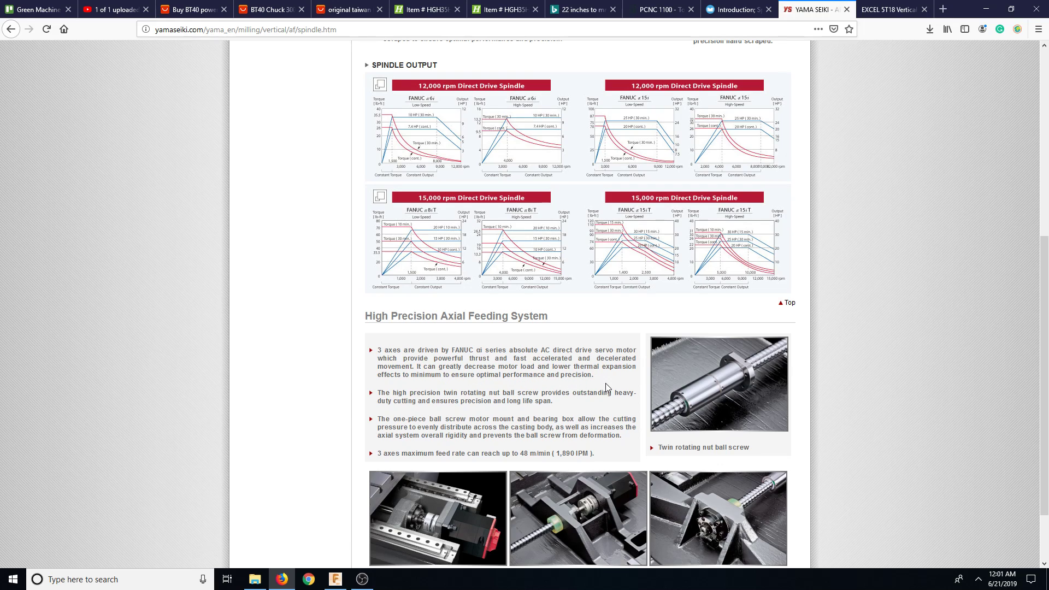
{"action": "mouse_move", "coordinate": [752, 383]}
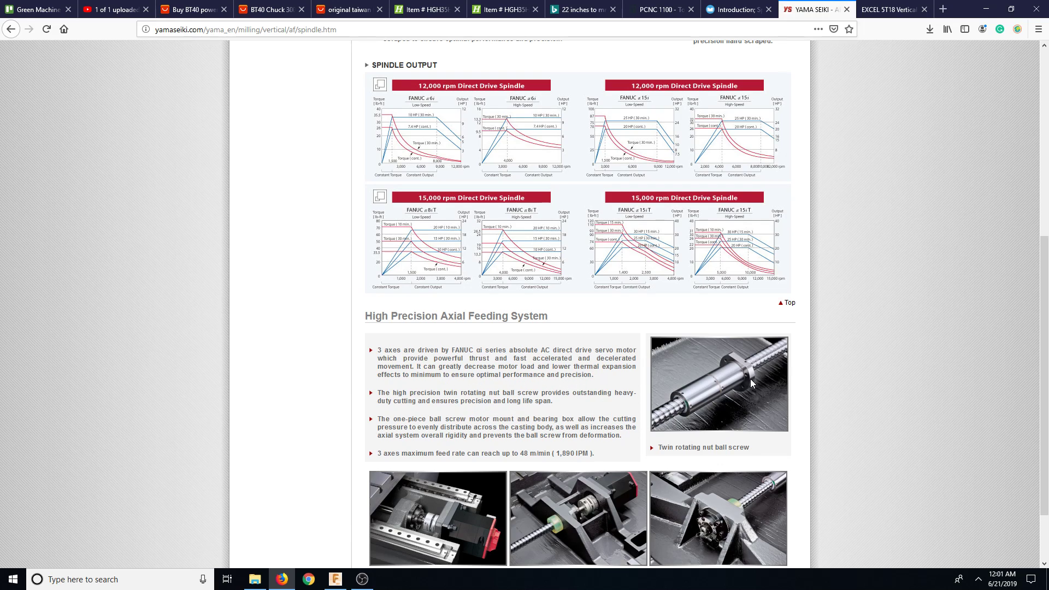
{"action": "scroll", "scroll_direction": "down", "scroll_amount": 3}
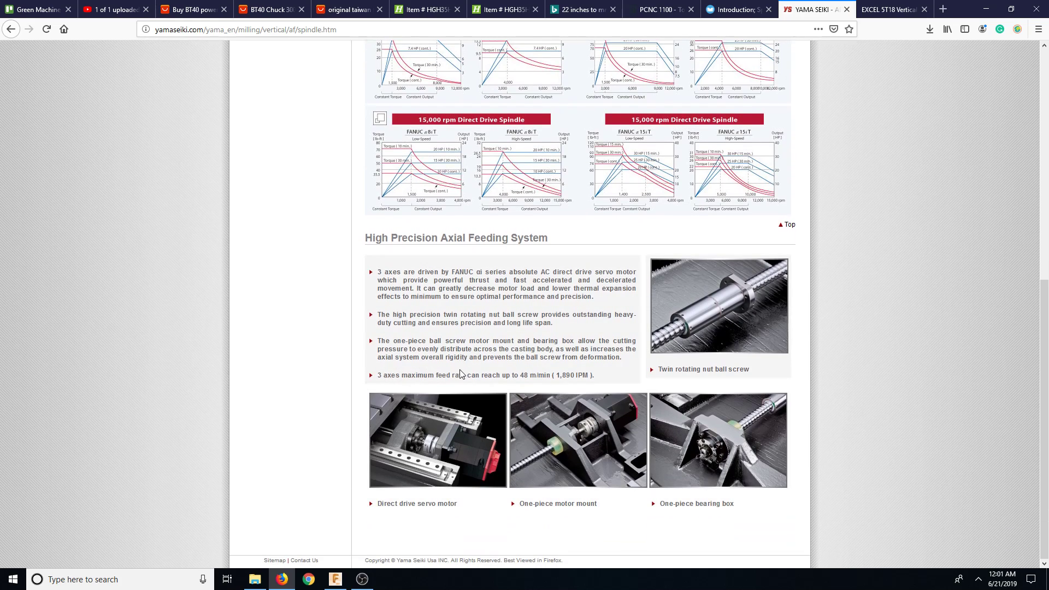
{"action": "mouse_move", "coordinate": [582, 373]}
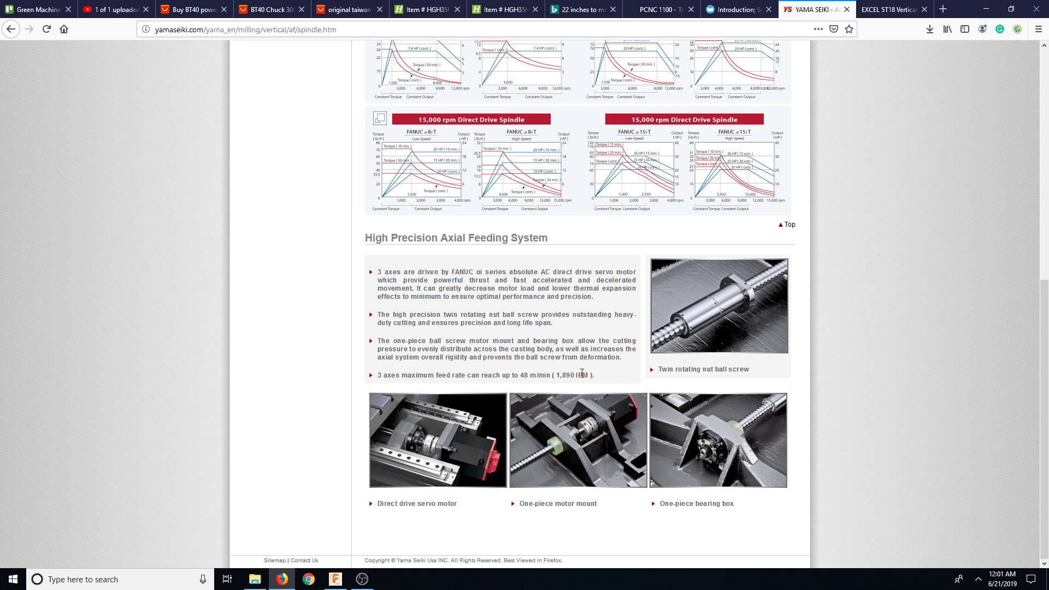
{"action": "mouse_move", "coordinate": [481, 367]}
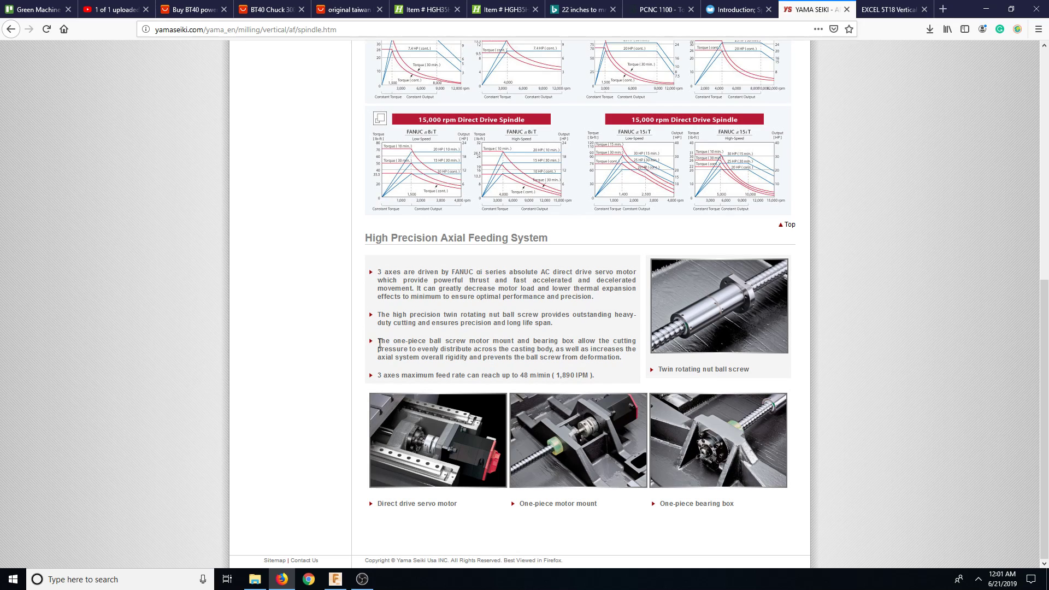
{"action": "mouse_move", "coordinate": [460, 415]}
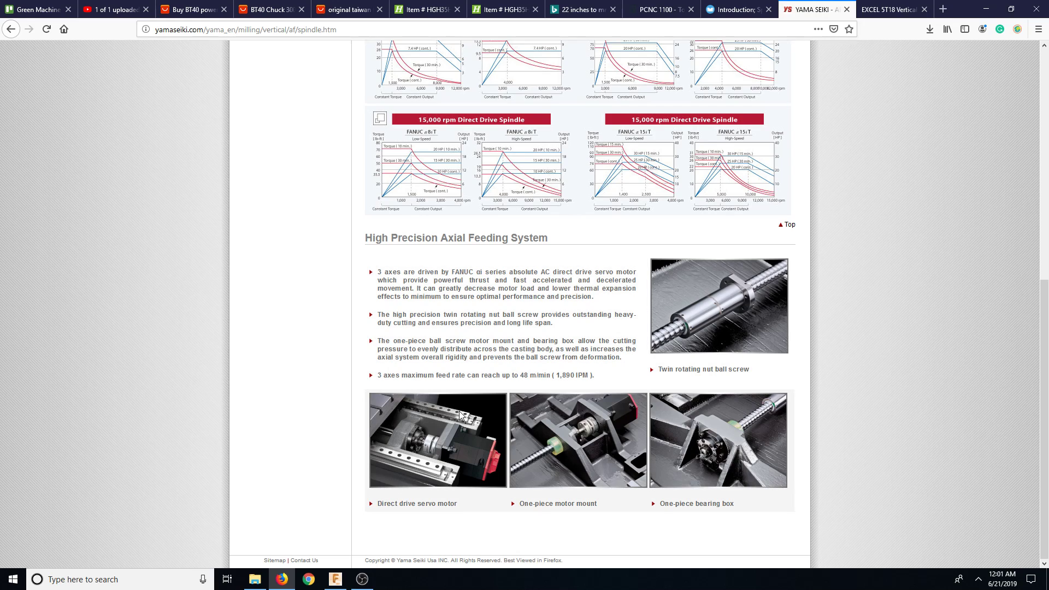
{"action": "mouse_move", "coordinate": [671, 498]}
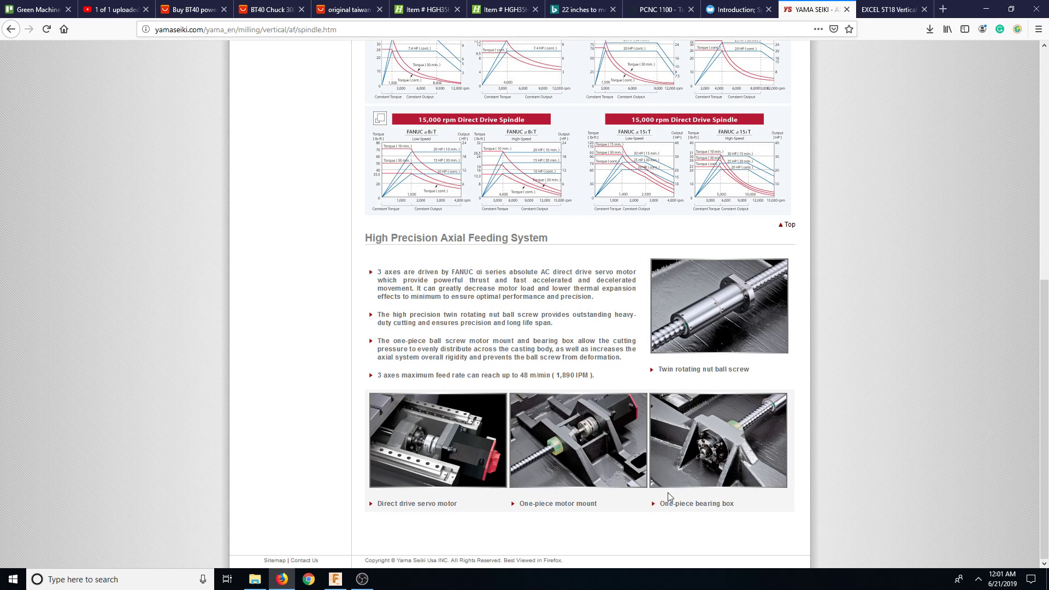
{"action": "mouse_move", "coordinate": [552, 453]}
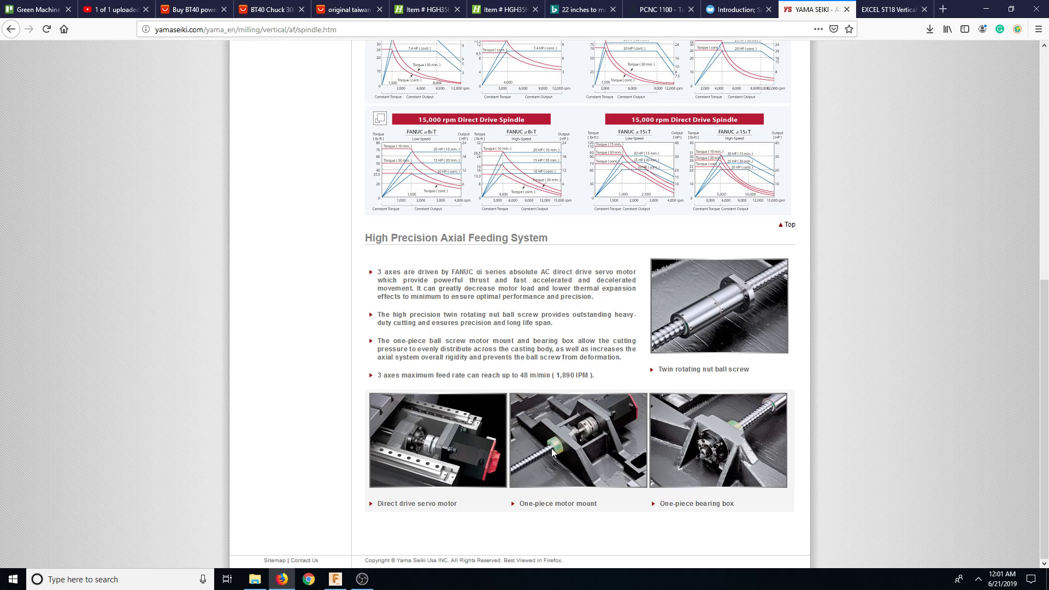
{"action": "mouse_move", "coordinate": [542, 457]}
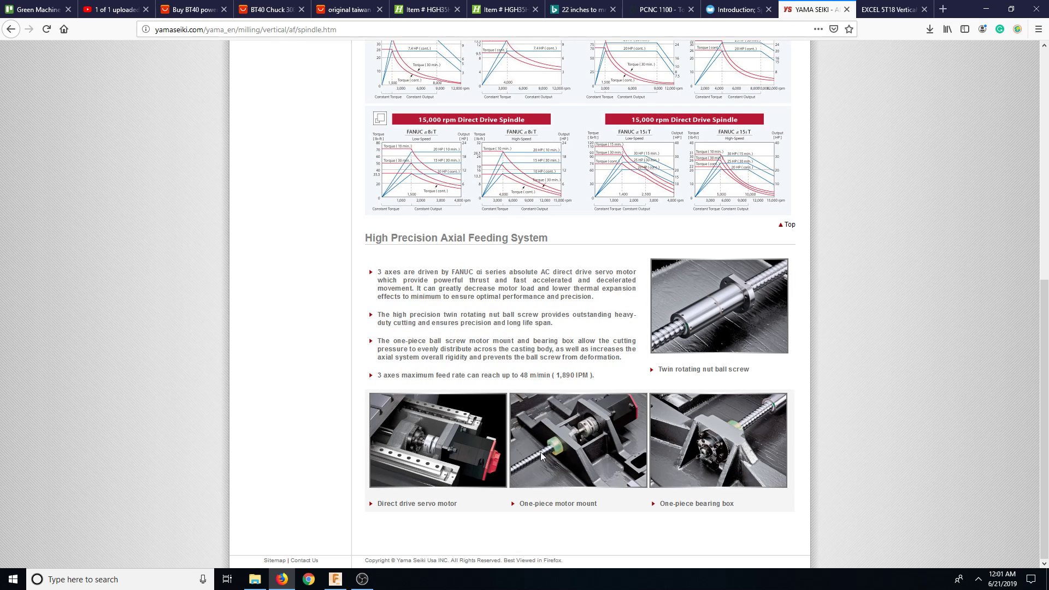
{"action": "scroll", "scroll_direction": "up", "scroll_amount": 3}
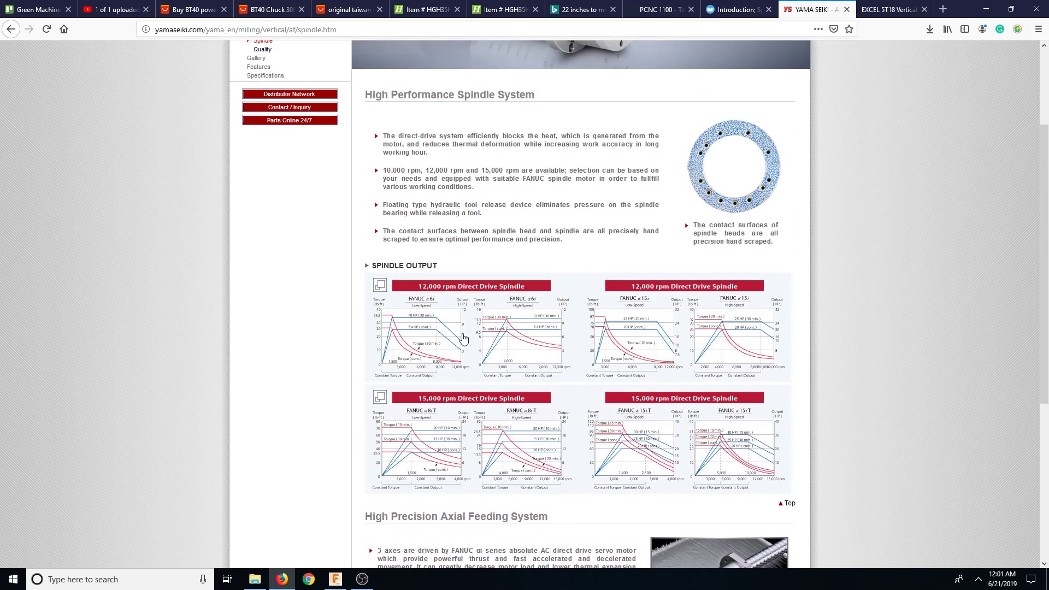
{"action": "scroll", "scroll_direction": "up", "scroll_amount": 3}
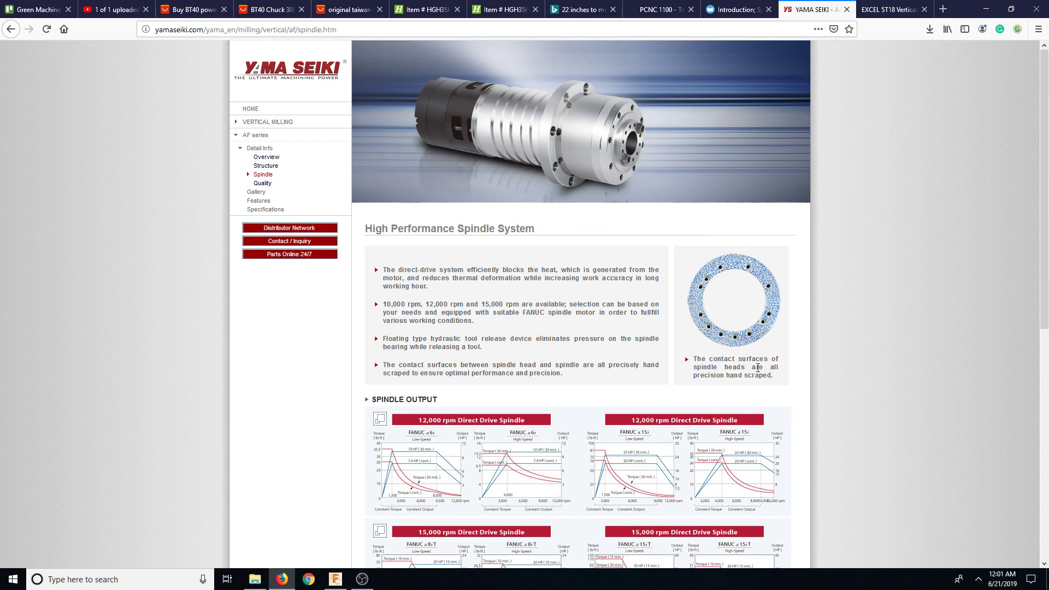
{"action": "mouse_move", "coordinate": [739, 390]}
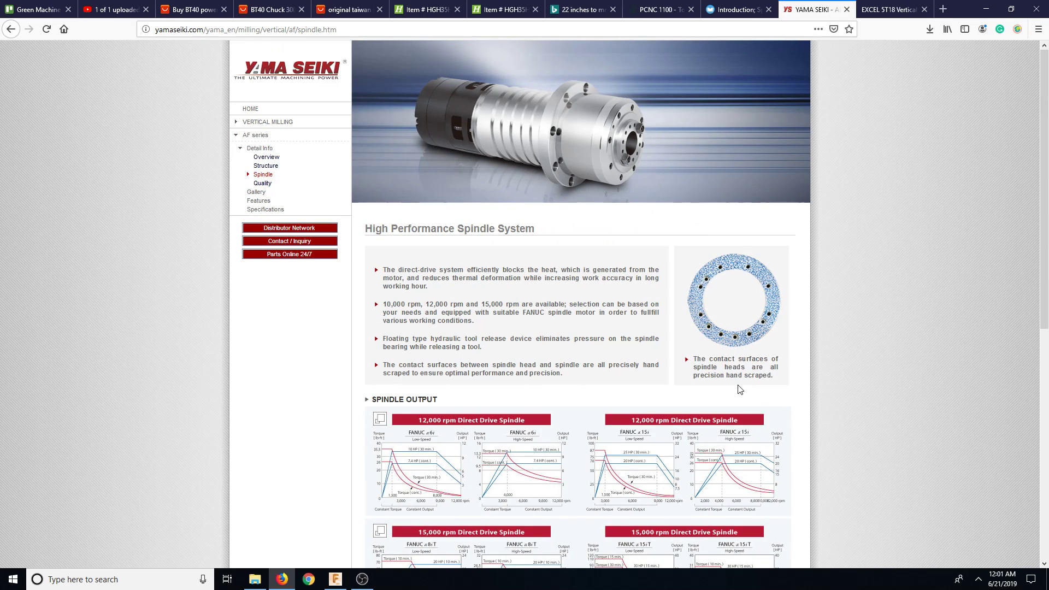
{"action": "mouse_move", "coordinate": [653, 361]}
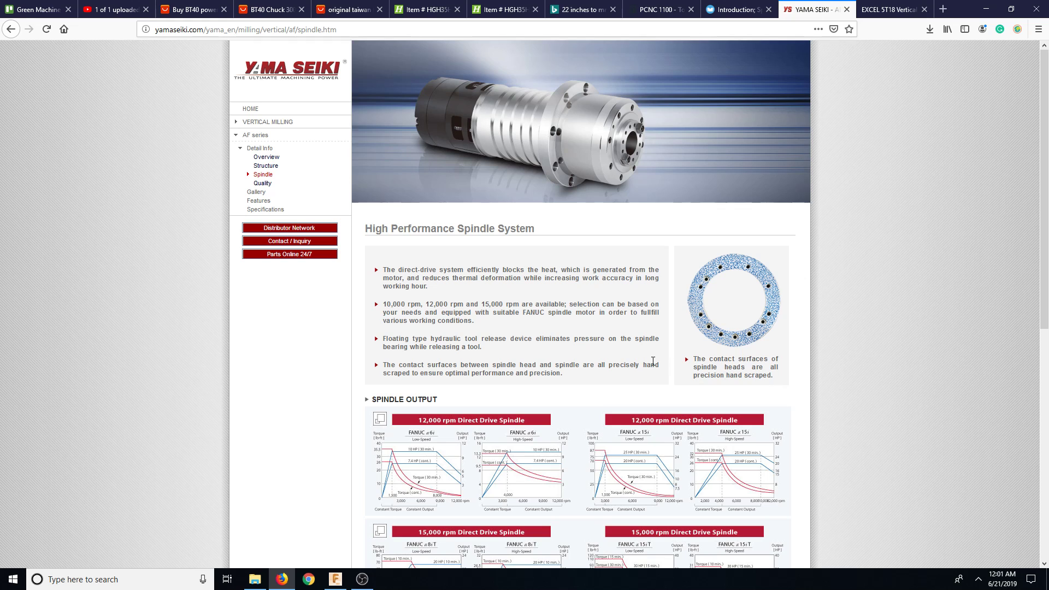
{"action": "scroll", "scroll_direction": "down", "scroll_amount": 3}
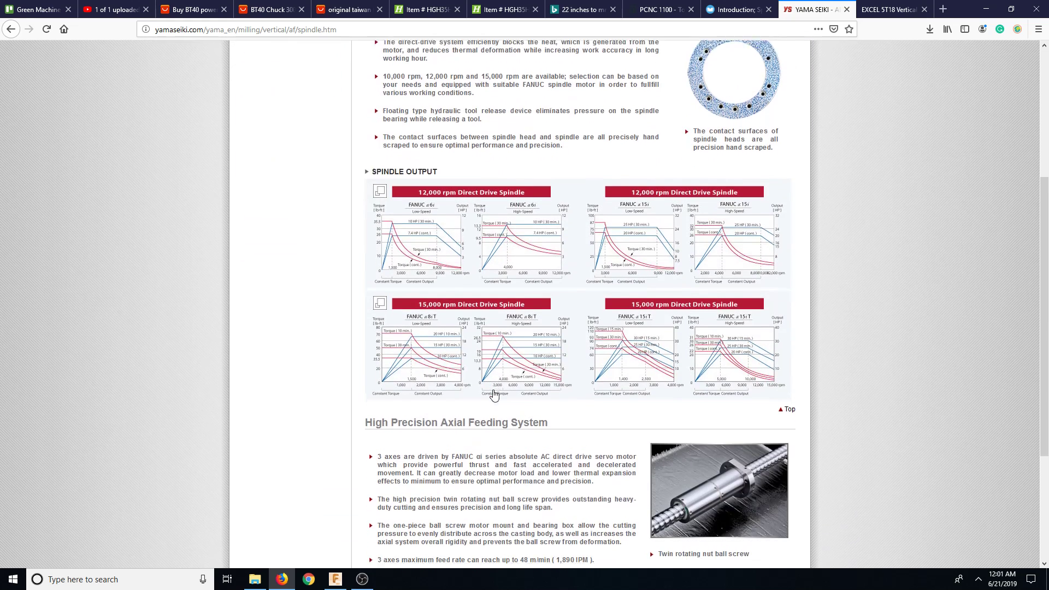
{"action": "scroll", "scroll_direction": "up", "scroll_amount": 3}
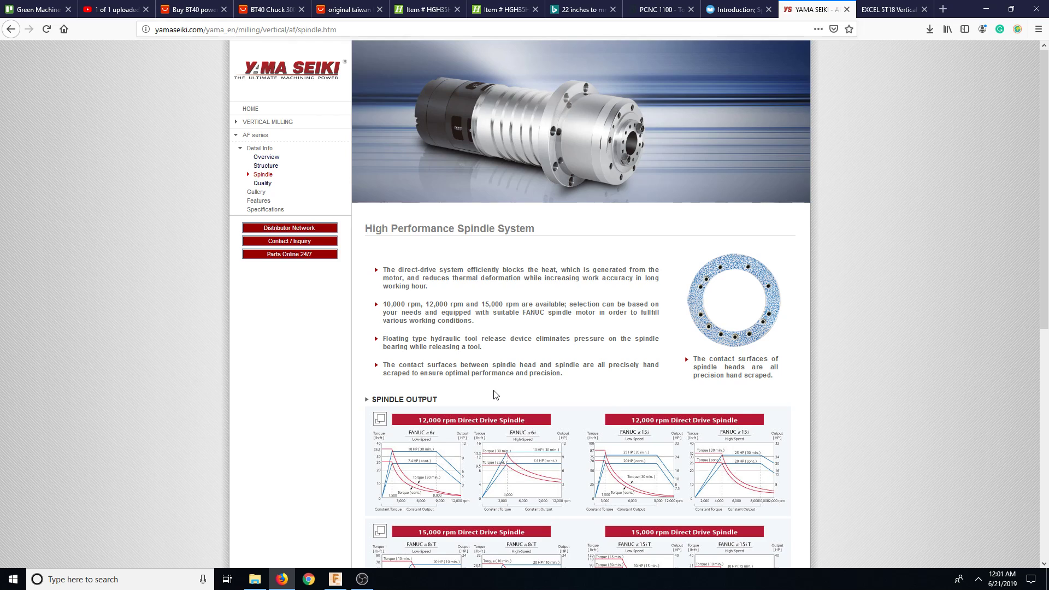
{"action": "mouse_move", "coordinate": [660, 226]}
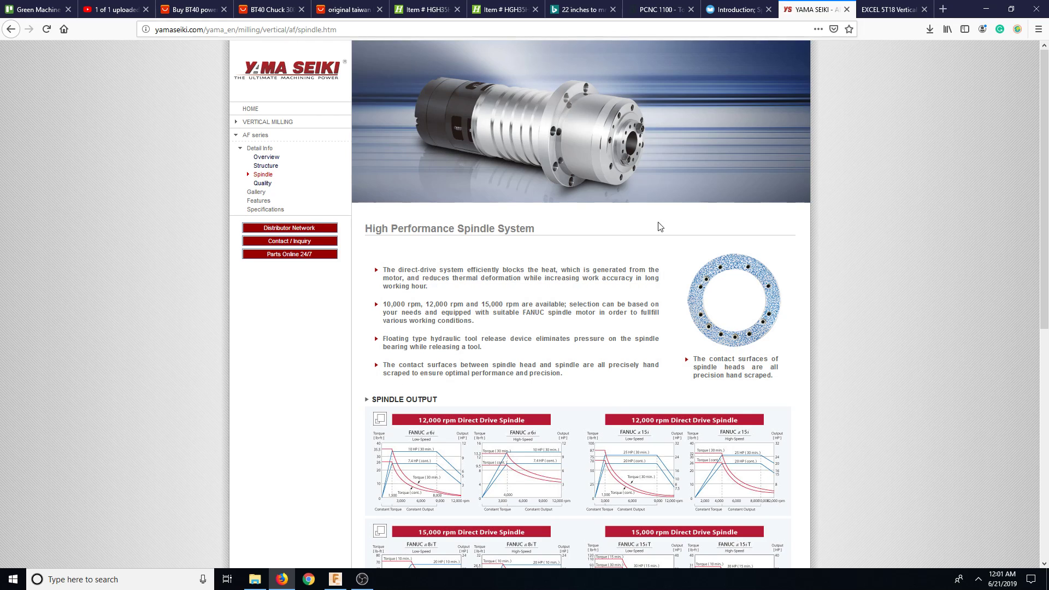
{"action": "mouse_move", "coordinate": [690, 409]}
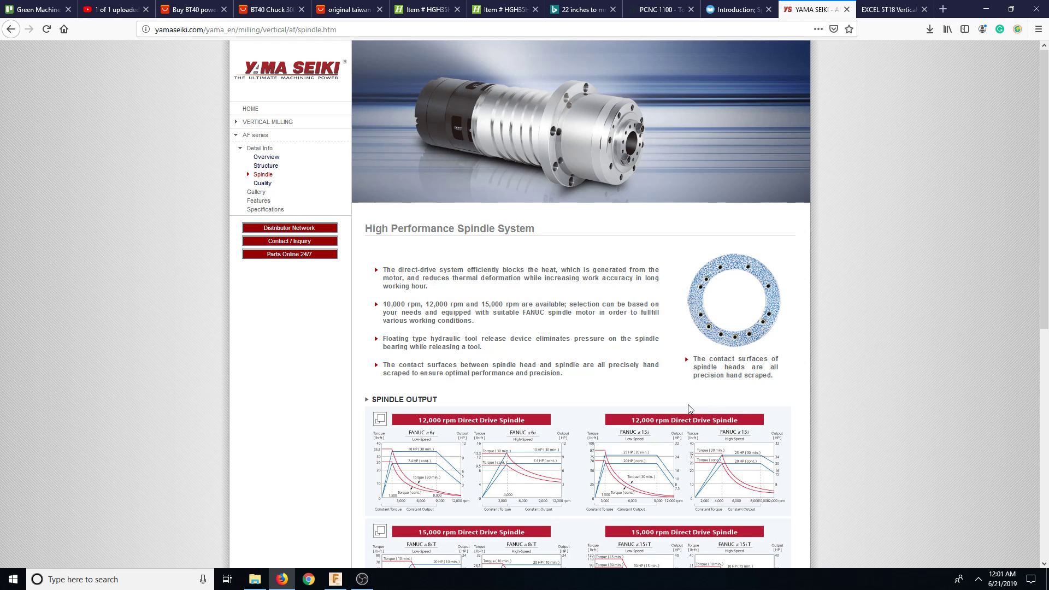
{"action": "mouse_move", "coordinate": [610, 447]}
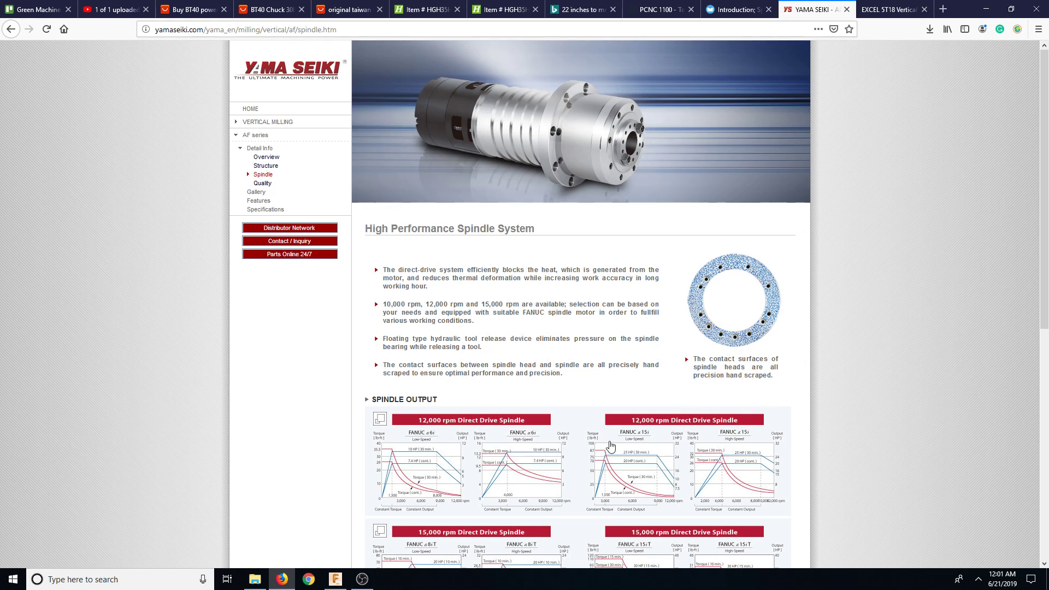
{"action": "scroll", "scroll_direction": "down", "scroll_amount": 3}
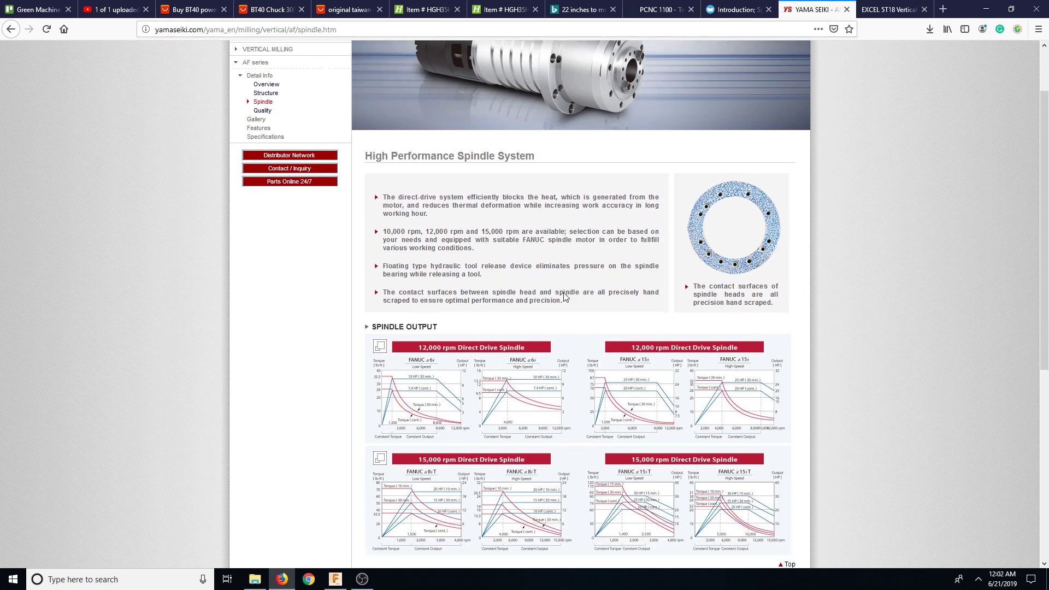
{"action": "scroll", "scroll_direction": "down", "scroll_amount": 3}
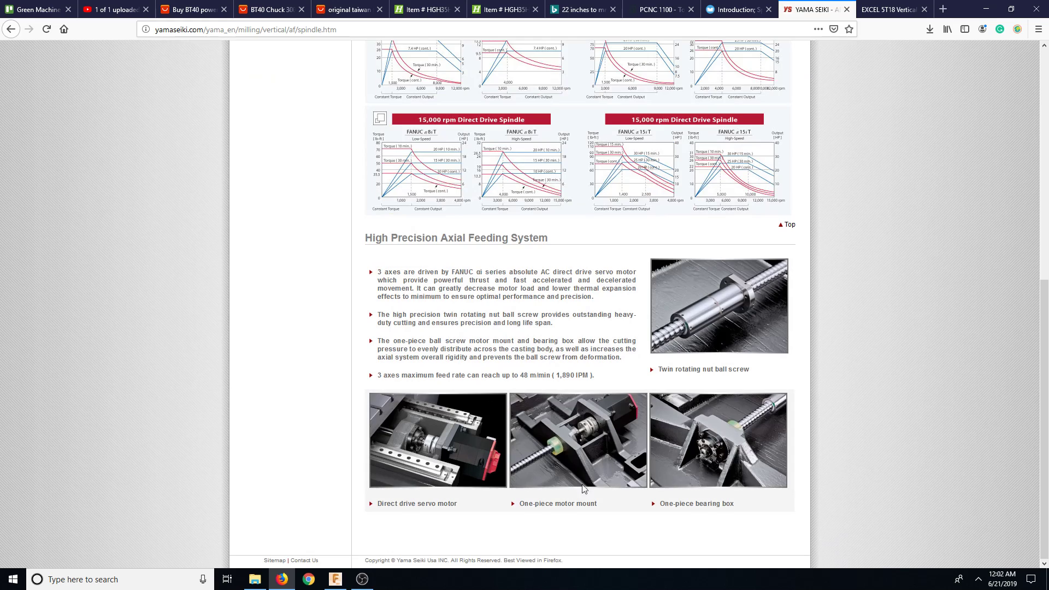
{"action": "mouse_move", "coordinate": [617, 427]}
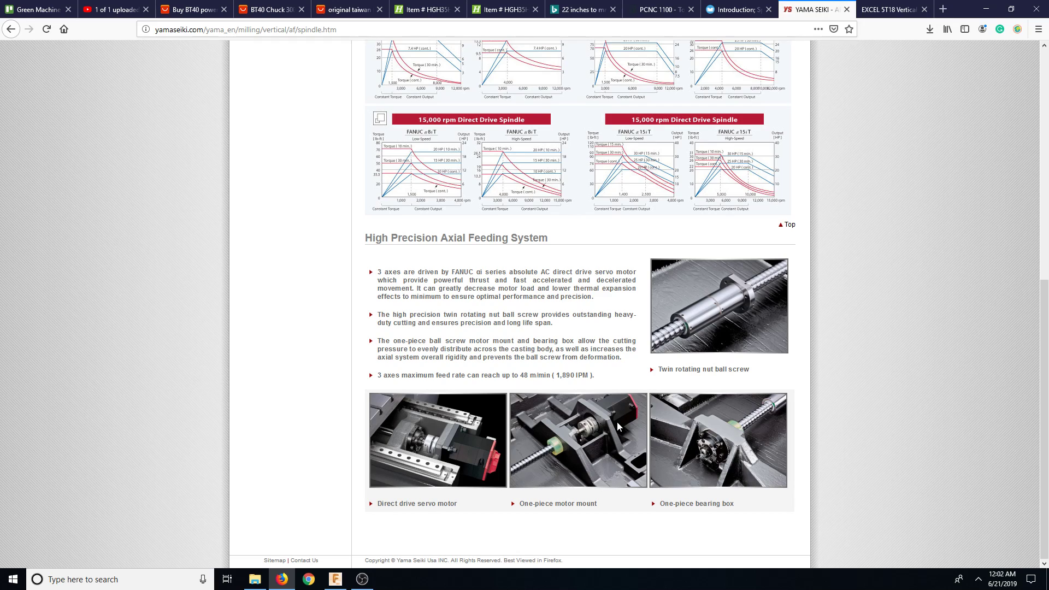
{"action": "mouse_move", "coordinate": [770, 421]}
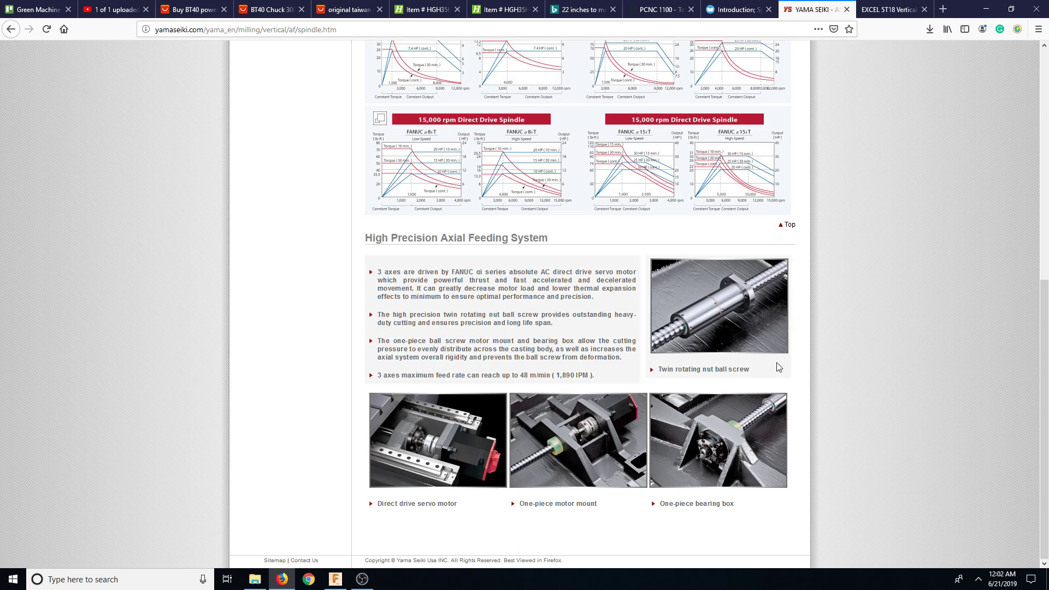
- Return to Fusion 360's General Layout v2 assembly showing the Z and Y column tubes
{"action": "left_click", "coordinate": [334, 579]}
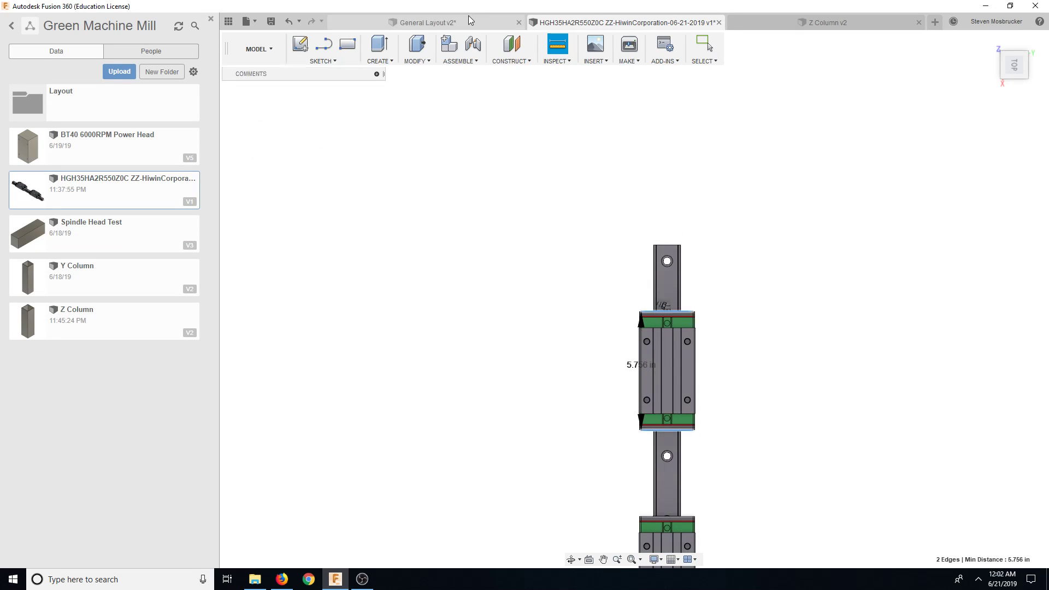
{"action": "left_click", "coordinate": [421, 22]}
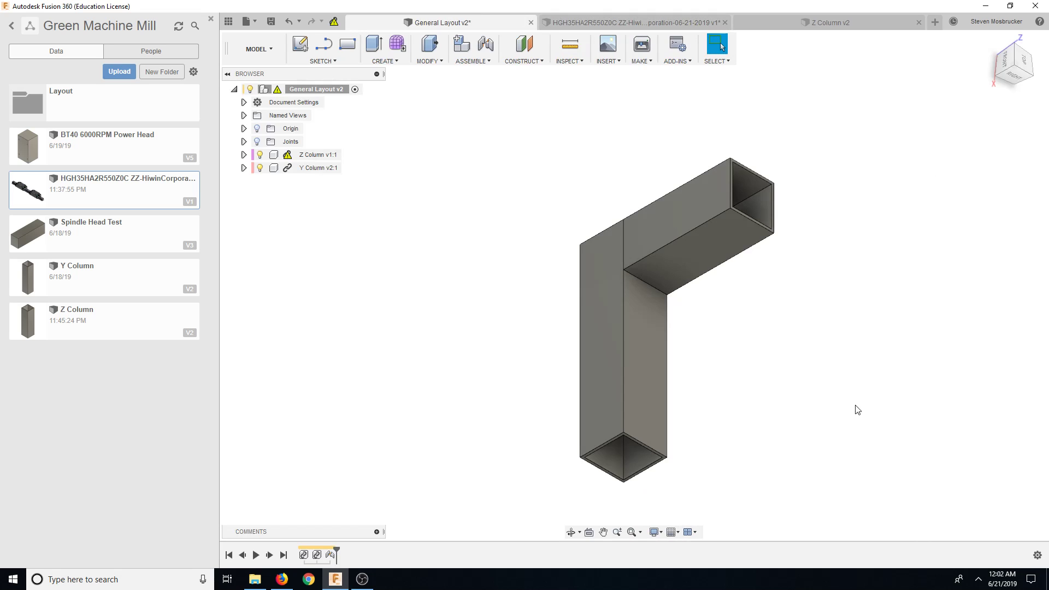
{"action": "mouse_move", "coordinate": [876, 429]}
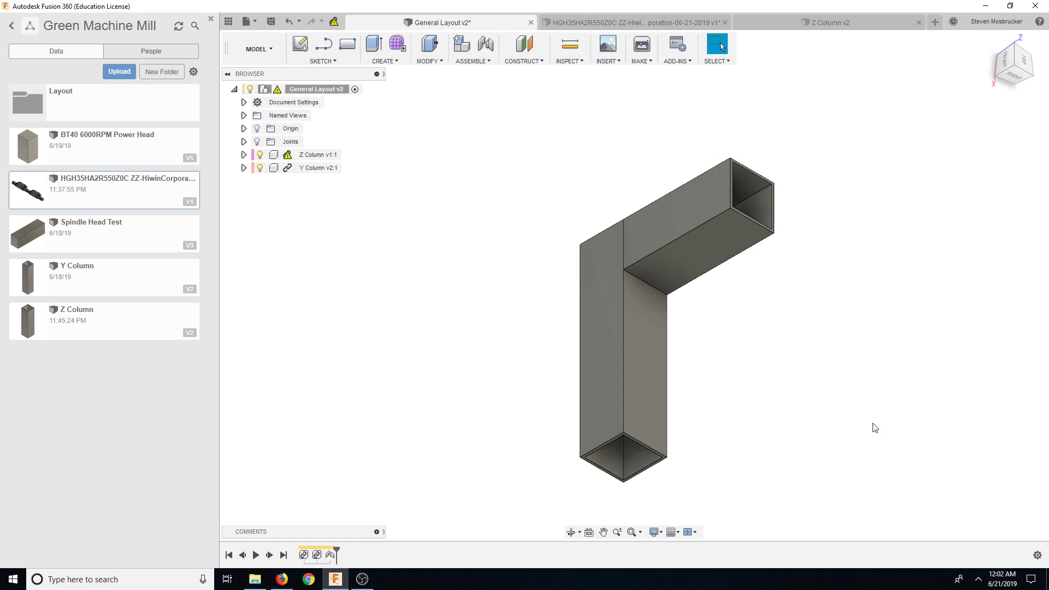